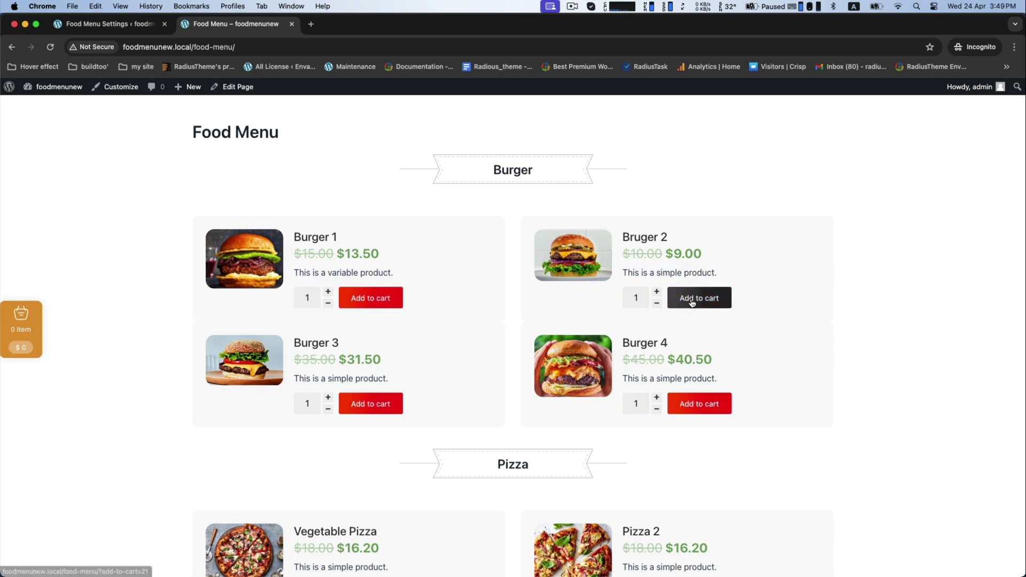
Add Bruger 2 with a Pepsi extra to the cart.
{"action": "left_click", "coordinate": [698, 297]}
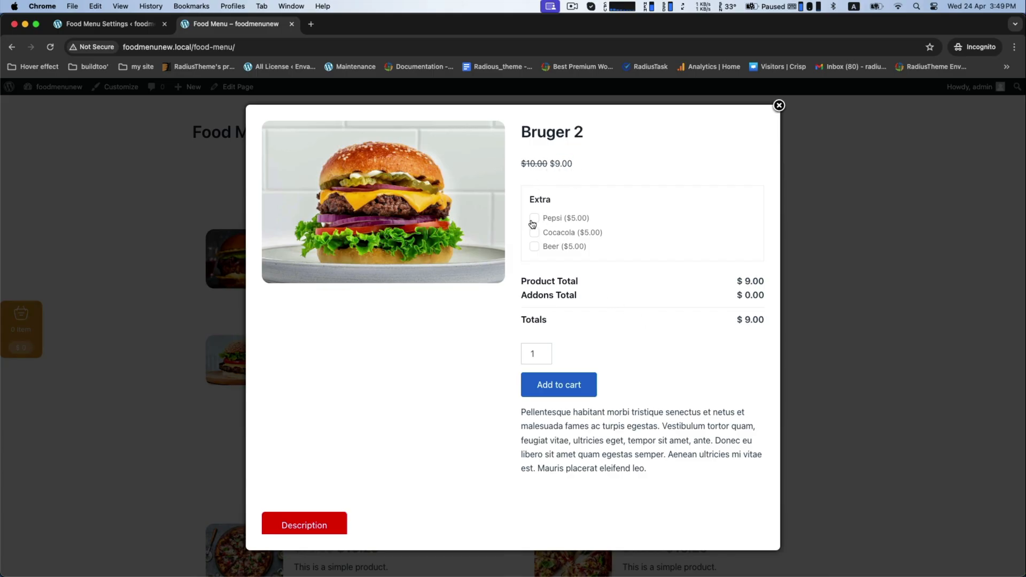
{"action": "left_click", "coordinate": [534, 218]}
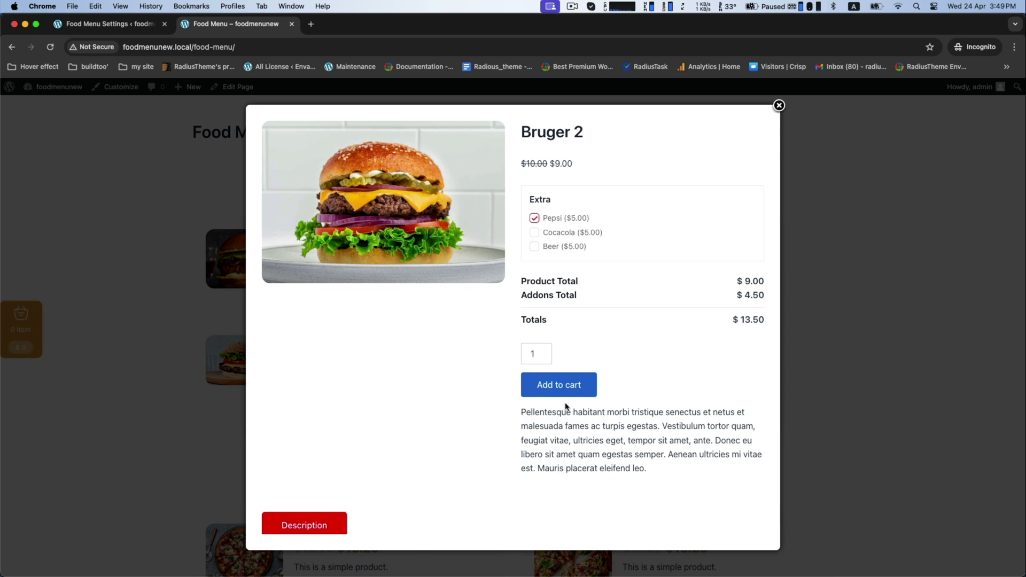
{"action": "left_click", "coordinate": [558, 385]}
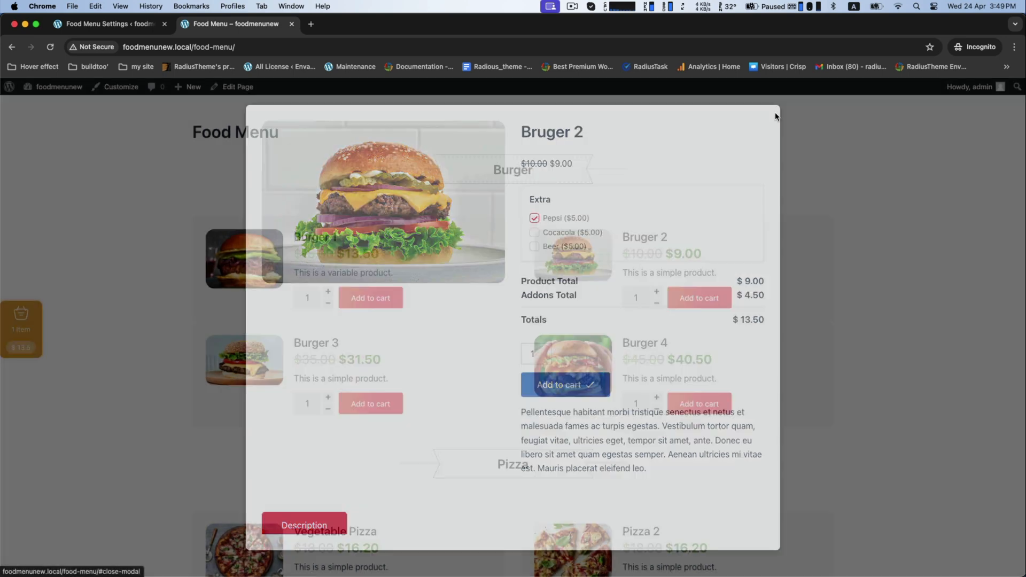
{"action": "left_click", "coordinate": [775, 113]}
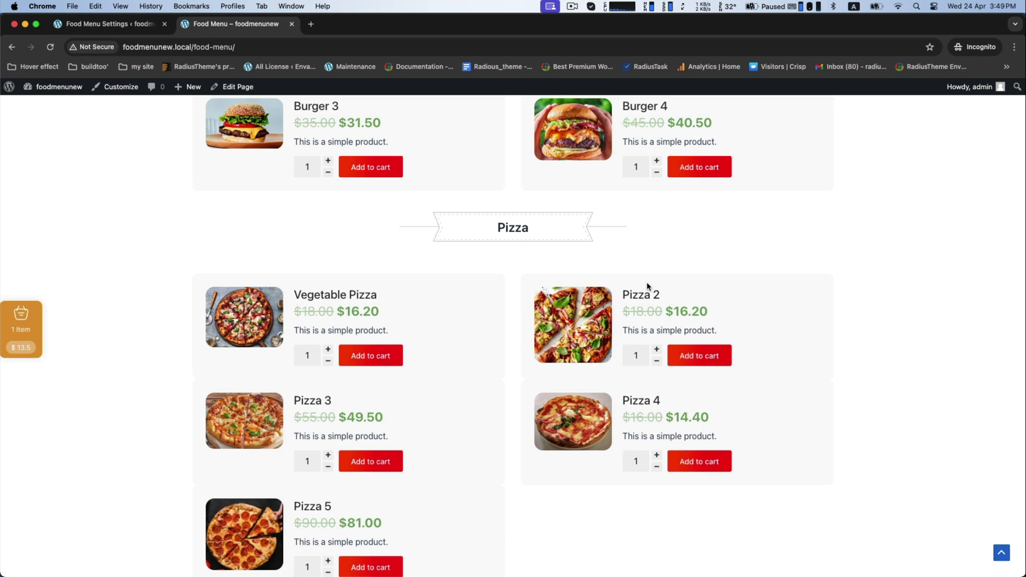
{"action": "mouse_move", "coordinate": [640, 294]}
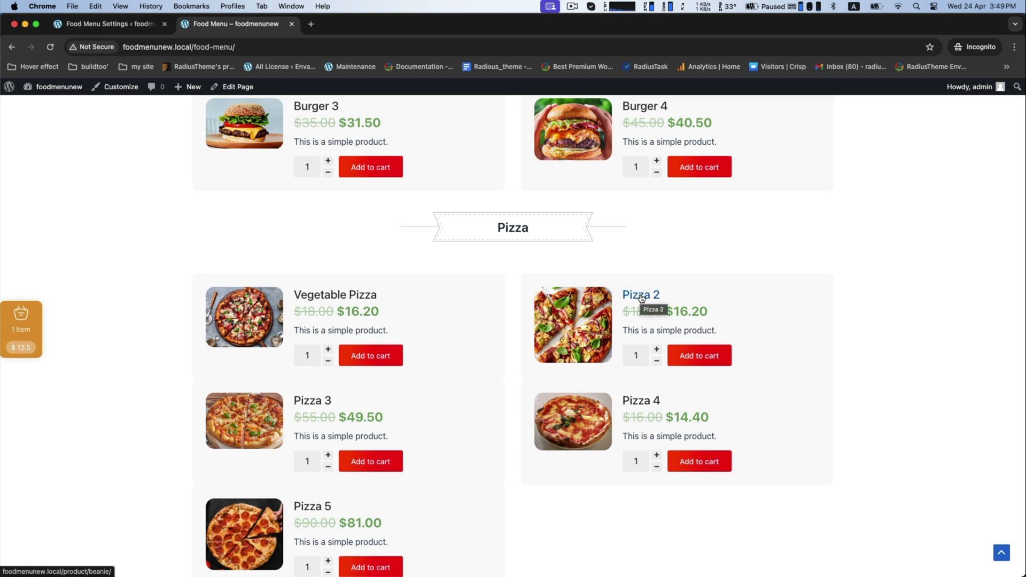
{"action": "mouse_move", "coordinate": [367, 299]}
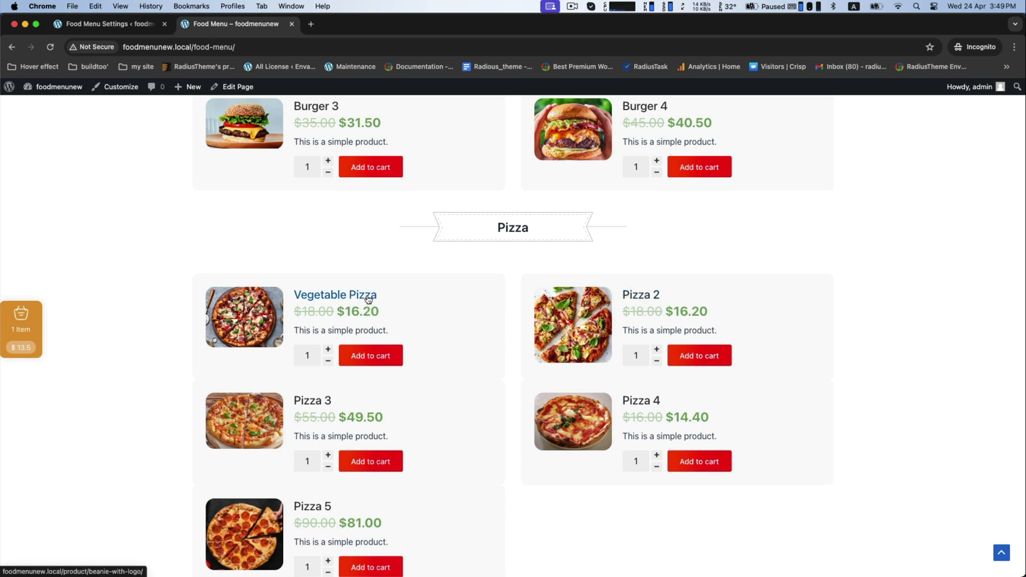
Add Vegetable Pizza with Extra Cheese to the cart.
{"action": "left_click", "coordinate": [335, 295]}
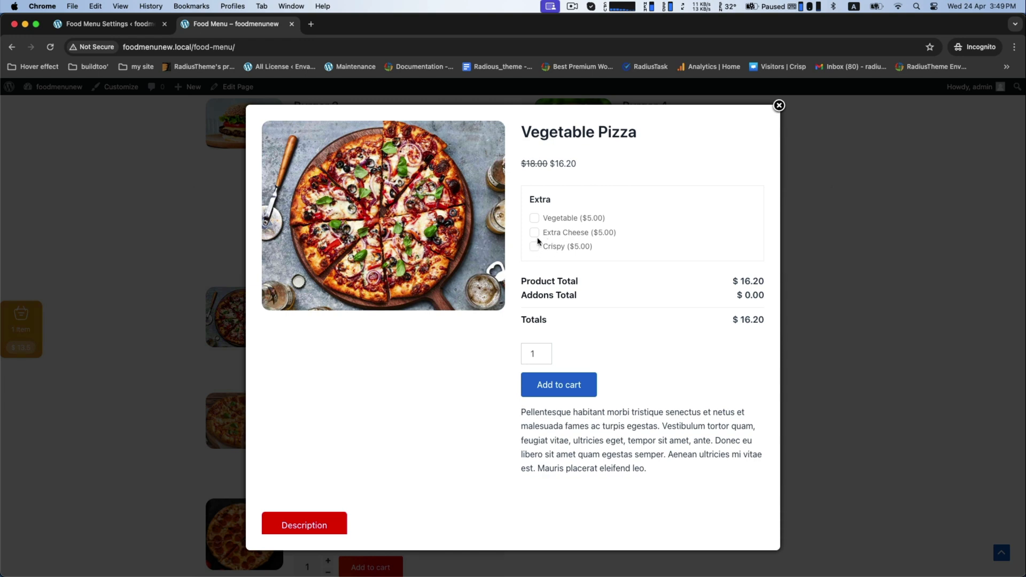
{"action": "left_click", "coordinate": [533, 233]}
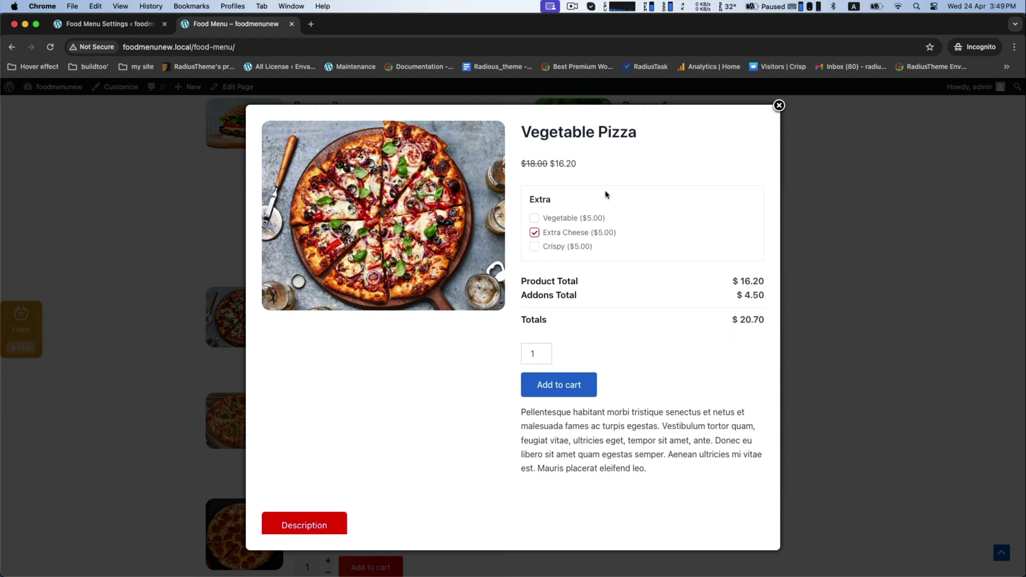
{"action": "left_click", "coordinate": [557, 385]}
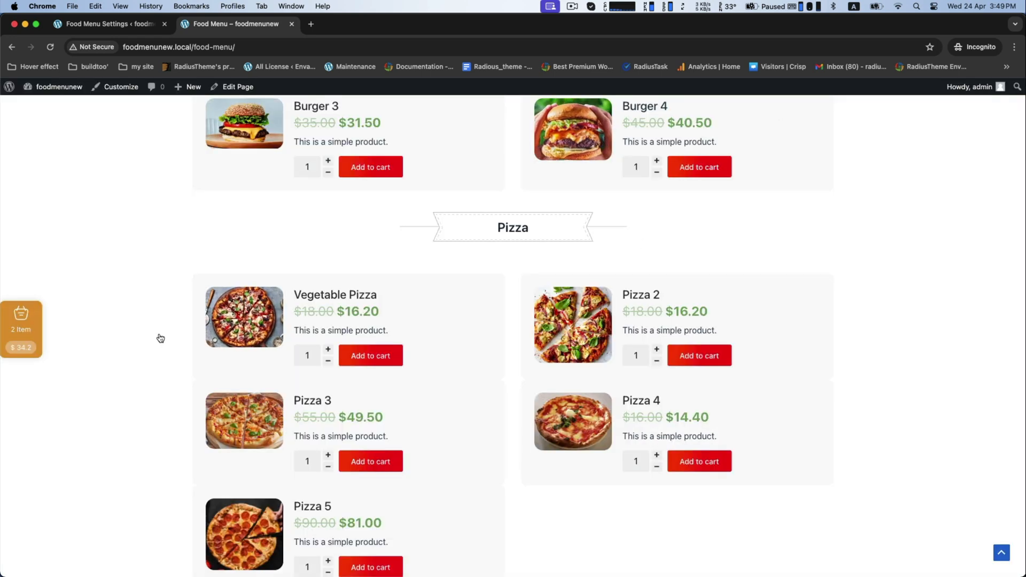
Open the cart sidebar and proceed to the checkout page.
{"action": "left_click", "coordinate": [21, 318]}
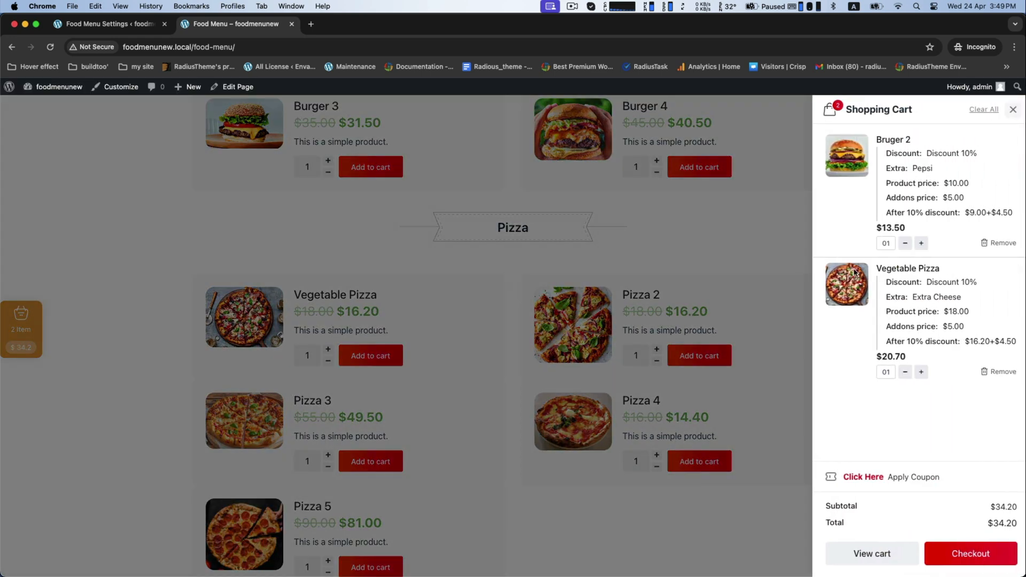
{"action": "mouse_move", "coordinate": [970, 553]}
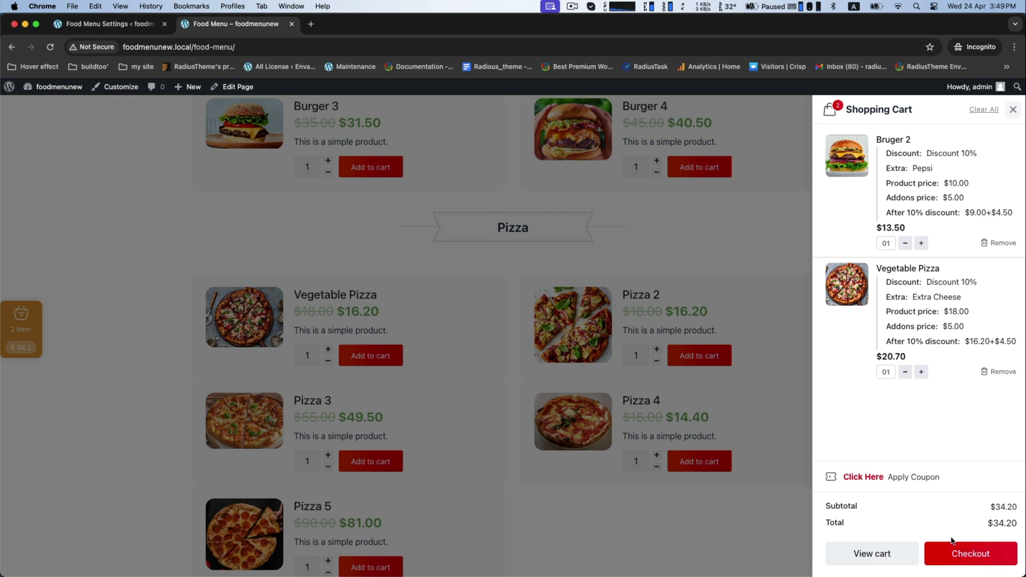
{"action": "left_click", "coordinate": [970, 553]}
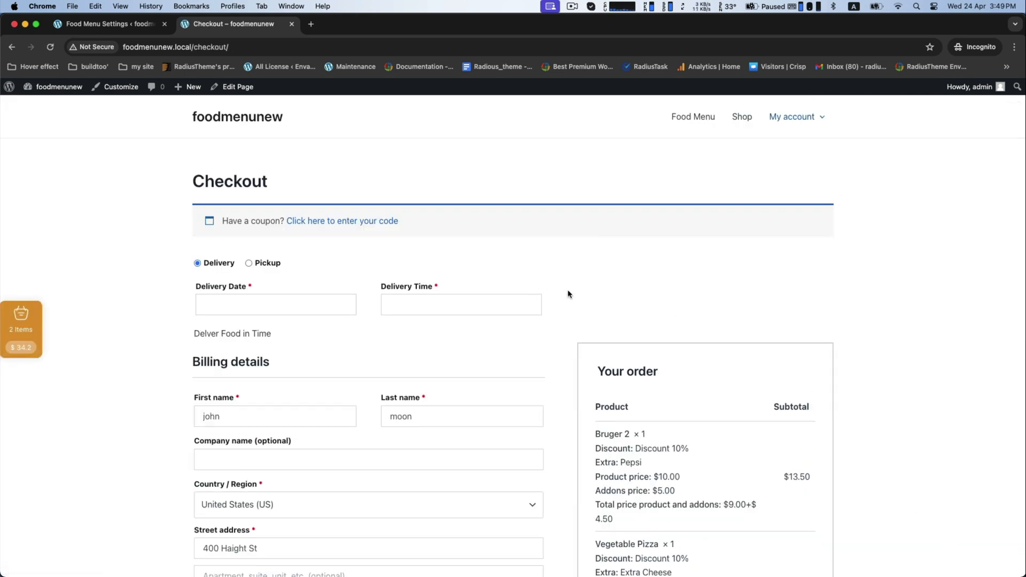
{"action": "scroll", "scroll_direction": "down", "scroll_amount": 3}
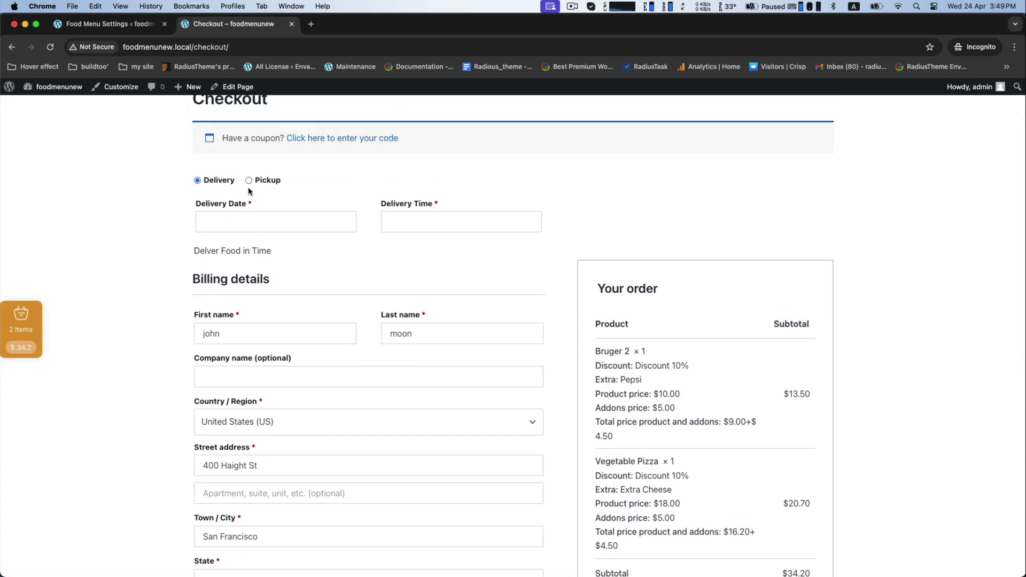
Choose Pickup for April 25, 2024 at 9:20 am.
{"action": "left_click", "coordinate": [248, 180]}
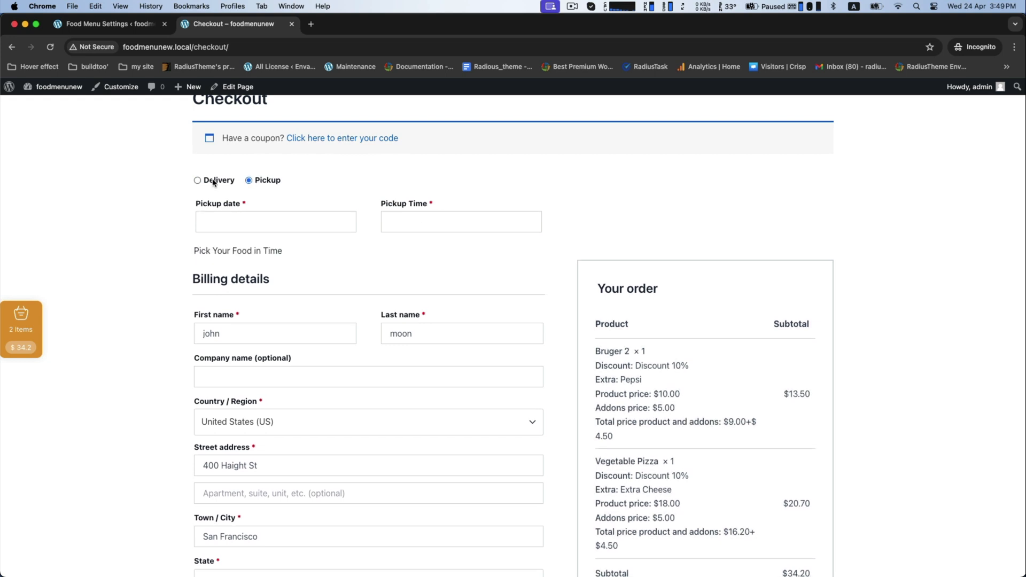
{"action": "left_click", "coordinate": [197, 180]}
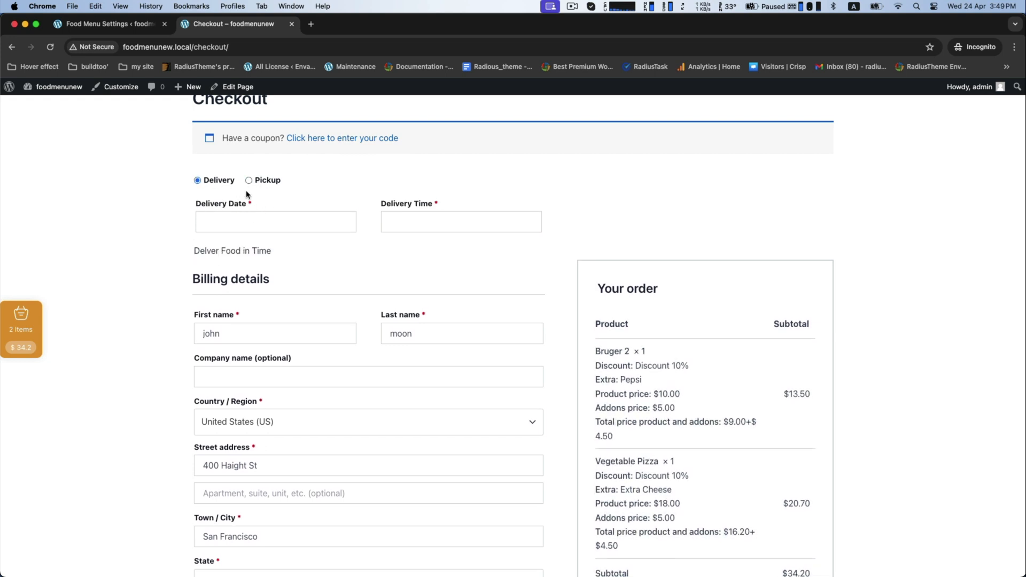
{"action": "left_click", "coordinate": [248, 180]}
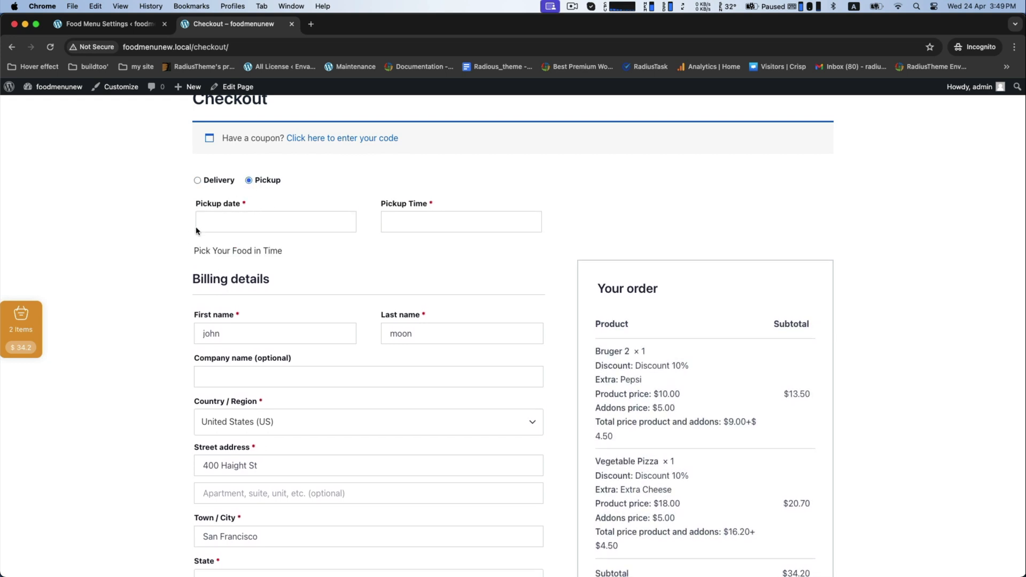
{"action": "left_click", "coordinate": [274, 221]}
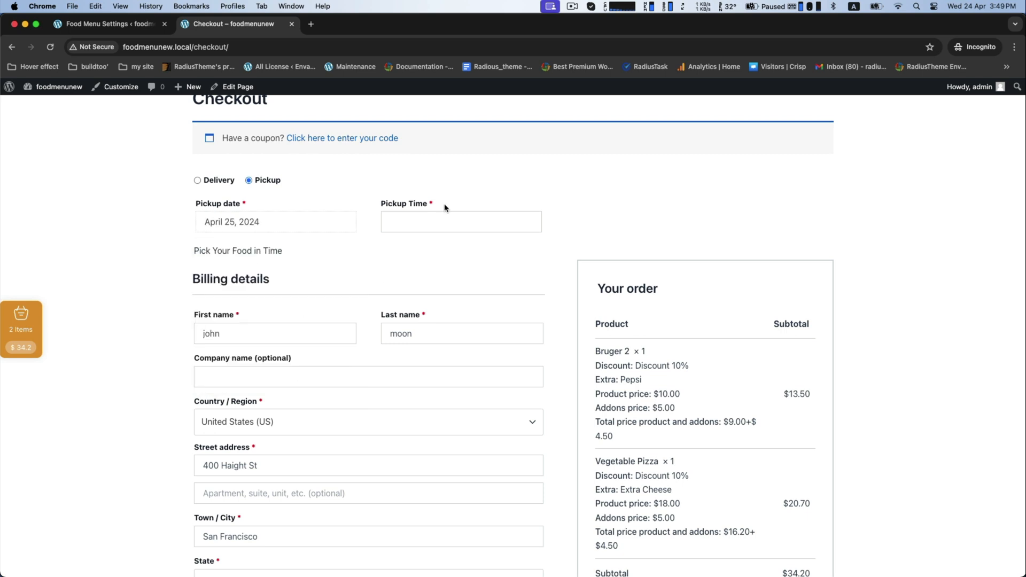
{"action": "type", "text": "9:20 am"}
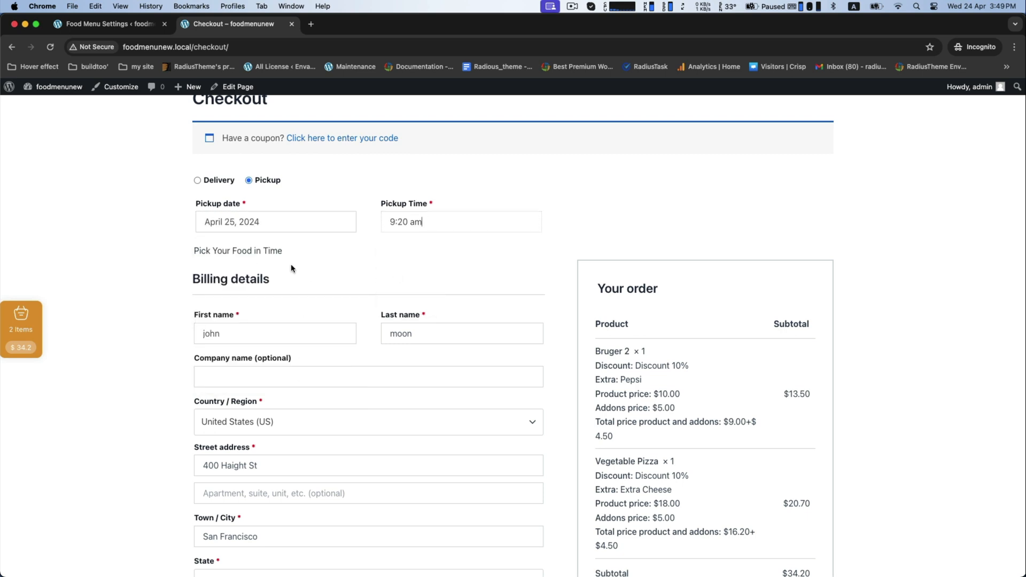
{"action": "scroll", "scroll_direction": "down", "scroll_amount": 3}
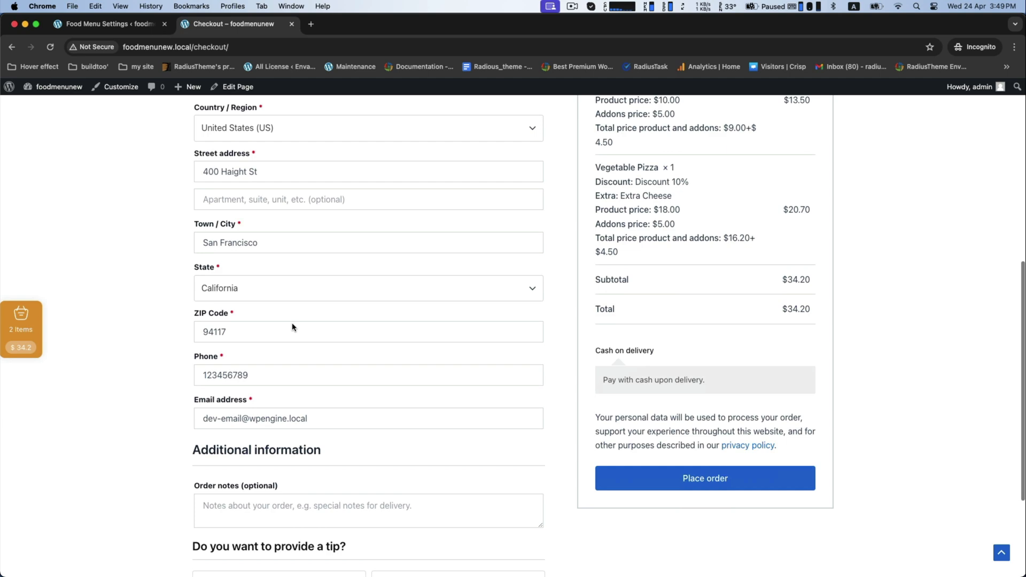
{"action": "scroll", "scroll_direction": "down", "scroll_amount": 3}
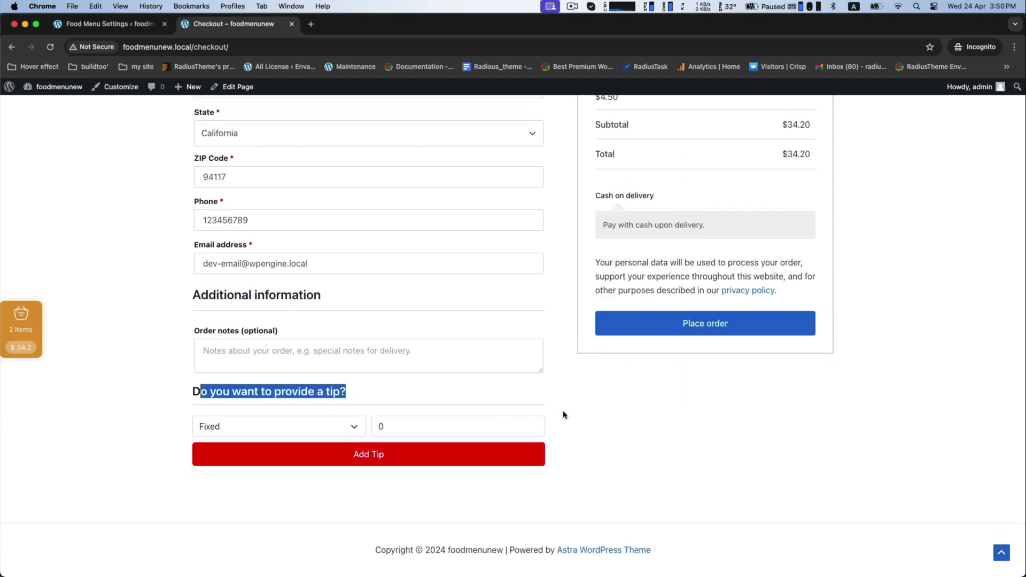
{"action": "scroll", "scroll_direction": "up", "scroll_amount": 3}
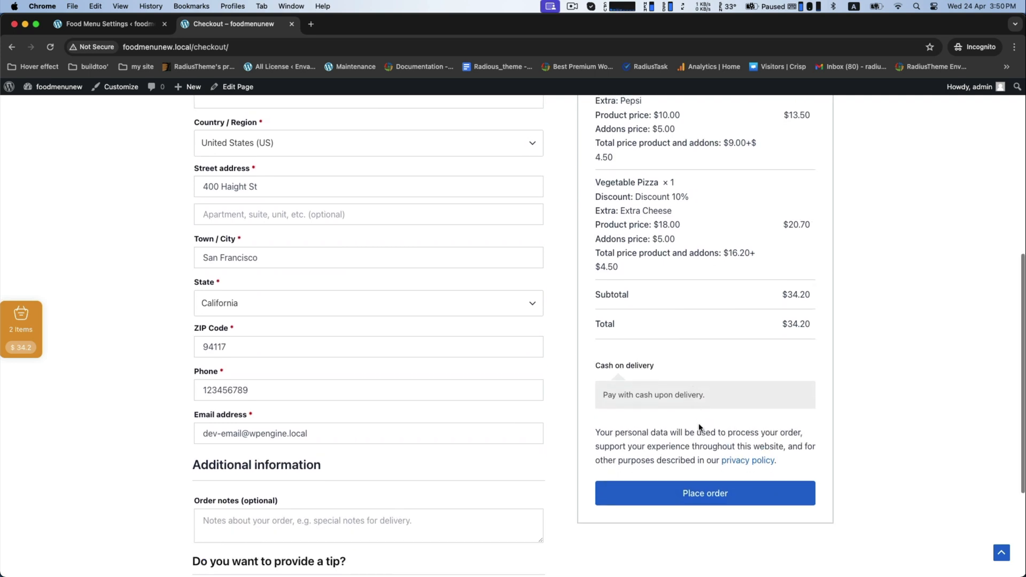
Place the order and check the burger's Pepsi extra on the confirmation.
{"action": "left_click", "coordinate": [704, 492]}
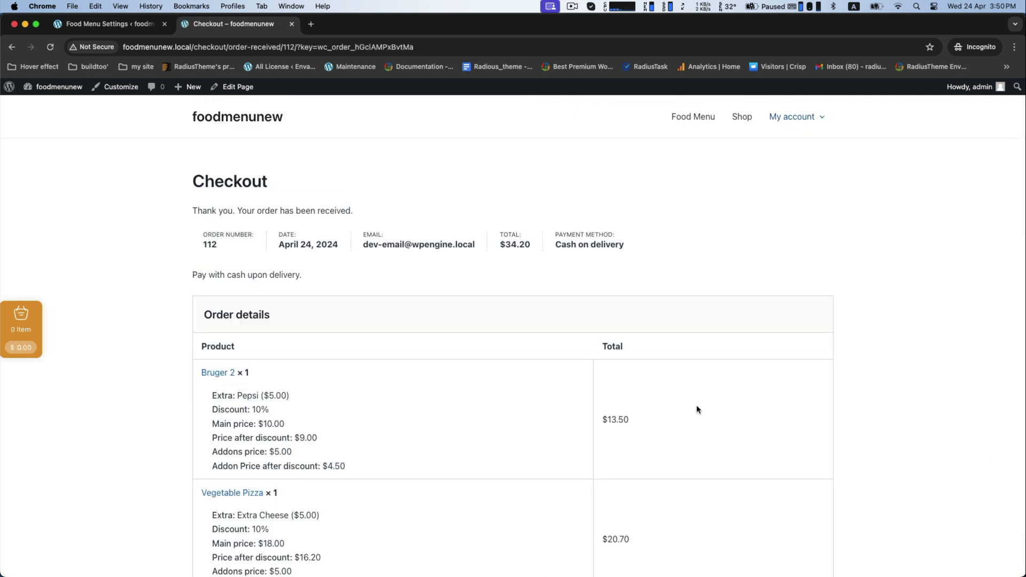
{"action": "scroll", "scroll_direction": "down", "scroll_amount": 3}
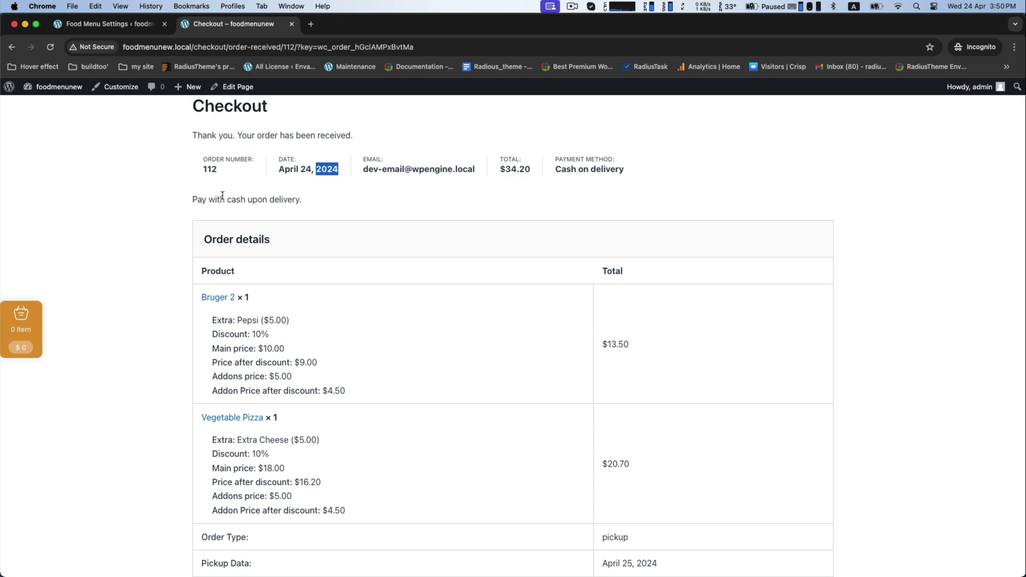
{"action": "scroll", "scroll_direction": "down", "scroll_amount": 3}
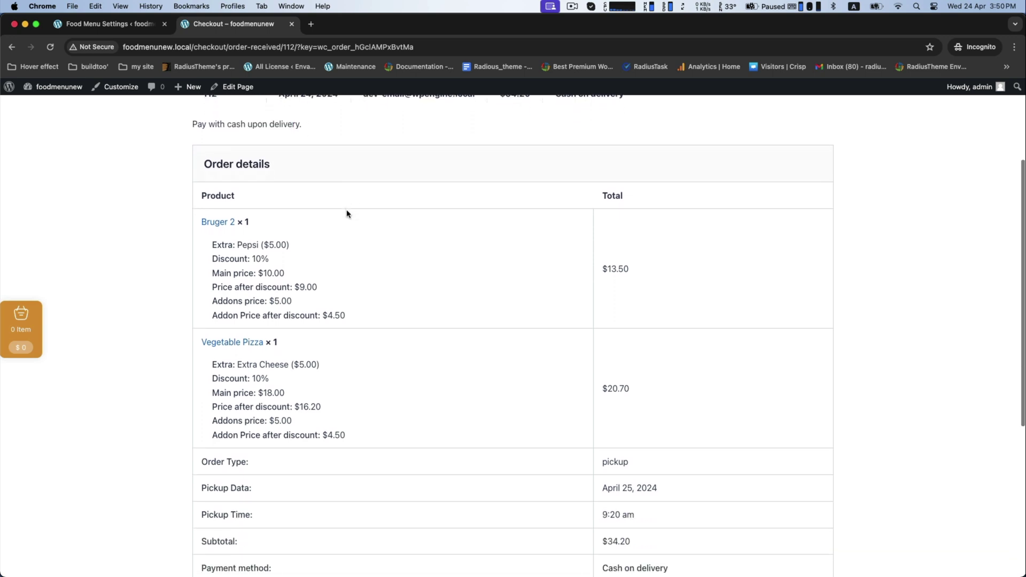
{"action": "double_click", "coordinate": [255, 243]}
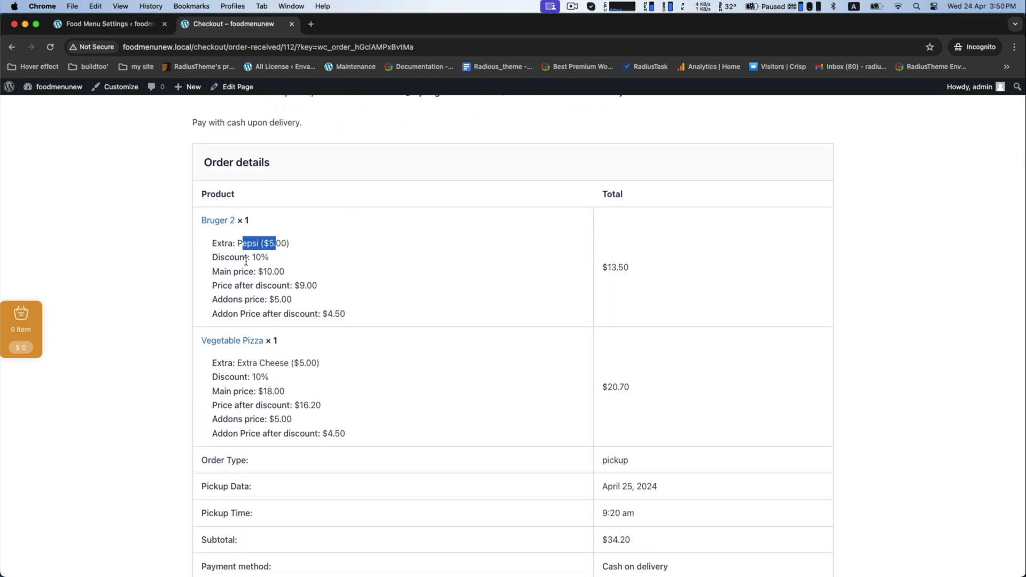
Review the 10% discount breakdown, pickup details, cash on delivery and $34.20 total.
{"action": "scroll", "scroll_direction": "down", "scroll_amount": 3}
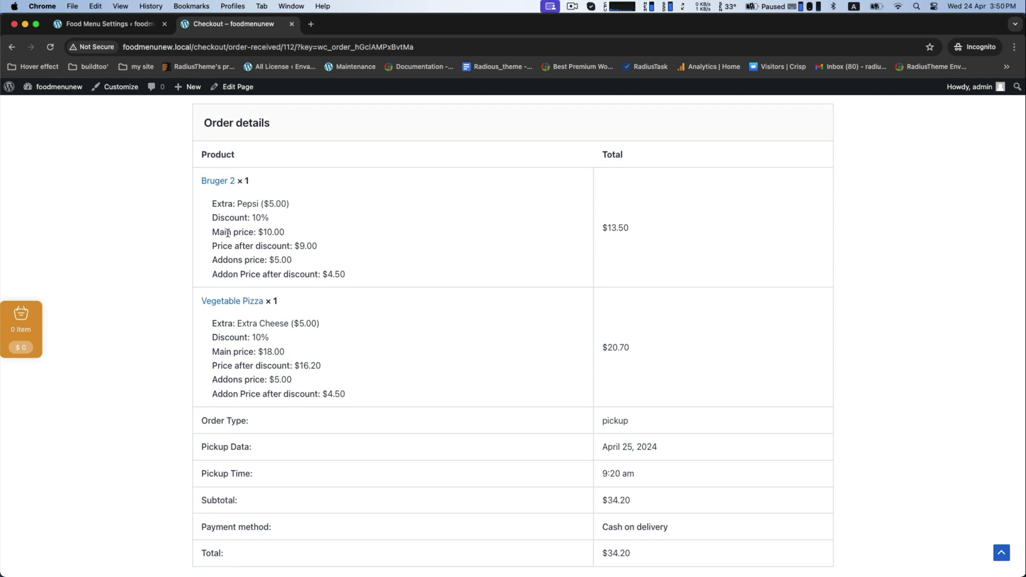
{"action": "scroll", "scroll_direction": "down", "scroll_amount": 3}
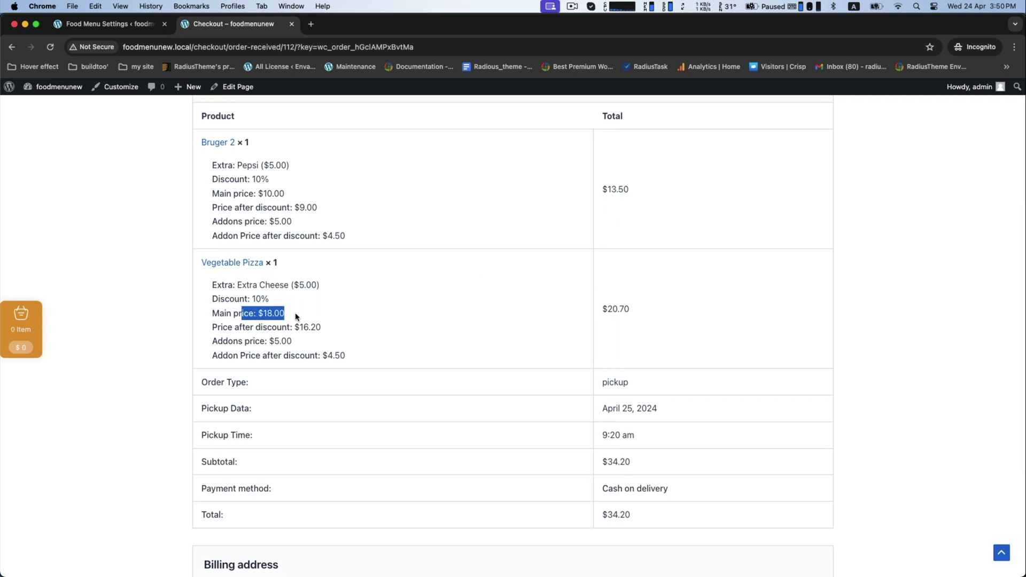
{"action": "scroll", "scroll_direction": "down", "scroll_amount": 3}
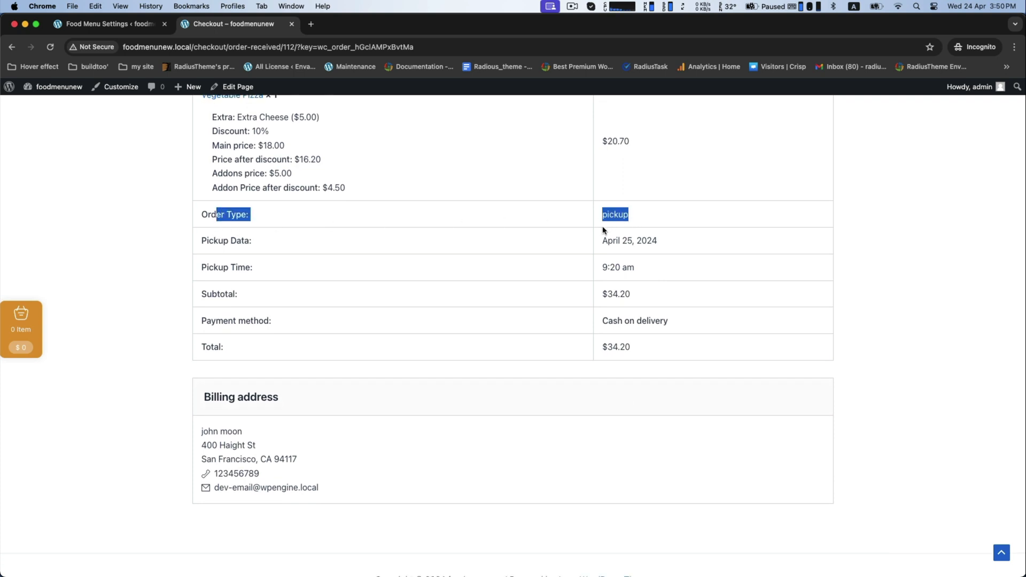
{"action": "scroll", "scroll_direction": "down", "scroll_amount": 3}
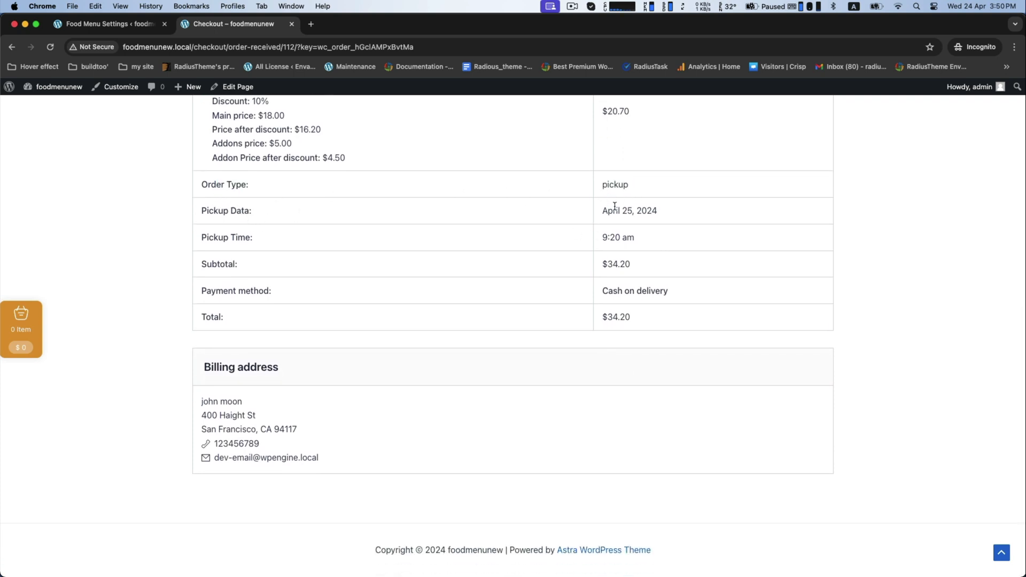
{"action": "double_click", "coordinate": [225, 236]}
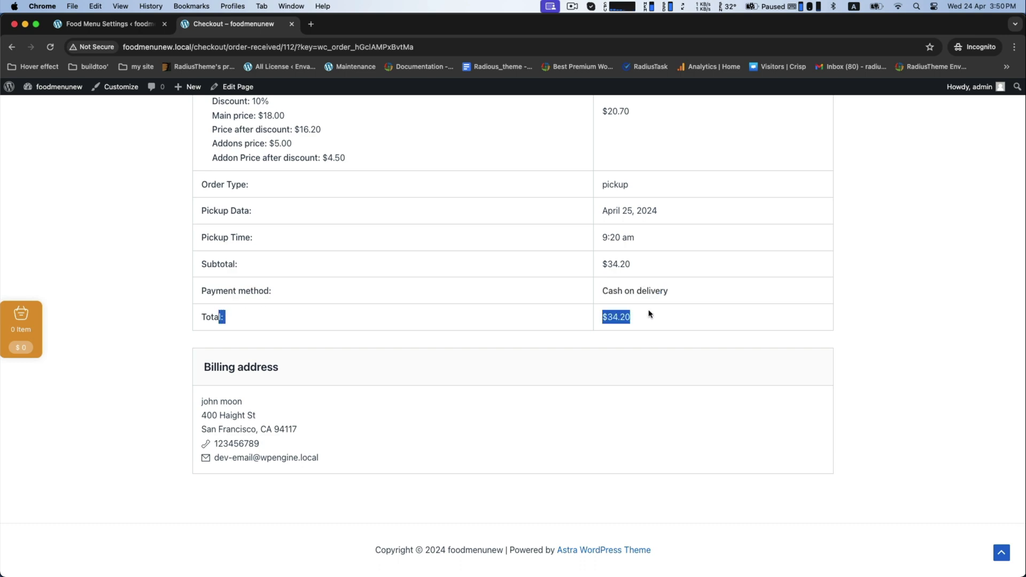
{"action": "scroll", "scroll_direction": "up", "scroll_amount": 3}
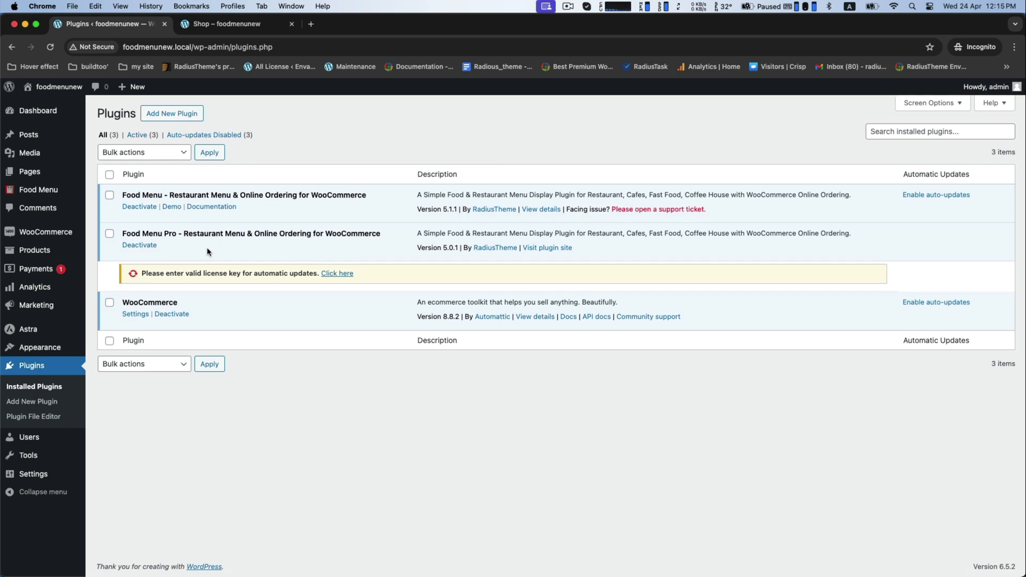
{"action": "mouse_move", "coordinate": [38, 193]}
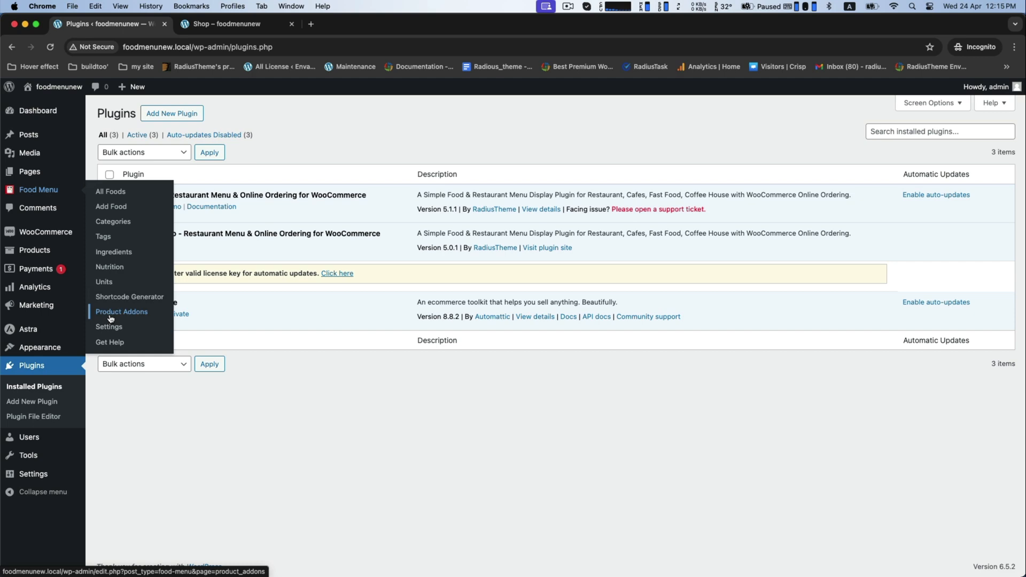
In Food Menu settings, switch the menu type to Food Menu Post and back to WooCommerce Product.
{"action": "left_click", "coordinate": [108, 327]}
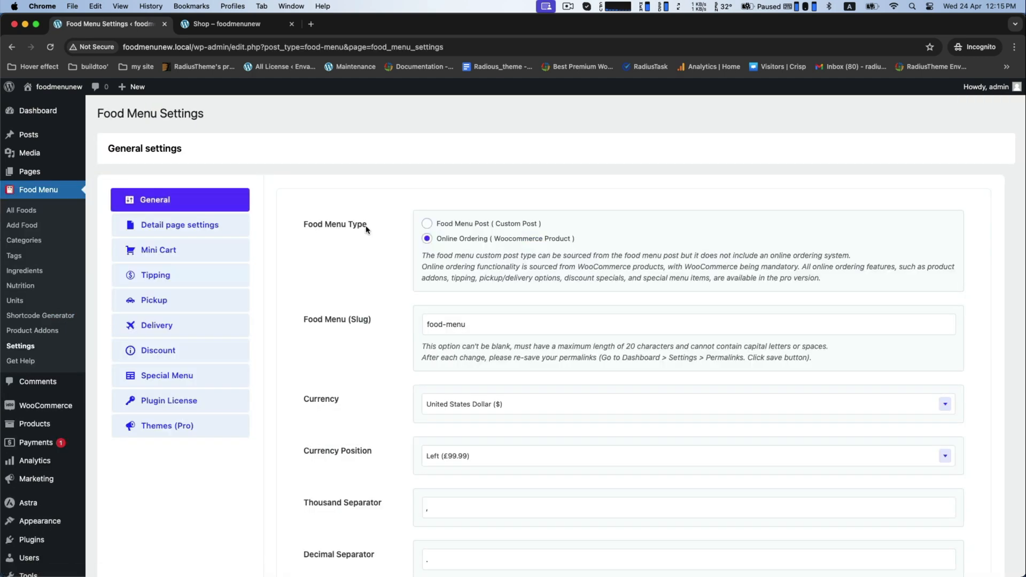
{"action": "left_click", "coordinate": [426, 223]}
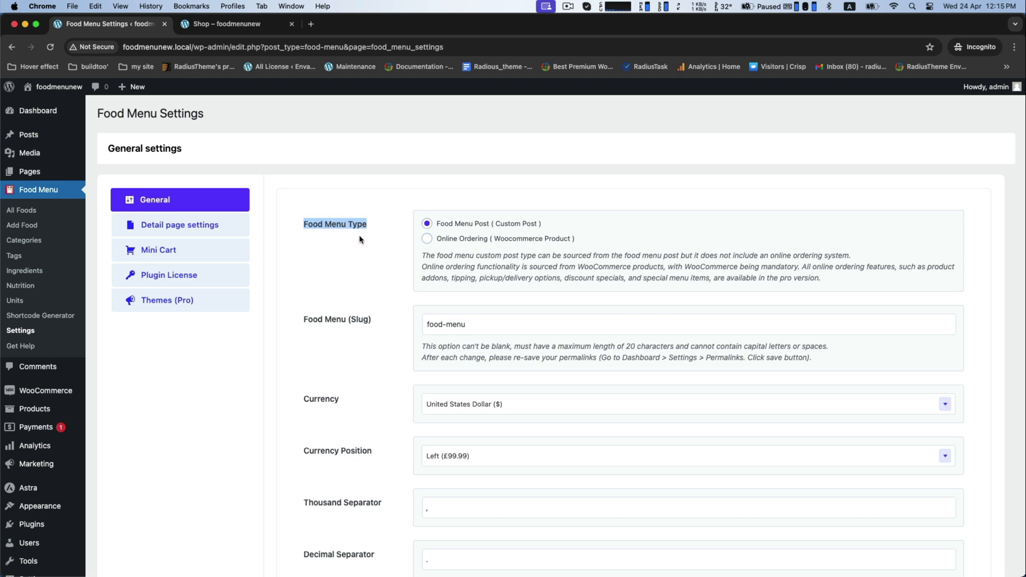
{"action": "left_click", "coordinate": [427, 239]}
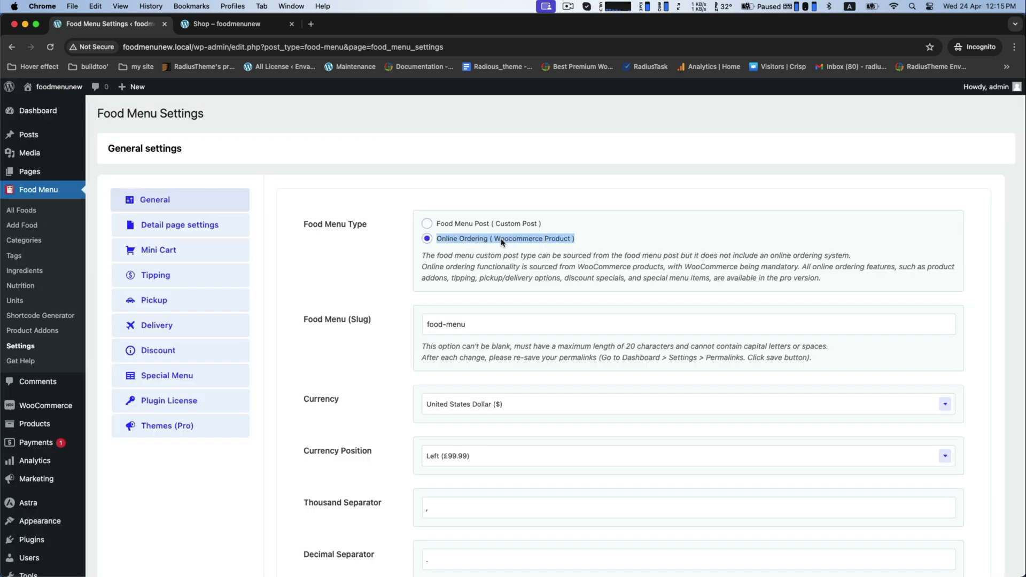
{"action": "left_click", "coordinate": [155, 199]}
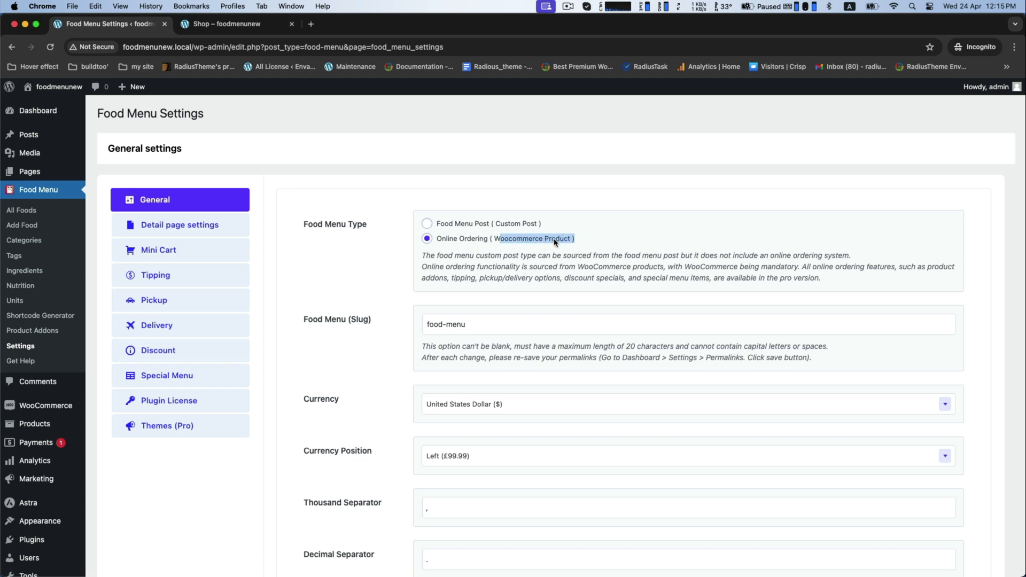
{"action": "scroll", "scroll_direction": "down", "scroll_amount": 3}
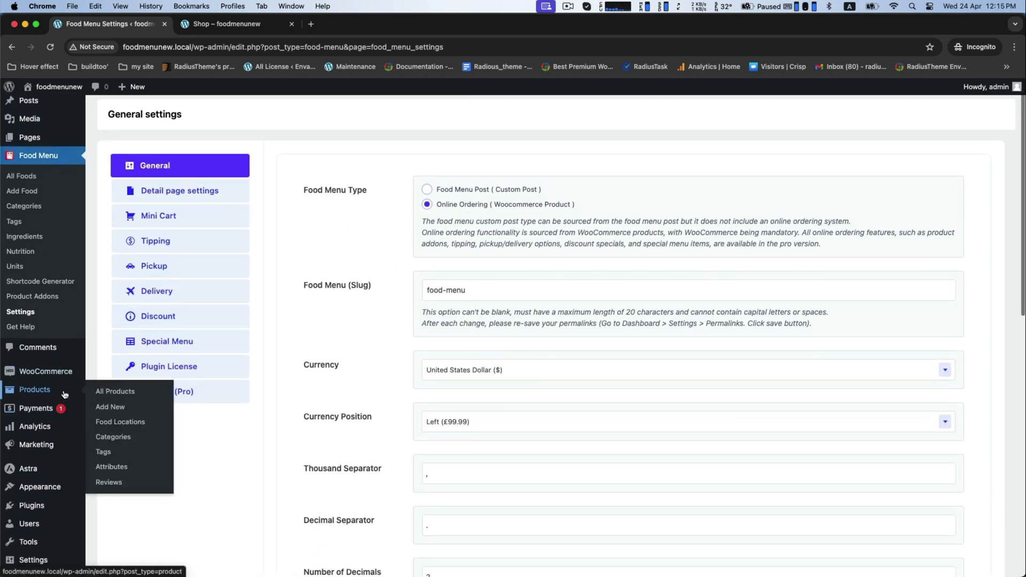
{"action": "left_click", "coordinate": [115, 391]}
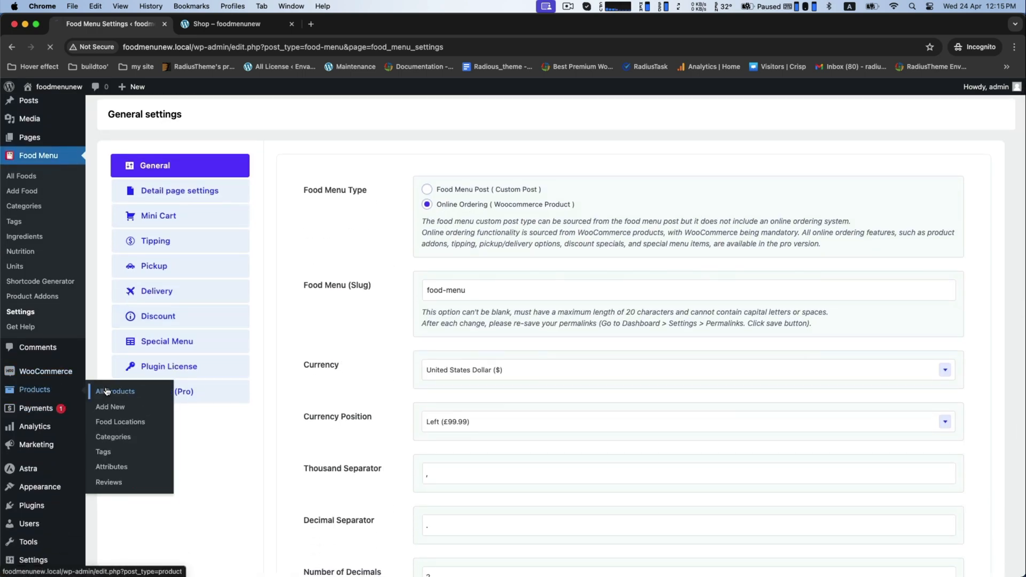
{"action": "left_click", "coordinate": [116, 391]}
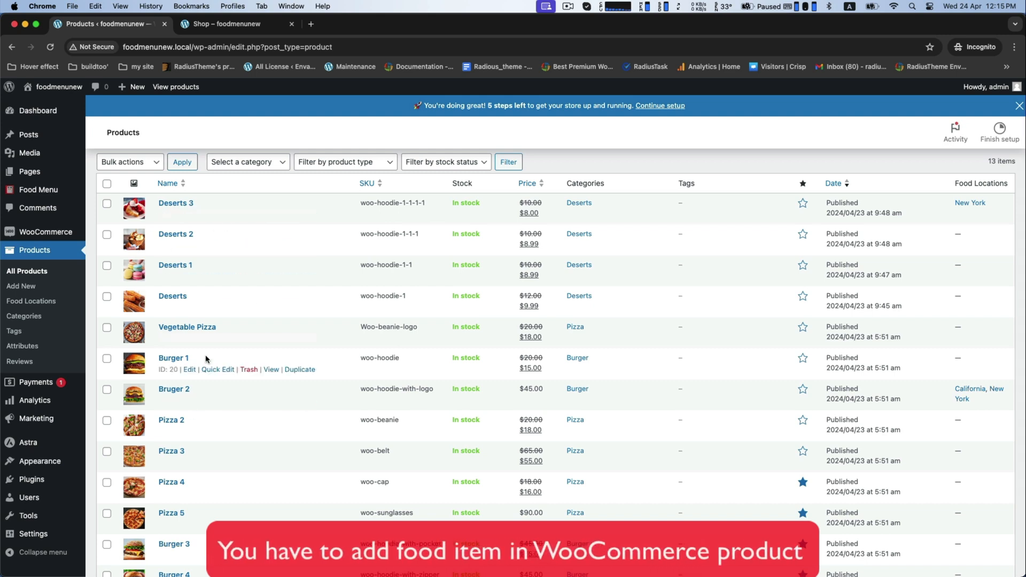
{"action": "scroll", "scroll_direction": "up", "scroll_amount": 3}
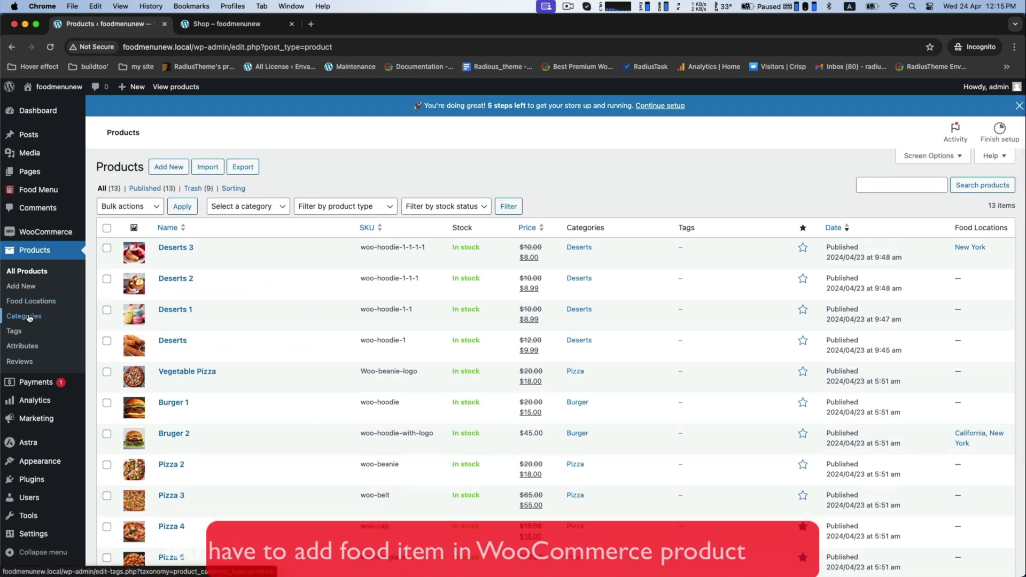
{"action": "left_click", "coordinate": [23, 316]}
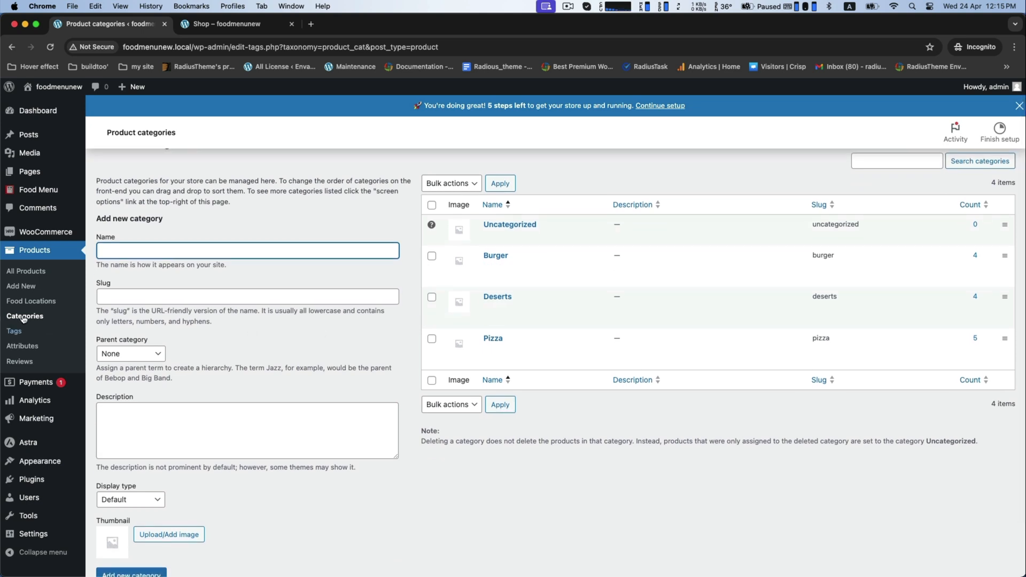
{"action": "left_click", "coordinate": [31, 301]}
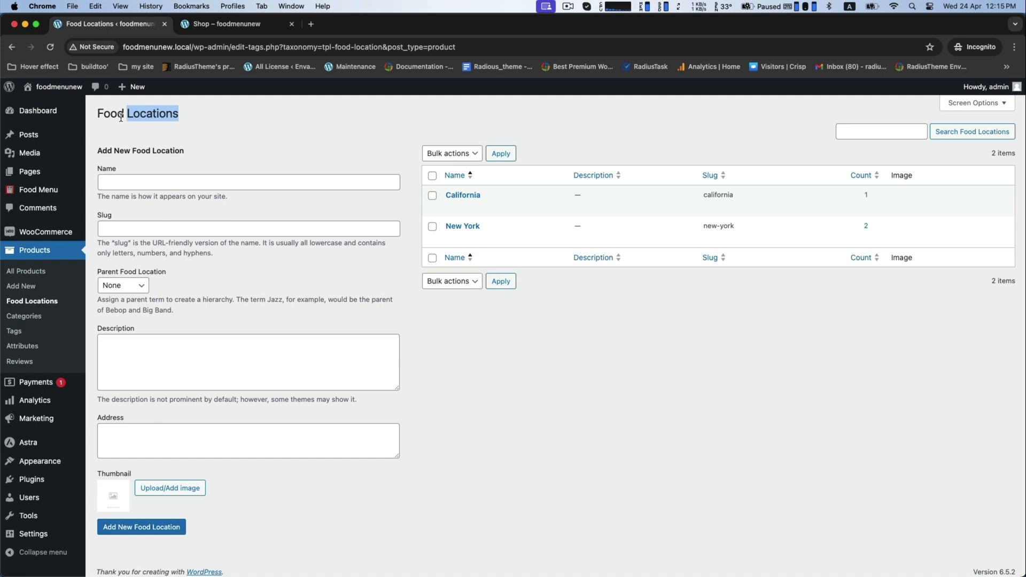
{"action": "left_click", "coordinate": [26, 271]}
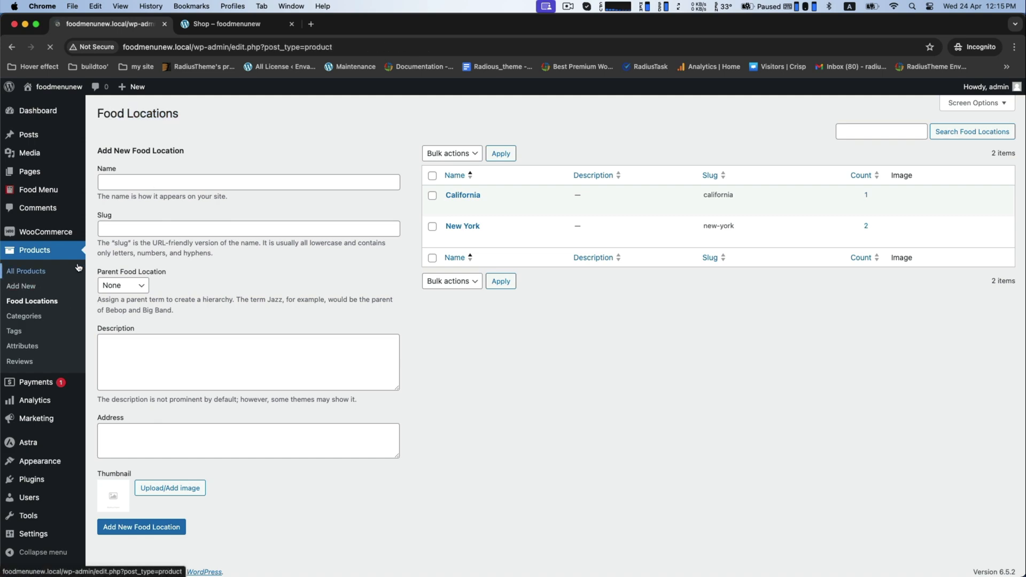
{"action": "left_click", "coordinate": [26, 271]}
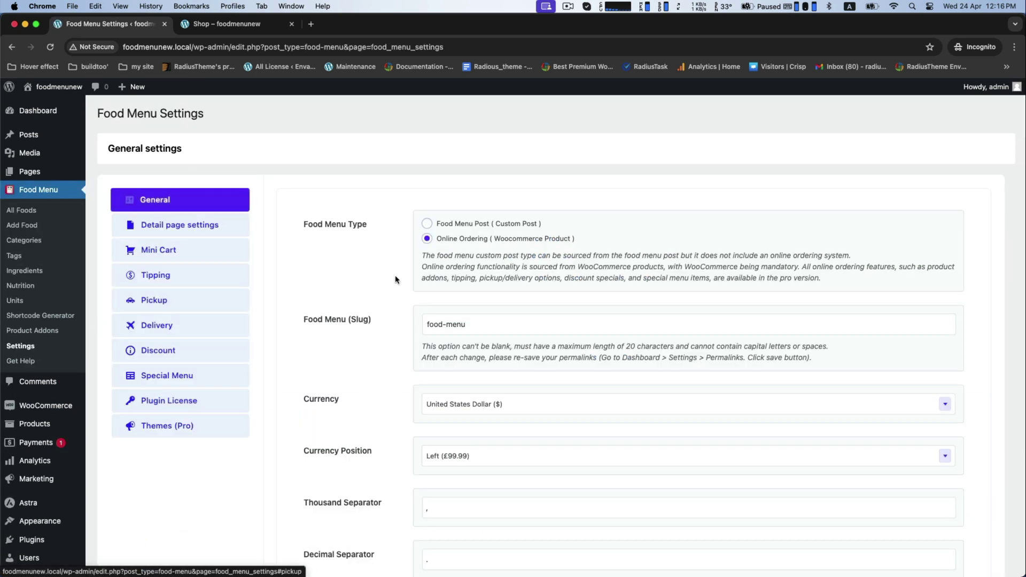
{"action": "scroll", "scroll_direction": "down", "scroll_amount": 3}
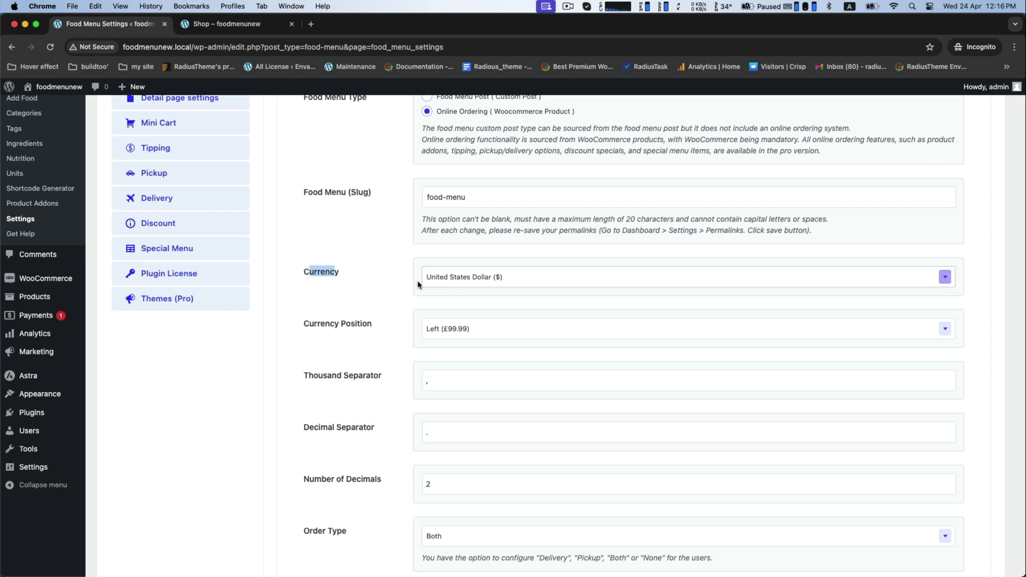
{"action": "scroll", "scroll_direction": "down", "scroll_amount": 3}
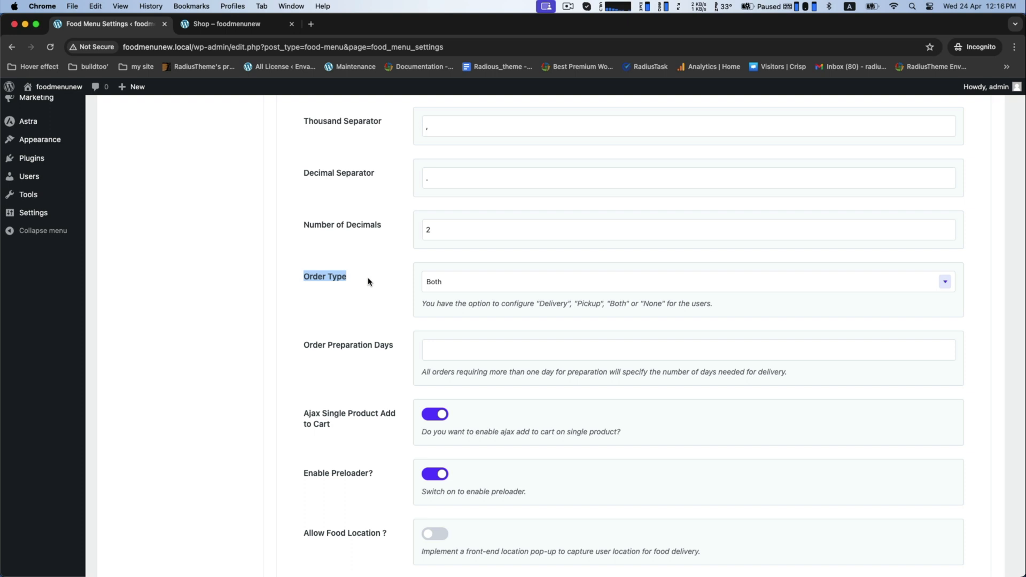
{"action": "mouse_move", "coordinate": [478, 288]}
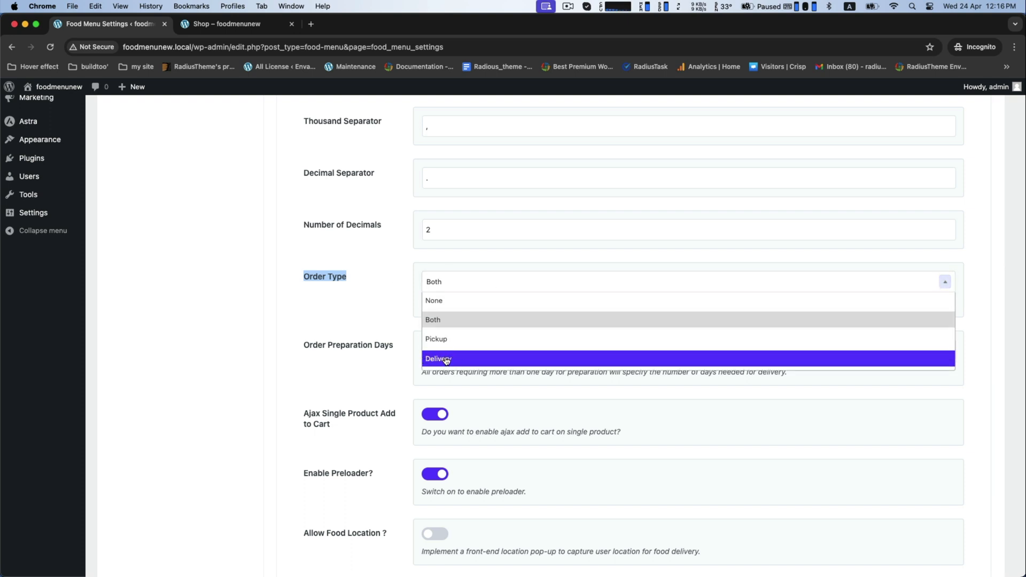
{"action": "mouse_move", "coordinate": [432, 320]}
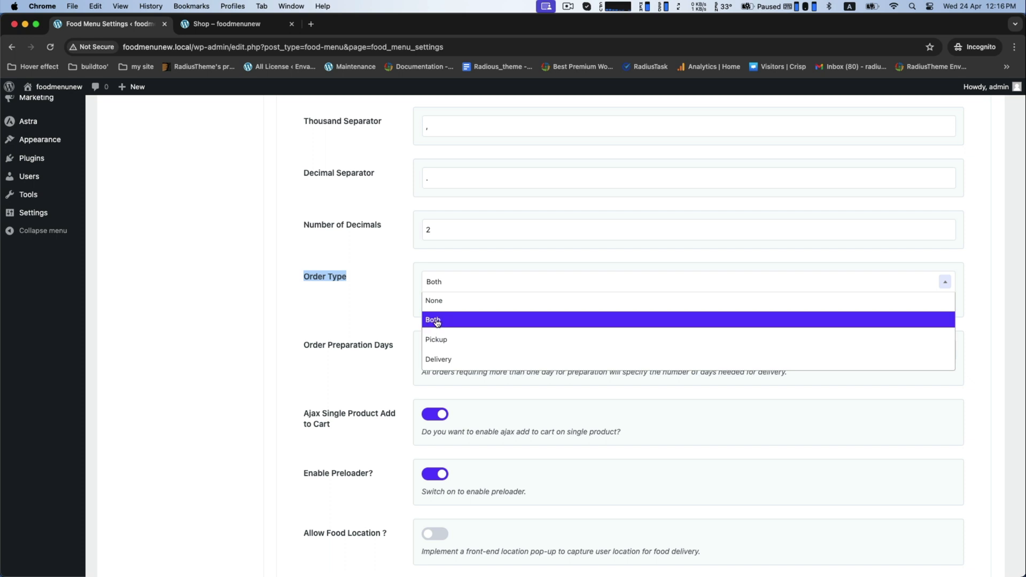
{"action": "left_click", "coordinate": [433, 320]}
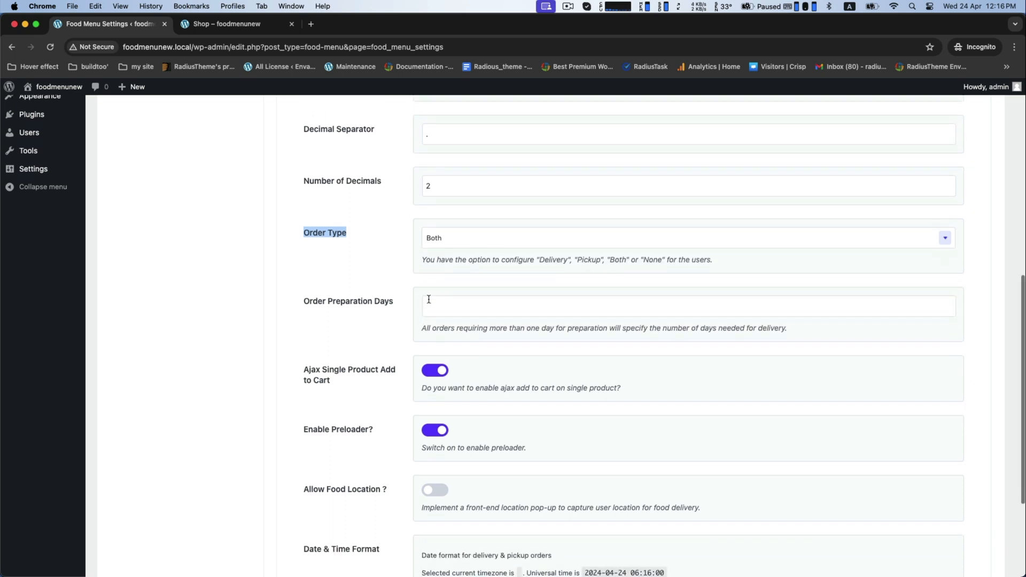
{"action": "scroll", "scroll_direction": "down", "scroll_amount": 3}
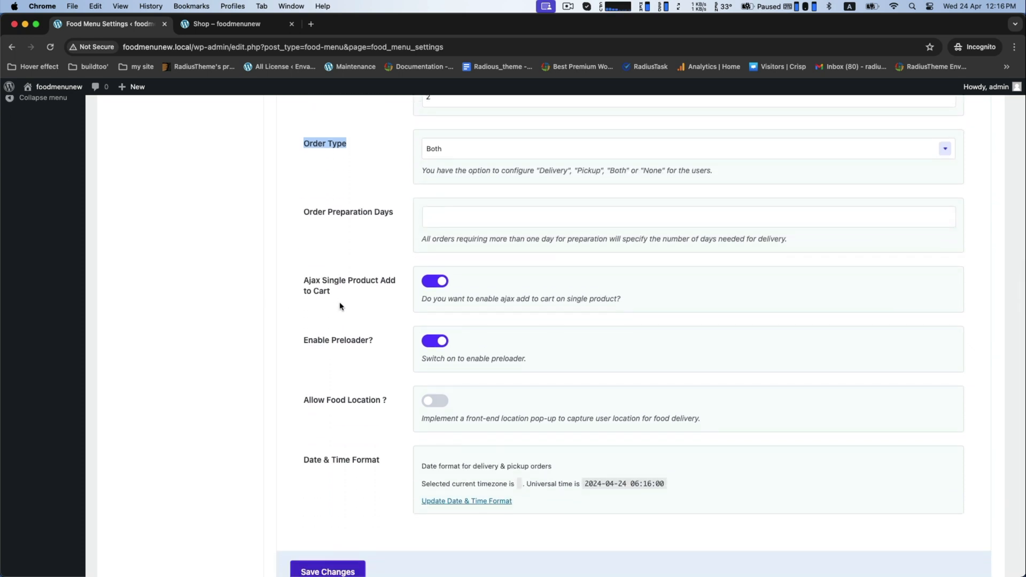
{"action": "scroll", "scroll_direction": "down", "scroll_amount": 3}
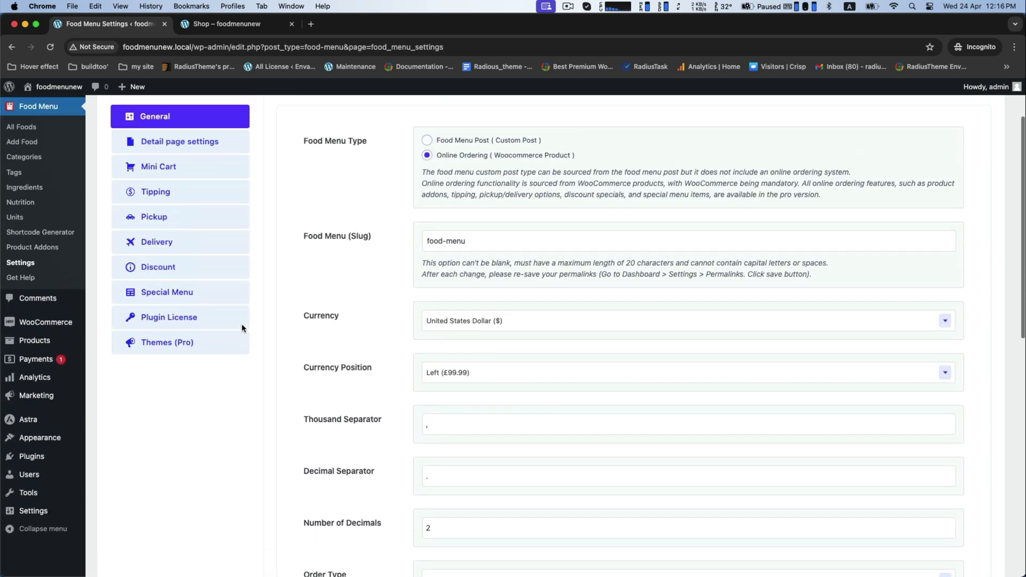
View the Mini Cart settings, then compare the shop's Shop tab and Cart page.
{"action": "left_click", "coordinate": [180, 140]}
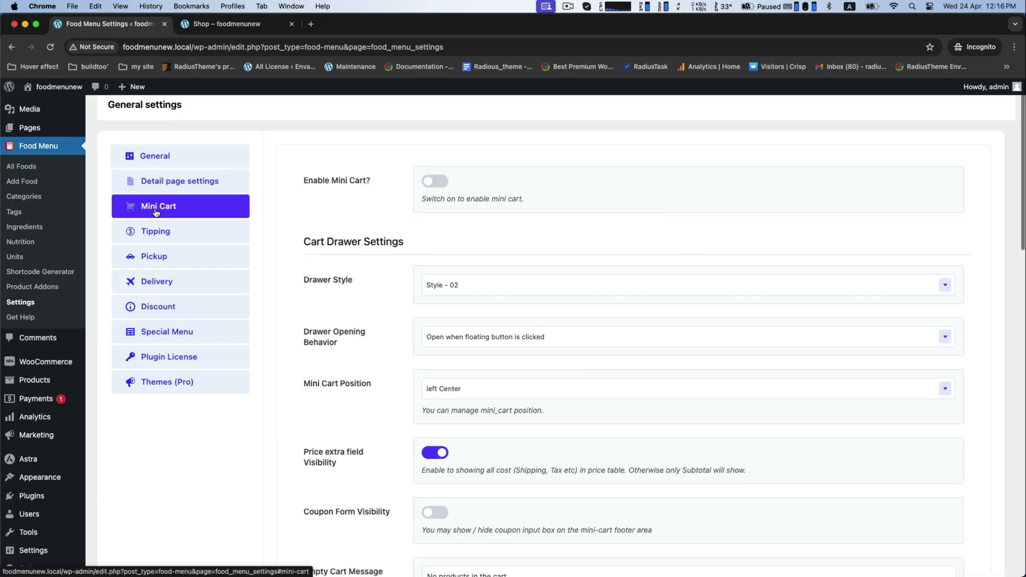
{"action": "left_click", "coordinate": [226, 24]}
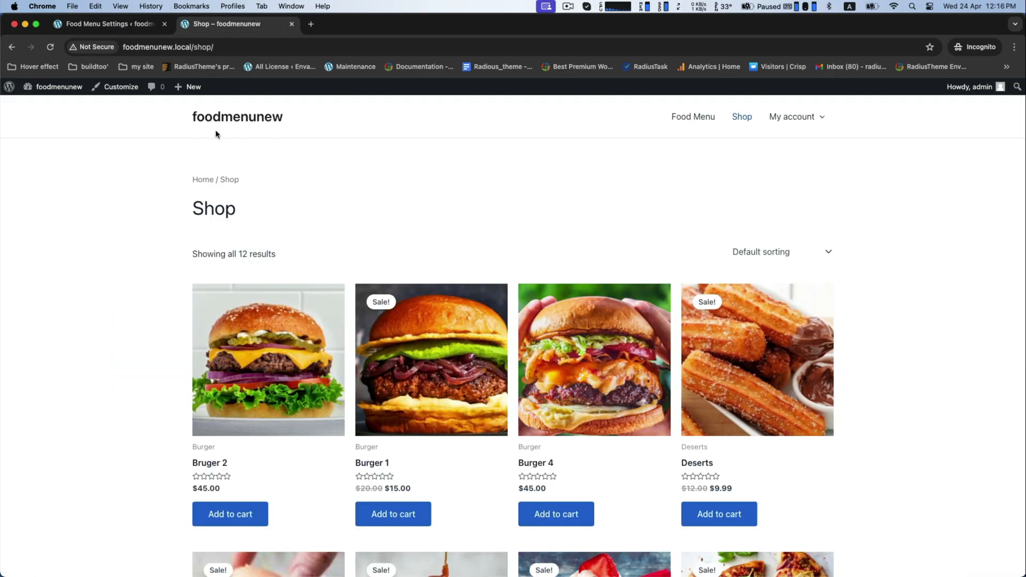
{"action": "scroll", "scroll_direction": "down", "scroll_amount": 3}
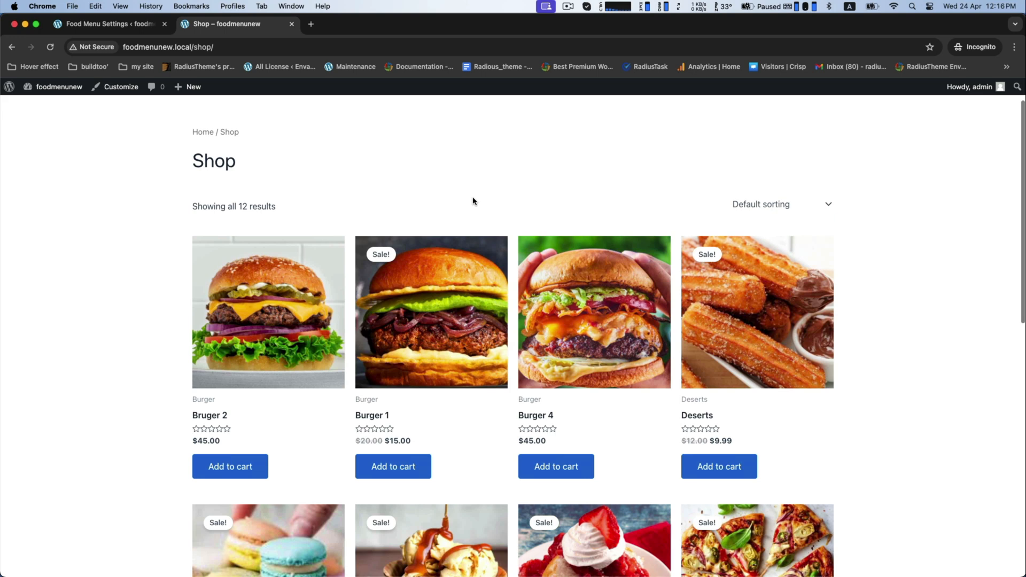
{"action": "left_click", "coordinate": [230, 466]}
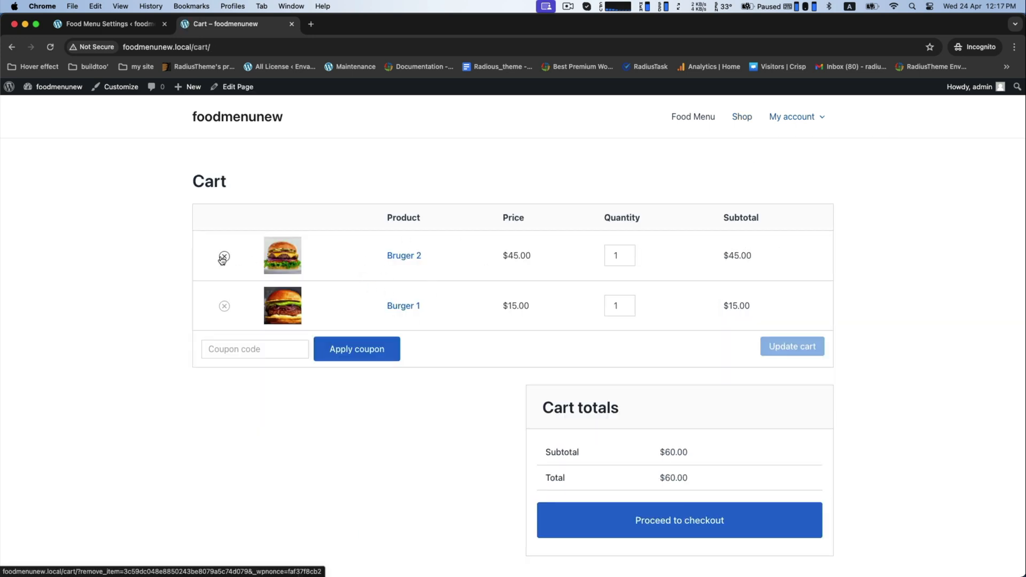
{"action": "left_click", "coordinate": [741, 117]}
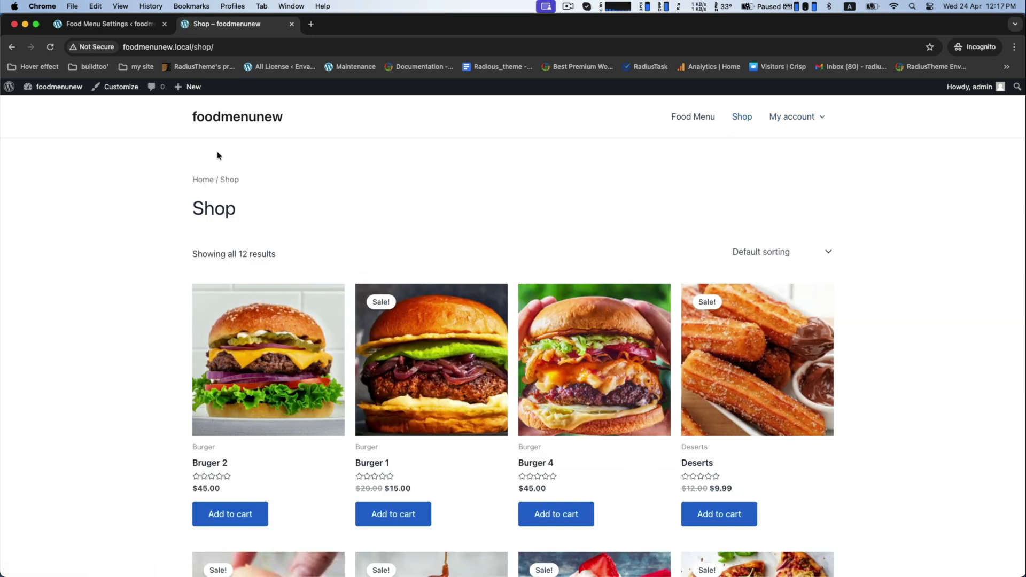
{"action": "left_click", "coordinate": [108, 24]}
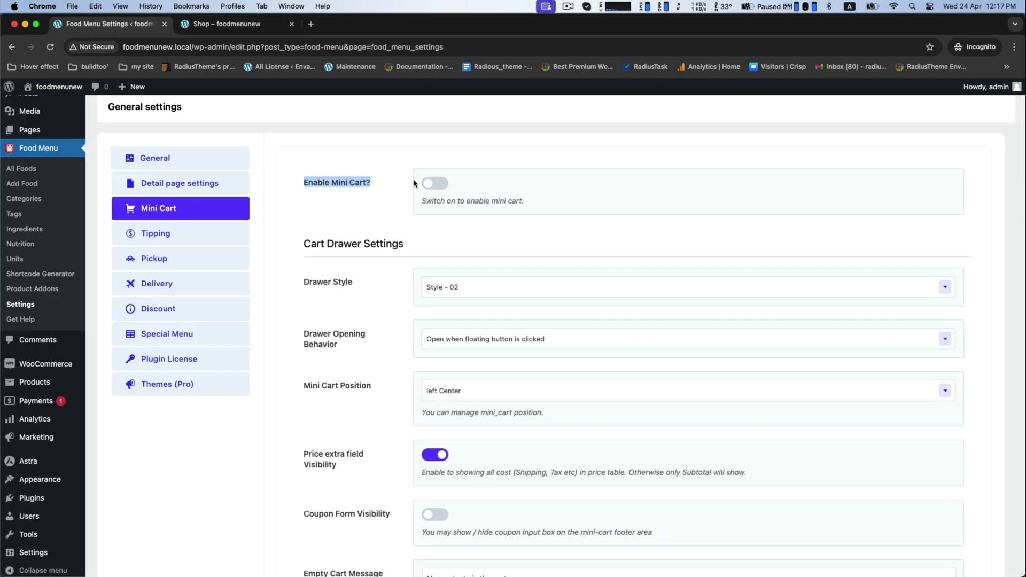
Enable and save the mini cart, then open the shop's floating 2-item, $60 cart.
{"action": "left_click", "coordinate": [435, 183]}
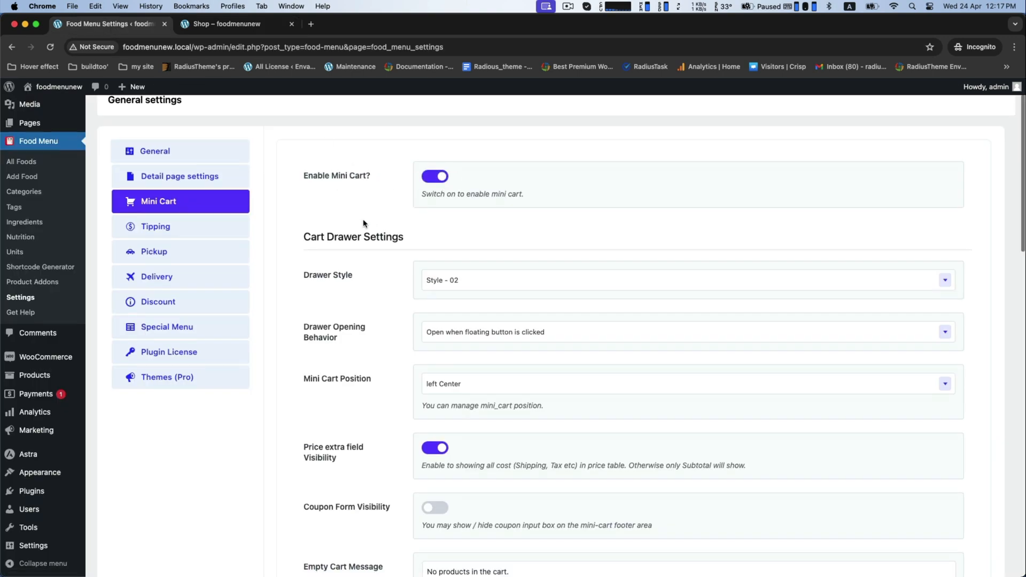
{"action": "left_click", "coordinate": [327, 474]}
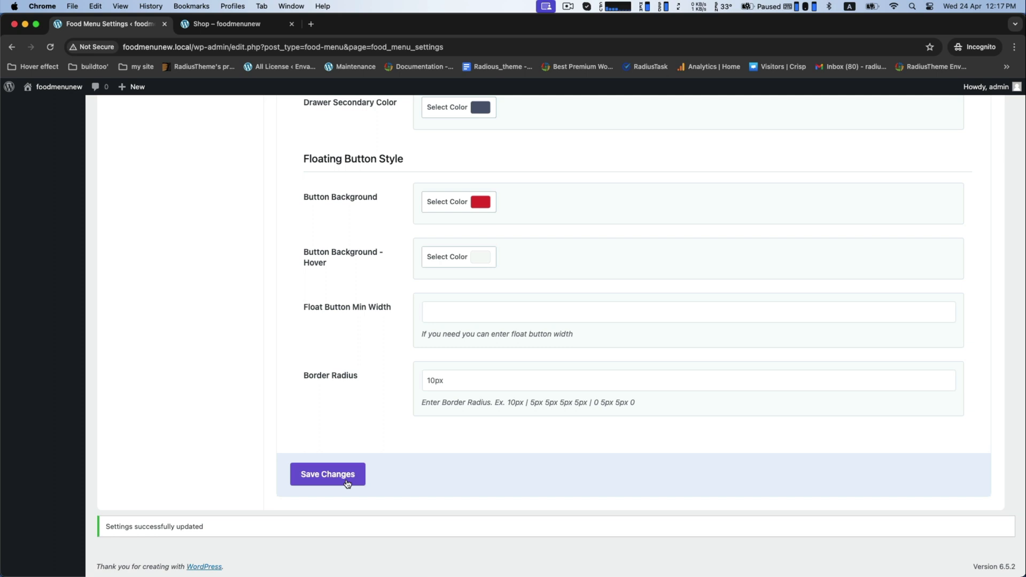
{"action": "left_click", "coordinate": [225, 24]}
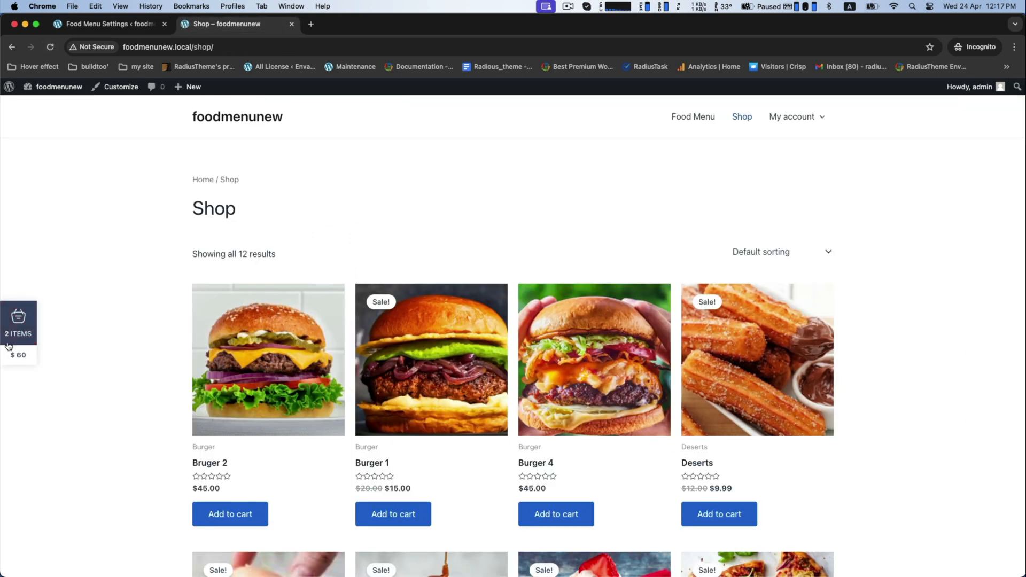
{"action": "left_click", "coordinate": [18, 321]}
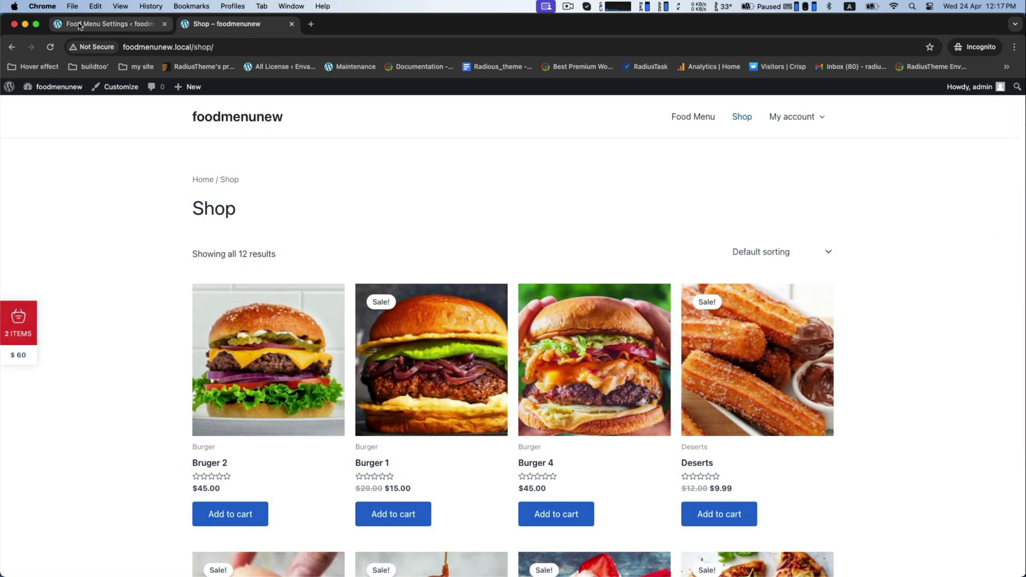
{"action": "left_click", "coordinate": [108, 24]}
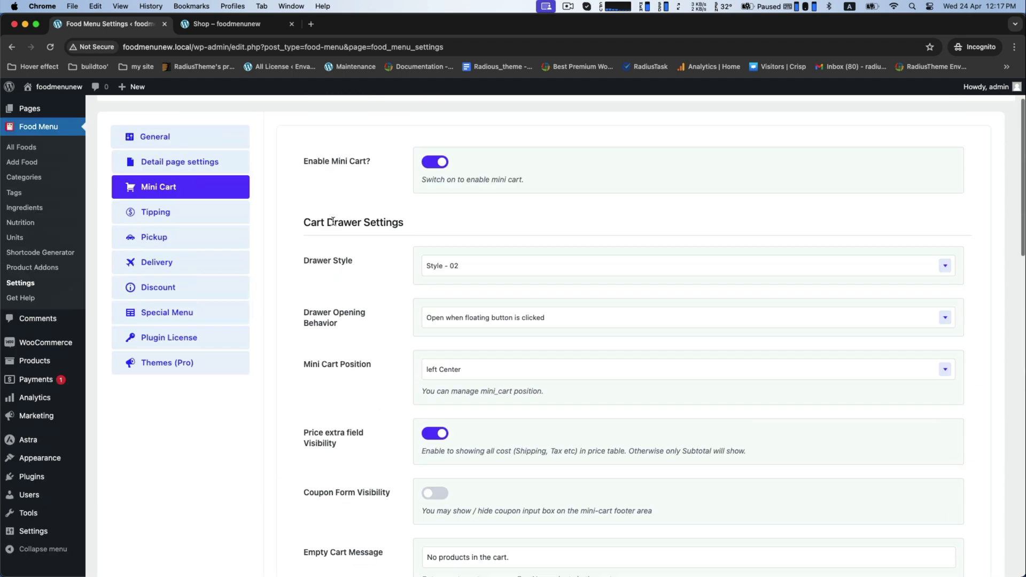
Save the mini cart position as Right Center and confirm the shop's drawer opens on the right.
{"action": "scroll", "scroll_direction": "down", "scroll_amount": 3}
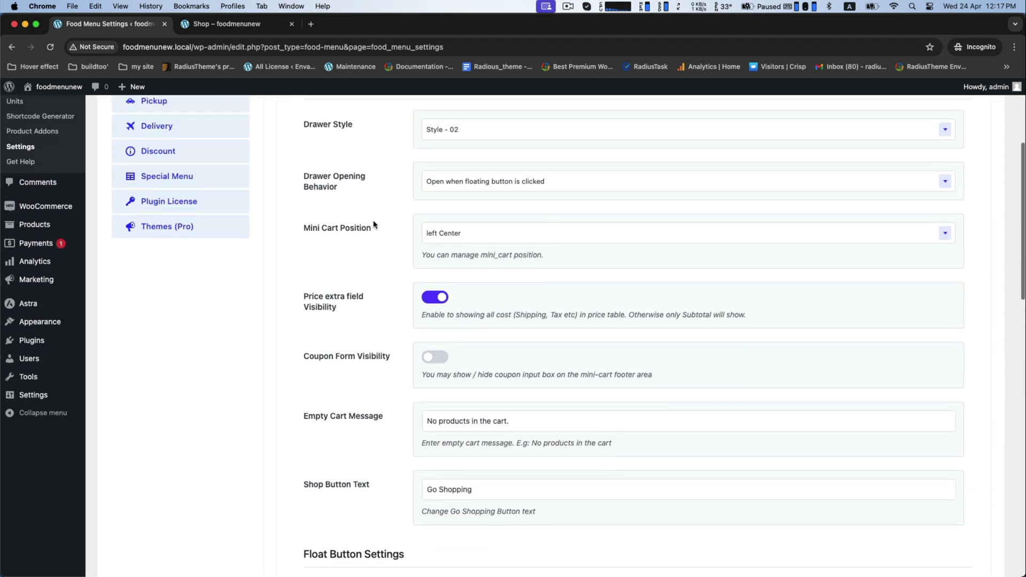
{"action": "mouse_move", "coordinate": [388, 234]}
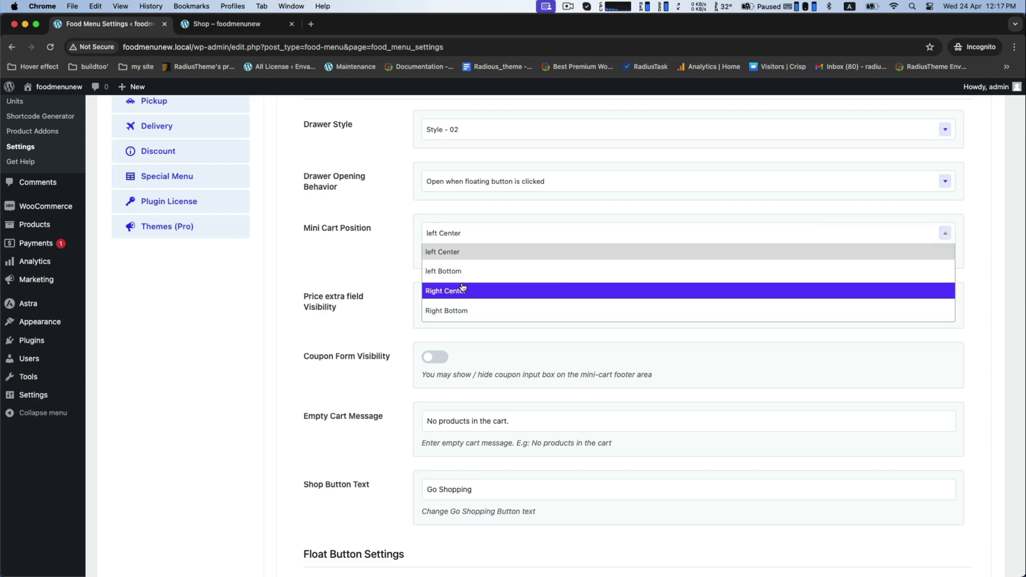
{"action": "left_click", "coordinate": [445, 291]}
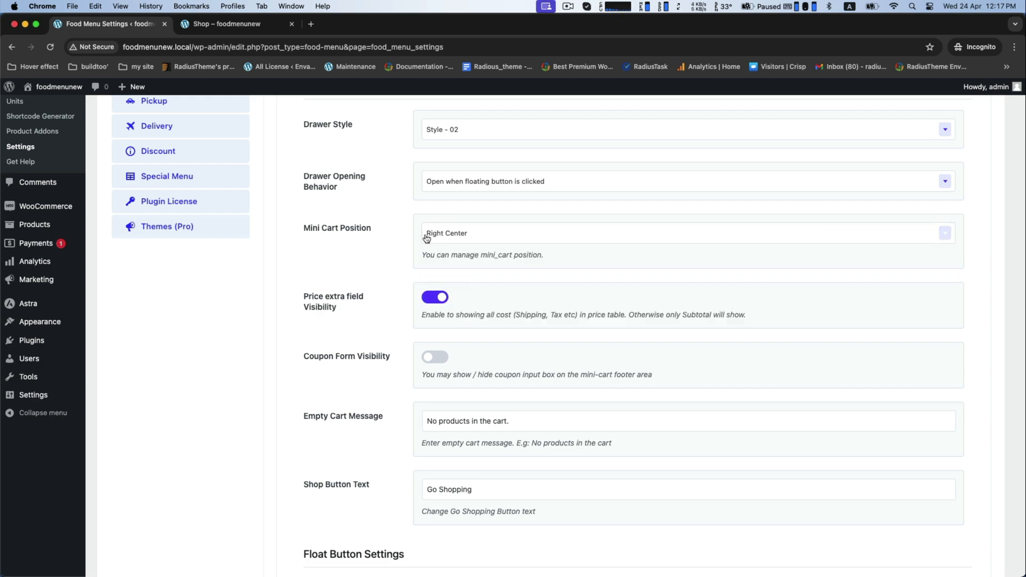
{"action": "left_click", "coordinate": [326, 474]}
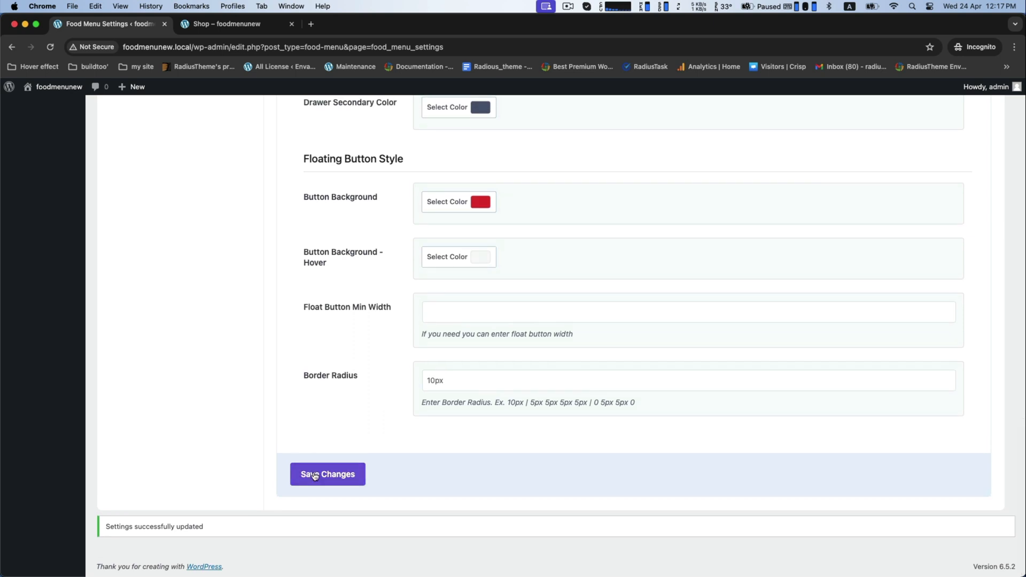
{"action": "left_click", "coordinate": [226, 24]}
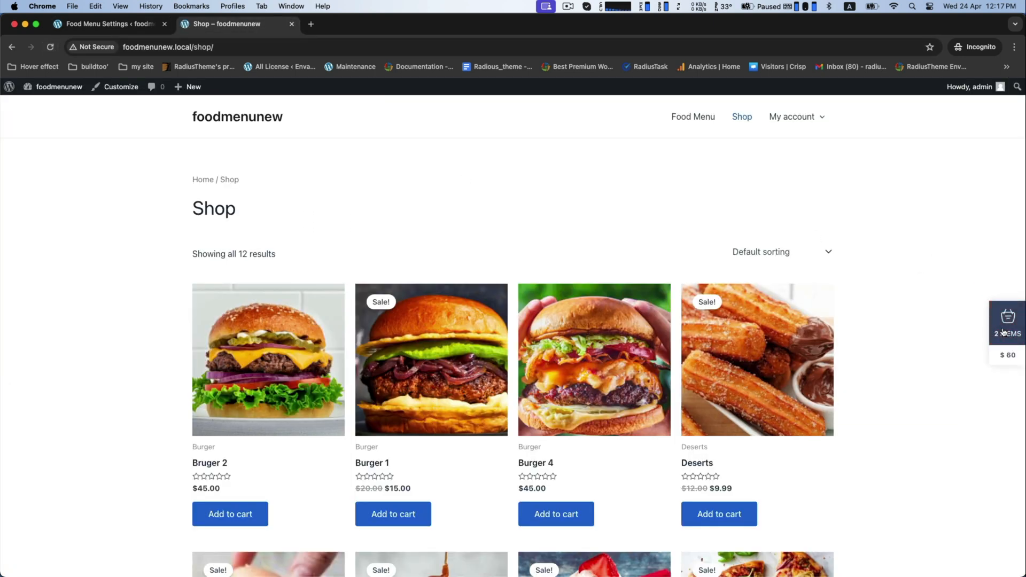
{"action": "left_click", "coordinate": [1006, 320]}
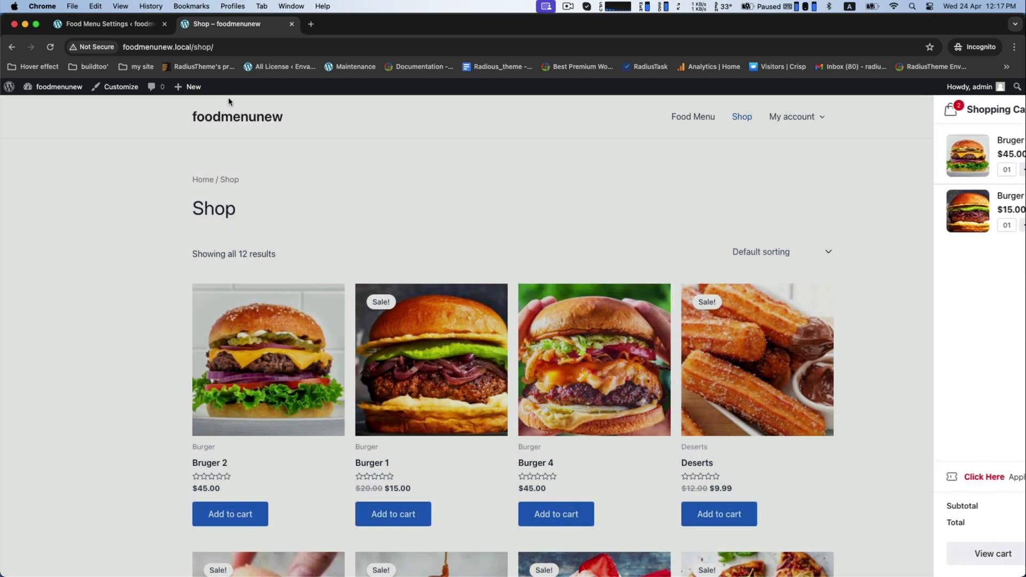
{"action": "left_click", "coordinate": [108, 23]}
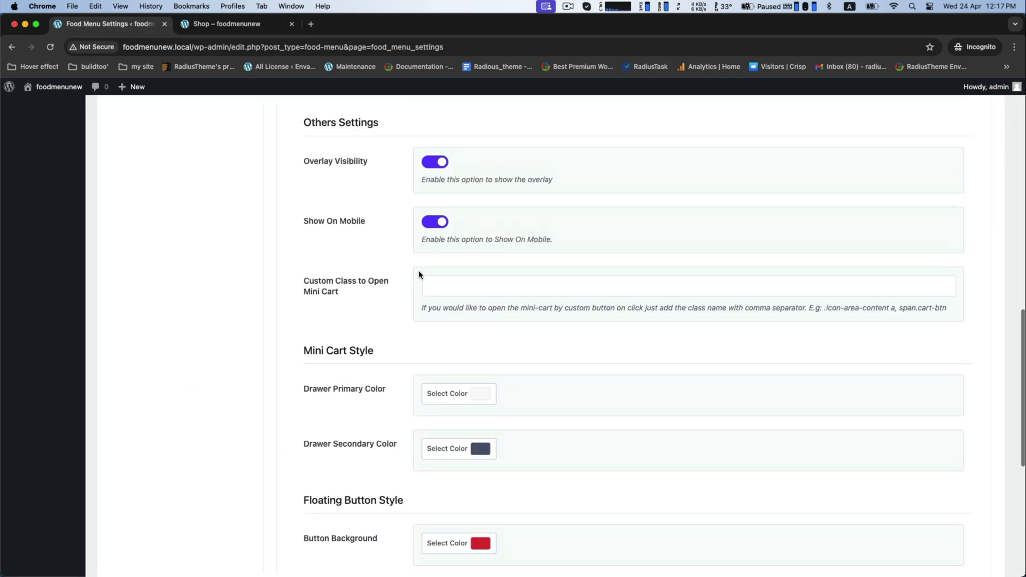
Make the floating button background orange and check the orange cart button in the shop.
{"action": "scroll", "scroll_direction": "down", "scroll_amount": 3}
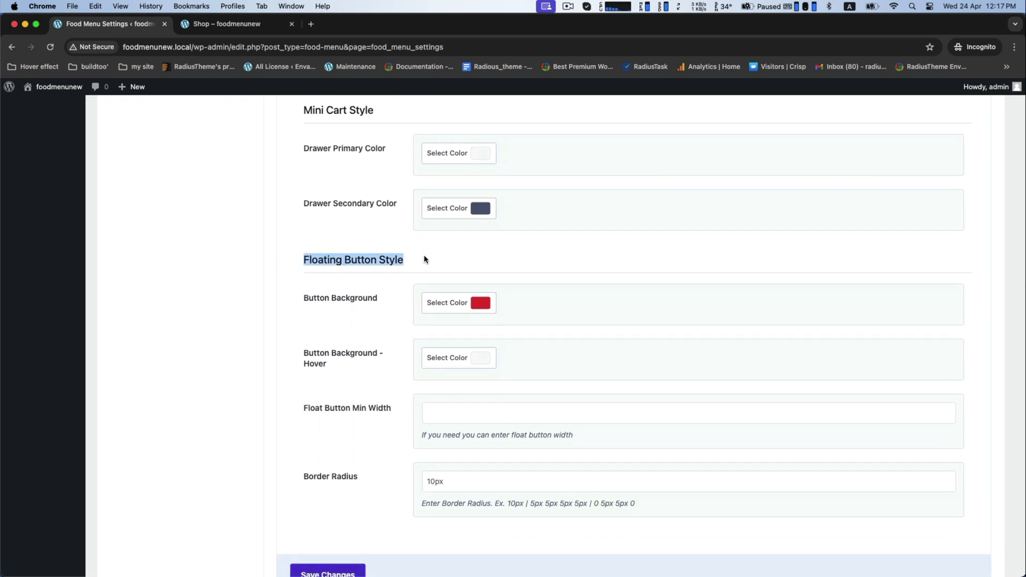
{"action": "left_click", "coordinate": [447, 303]}
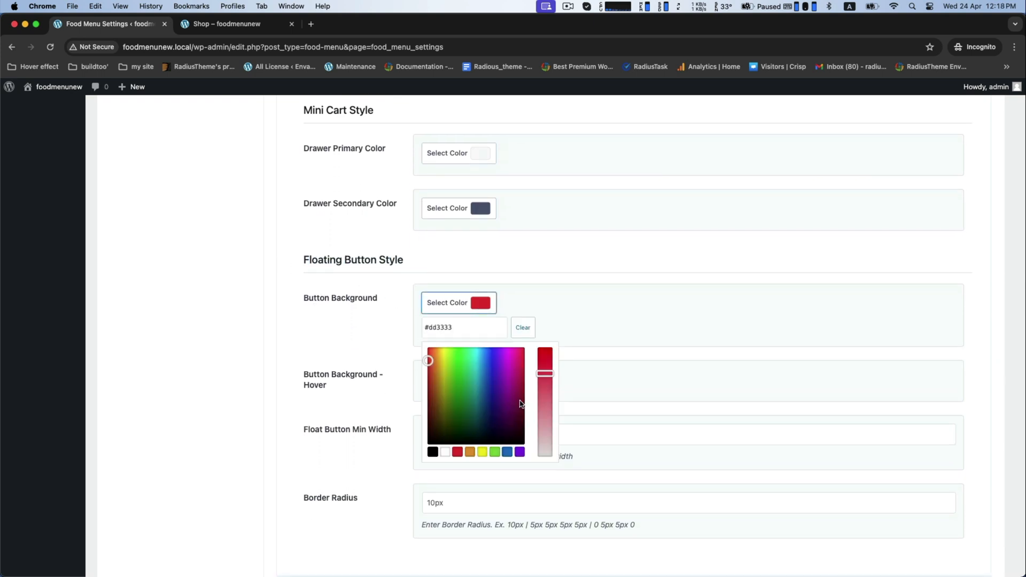
{"action": "left_click", "coordinate": [470, 451]}
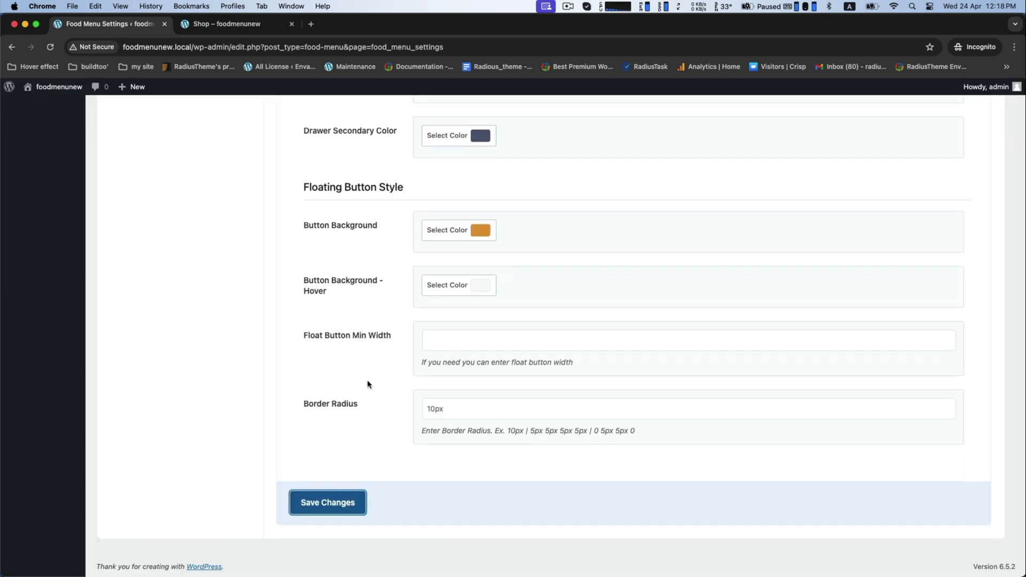
{"action": "left_click", "coordinate": [238, 24]}
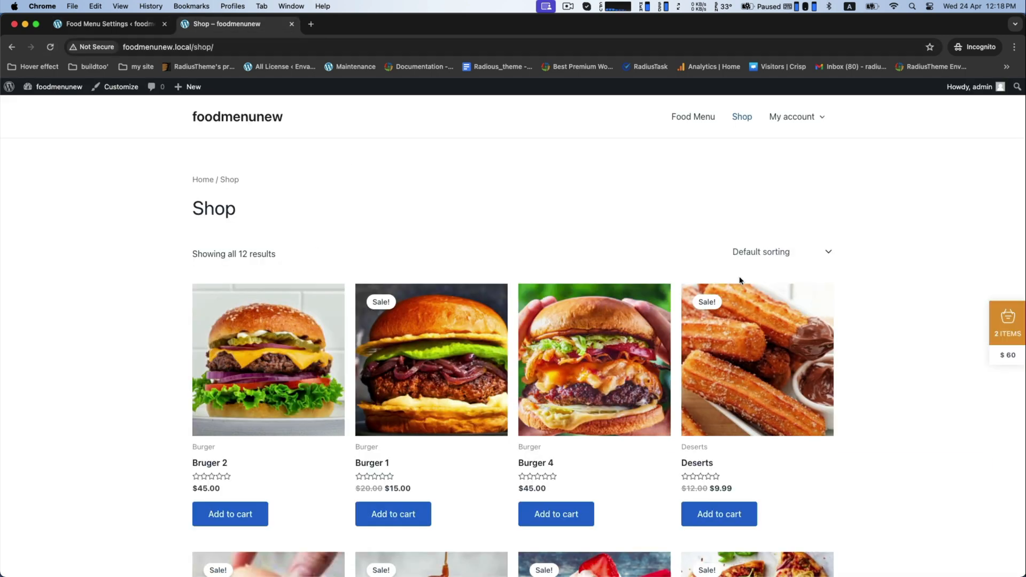
{"action": "scroll", "scroll_direction": "down", "scroll_amount": 3}
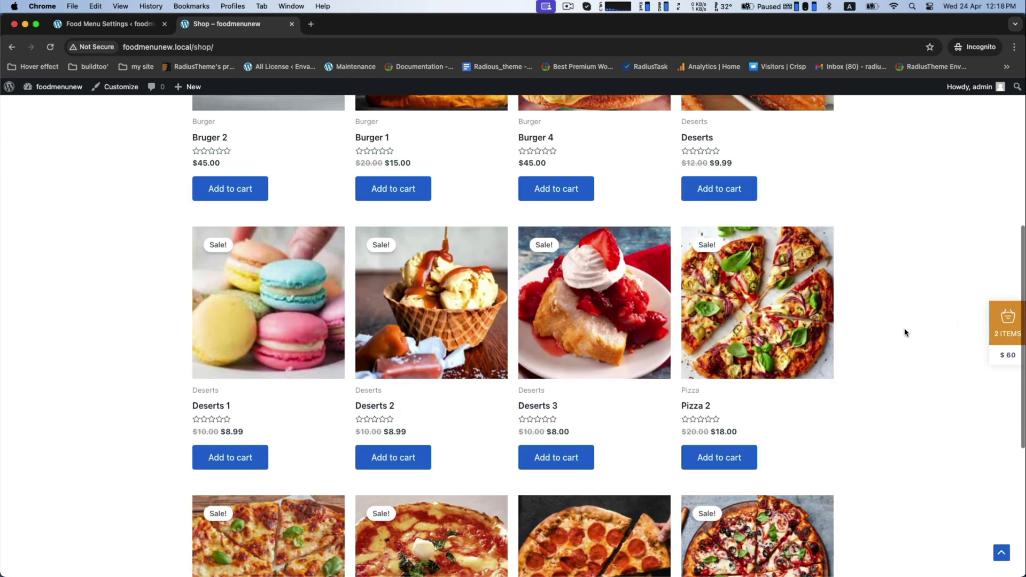
{"action": "scroll", "scroll_direction": "up", "scroll_amount": 3}
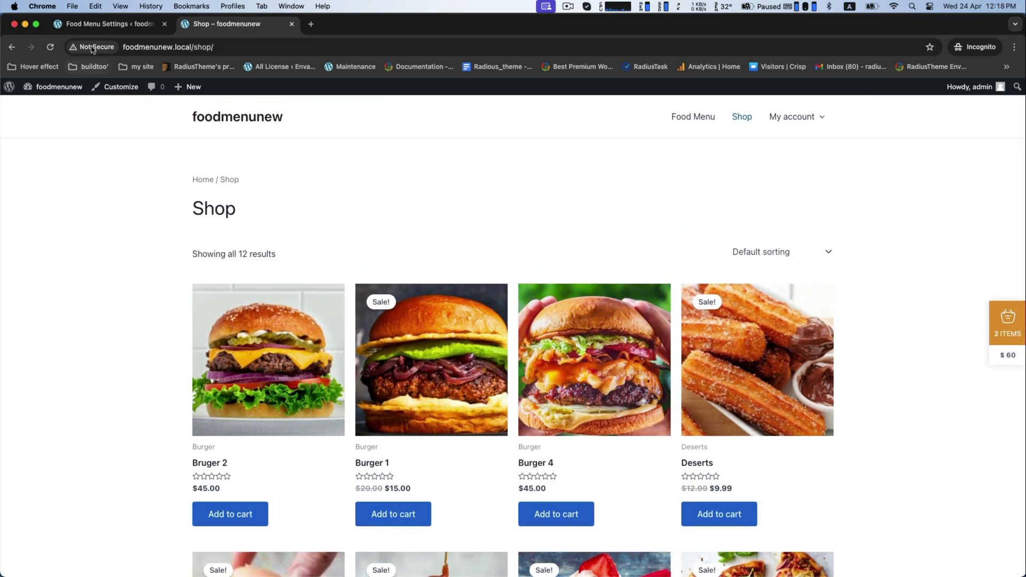
{"action": "left_click", "coordinate": [107, 24]}
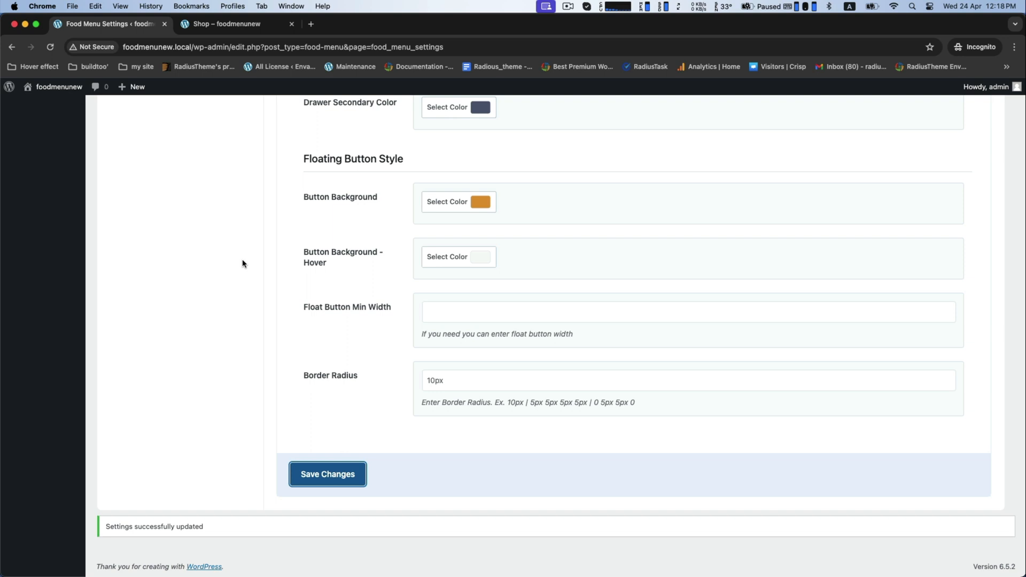
{"action": "mouse_move", "coordinate": [478, 260]}
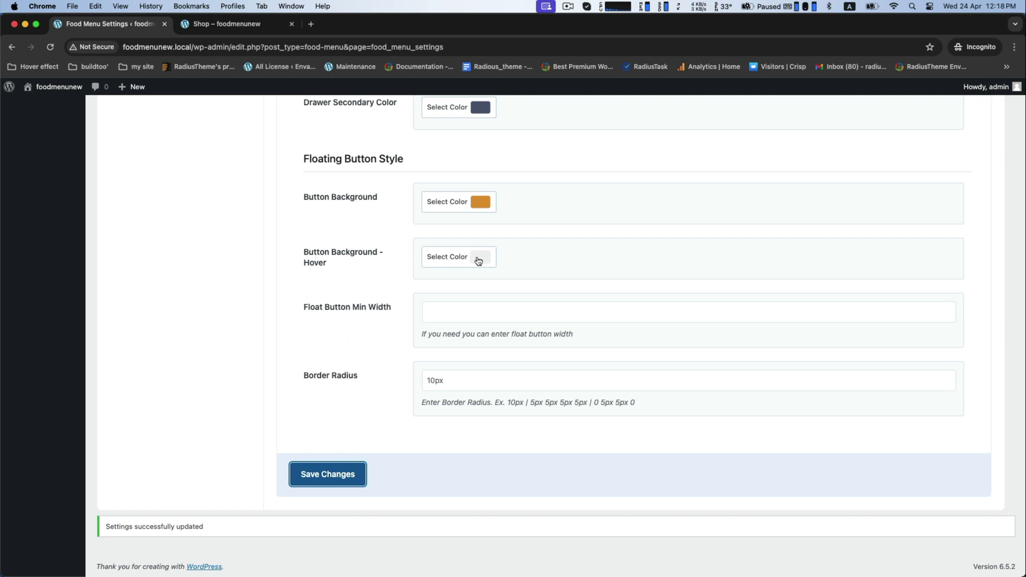
Pick red as the floating button hover background and check it on the Shop tab.
{"action": "left_click", "coordinate": [225, 24]}
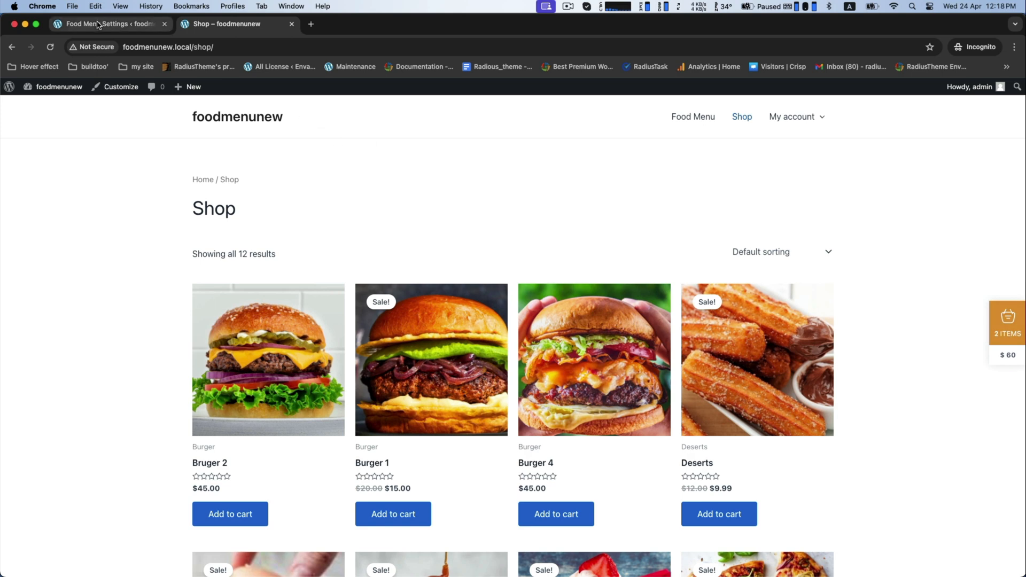
{"action": "left_click", "coordinate": [108, 24]}
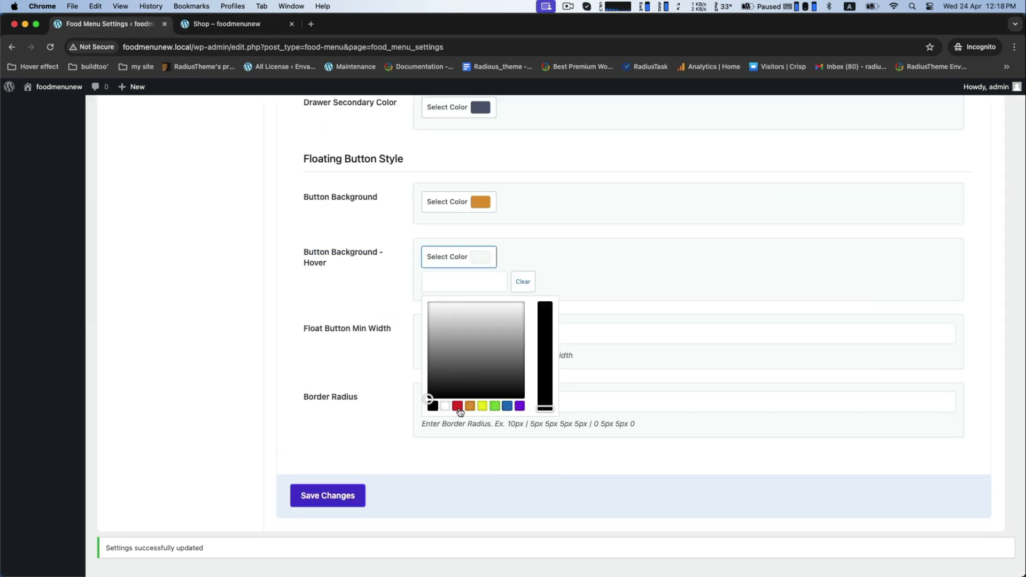
{"action": "left_click", "coordinate": [232, 24]}
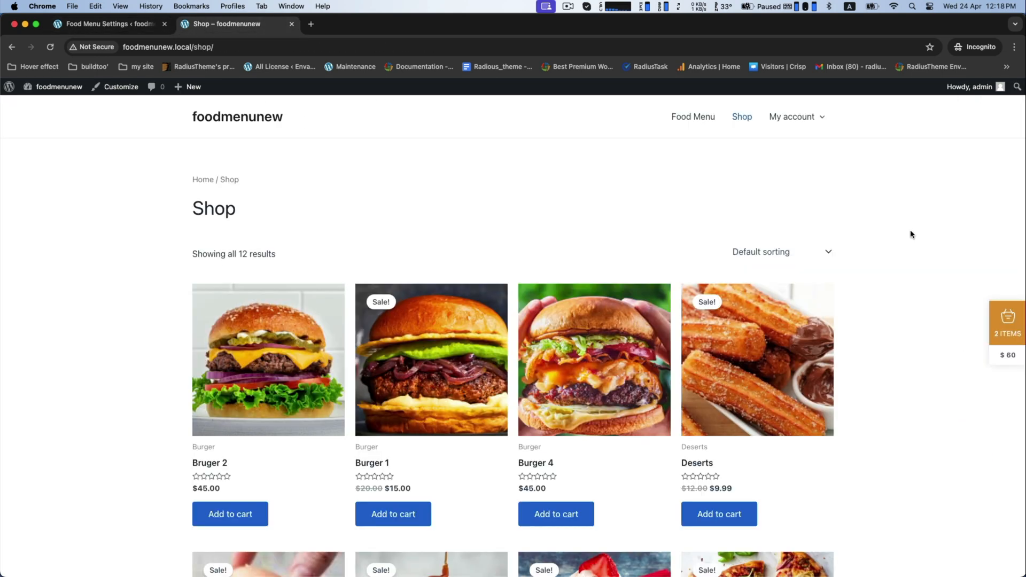
{"action": "mouse_move", "coordinate": [802, 262]}
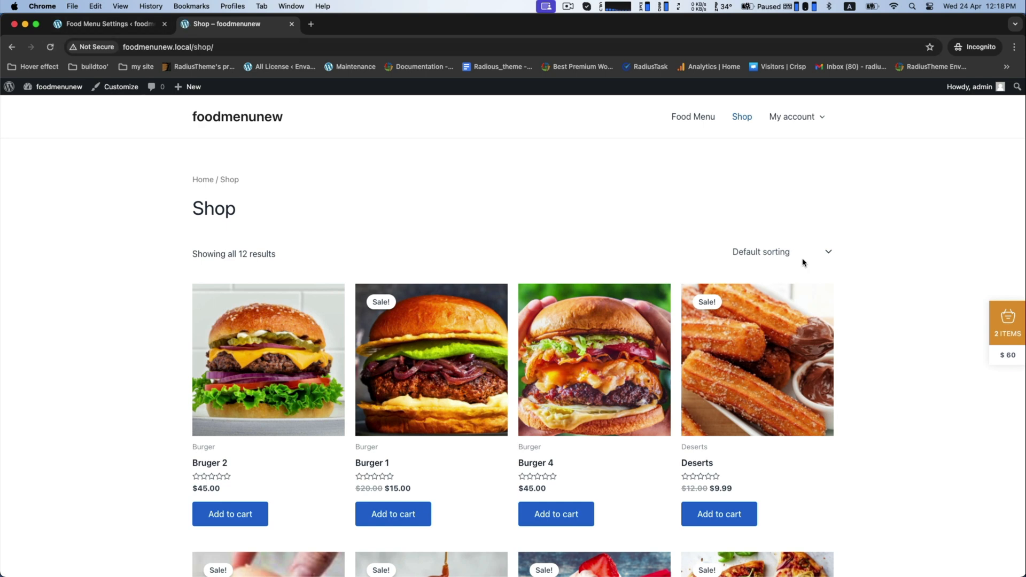
{"action": "mouse_move", "coordinate": [912, 309]}
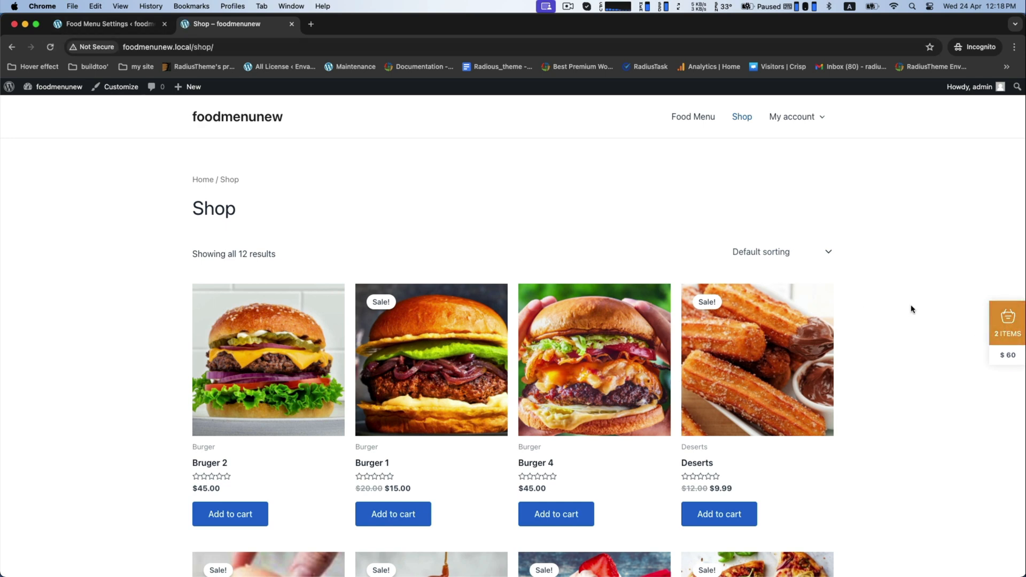
{"action": "left_click", "coordinate": [108, 23]}
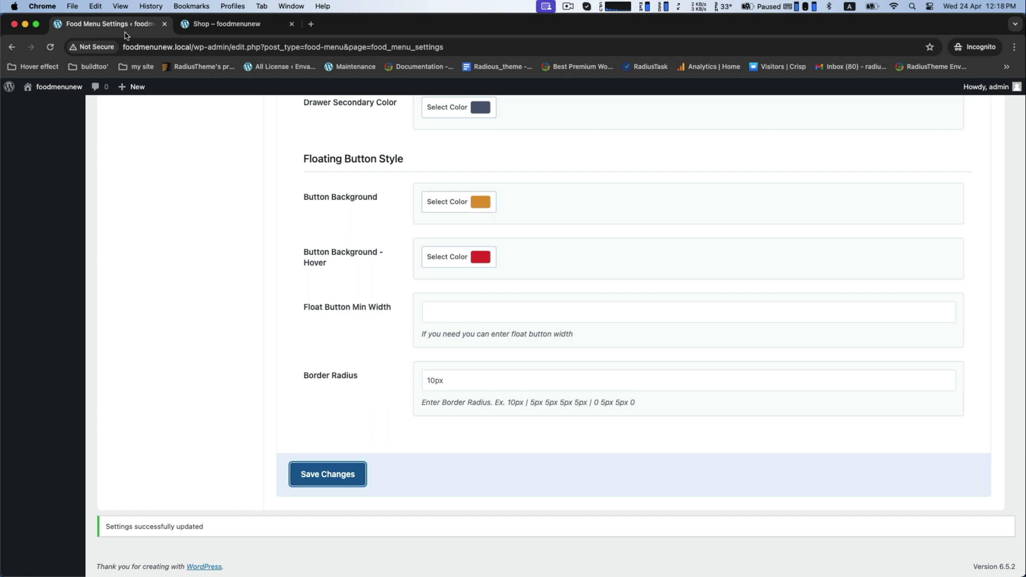
{"action": "scroll", "scroll_direction": "up", "scroll_amount": 3}
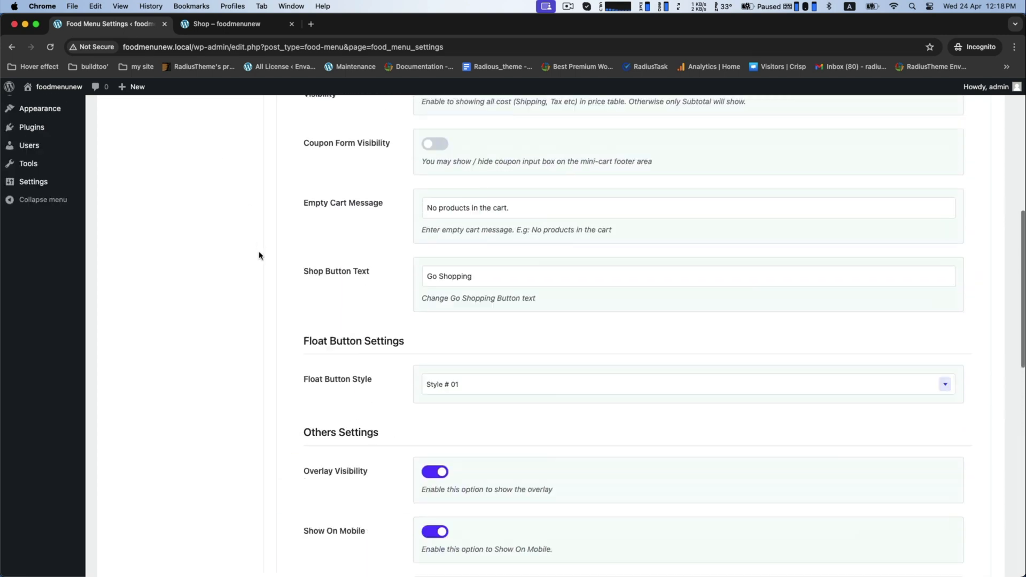
Check the shop's floating cart in its new rounded button style.
{"action": "scroll", "scroll_direction": "down", "scroll_amount": 3}
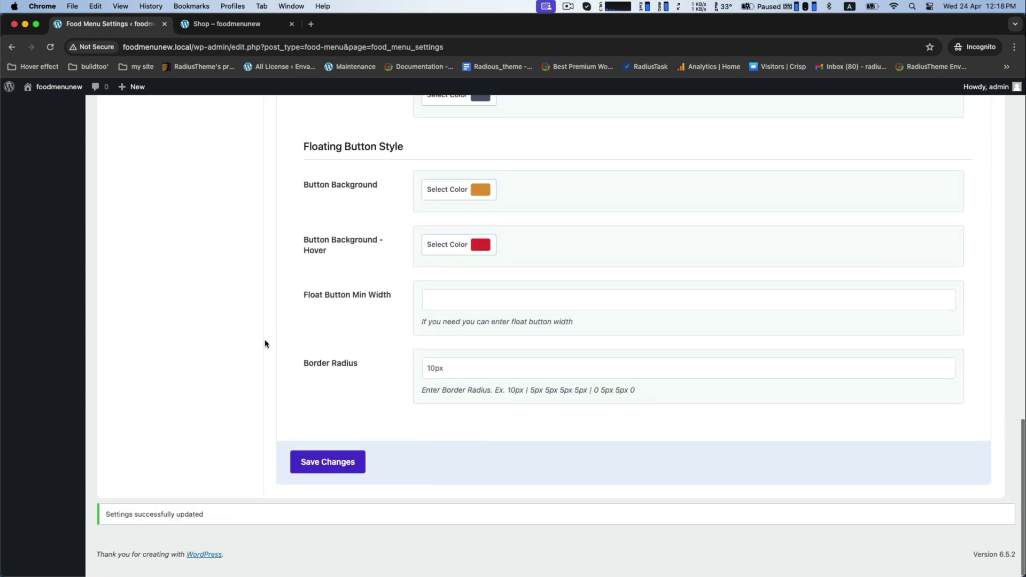
{"action": "left_click", "coordinate": [225, 24]}
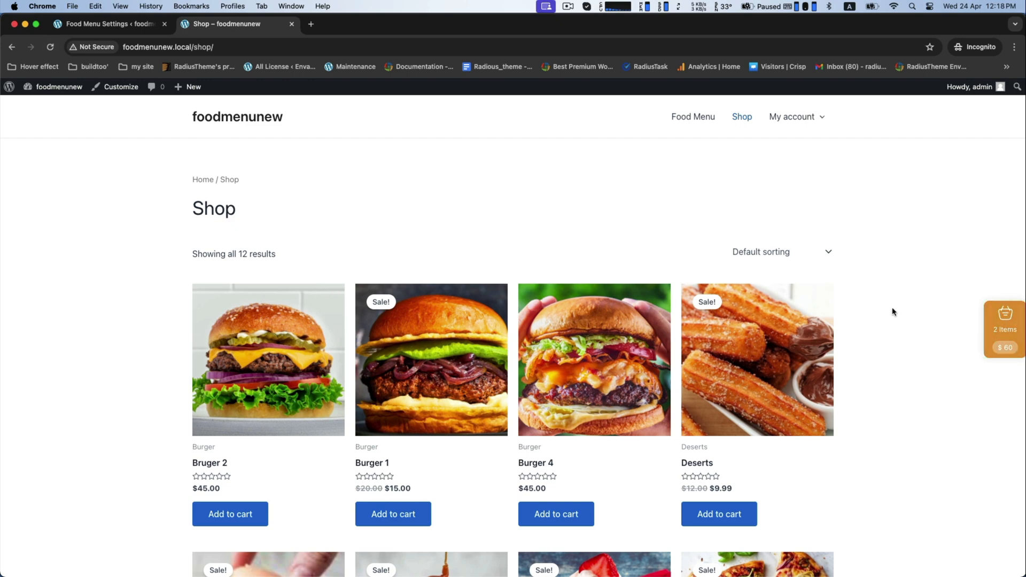
{"action": "mouse_move", "coordinate": [224, 175]}
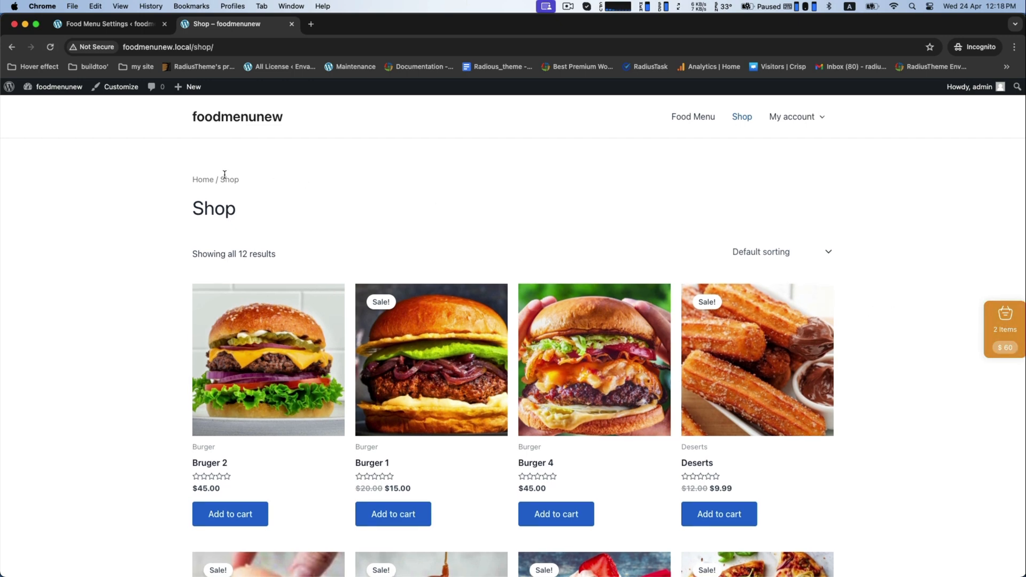
{"action": "left_click", "coordinate": [105, 24]}
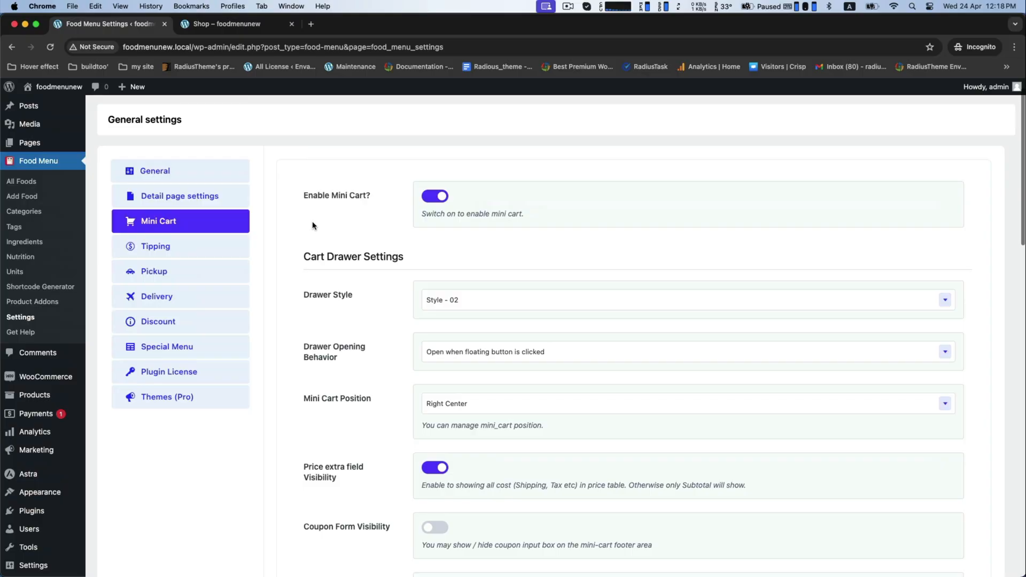
{"action": "mouse_move", "coordinate": [155, 246]}
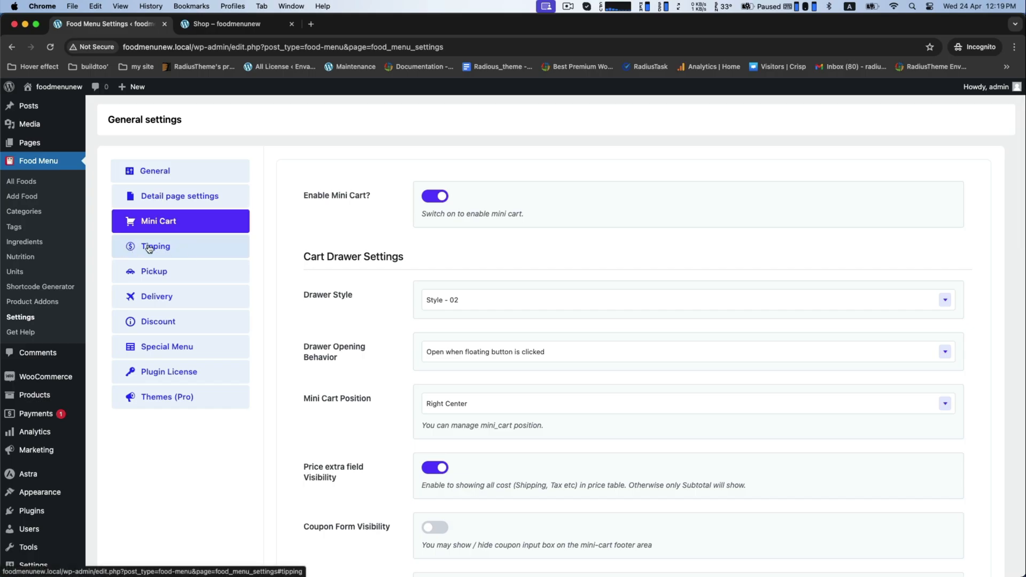
Enable tipping, show the tip form on the Checkout Page only, and save.
{"action": "left_click", "coordinate": [155, 246]}
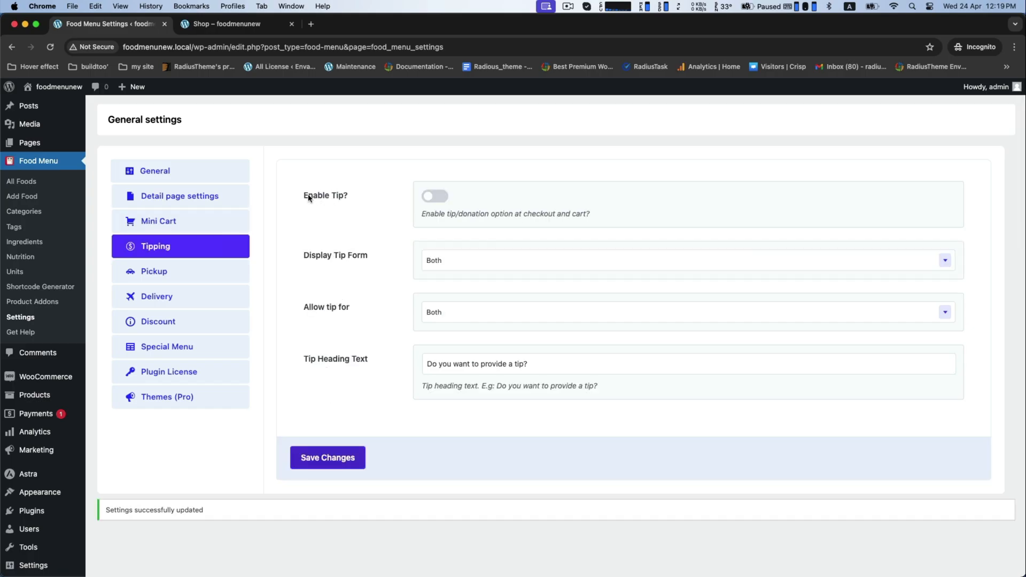
{"action": "mouse_move", "coordinate": [449, 197]}
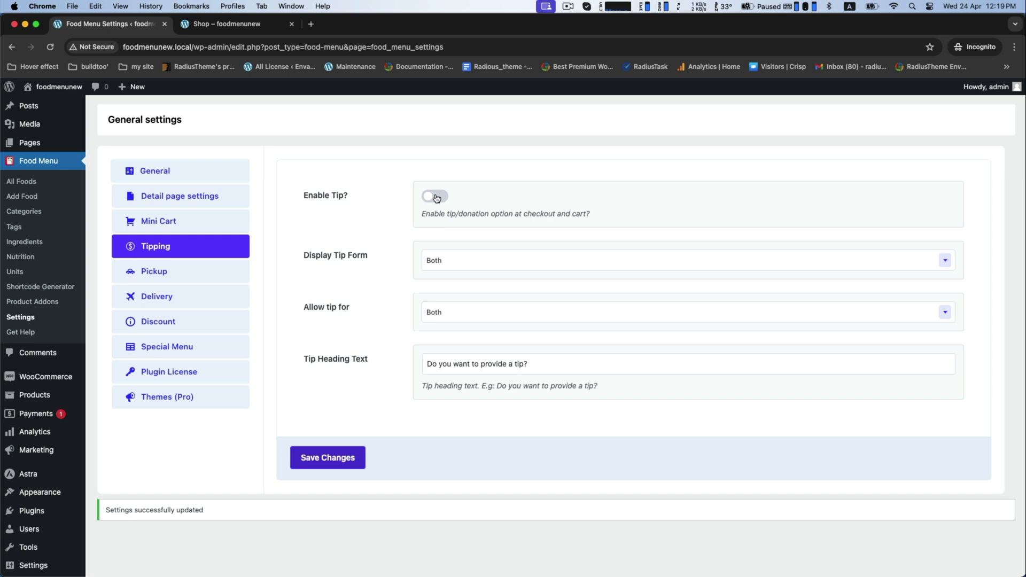
{"action": "left_click", "coordinate": [434, 196]}
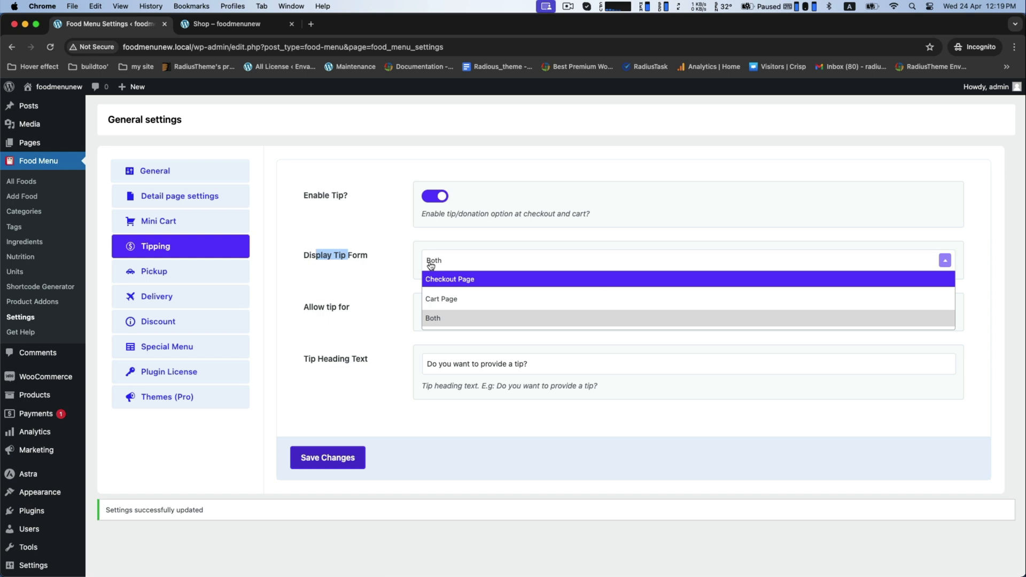
{"action": "mouse_move", "coordinate": [461, 286]}
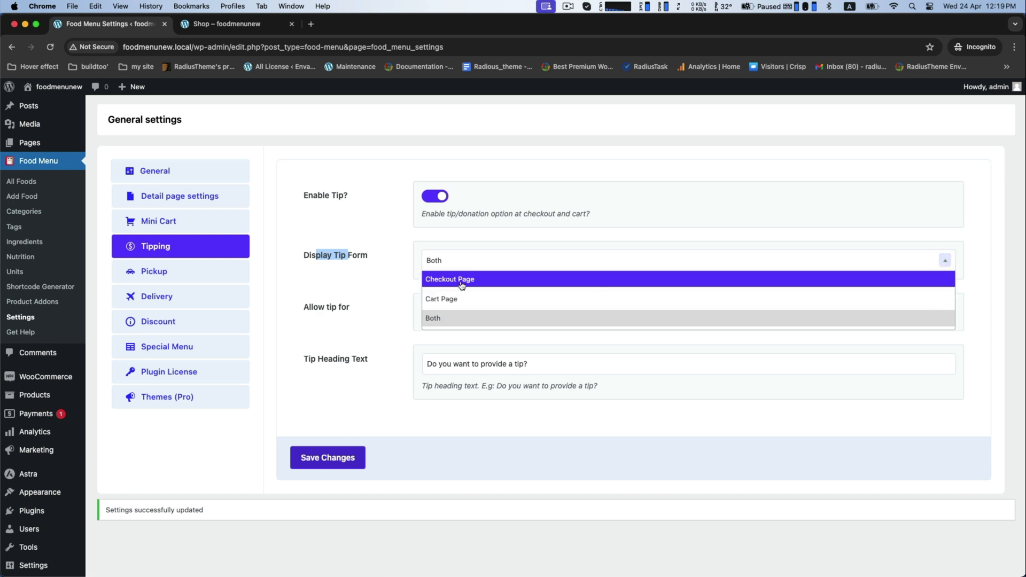
{"action": "left_click", "coordinate": [449, 279]}
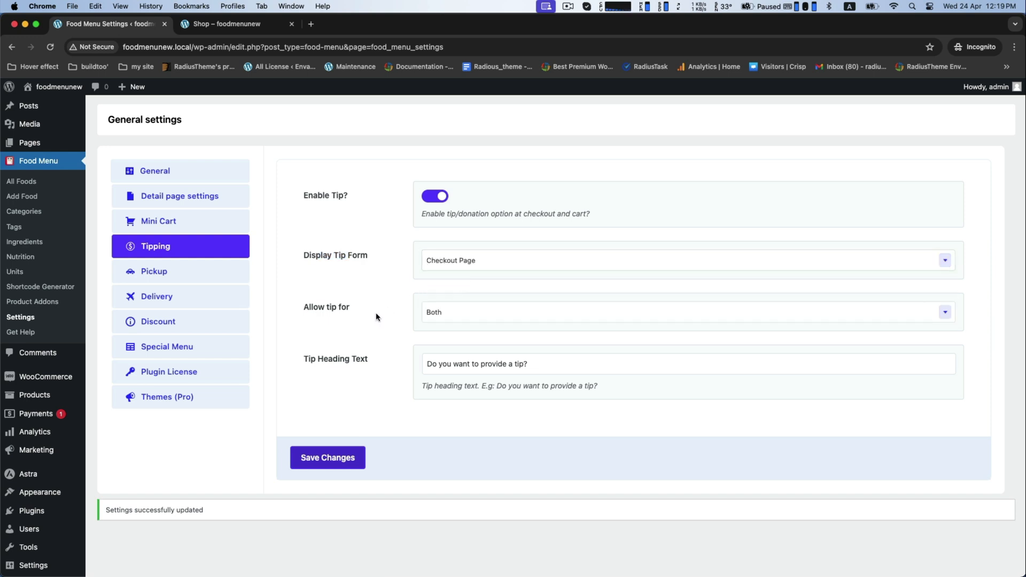
{"action": "mouse_move", "coordinate": [328, 457]}
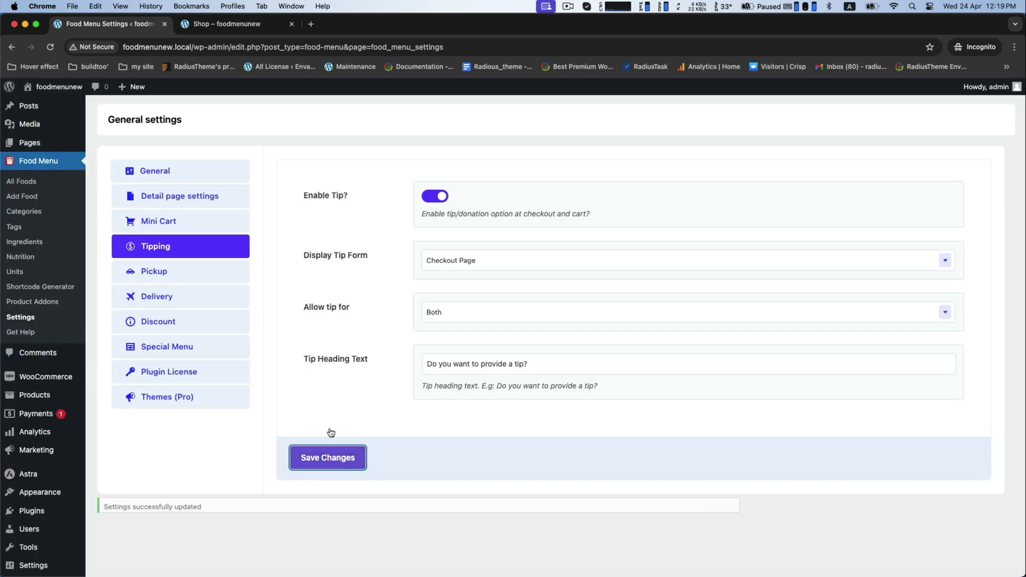
{"action": "left_click", "coordinate": [227, 24]}
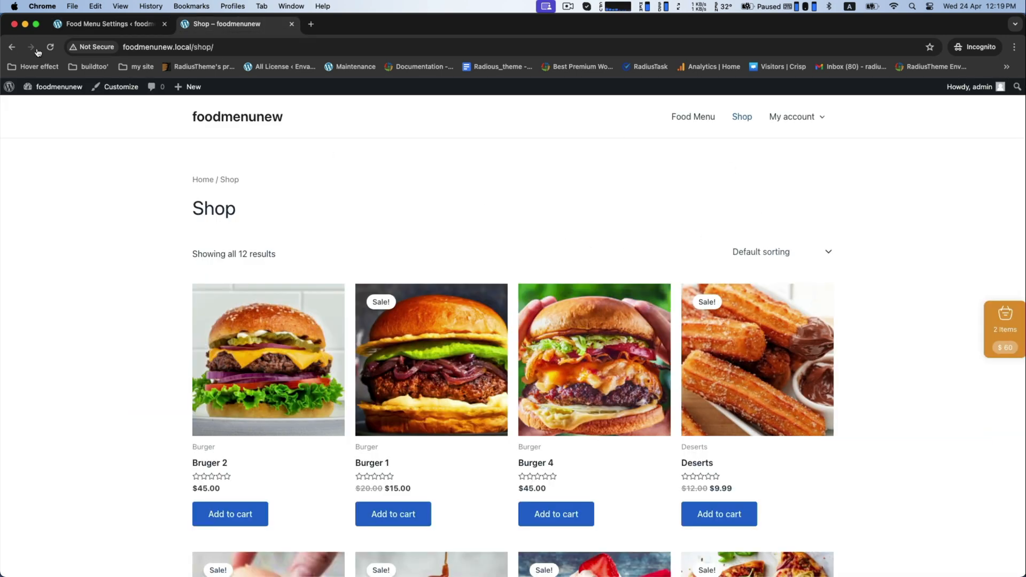
{"action": "mouse_move", "coordinate": [1005, 329]}
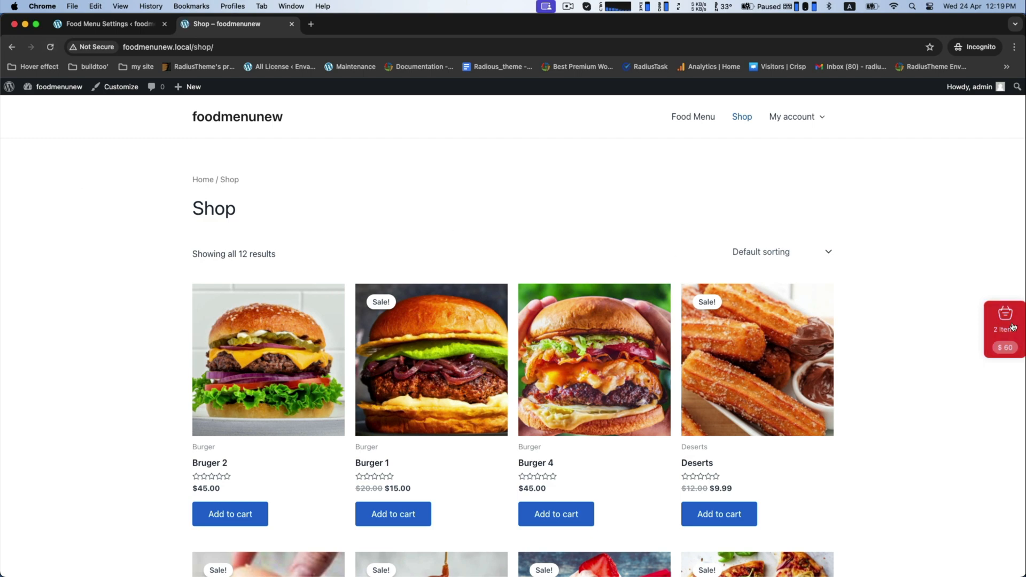
Check out the two burgers to see the $10.00 tip and $70.00 total, then return to settings.
{"action": "left_click", "coordinate": [1005, 329]}
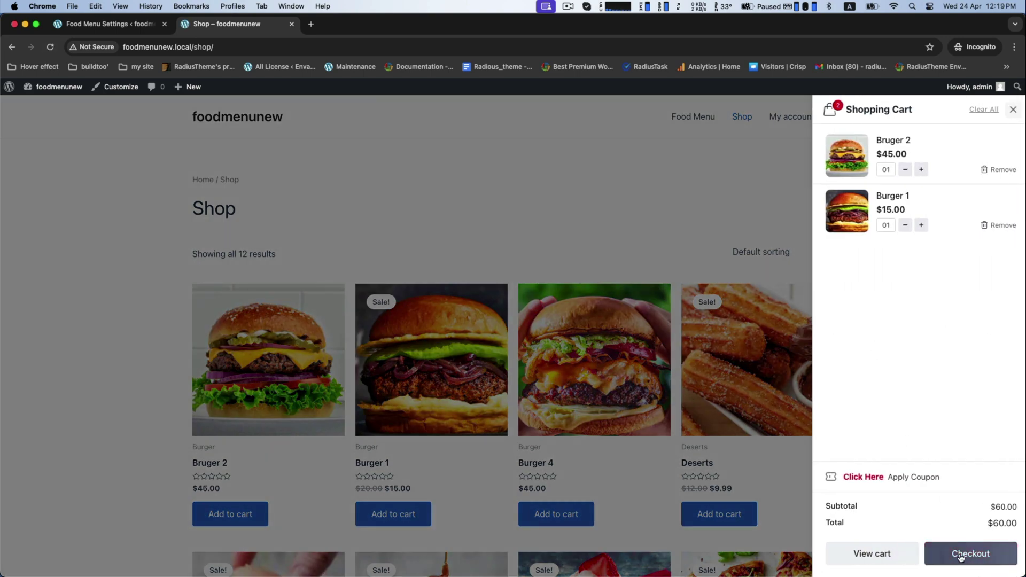
{"action": "left_click", "coordinate": [970, 553]}
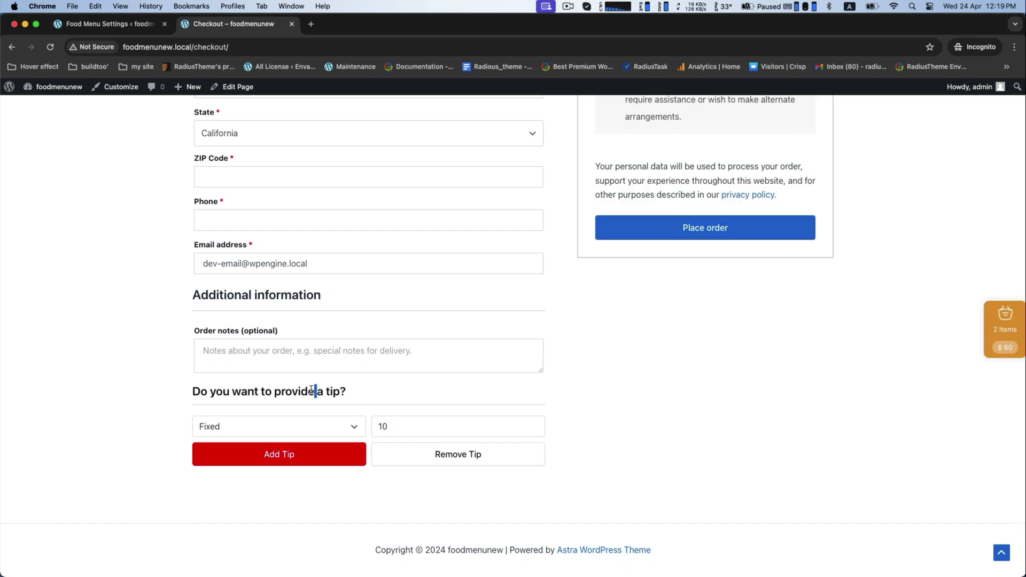
{"action": "scroll", "scroll_direction": "up", "scroll_amount": 3}
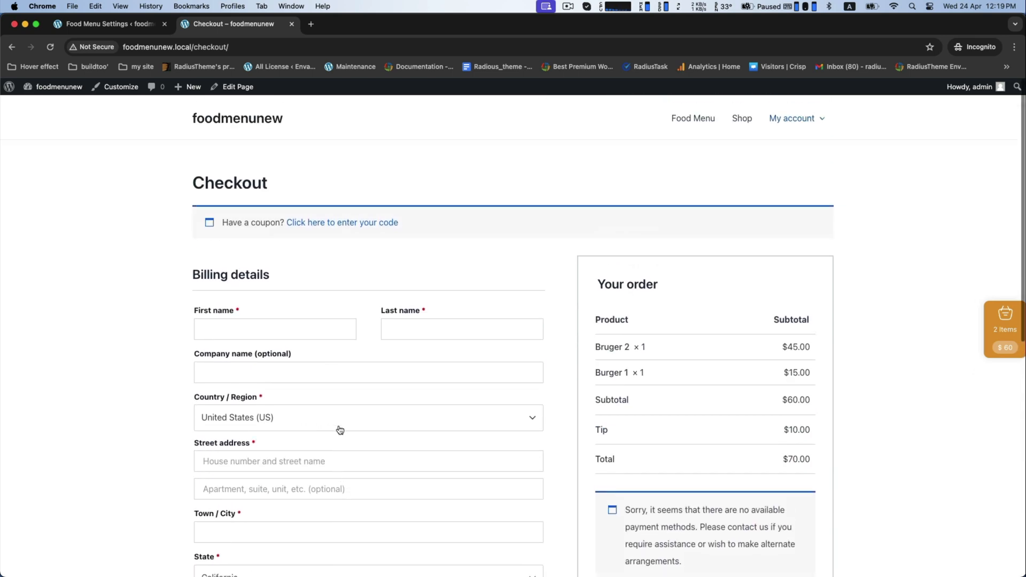
{"action": "left_click", "coordinate": [110, 24]}
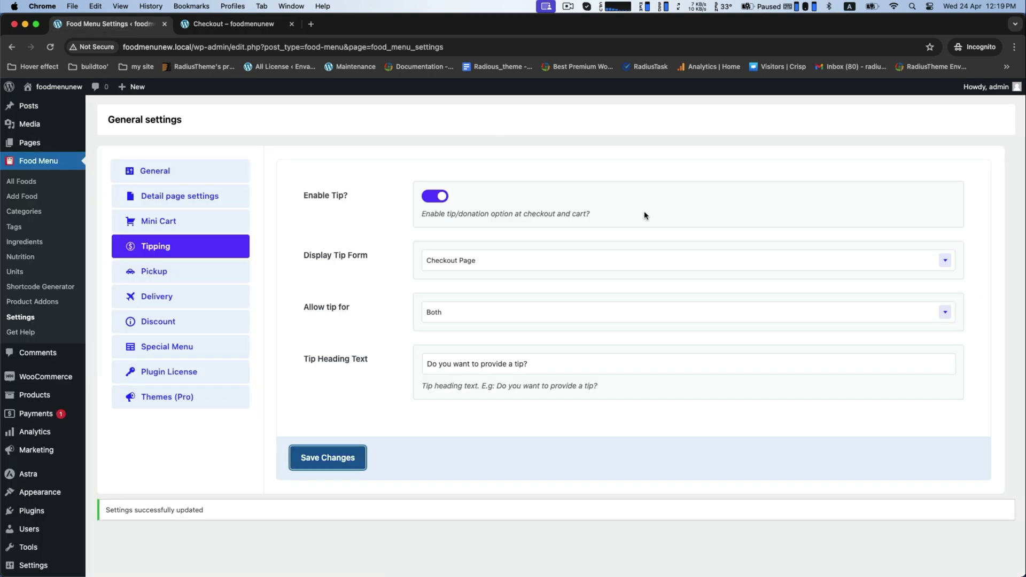
{"action": "mouse_move", "coordinate": [342, 368]}
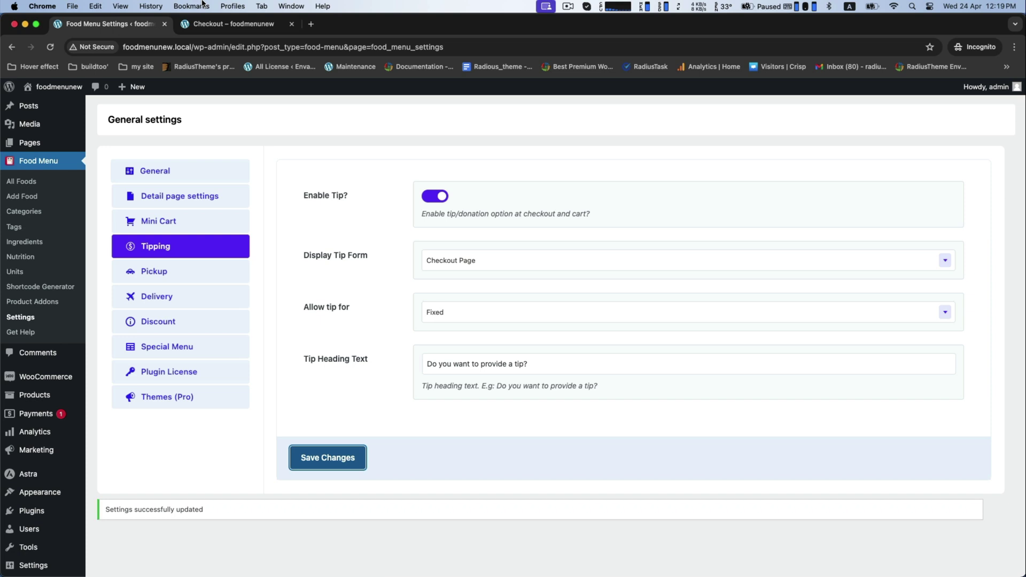
Switch back to the checkout page showing the fixed tip form and $70 total.
{"action": "left_click", "coordinate": [234, 23]}
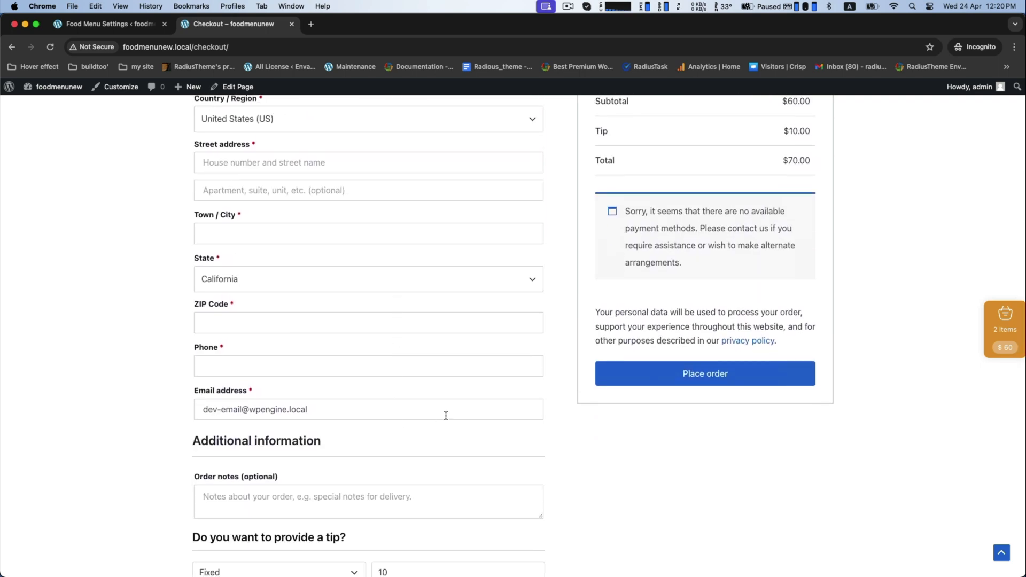
Review the checkout order with its $10.00 fixed tip, then return to the plugin settings.
{"action": "scroll", "scroll_direction": "up", "scroll_amount": 3}
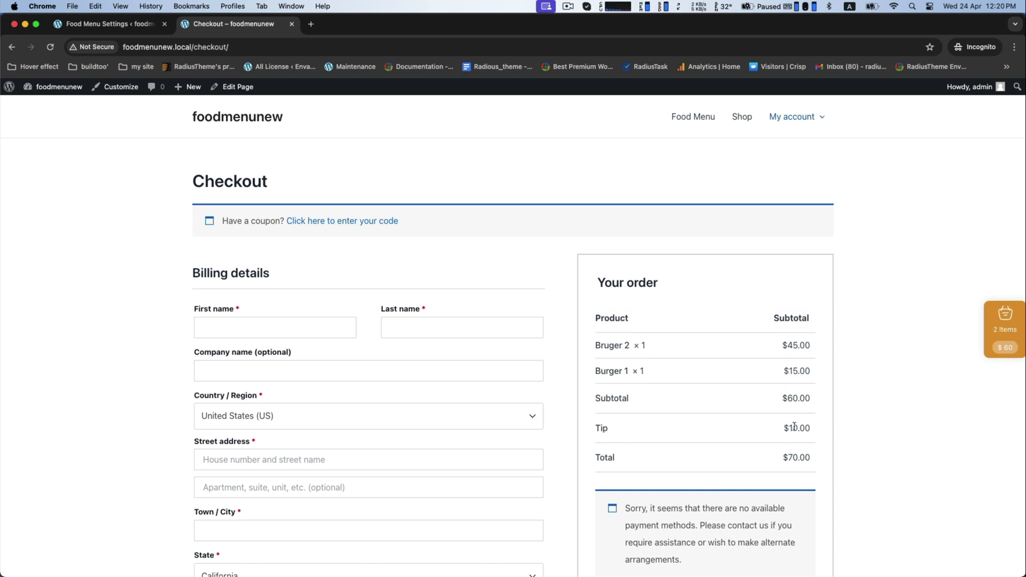
{"action": "scroll", "scroll_direction": "down", "scroll_amount": 3}
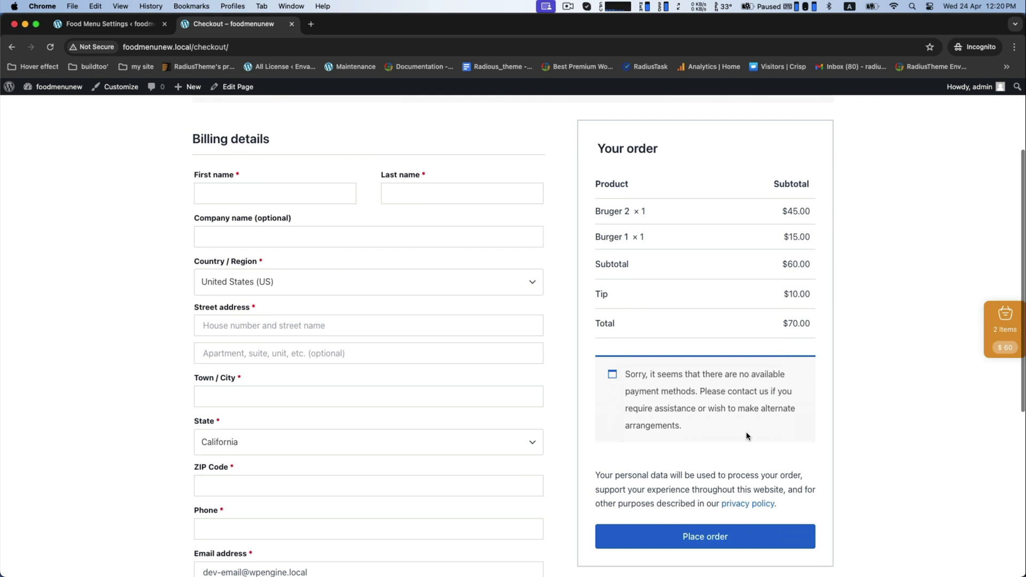
{"action": "scroll", "scroll_direction": "down", "scroll_amount": 3}
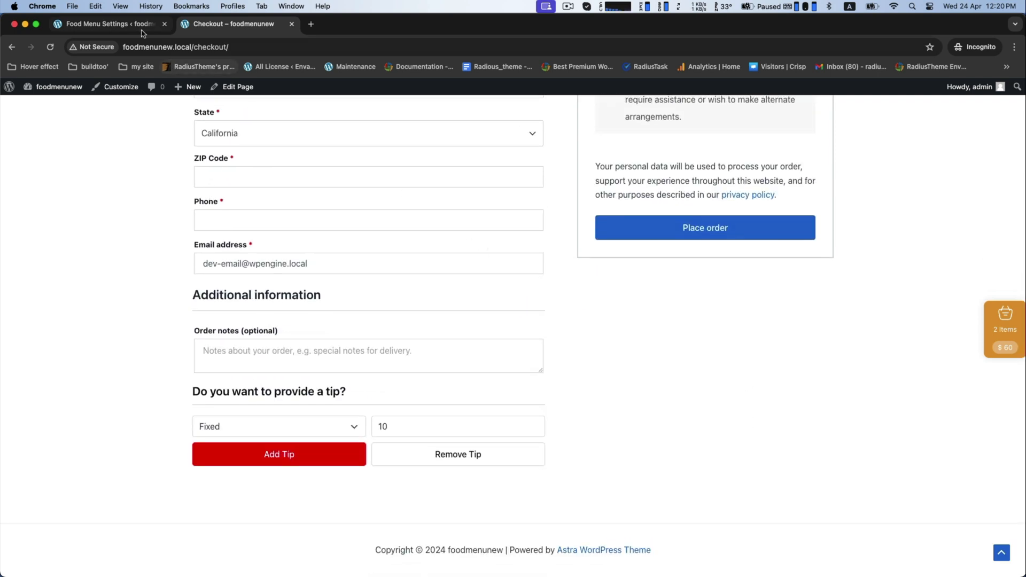
{"action": "left_click", "coordinate": [111, 23]}
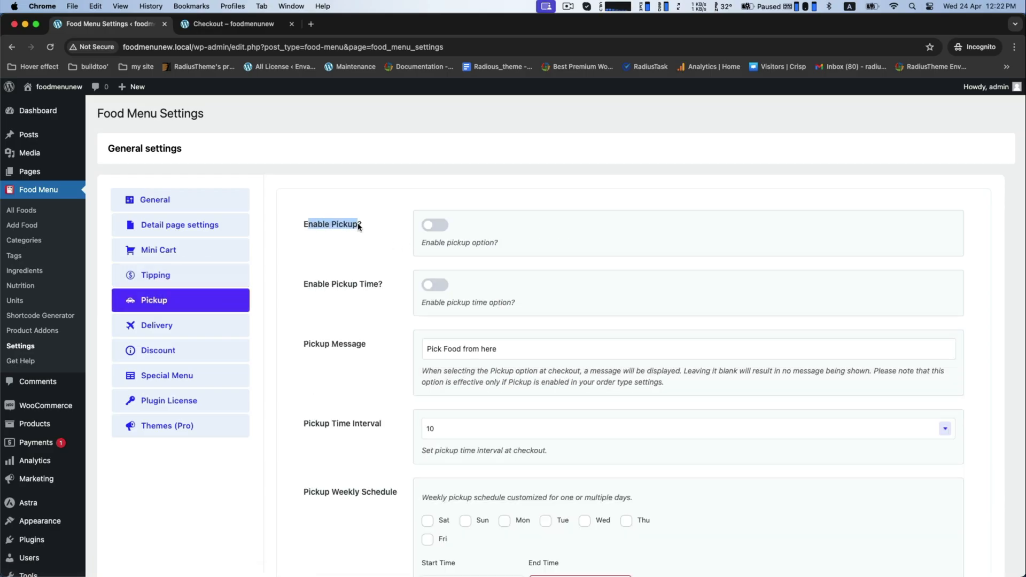
Enable pickup and pickup time, message 'Pick Your Food in Time', Sat–Thu 09:00 AM–09:00 PM, and save.
{"action": "left_click", "coordinate": [434, 224]}
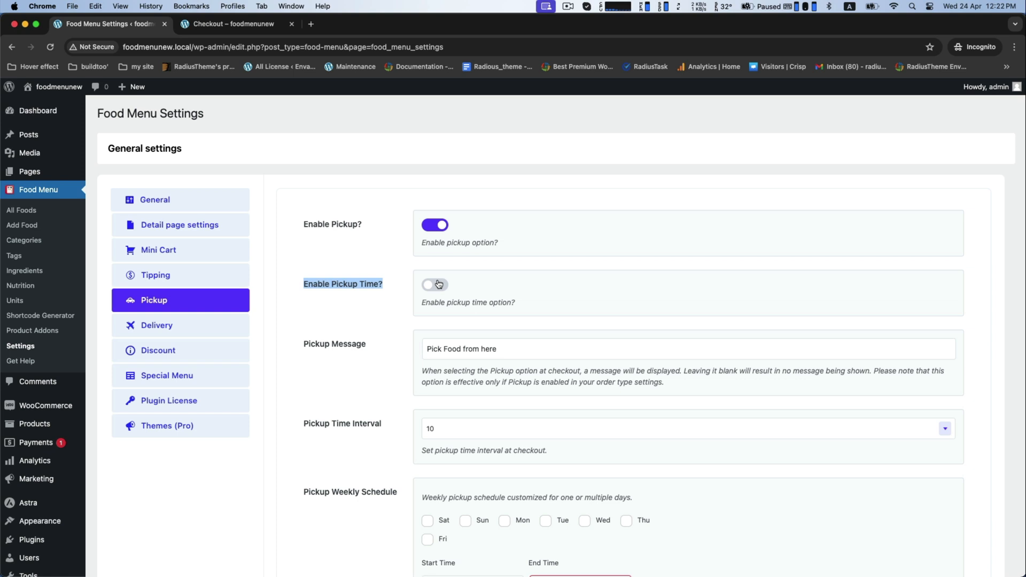
{"action": "left_click", "coordinate": [435, 283]}
{"action": "type", "text": "Pick Your Food"}
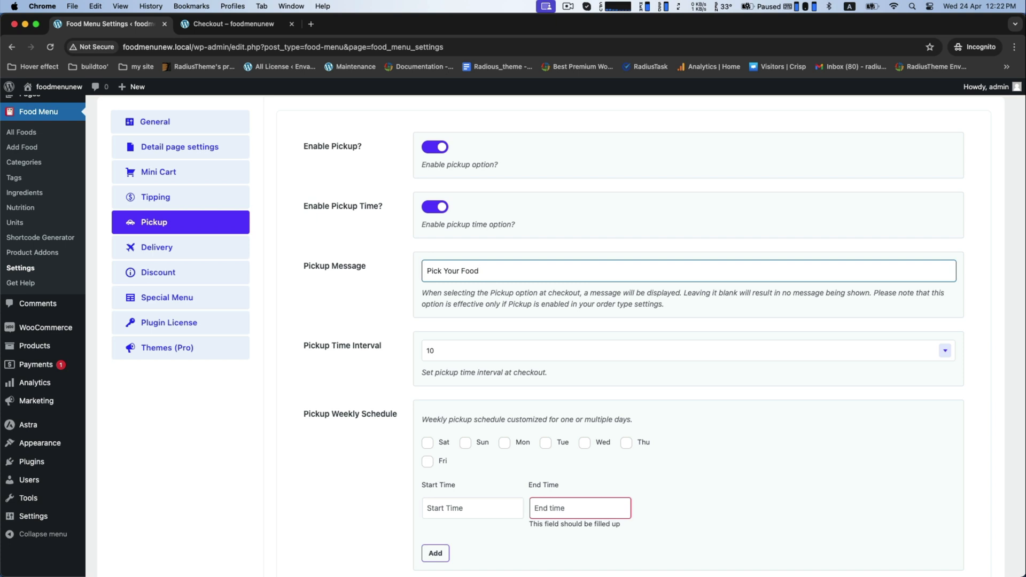
{"action": "type", "text": "in Time"}
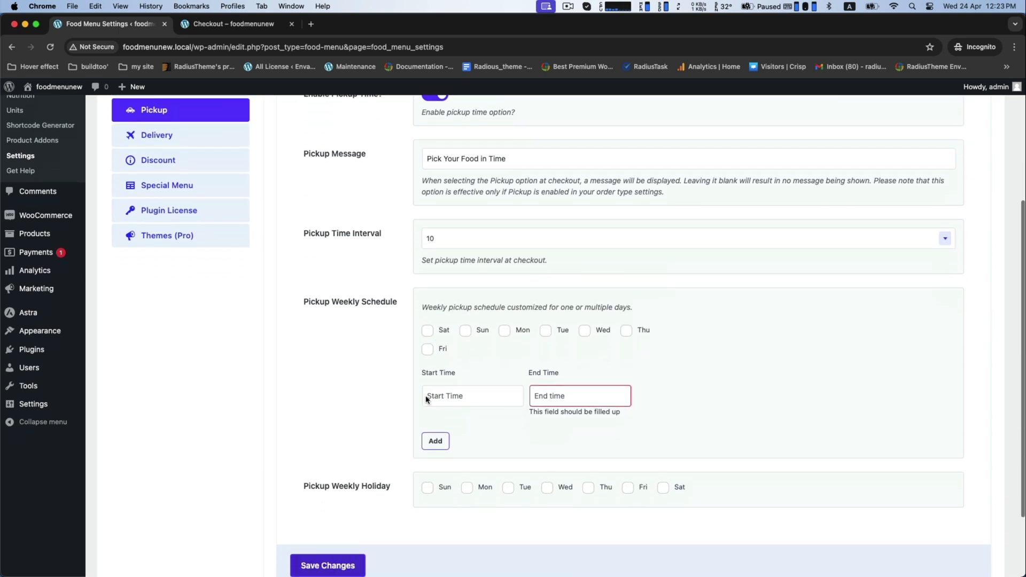
{"action": "scroll", "scroll_direction": "down", "scroll_amount": 3}
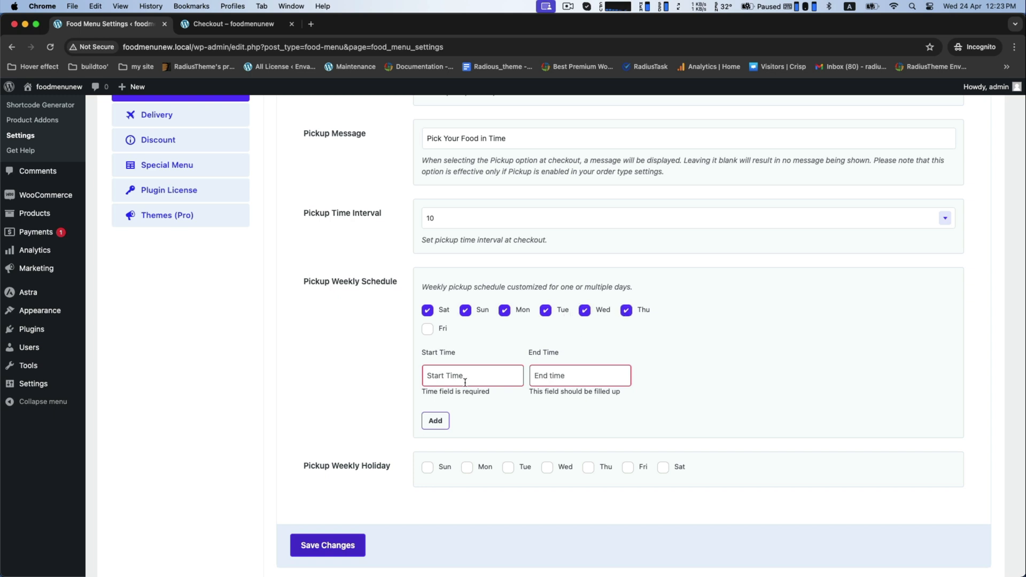
{"action": "left_click", "coordinate": [471, 375]}
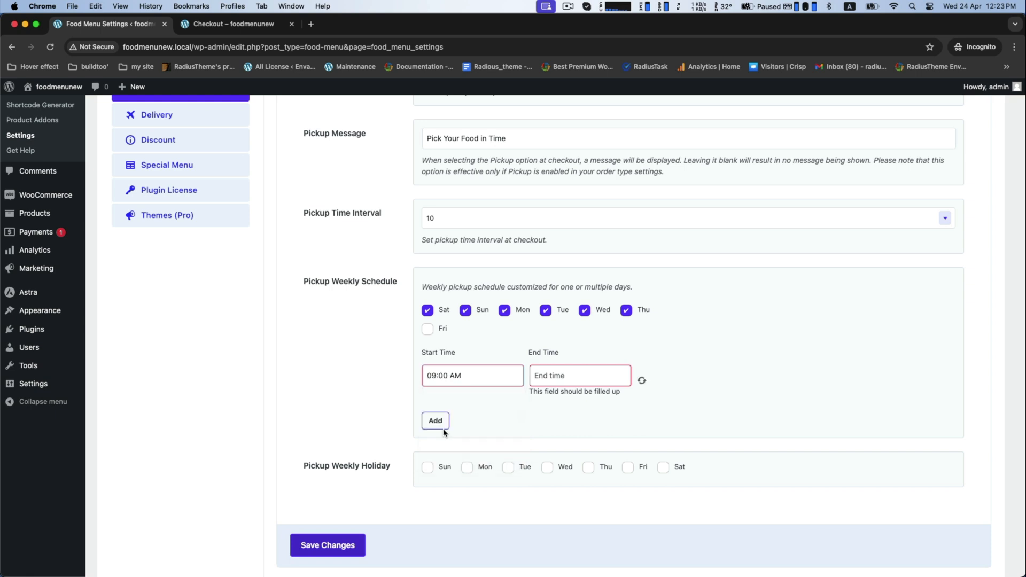
{"action": "left_click", "coordinate": [579, 375]}
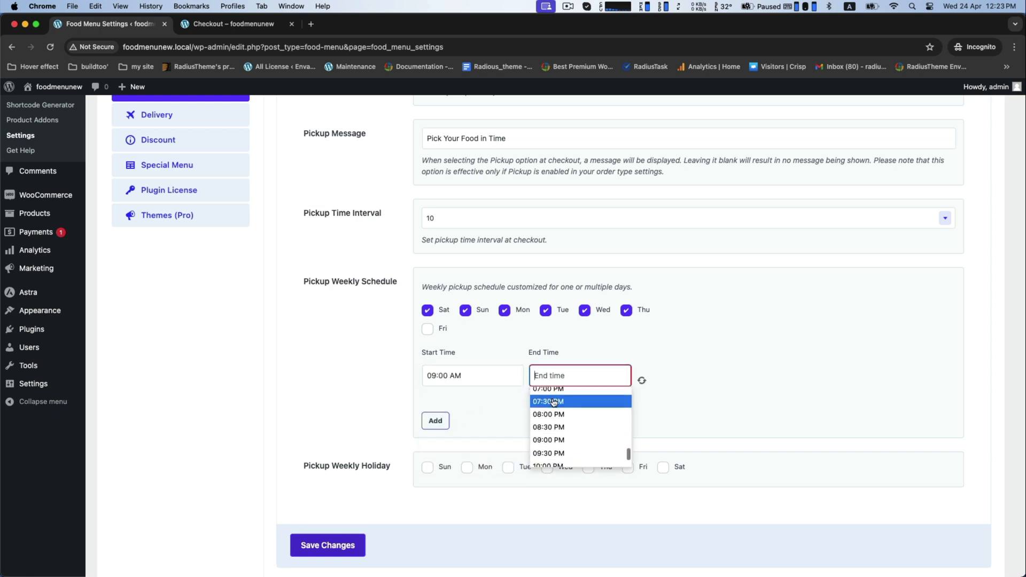
{"action": "left_click", "coordinate": [548, 440]}
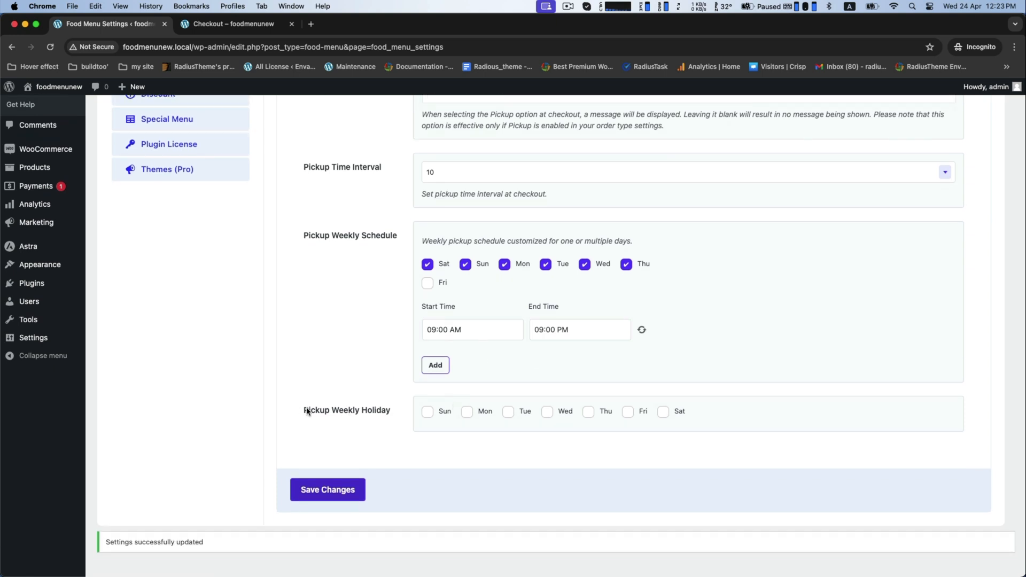
{"action": "mouse_move", "coordinate": [696, 411]}
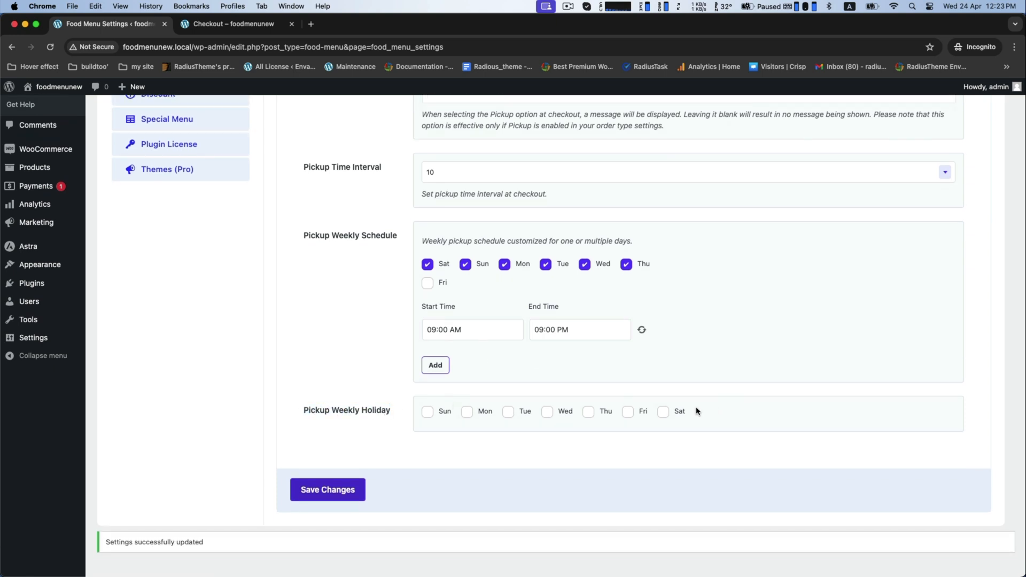
{"action": "left_click", "coordinate": [627, 411]}
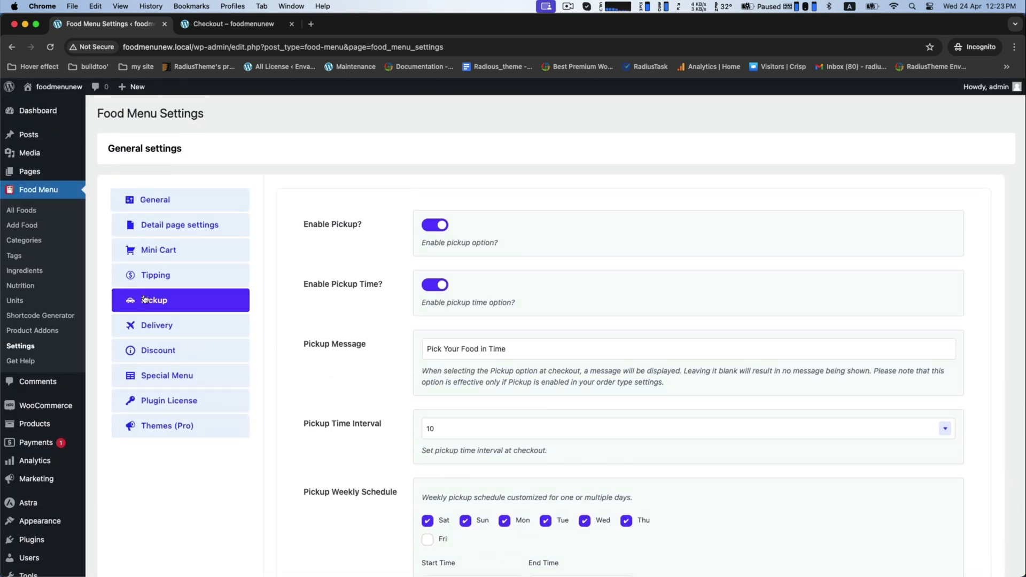
In Delivery settings, enable delivery and delivery time and edit the delivery message.
{"action": "left_click", "coordinate": [156, 325]}
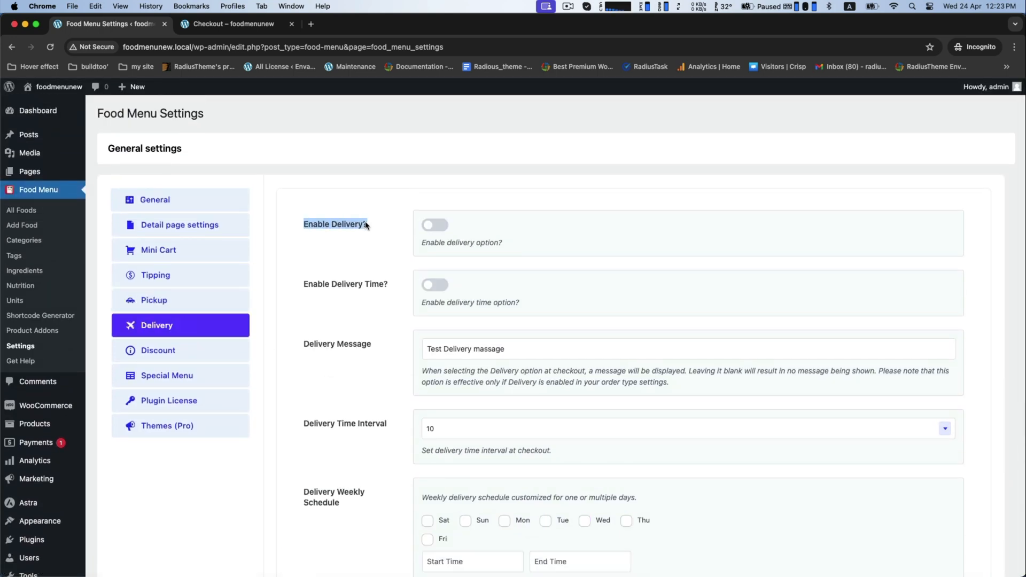
{"action": "left_click", "coordinate": [434, 224]}
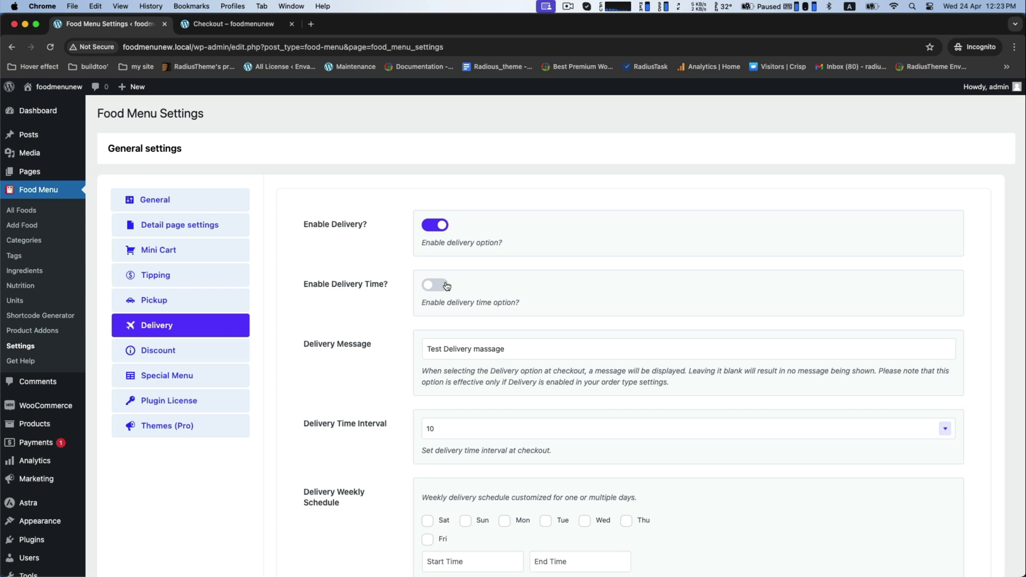
{"action": "left_click", "coordinate": [434, 285]}
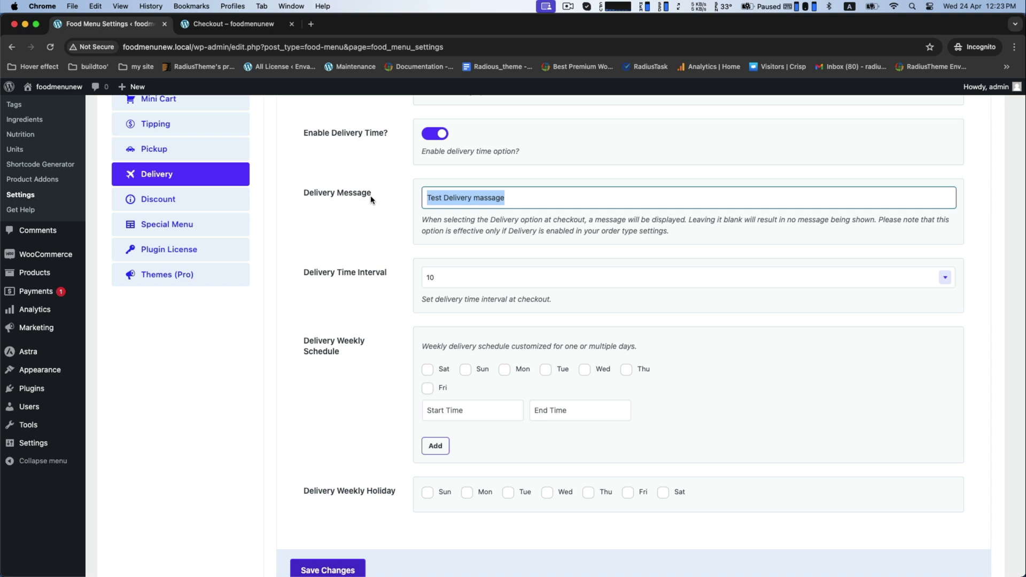
{"action": "type", "text": "Delver Food in Time"}
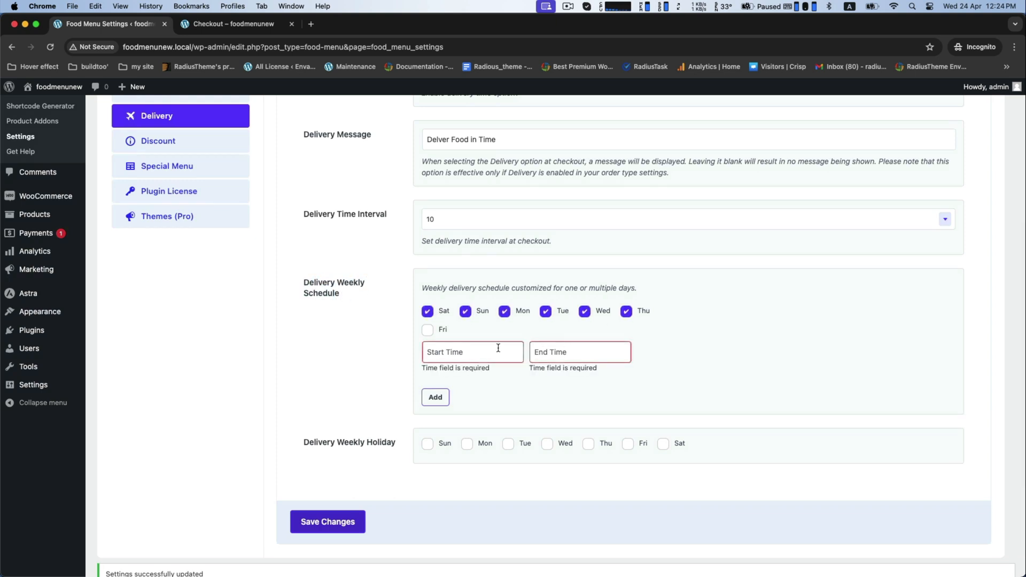
Set delivery hours 09:30 AM–09:00 PM with Friday as weekly holiday, then view checkout.
{"action": "left_click", "coordinate": [471, 352]}
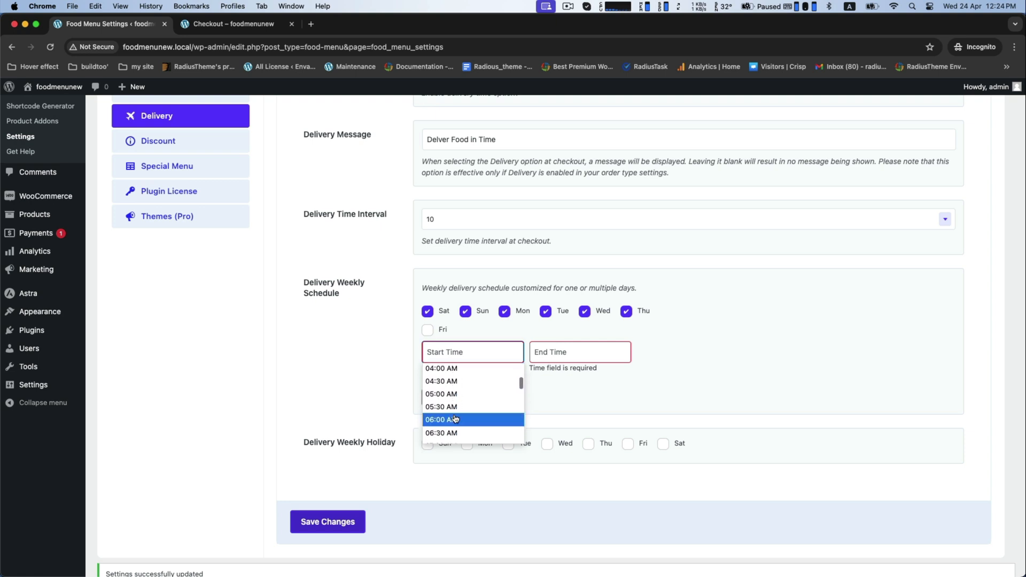
{"action": "left_click", "coordinate": [578, 352]}
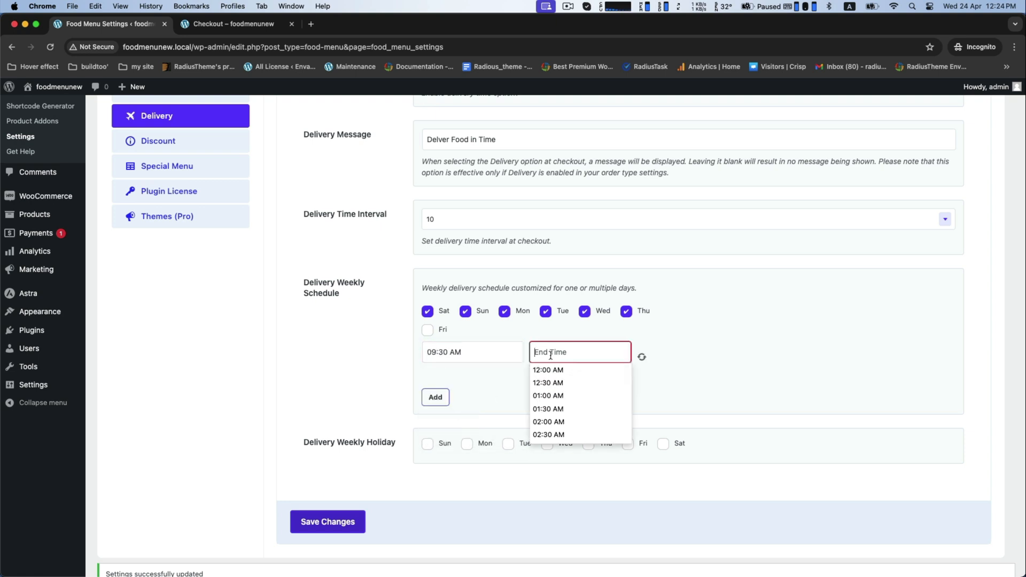
{"action": "scroll", "scroll_direction": "down", "scroll_amount": 3}
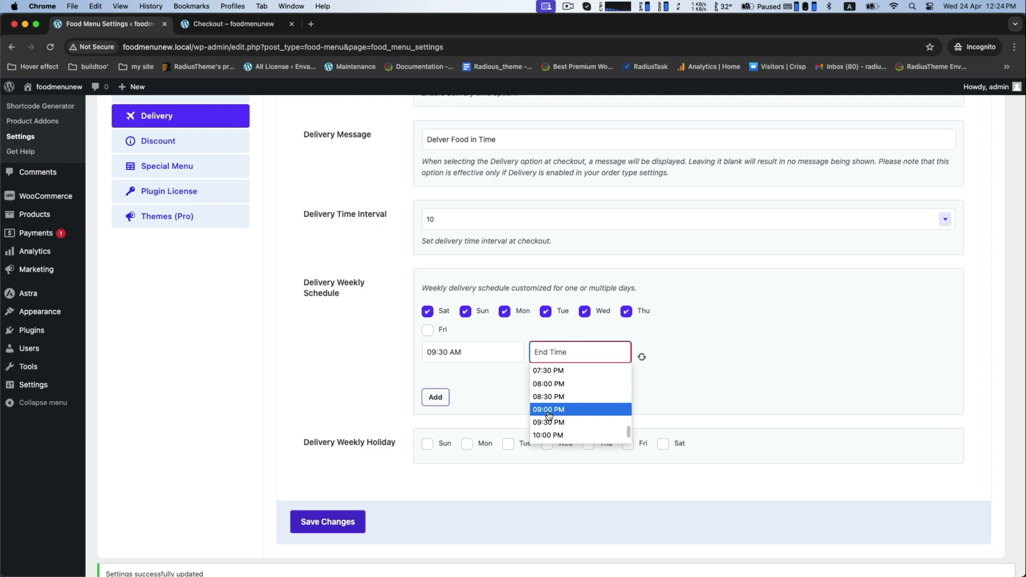
{"action": "left_click", "coordinate": [548, 409]}
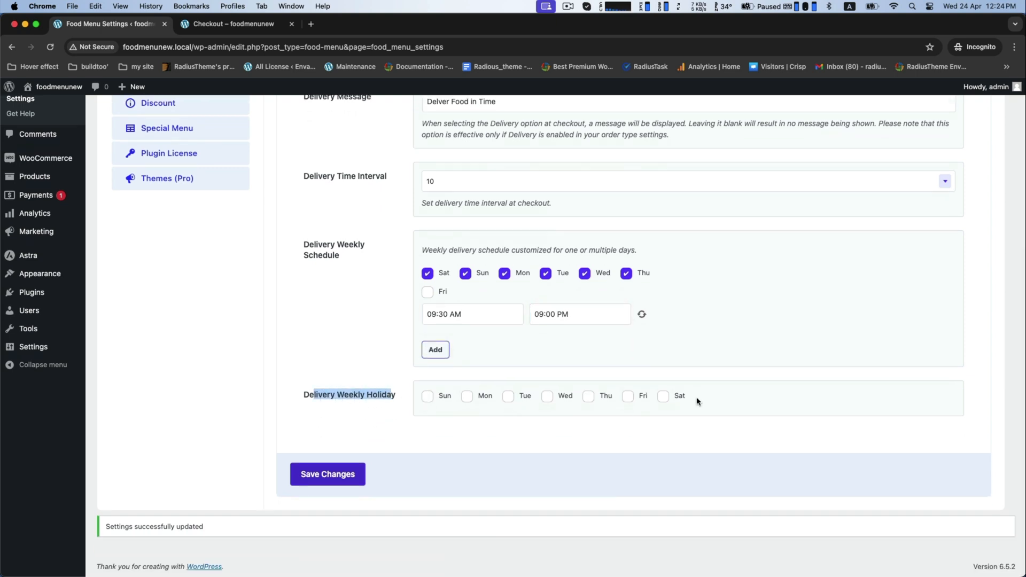
{"action": "left_click", "coordinate": [626, 395]}
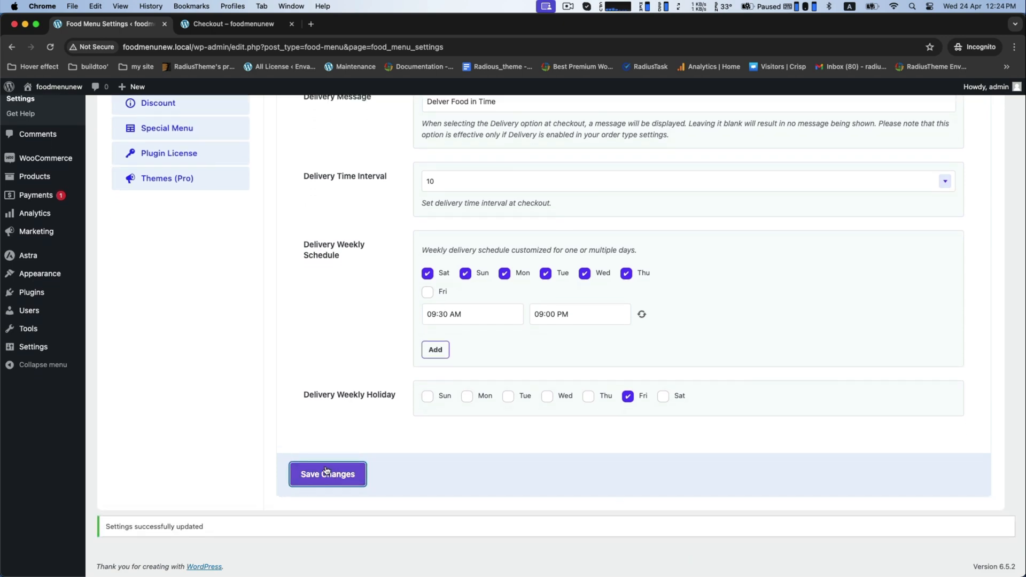
{"action": "scroll", "scroll_direction": "up", "scroll_amount": 3}
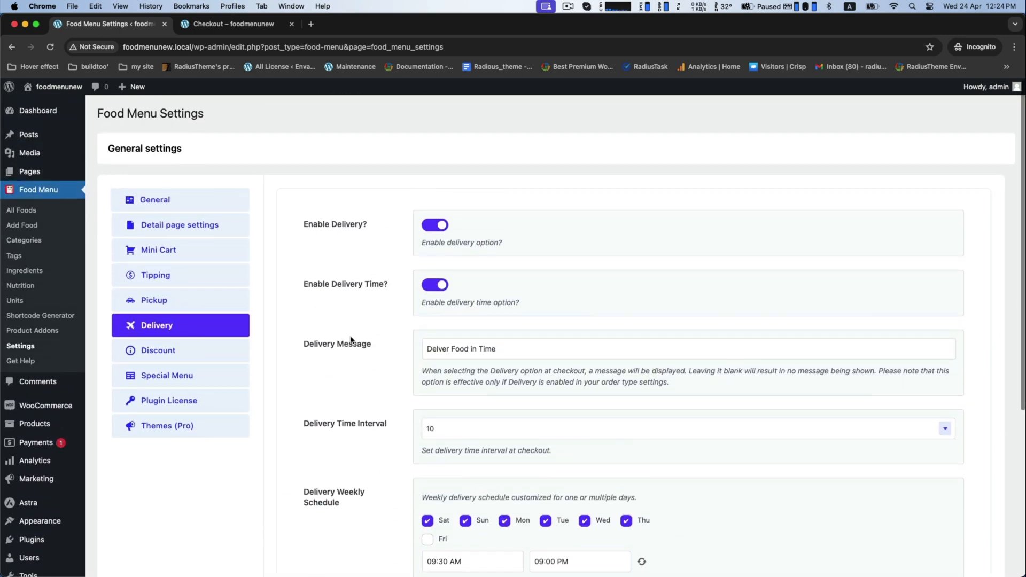
{"action": "left_click", "coordinate": [234, 24]}
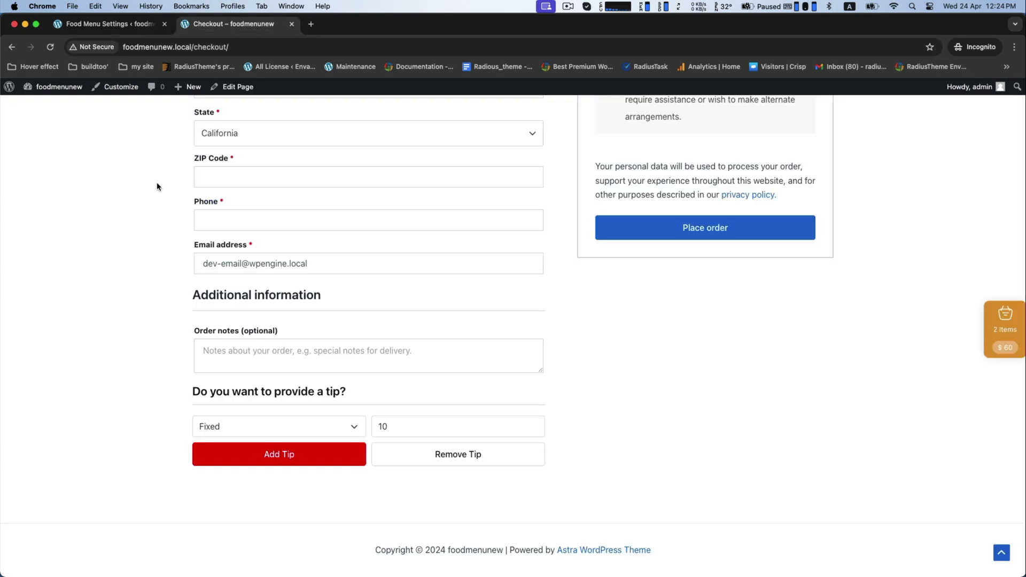
Try Pickup as the order type on April 25 at 9:10 am.
{"action": "scroll", "scroll_direction": "up", "scroll_amount": 3}
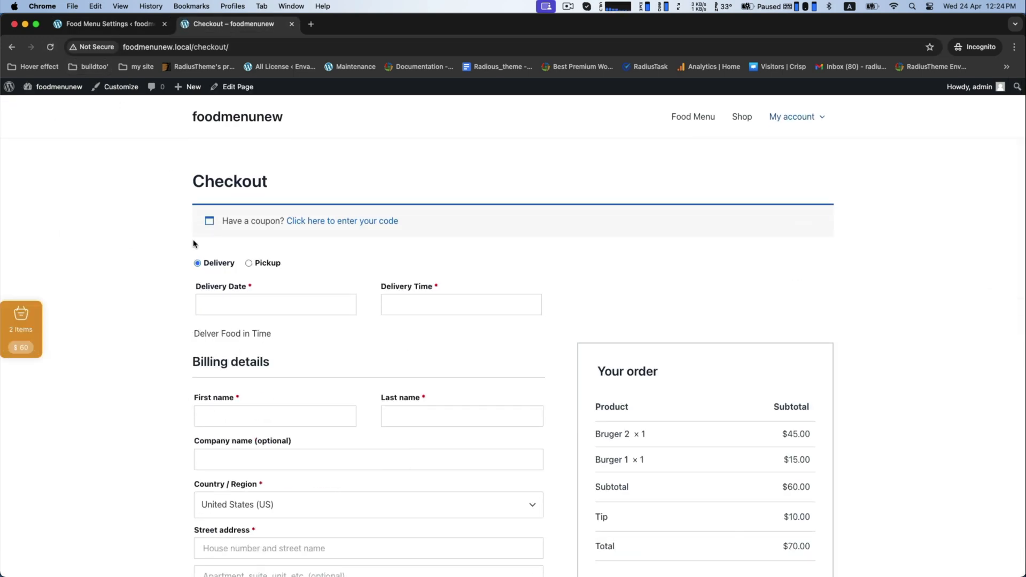
{"action": "left_click", "coordinate": [248, 263]}
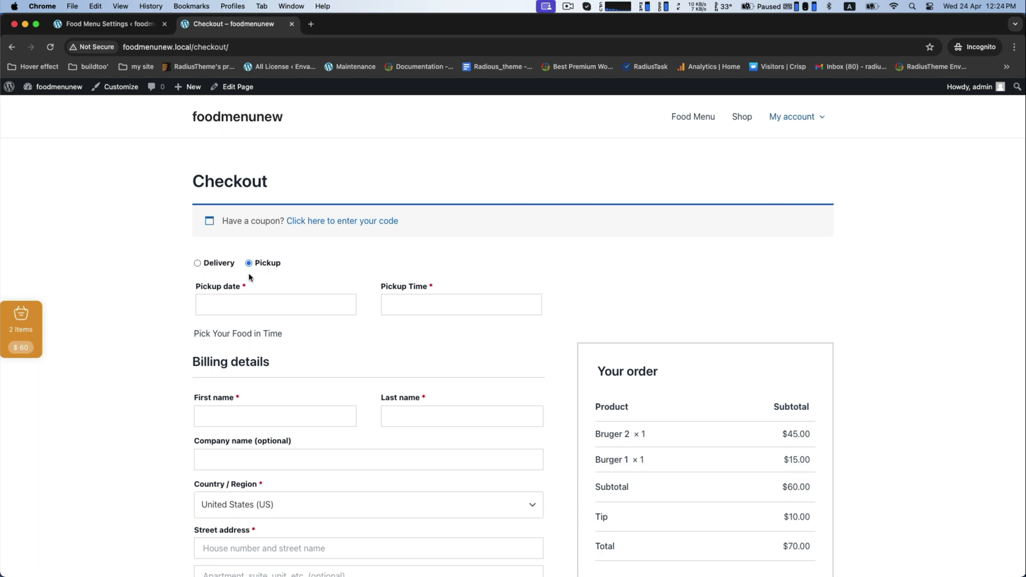
{"action": "scroll", "scroll_direction": "down", "scroll_amount": 3}
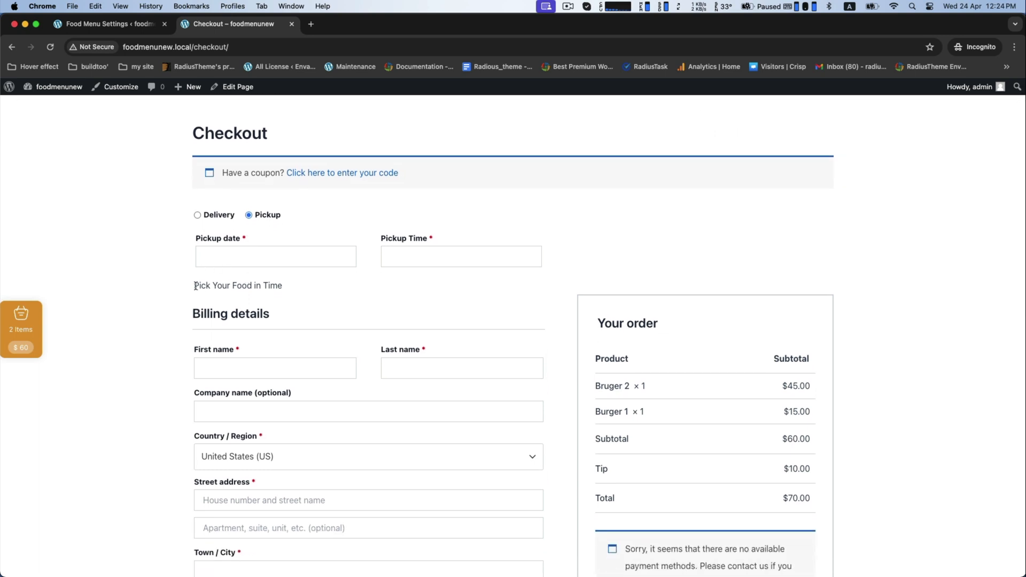
{"action": "left_click", "coordinate": [275, 256]}
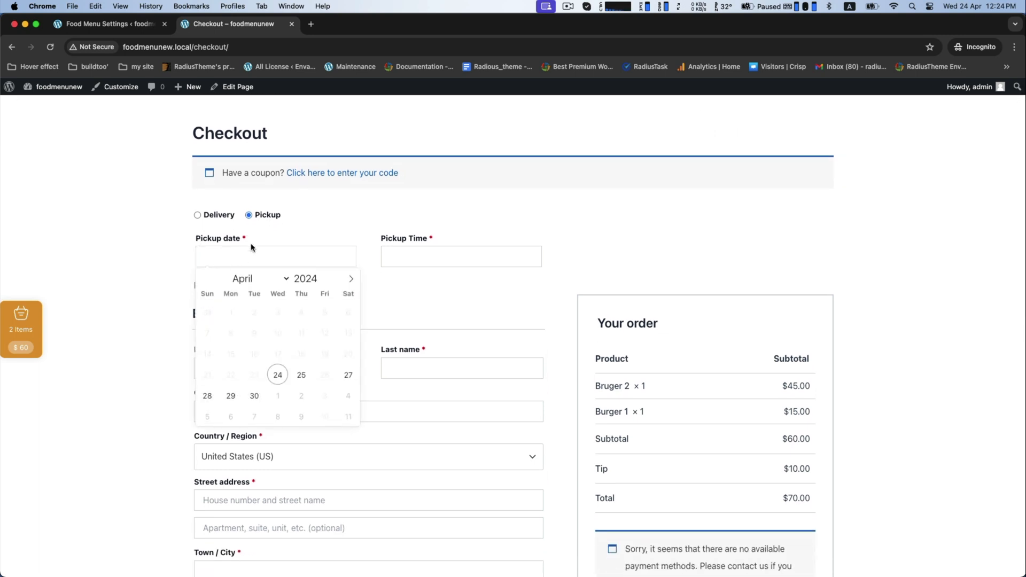
{"action": "left_click", "coordinate": [301, 375]}
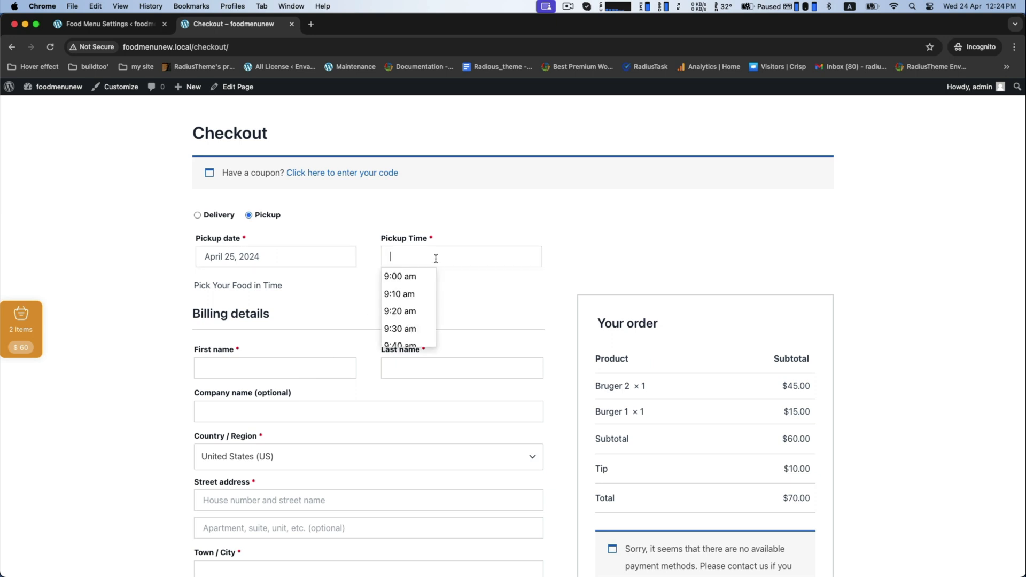
{"action": "left_click", "coordinate": [400, 291]}
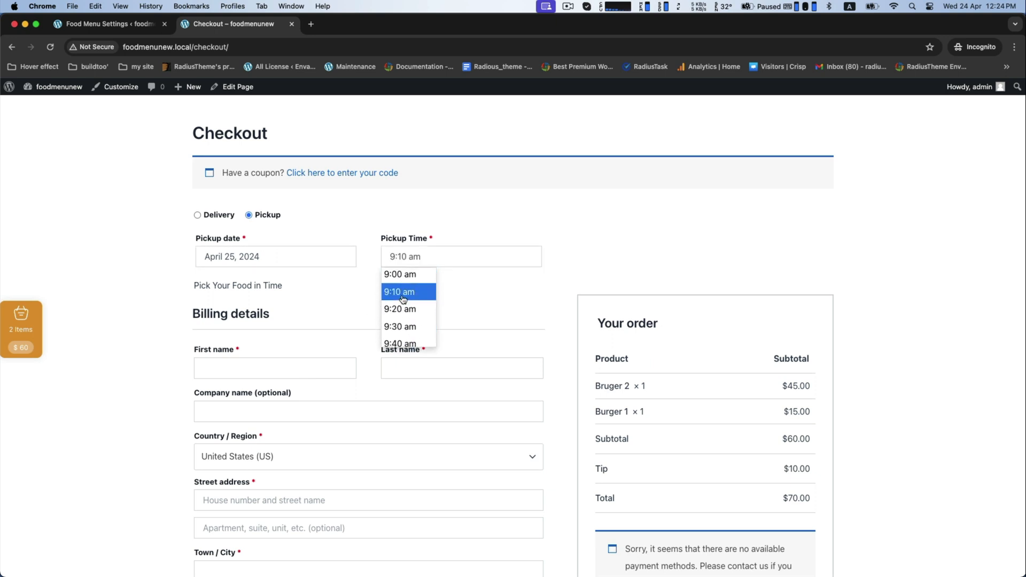
{"action": "left_click", "coordinate": [399, 292]}
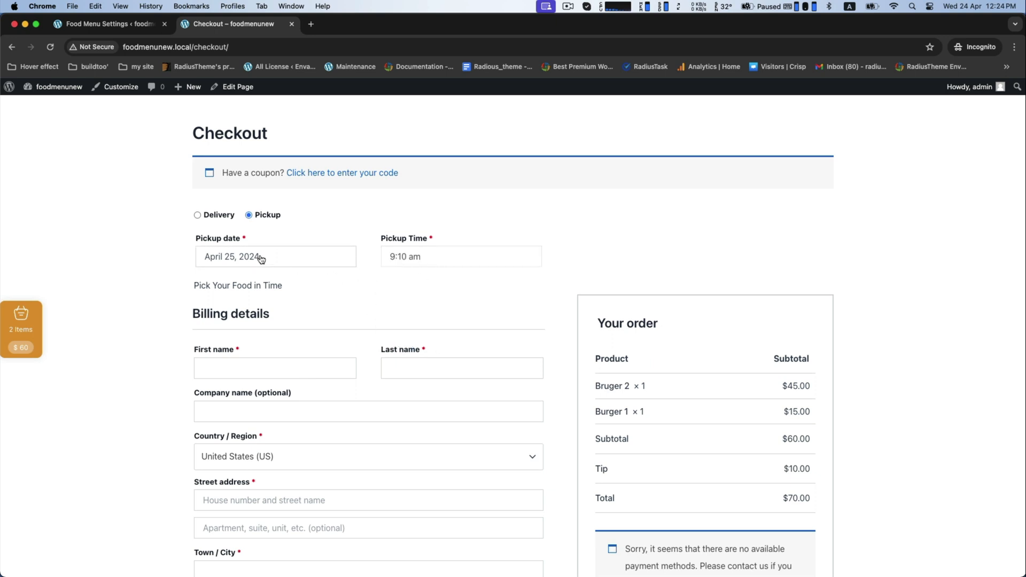
Switch the order to Delivery on April 25 at 10:00 am.
{"action": "left_click", "coordinate": [197, 215]}
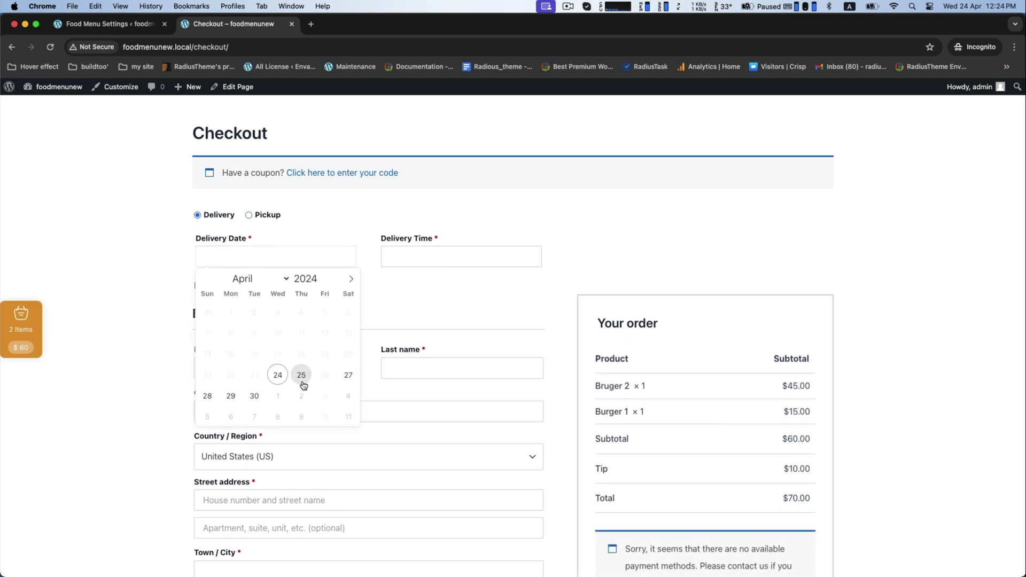
{"action": "left_click", "coordinate": [301, 375]}
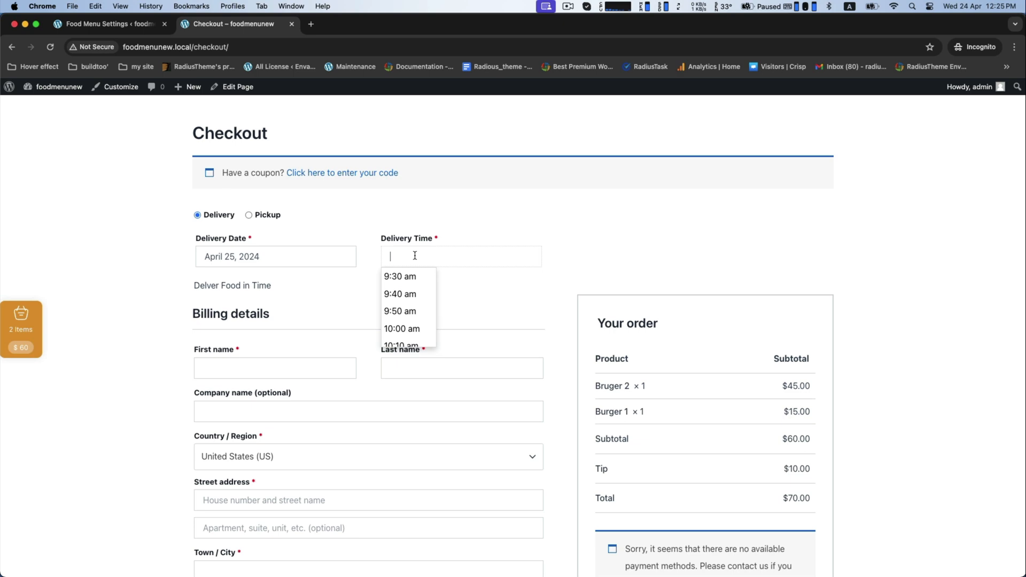
{"action": "left_click", "coordinate": [402, 329]}
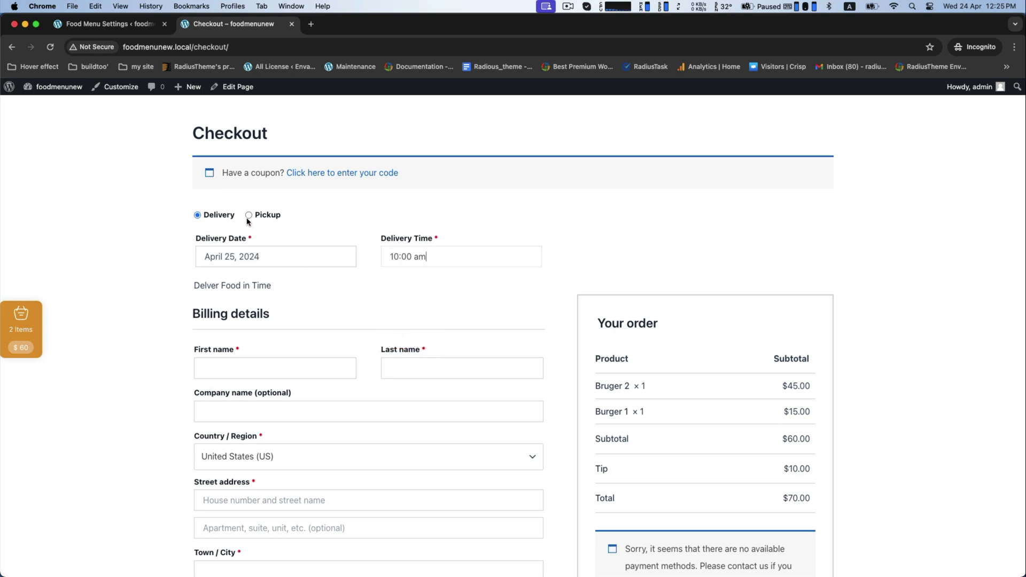
{"action": "scroll", "scroll_direction": "down", "scroll_amount": 3}
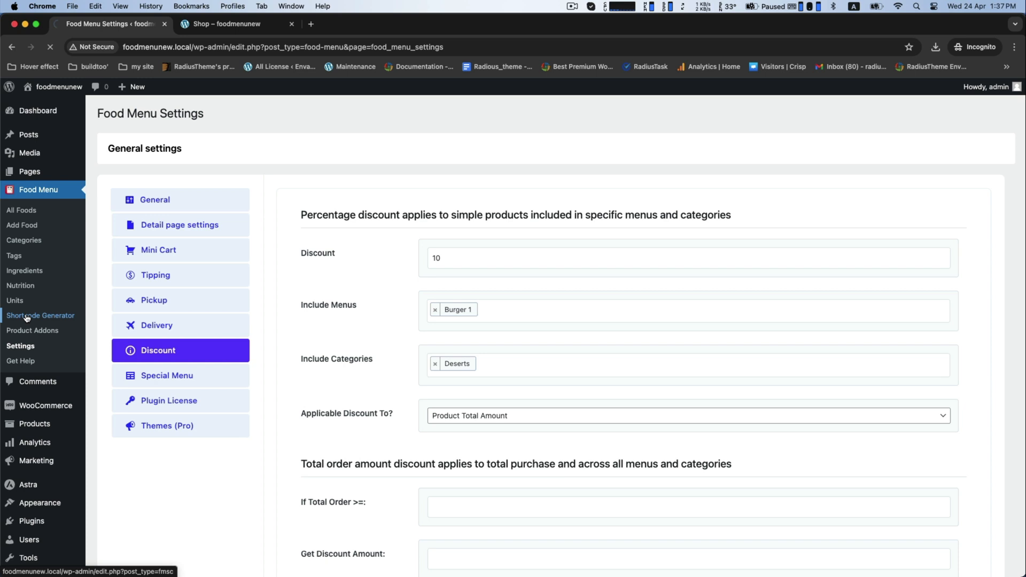
Create a new 'Food Menu' shortcode using WooCommerce as the food item source.
{"action": "left_click", "coordinate": [40, 316]}
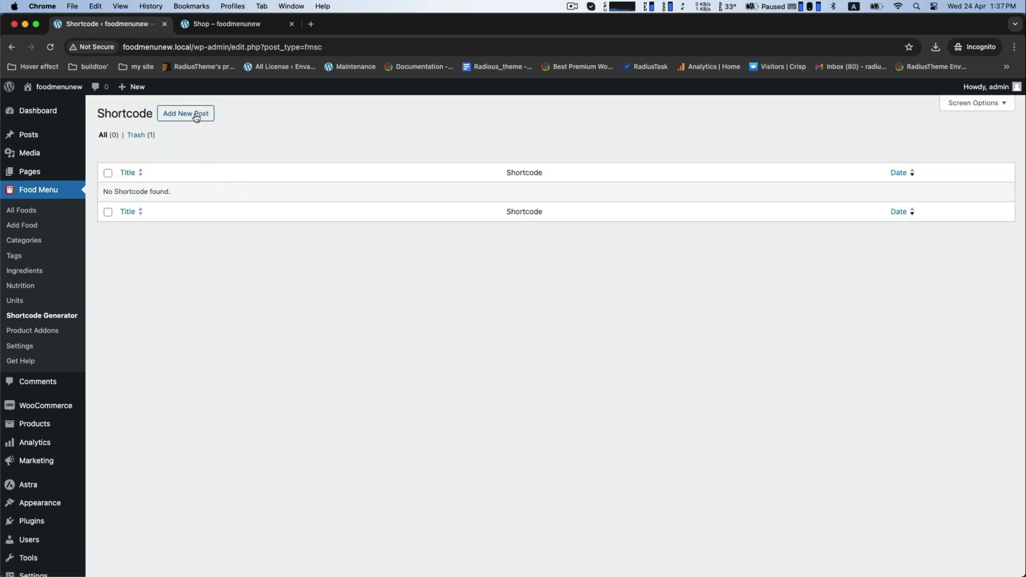
{"action": "left_click", "coordinate": [186, 113]}
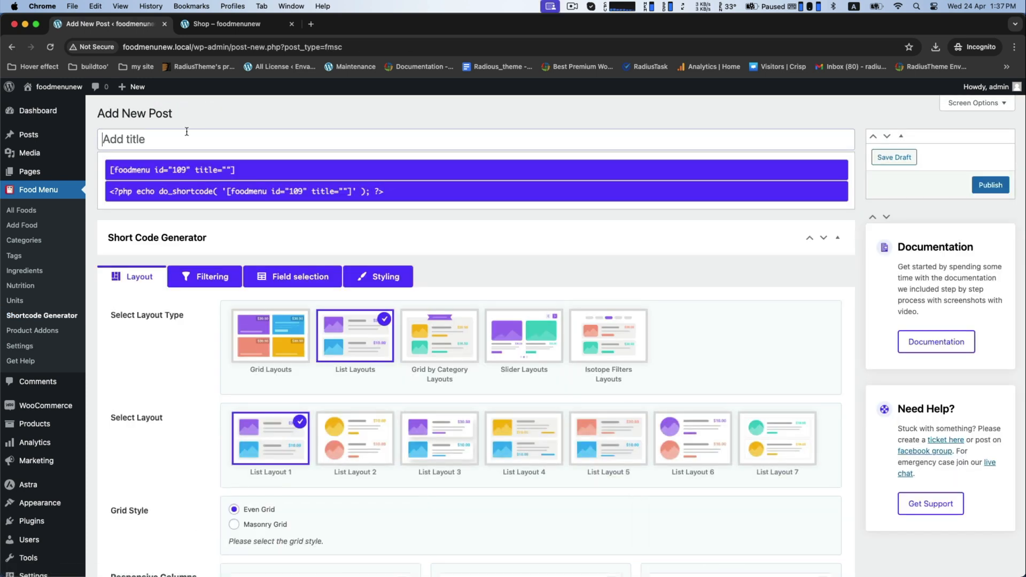
{"action": "type", "text": "Food"}
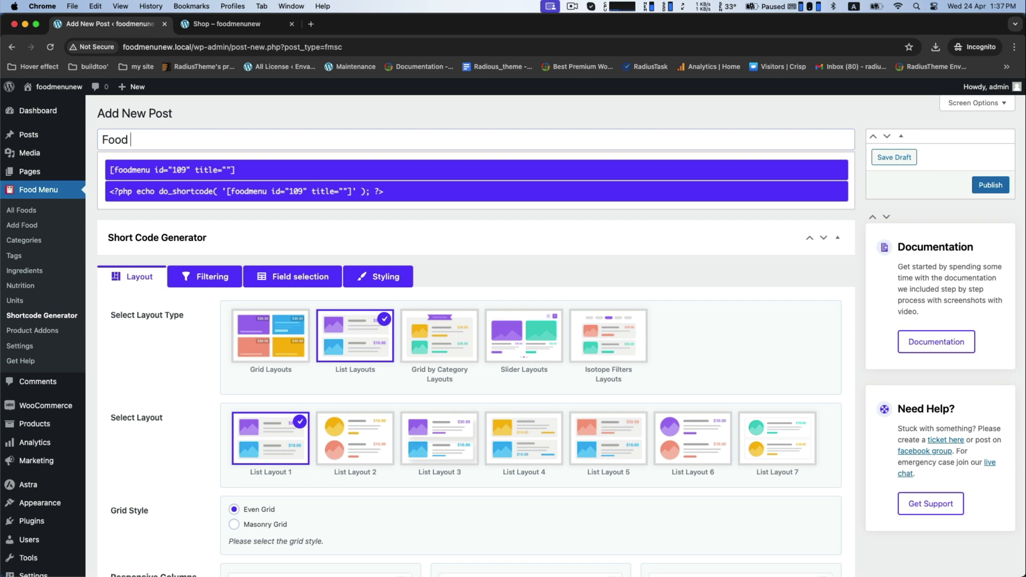
{"action": "type", "text": "Menu"}
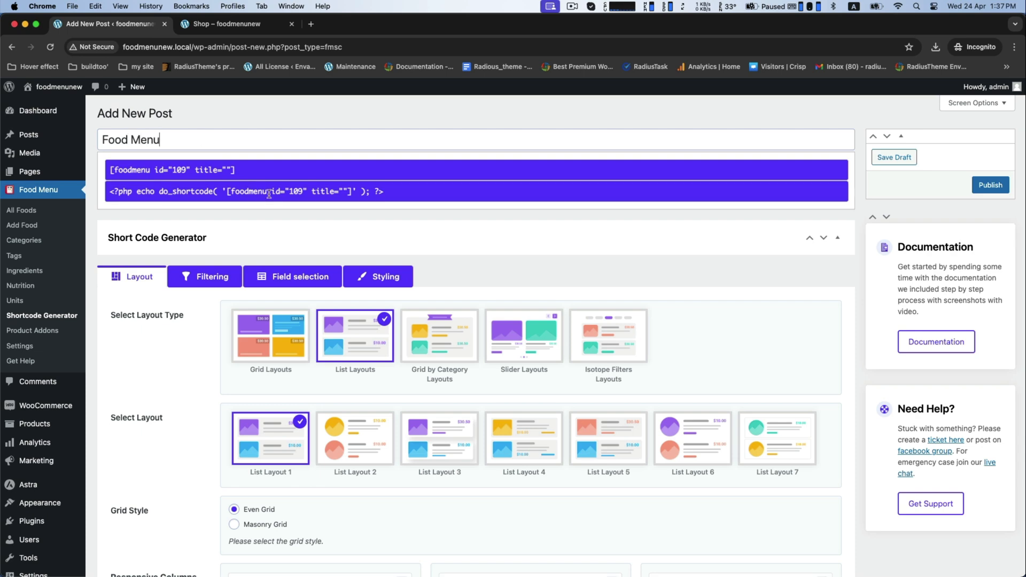
{"action": "left_click", "coordinate": [211, 276]}
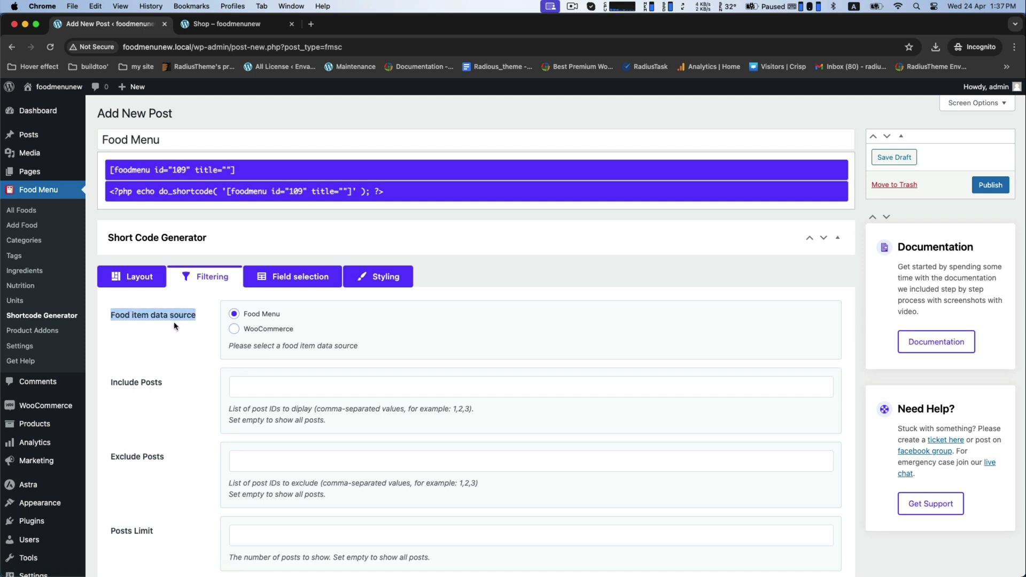
{"action": "mouse_move", "coordinate": [250, 333]}
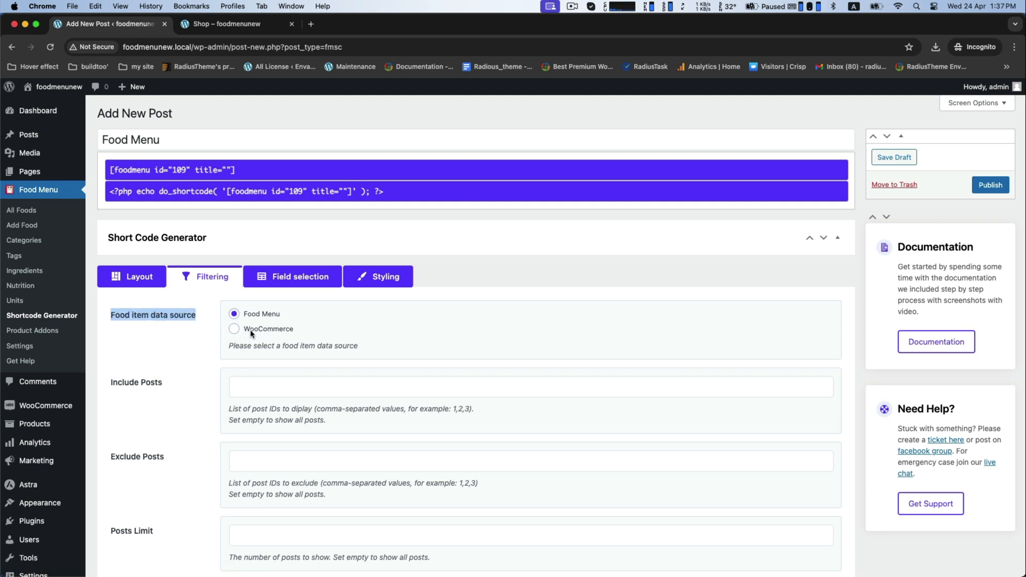
{"action": "left_click", "coordinate": [234, 329]}
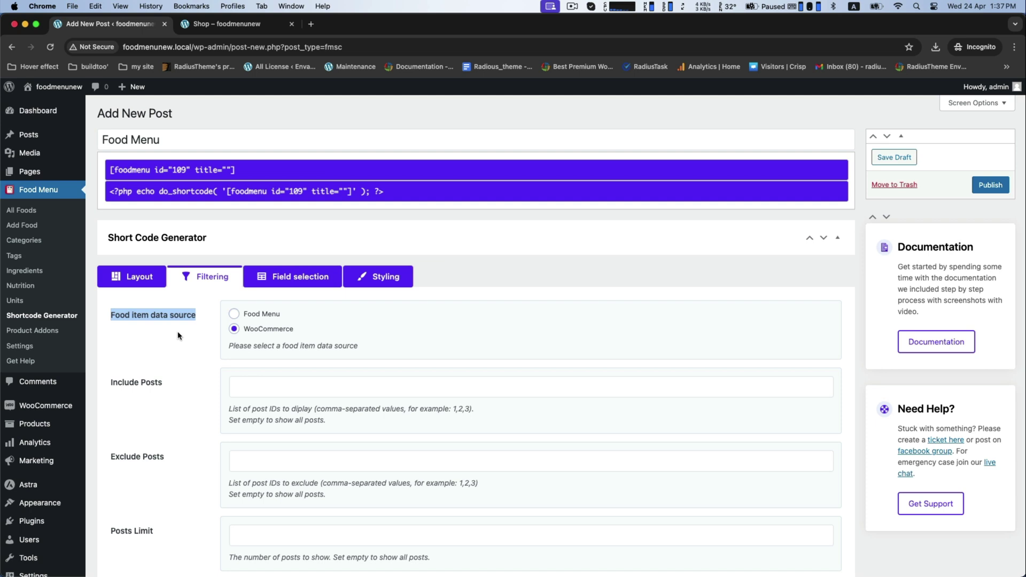
{"action": "scroll", "scroll_direction": "down", "scroll_amount": 3}
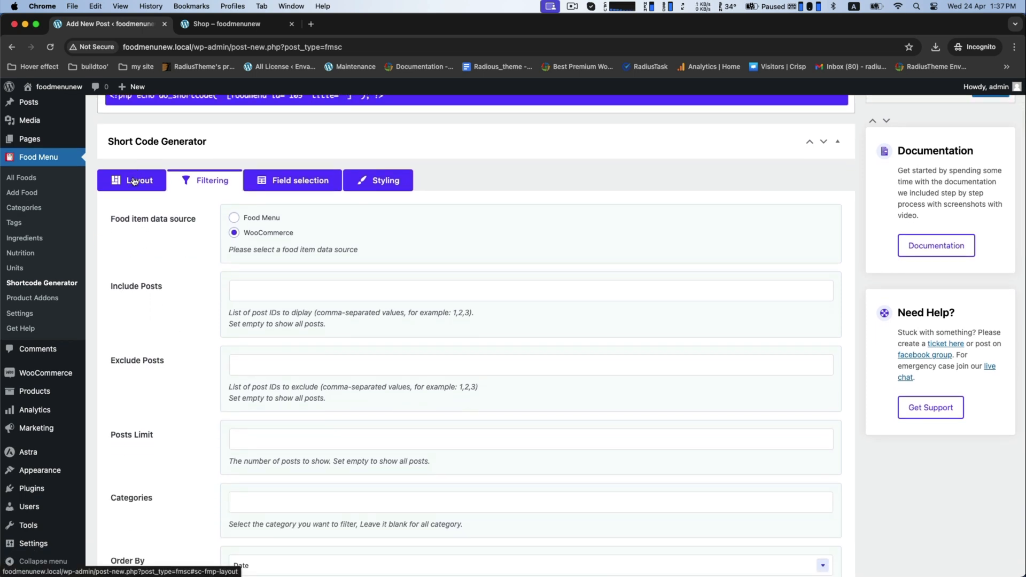
Choose List Layout 1 for the shortcode and publish it as id 109.
{"action": "left_click", "coordinate": [138, 180]}
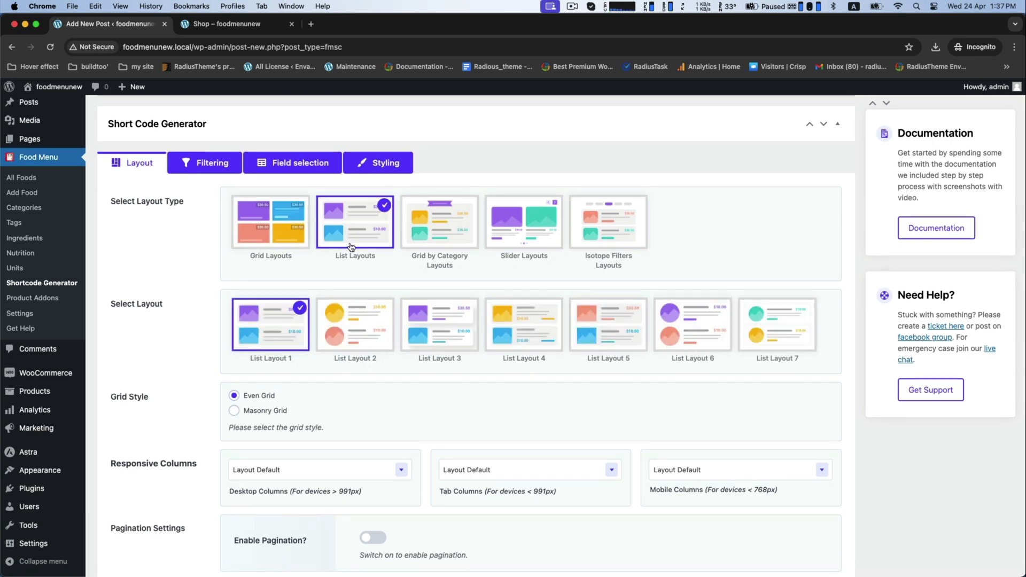
{"action": "scroll", "scroll_direction": "down", "scroll_amount": 3}
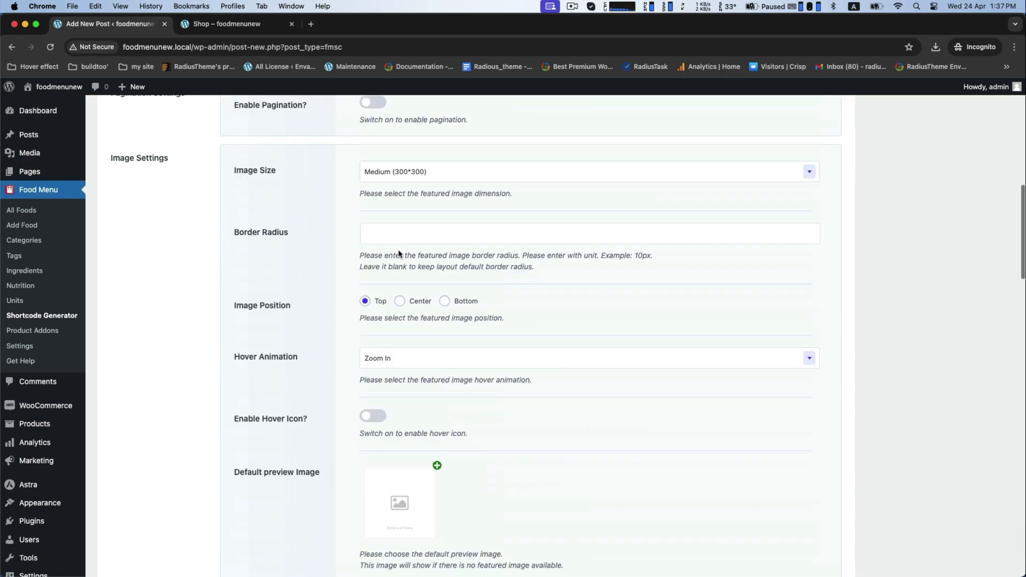
{"action": "scroll", "scroll_direction": "up", "scroll_amount": 3}
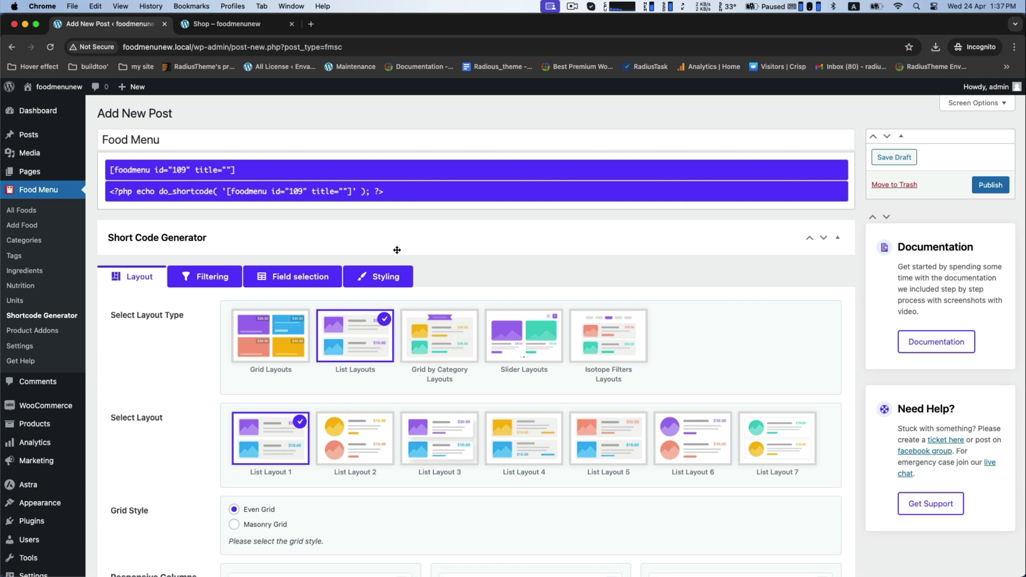
{"action": "left_click", "coordinate": [299, 276]}
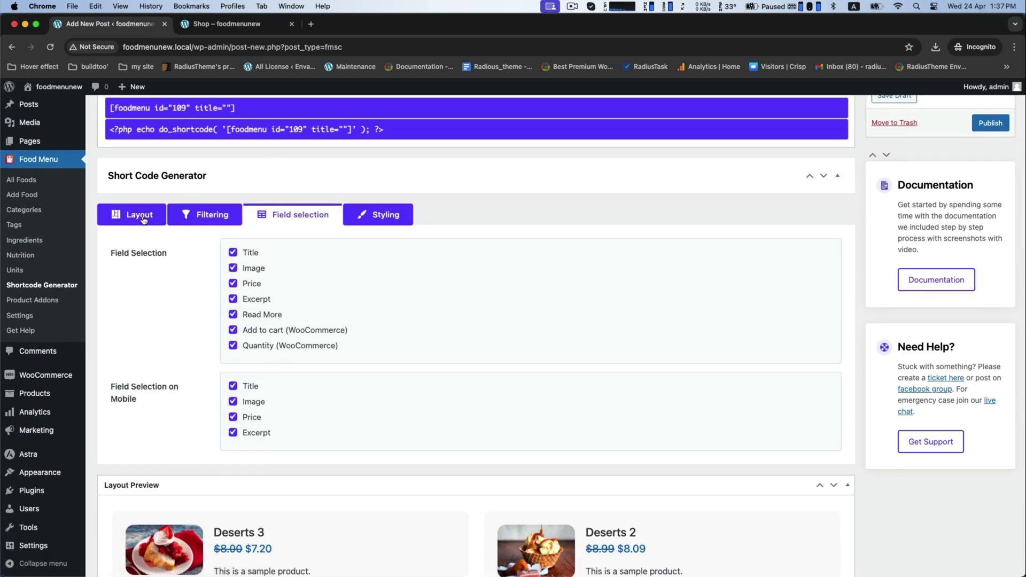
{"action": "left_click", "coordinate": [132, 214]}
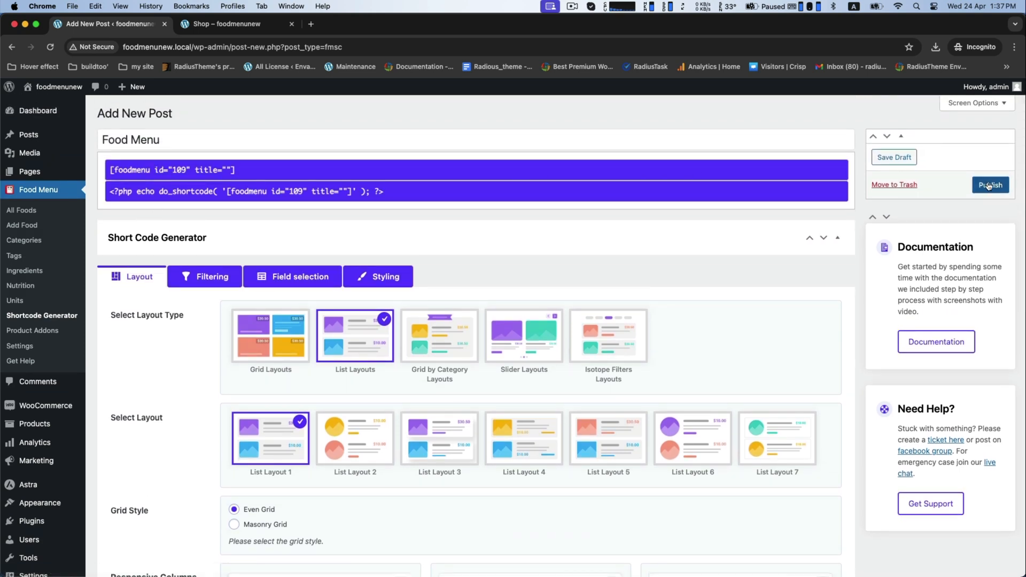
{"action": "left_click", "coordinate": [990, 184]}
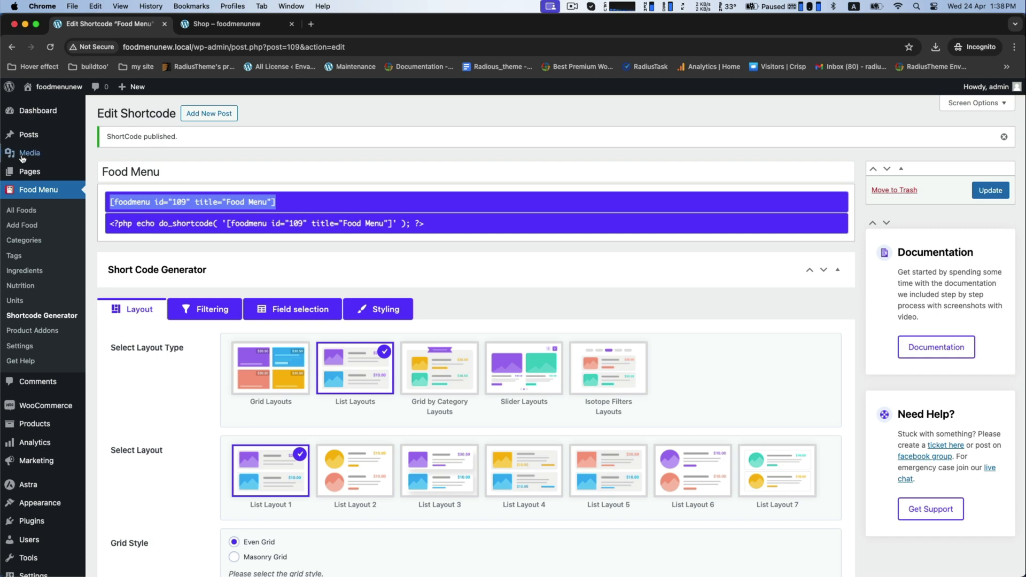
{"action": "left_click", "coordinate": [28, 171]}
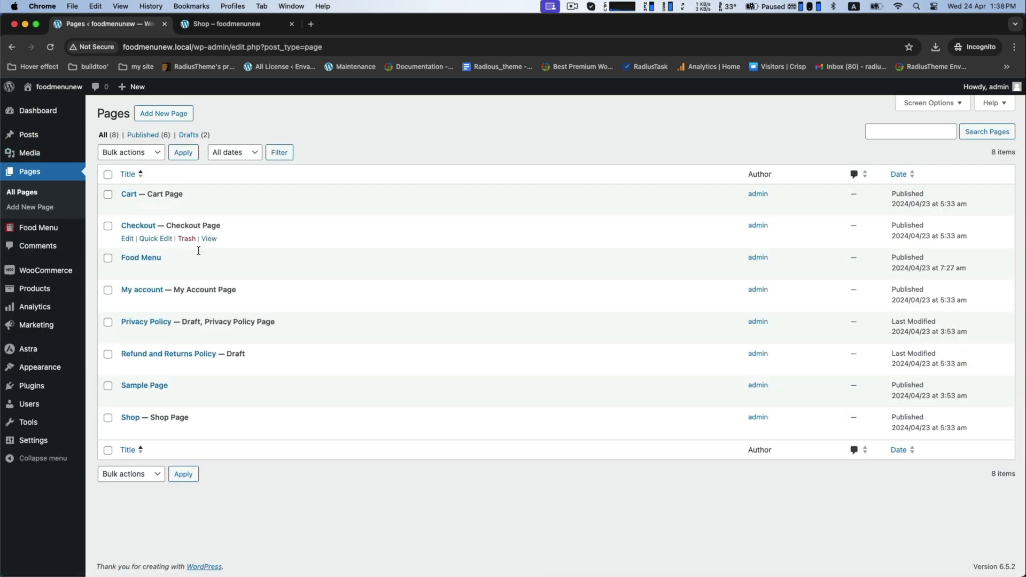
{"action": "mouse_move", "coordinate": [128, 273]}
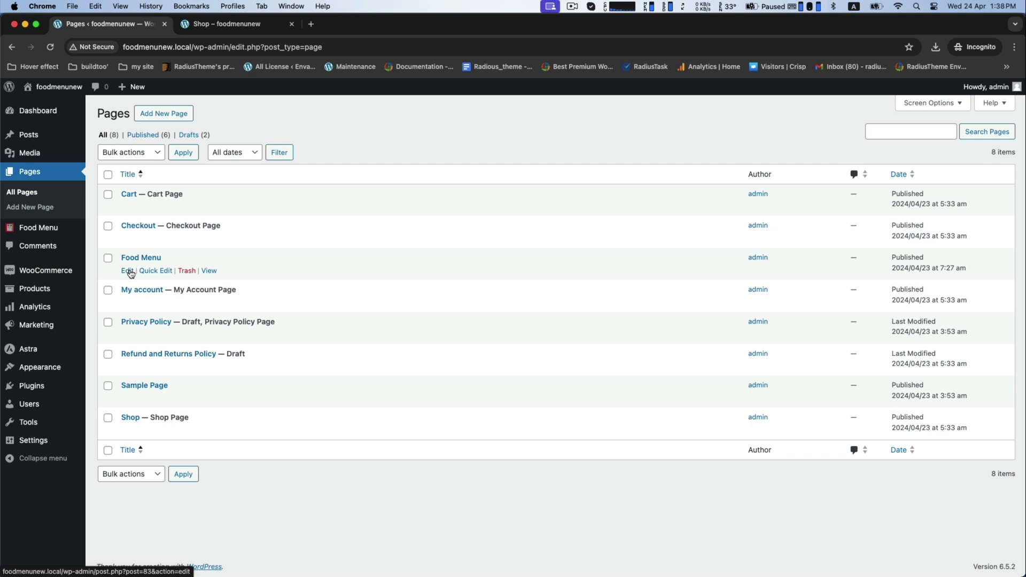
Add a Shortcode block with [foodmenu id="109" title="Food Menu"] to the Food Menu page and update.
{"action": "left_click", "coordinate": [125, 270]}
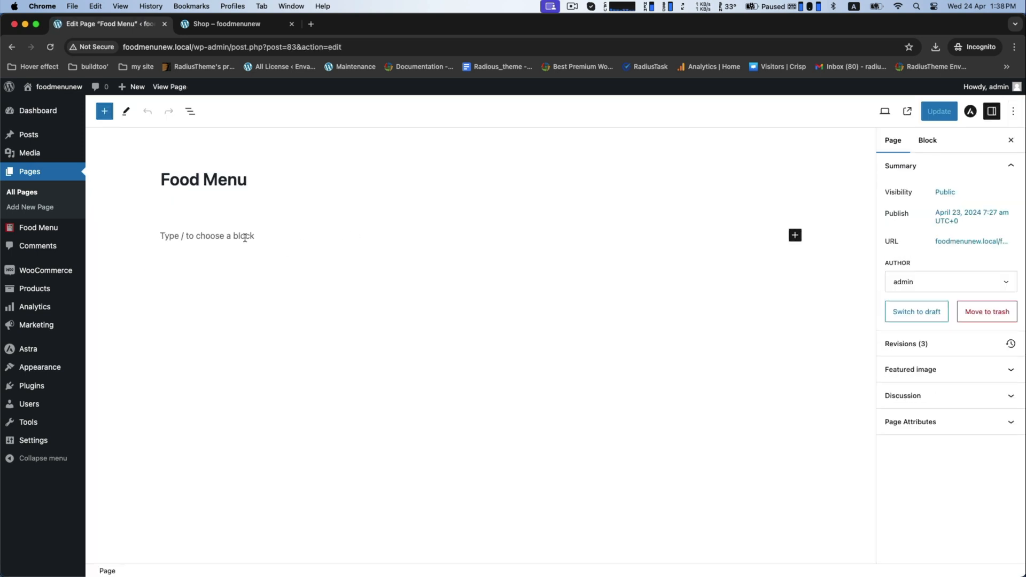
{"action": "left_click", "coordinate": [794, 235]}
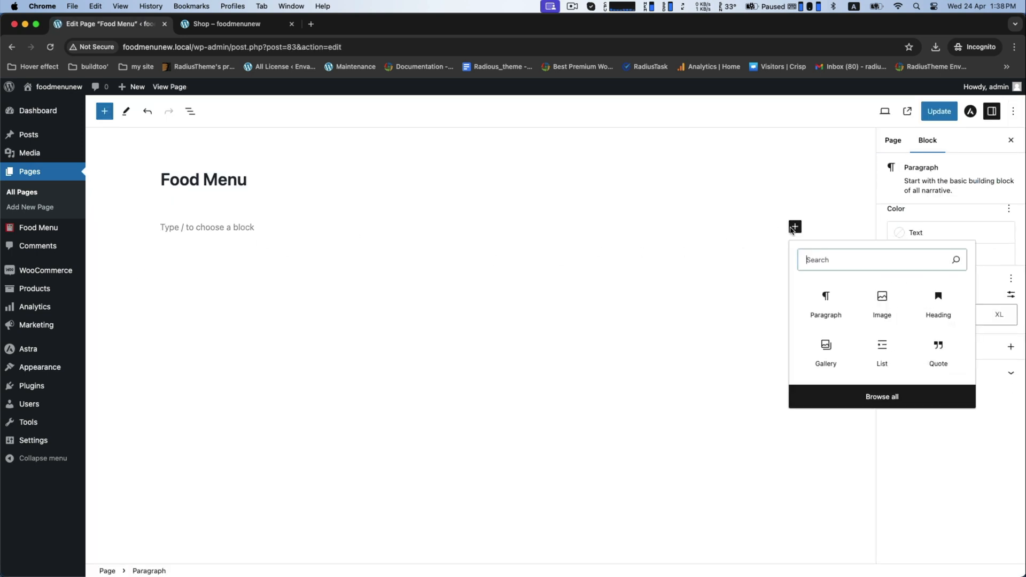
{"action": "type", "text": "s"}
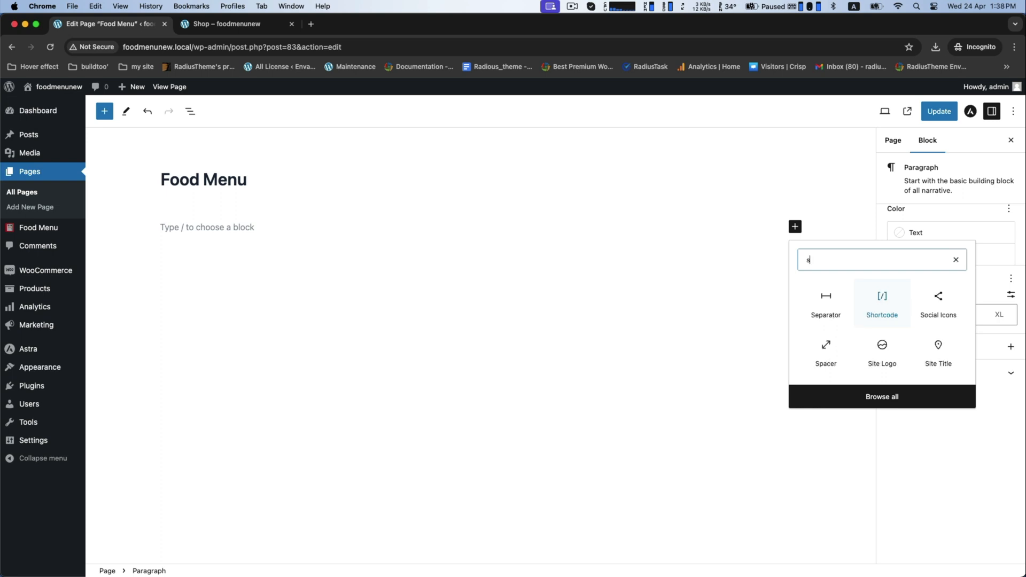
{"action": "left_click", "coordinate": [881, 302]}
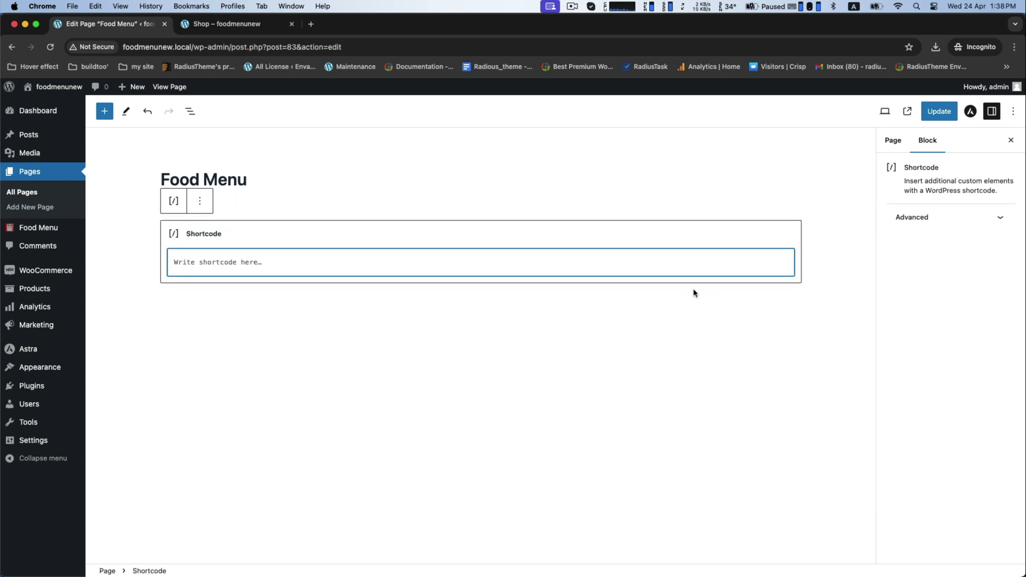
{"action": "type", "text": "[foodmenu id=\"109\" title=\"Food Menu\"]"}
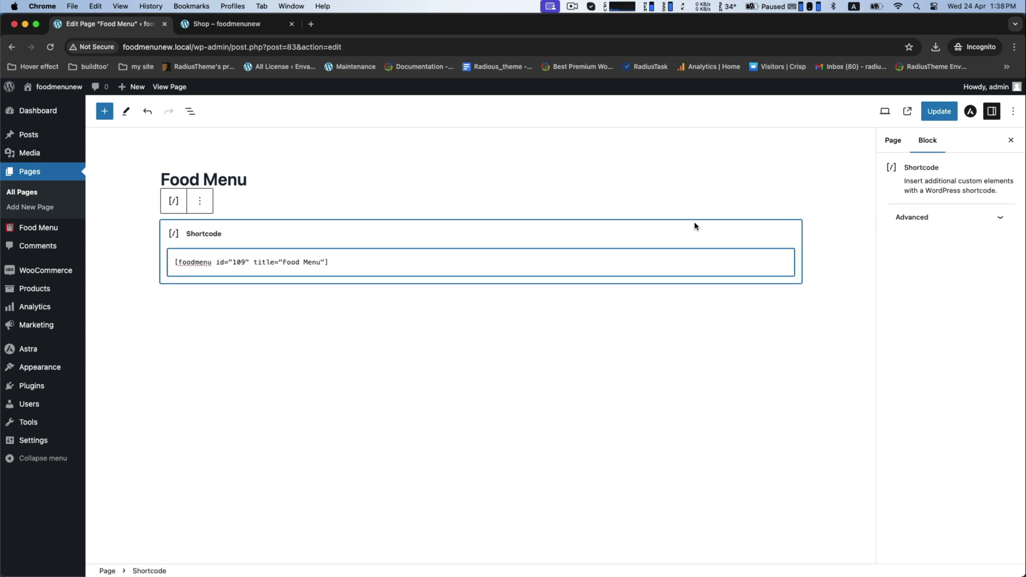
{"action": "left_click", "coordinate": [938, 111]}
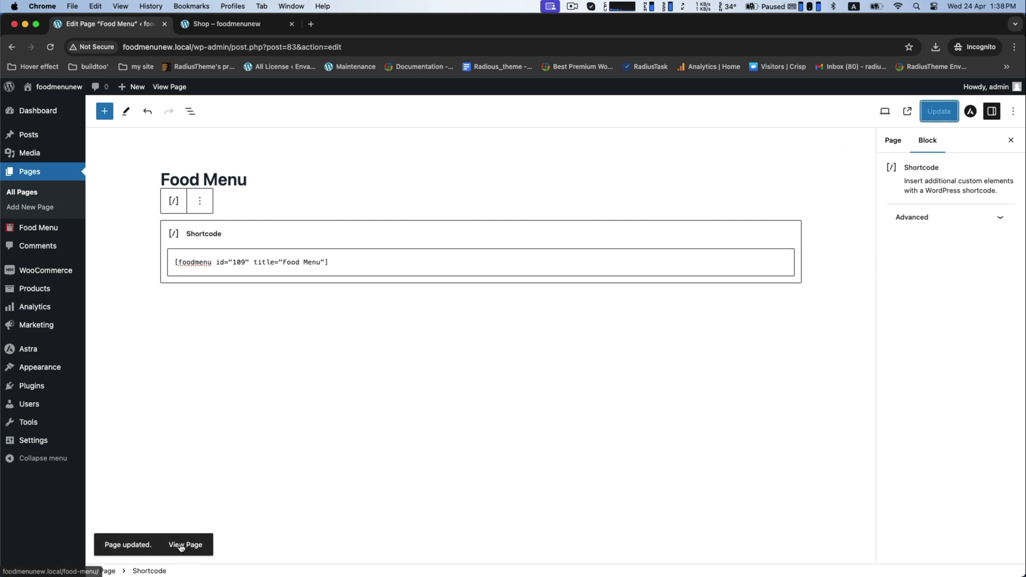
View the live Food Menu page's WooCommerce items and prices, then return to the dashboard.
{"action": "left_click", "coordinate": [186, 544]}
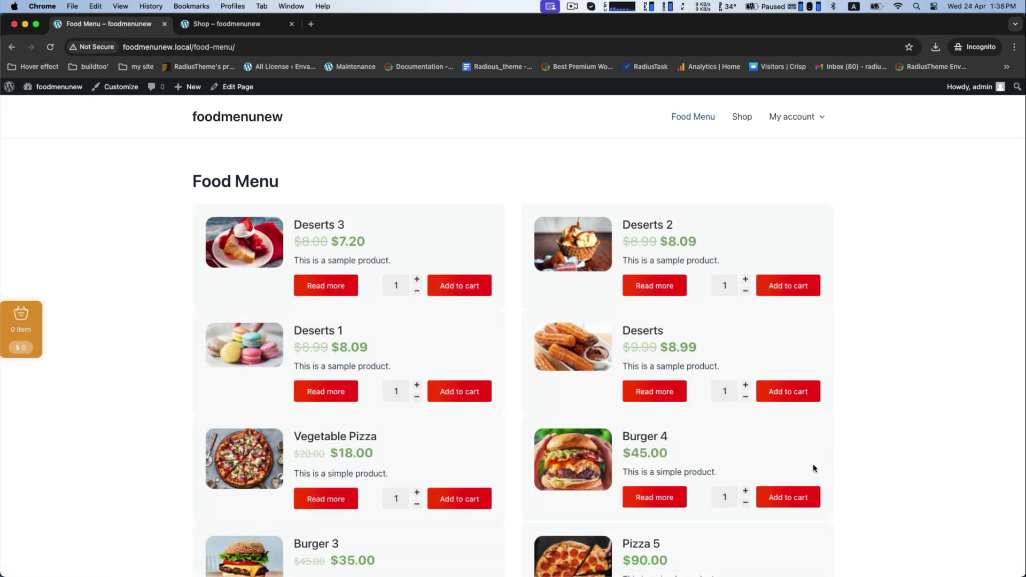
{"action": "scroll", "scroll_direction": "down", "scroll_amount": 3}
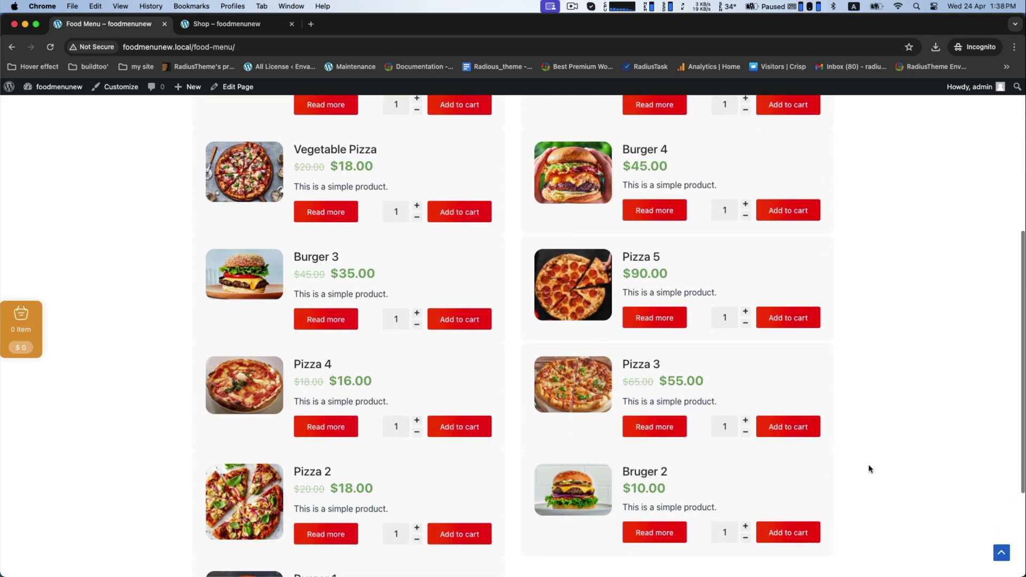
{"action": "scroll", "scroll_direction": "up", "scroll_amount": 3}
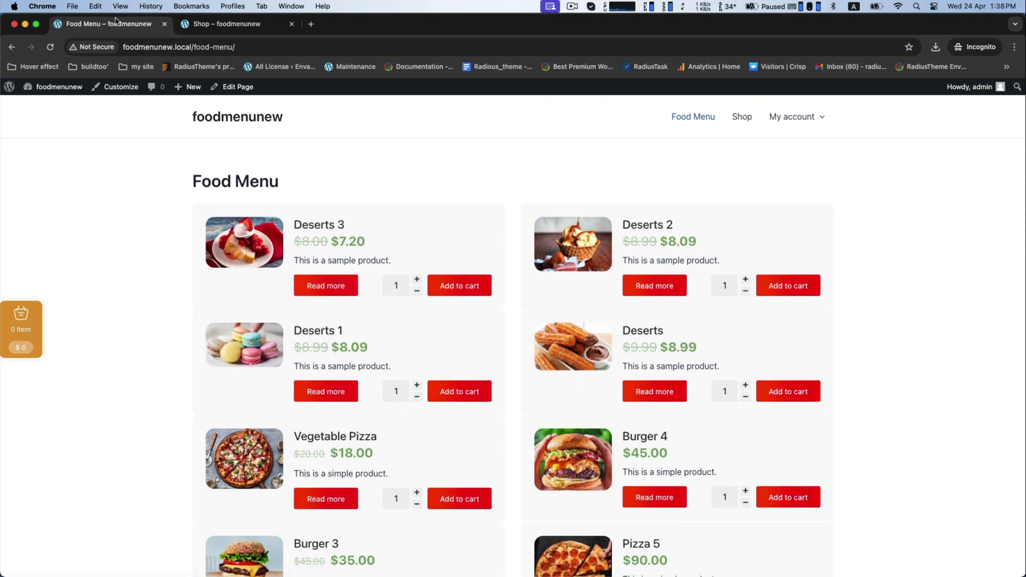
{"action": "left_click", "coordinate": [58, 87]}
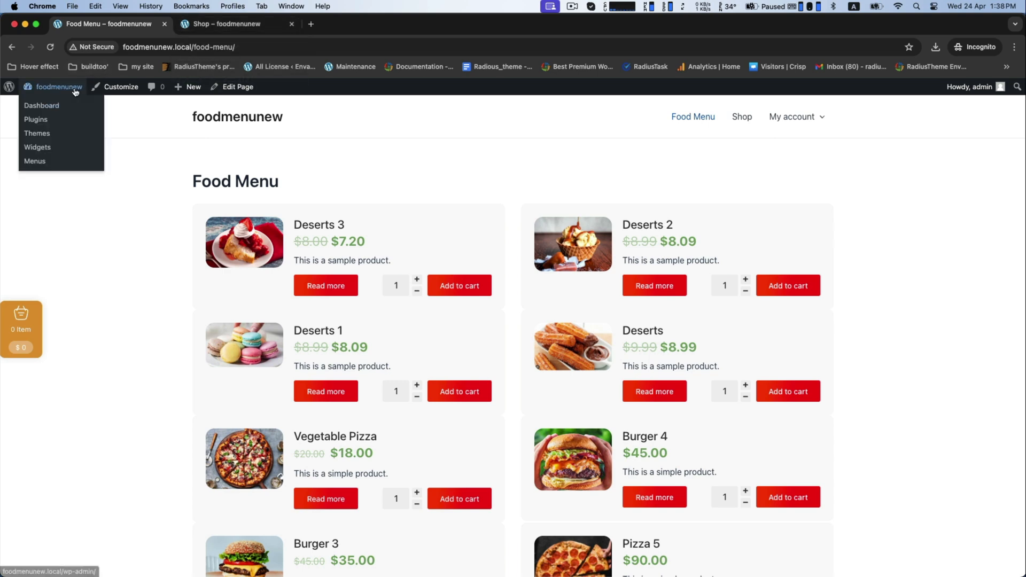
{"action": "mouse_move", "coordinate": [41, 105]}
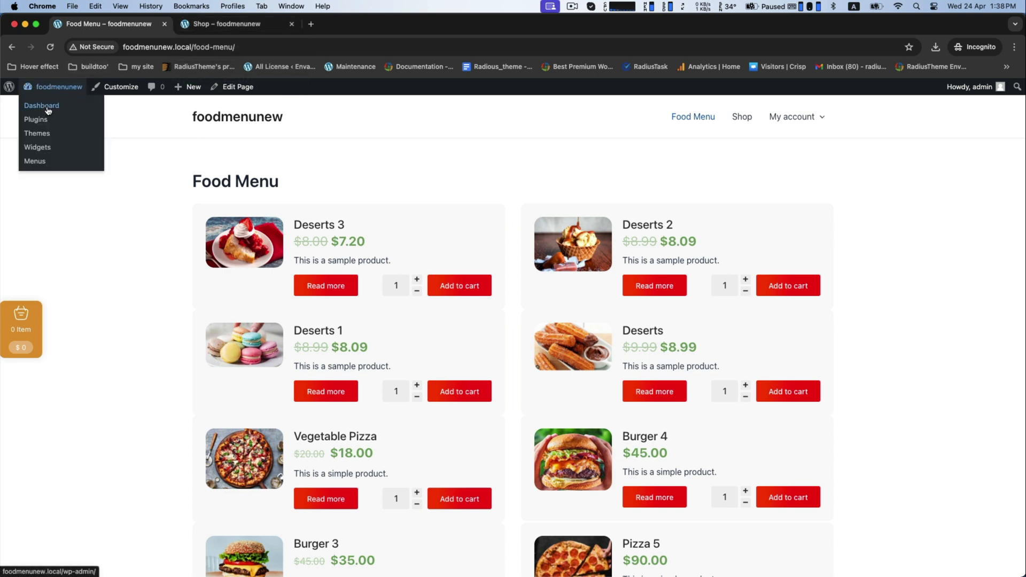
{"action": "left_click", "coordinate": [41, 105]}
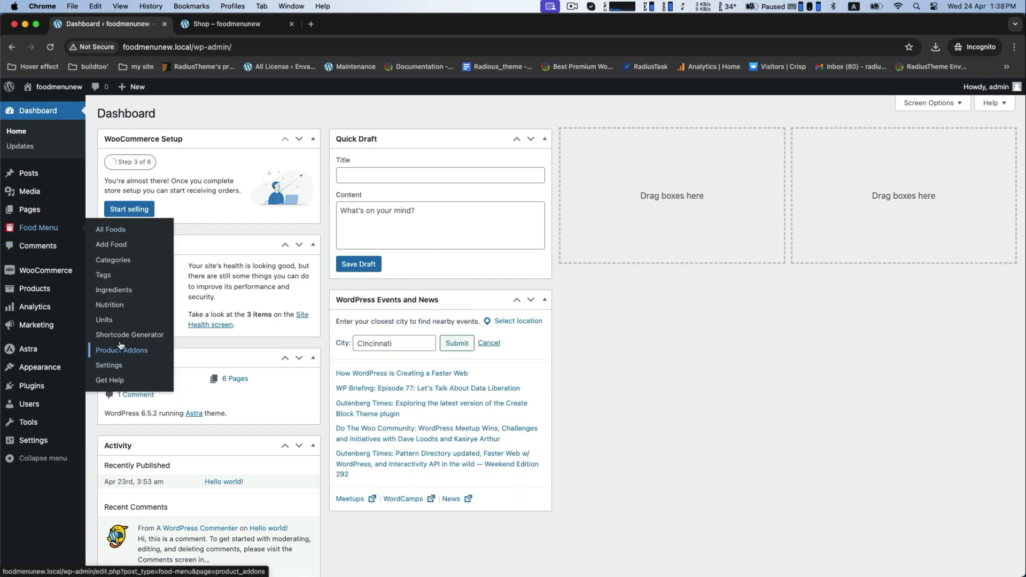
Update the Food Menu shortcode to the Grid By Category 3 layout and view the live page.
{"action": "left_click", "coordinate": [129, 335]}
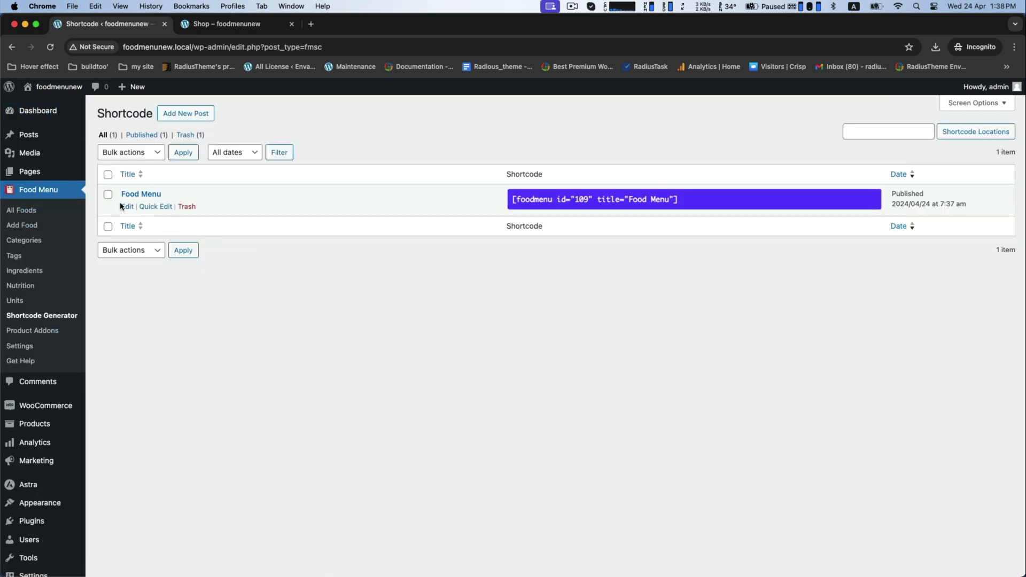
{"action": "left_click", "coordinate": [140, 194]}
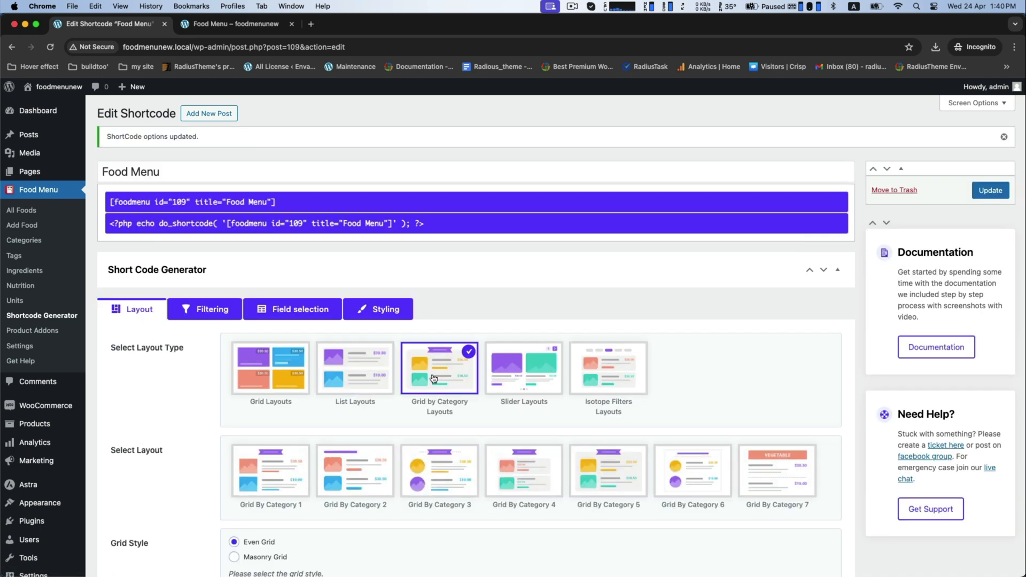
{"action": "scroll", "scroll_direction": "down", "scroll_amount": 3}
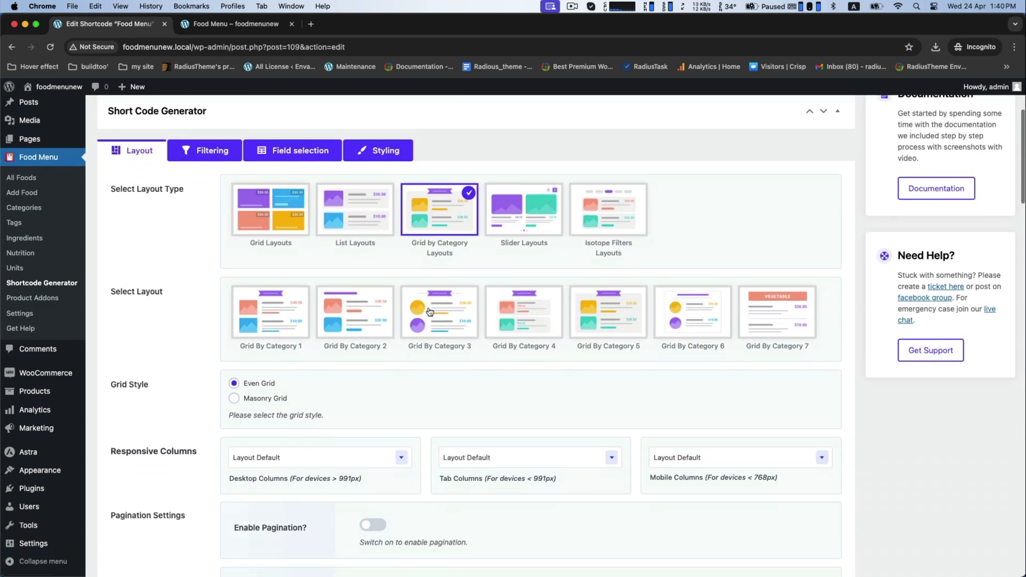
{"action": "scroll", "scroll_direction": "down", "scroll_amount": 3}
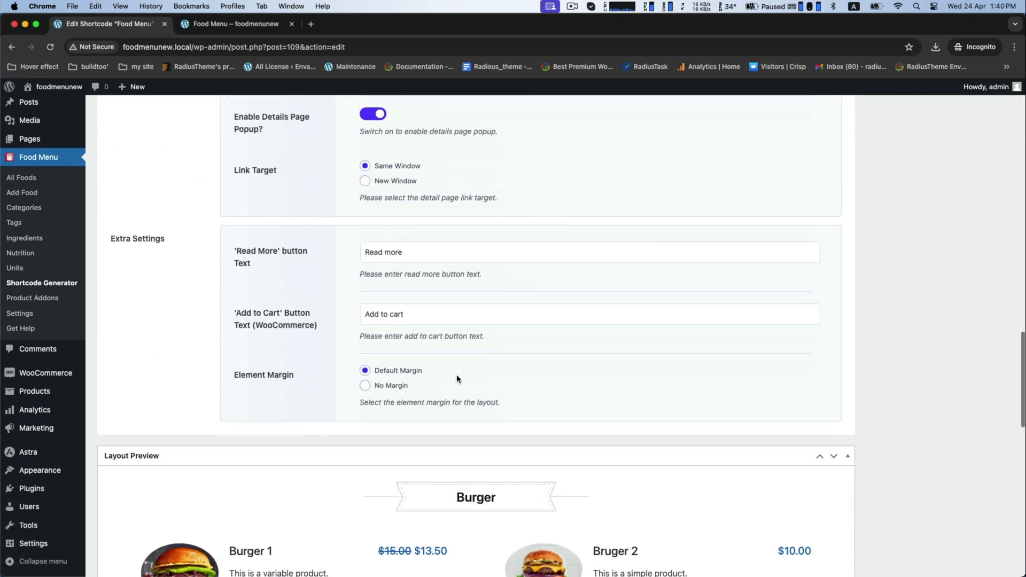
{"action": "scroll", "scroll_direction": "down", "scroll_amount": 3}
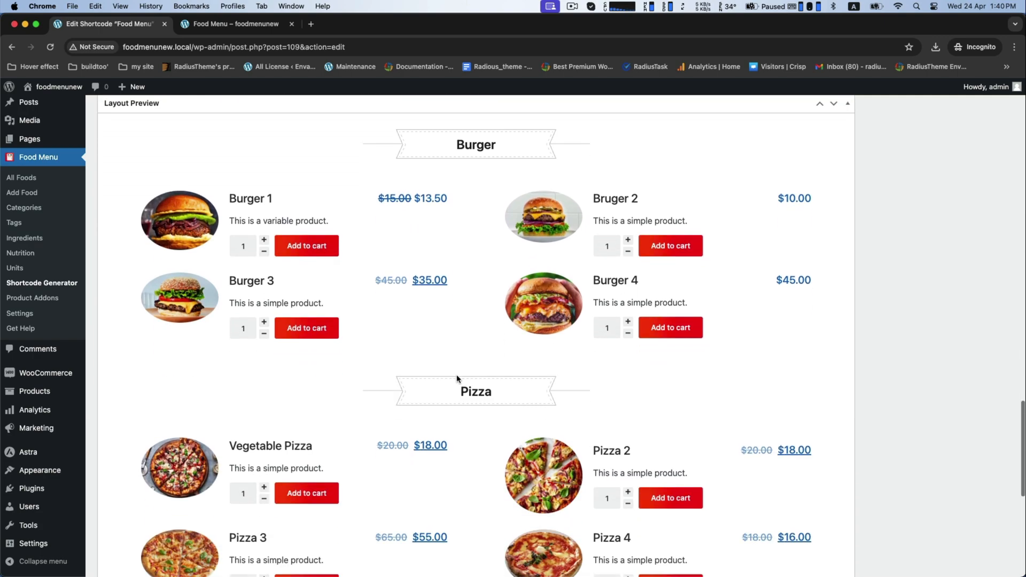
{"action": "scroll", "scroll_direction": "down", "scroll_amount": 3}
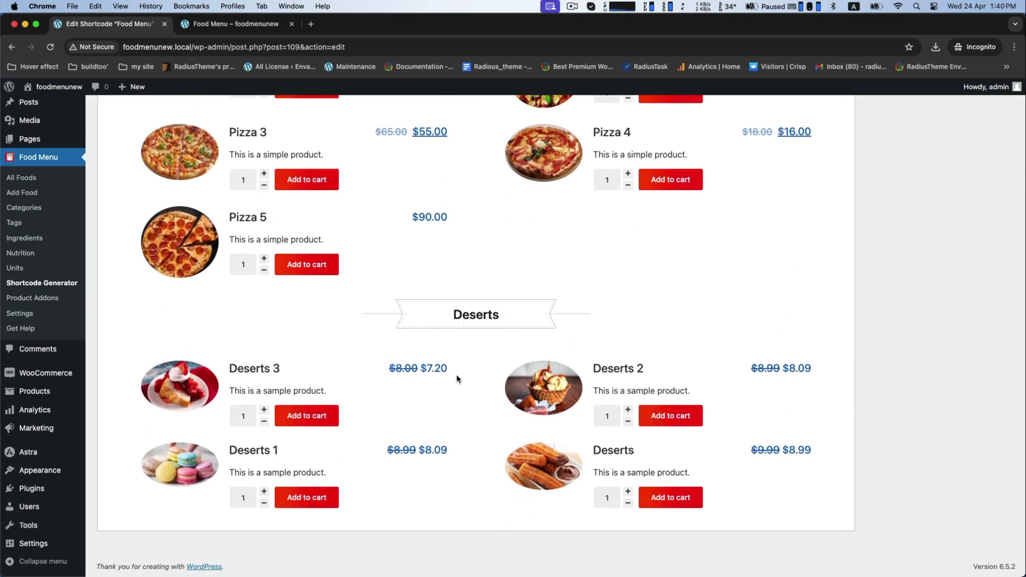
{"action": "scroll", "scroll_direction": "up", "scroll_amount": 3}
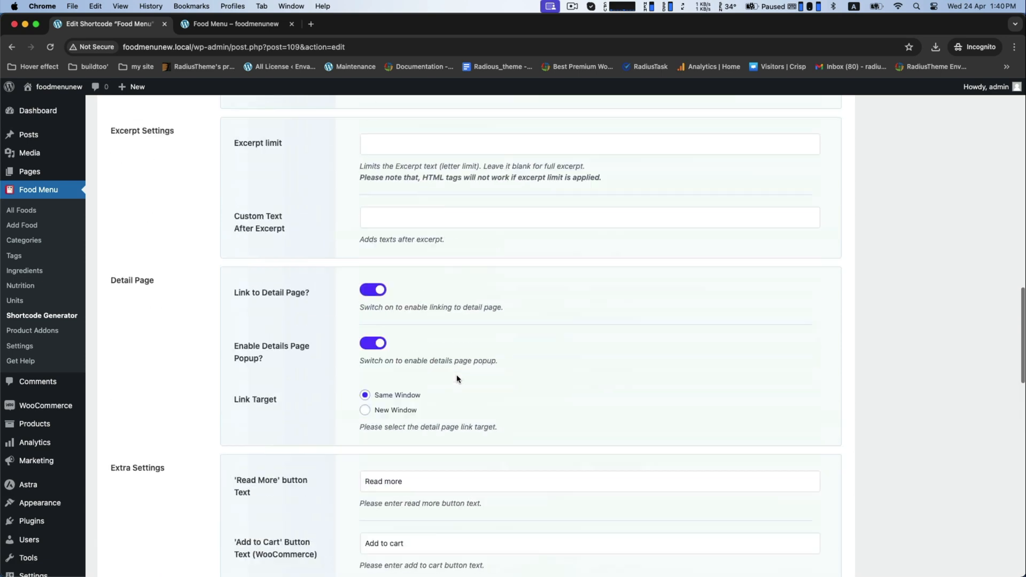
{"action": "left_click", "coordinate": [990, 190]}
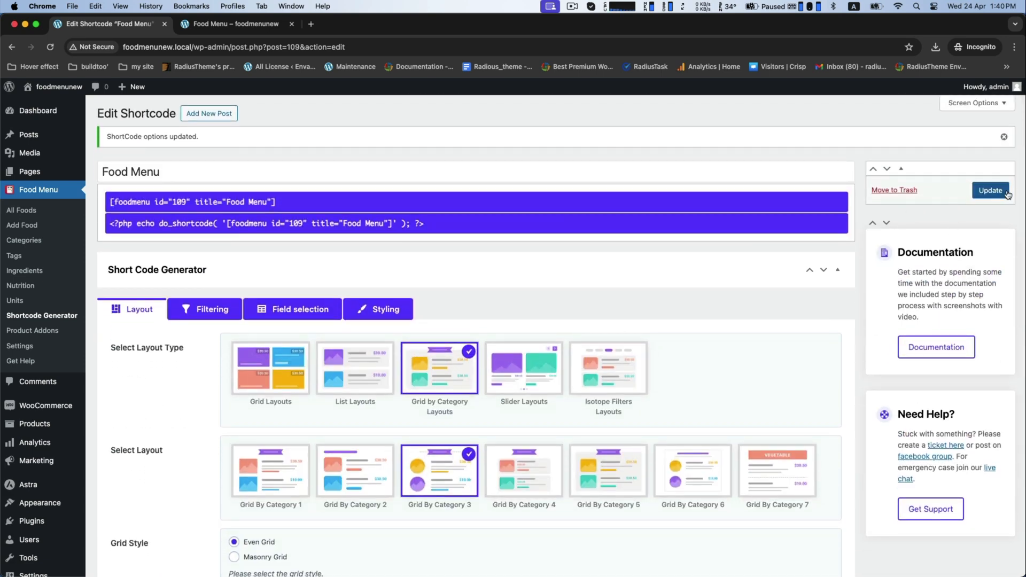
{"action": "left_click", "coordinate": [234, 23]}
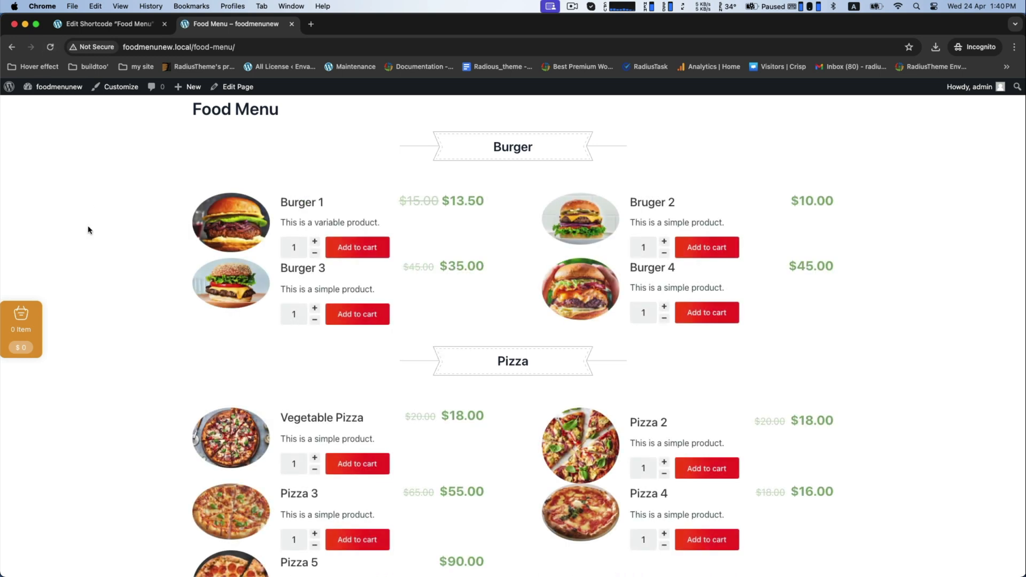
Review the live menu's Burger, Pizza and Deserts sections, then return to the shortcode settings.
{"action": "scroll", "scroll_direction": "down", "scroll_amount": 3}
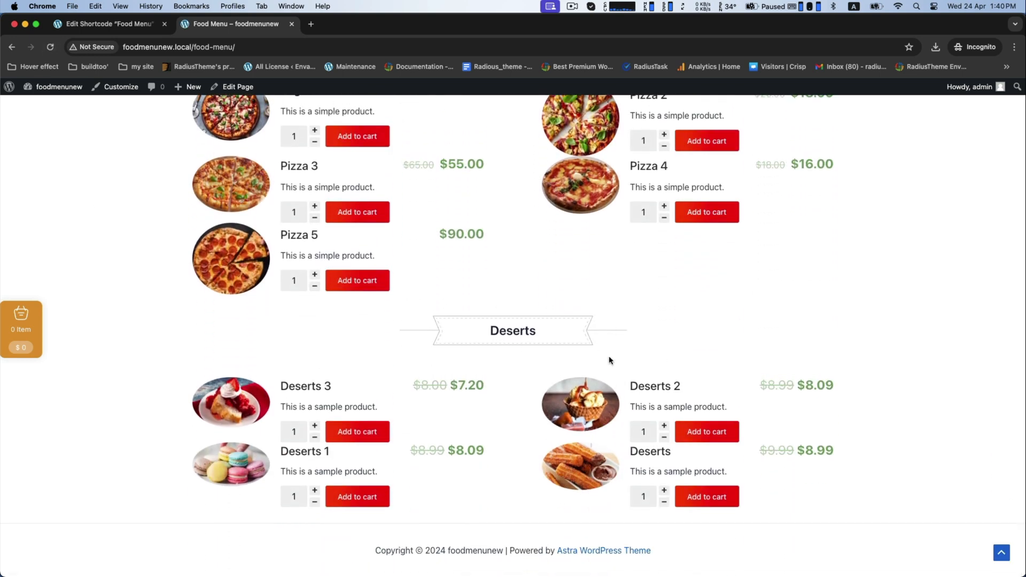
{"action": "scroll", "scroll_direction": "up", "scroll_amount": 3}
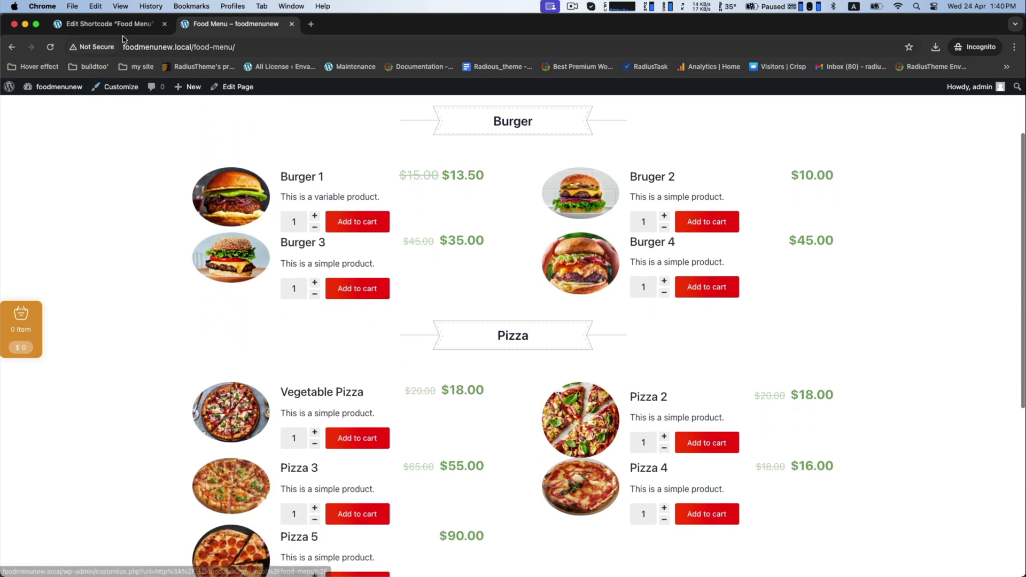
{"action": "left_click", "coordinate": [108, 23]}
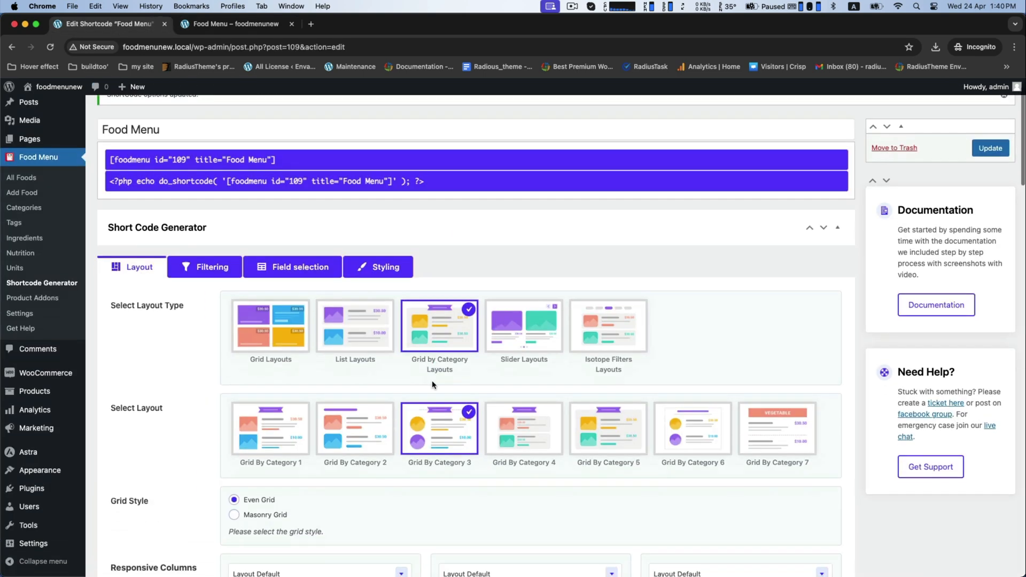
{"action": "scroll", "scroll_direction": "down", "scroll_amount": 3}
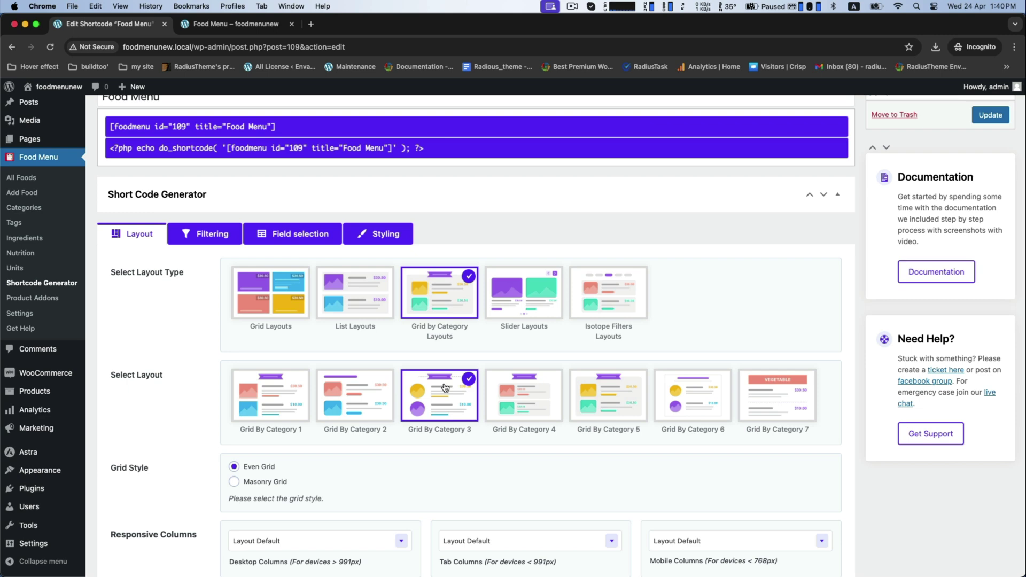
{"action": "mouse_move", "coordinate": [531, 396]}
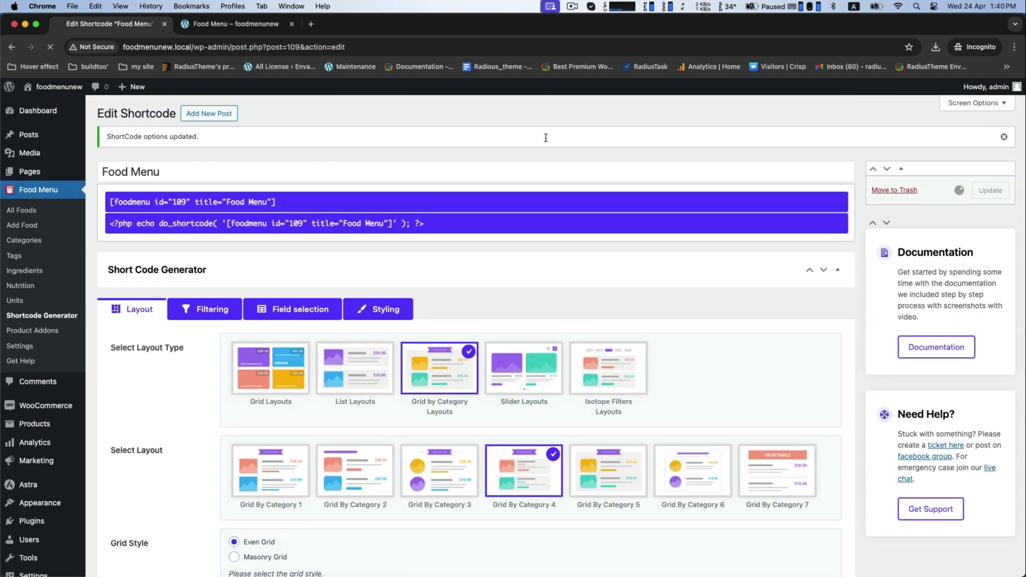
{"action": "left_click", "coordinate": [236, 24]}
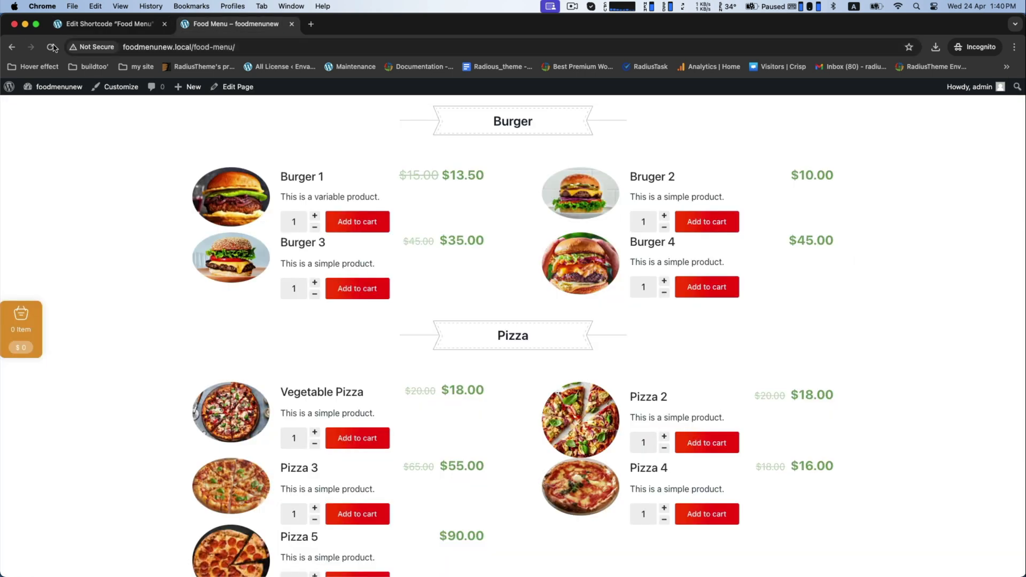
{"action": "left_click", "coordinate": [51, 47]}
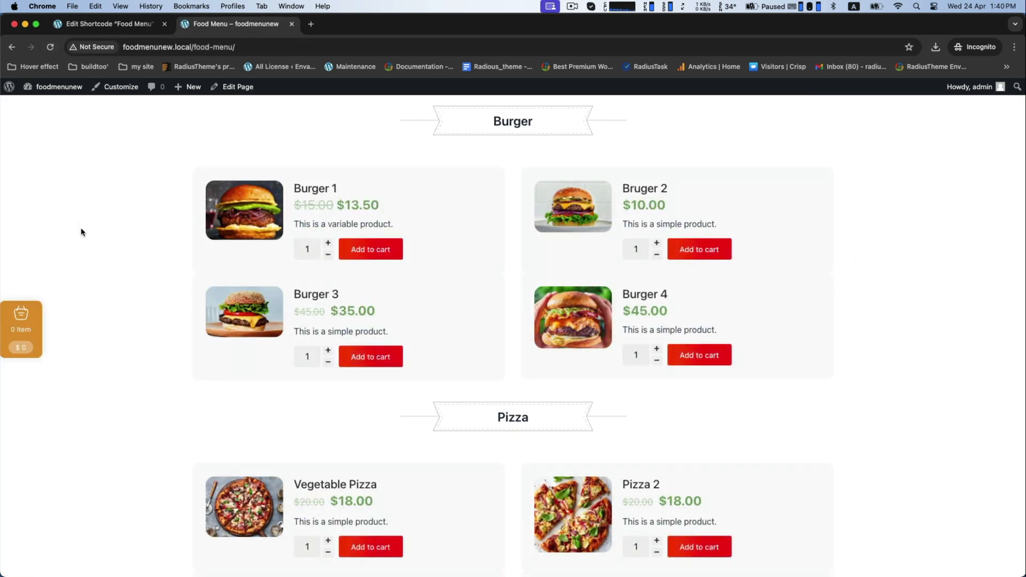
{"action": "scroll", "scroll_direction": "down", "scroll_amount": 3}
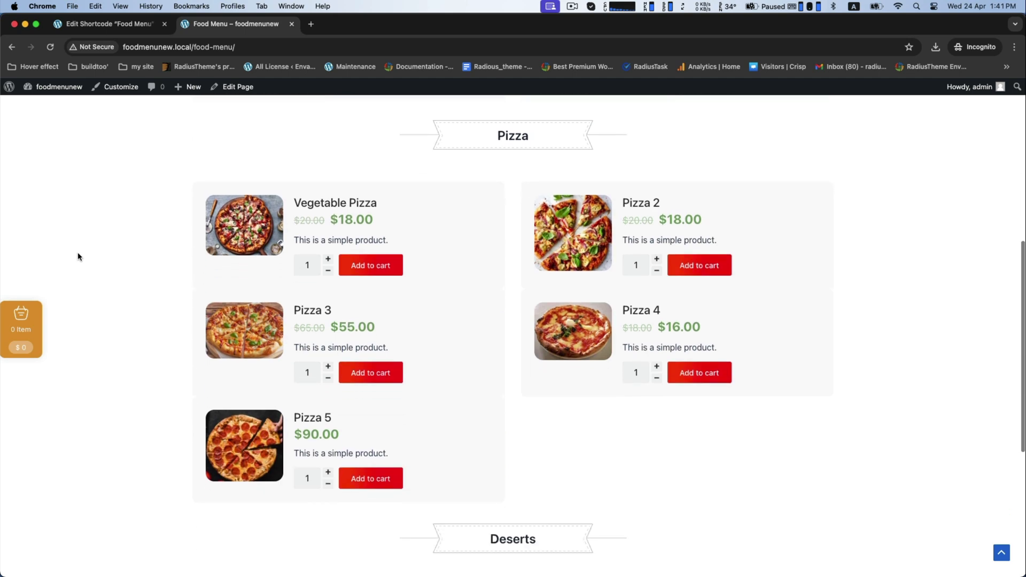
{"action": "scroll", "scroll_direction": "down", "scroll_amount": 3}
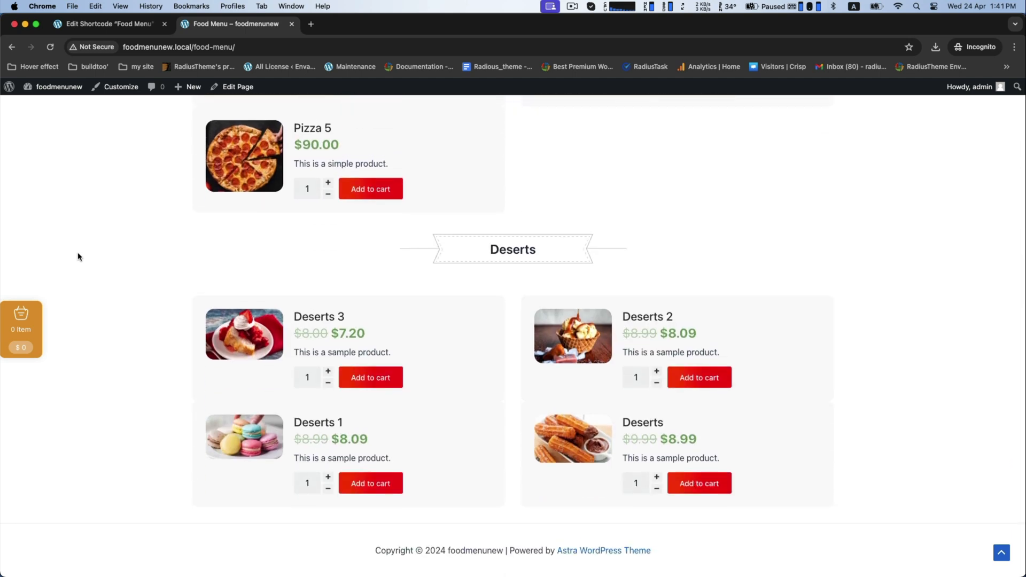
{"action": "scroll", "scroll_direction": "up", "scroll_amount": 3}
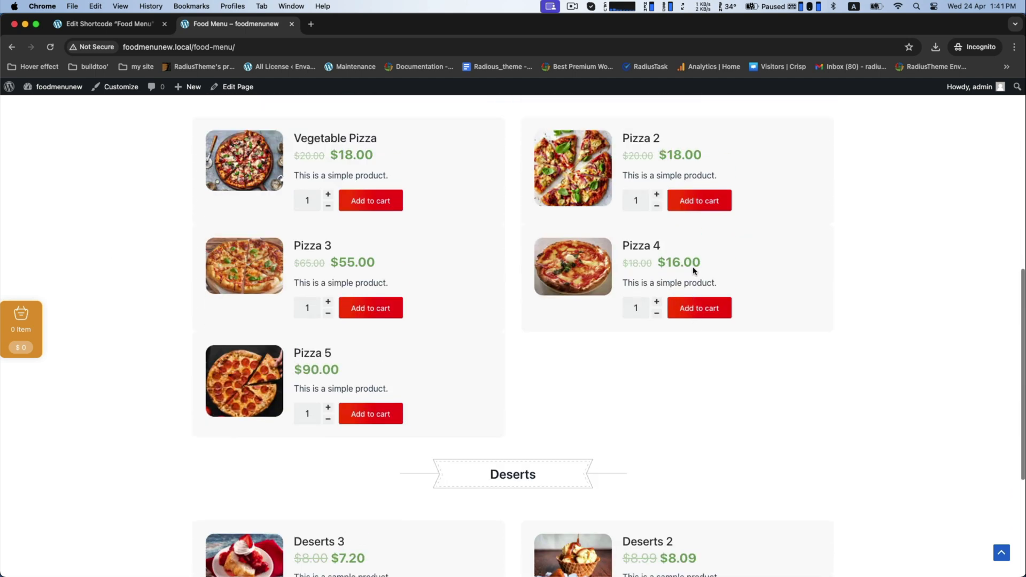
{"action": "scroll", "scroll_direction": "up", "scroll_amount": 3}
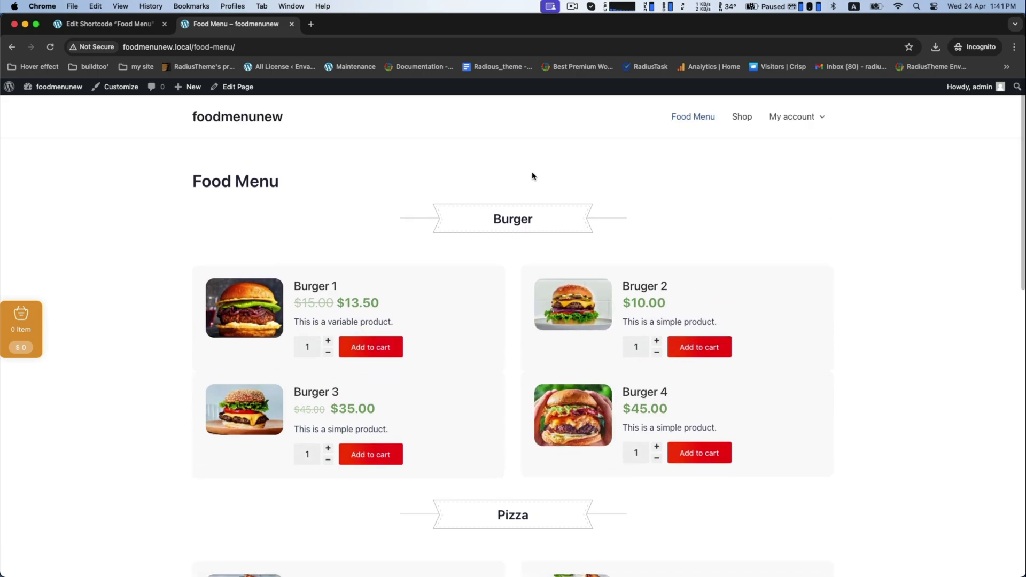
{"action": "left_click", "coordinate": [108, 23]}
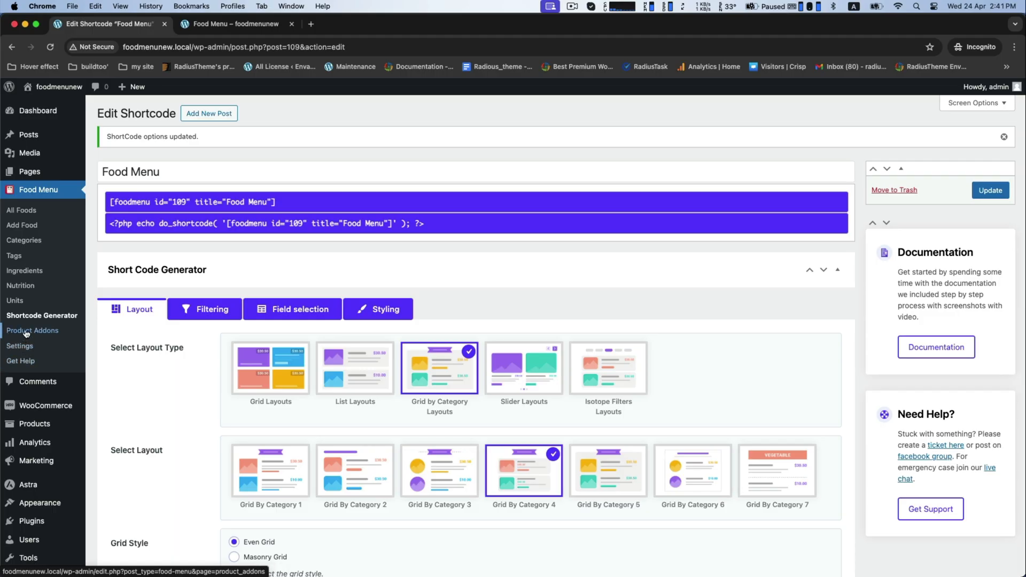
Add a new checkbox add-on group restricted to the Burger category.
{"action": "left_click", "coordinate": [32, 330]}
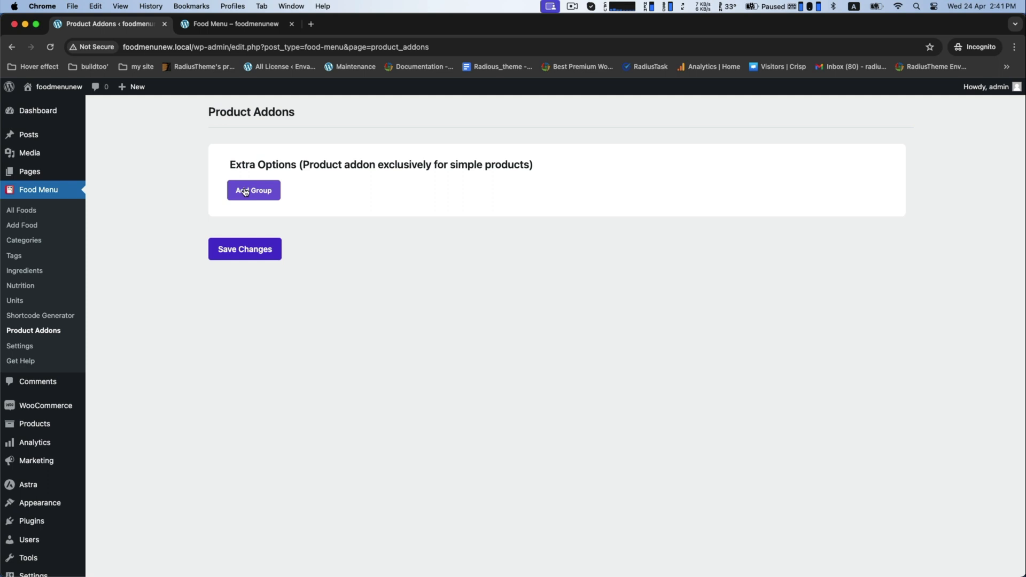
{"action": "left_click", "coordinate": [253, 190]}
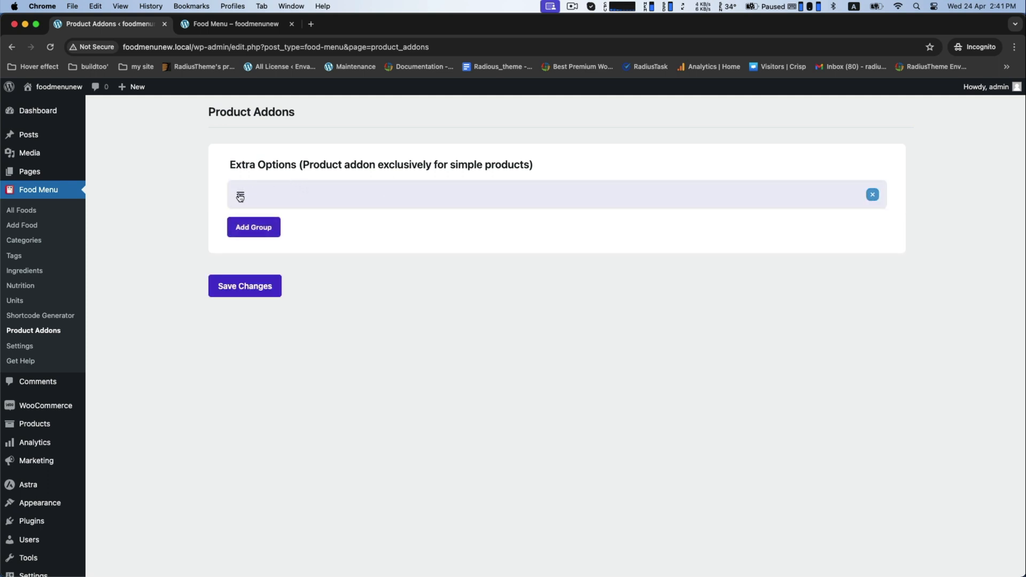
{"action": "left_click", "coordinate": [239, 196]}
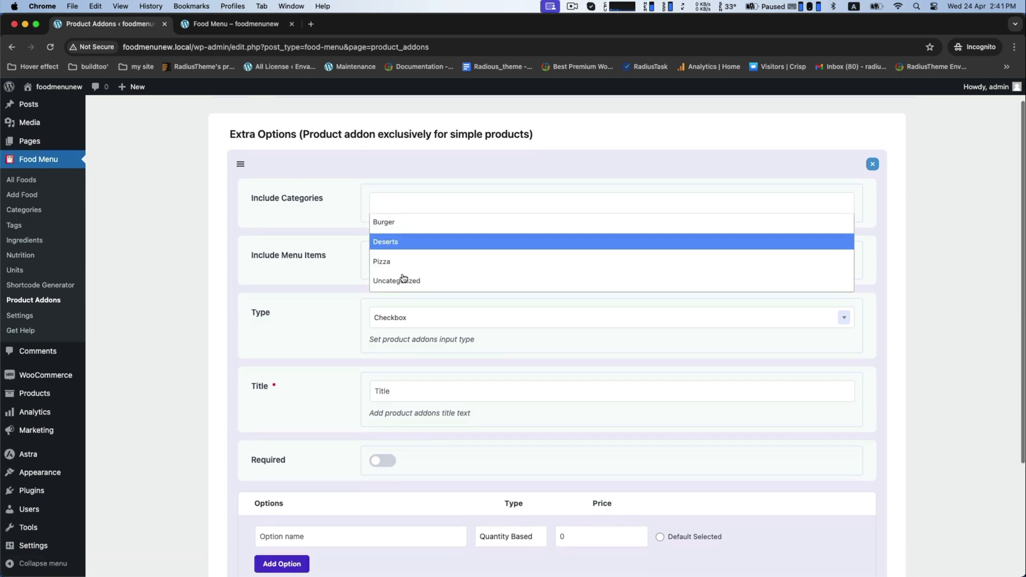
{"action": "left_click", "coordinate": [383, 221]}
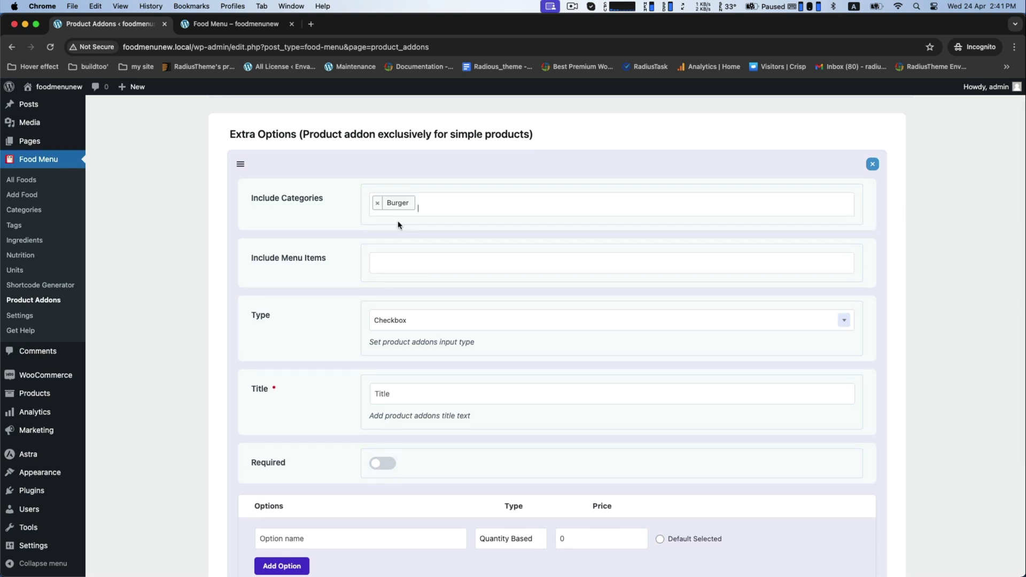
{"action": "scroll", "scroll_direction": "down", "scroll_amount": 3}
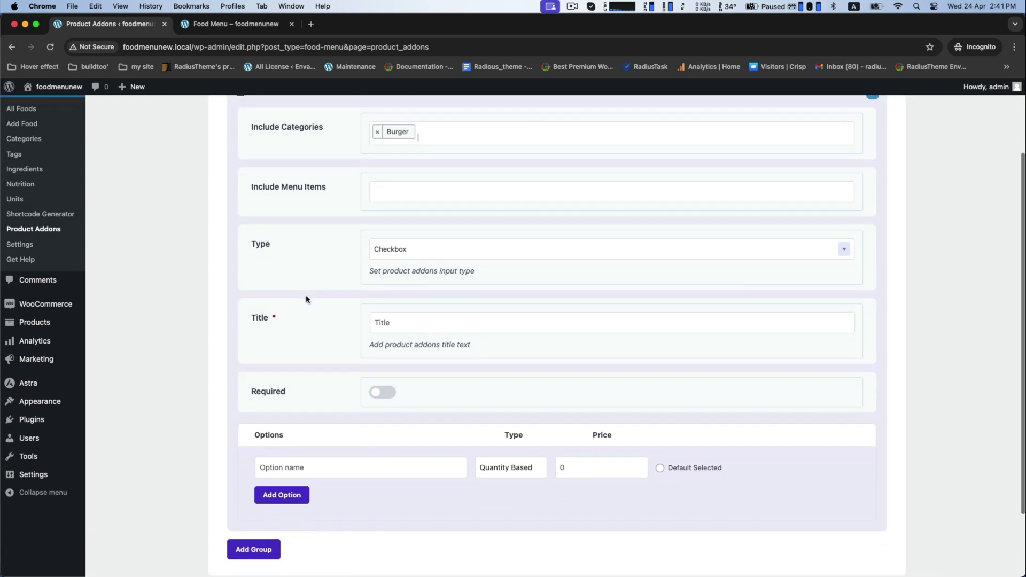
{"action": "scroll", "scroll_direction": "down", "scroll_amount": 3}
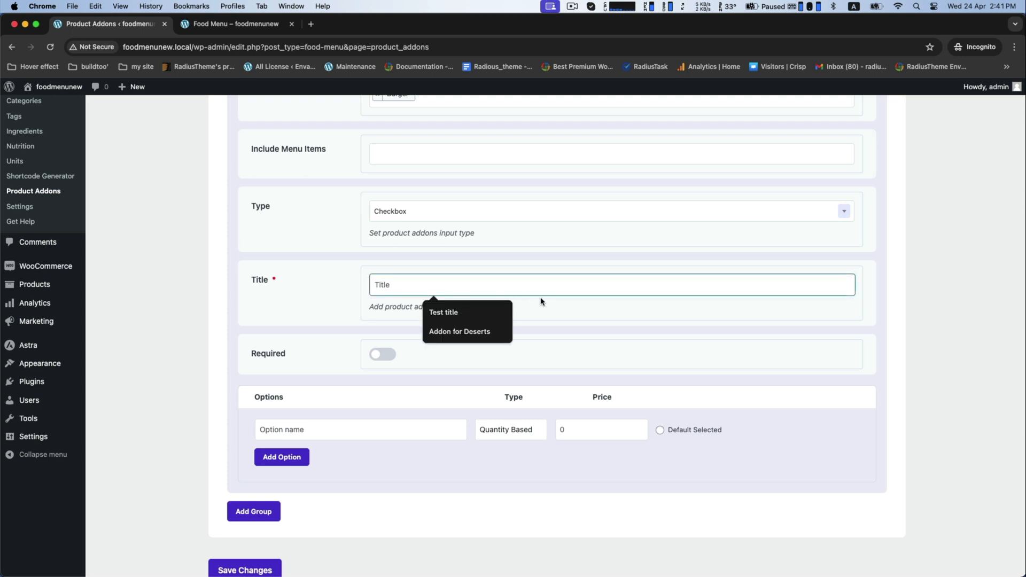
Title the Burger group 'Extra' and name its first option Pepsi.
{"action": "type", "text": "Extra"}
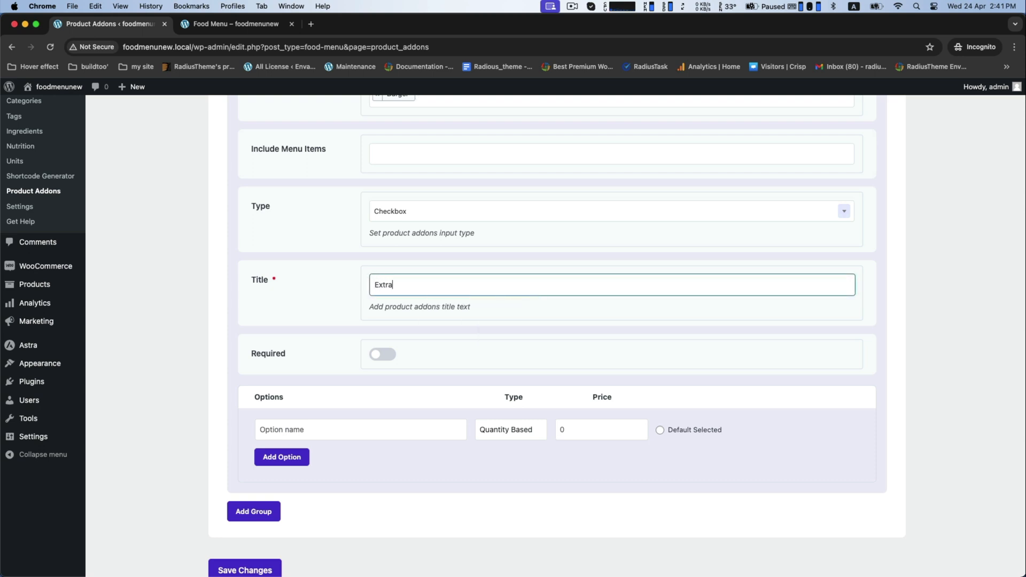
{"action": "mouse_move", "coordinate": [324, 403]}
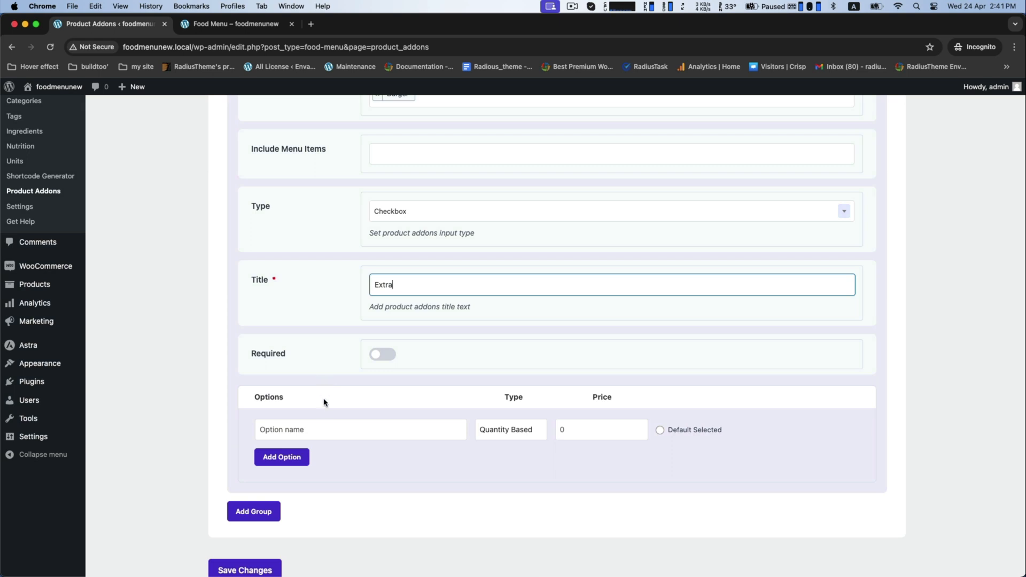
{"action": "left_click", "coordinate": [360, 429]}
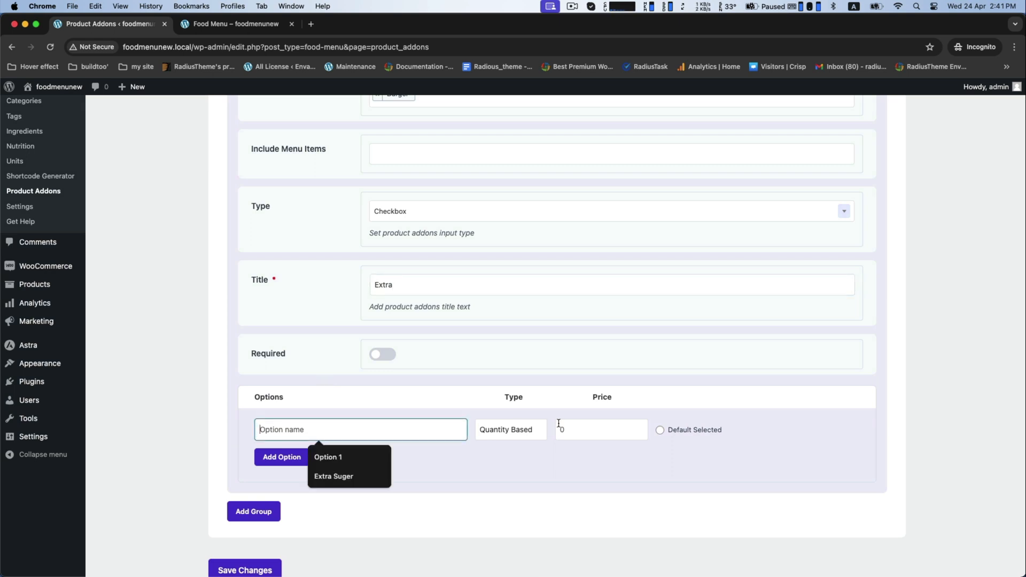
{"action": "type", "text": "Pe"}
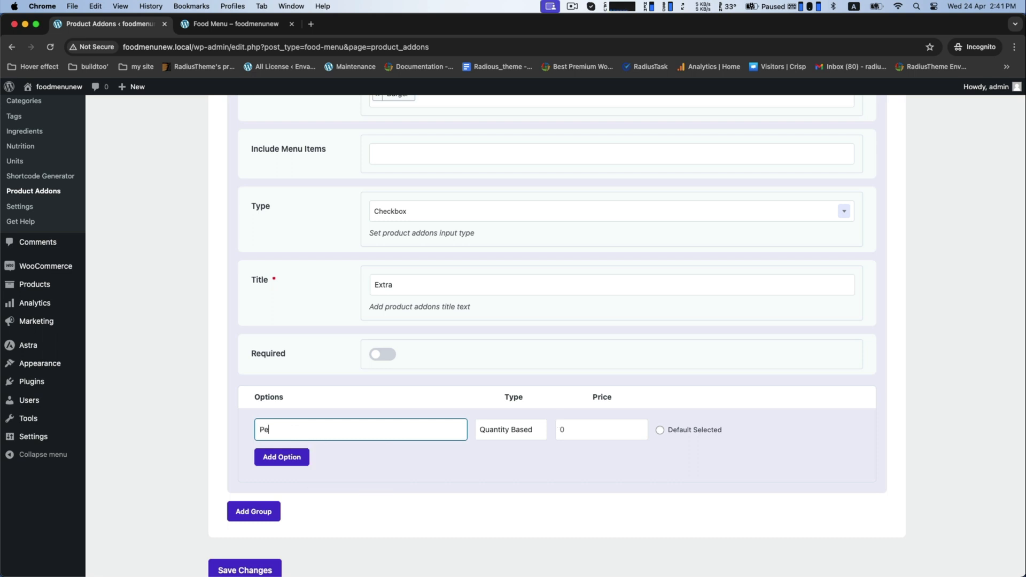
{"action": "type", "text": "psi"}
{"action": "left_click", "coordinate": [601, 429]}
{"action": "type", "text": "5"}
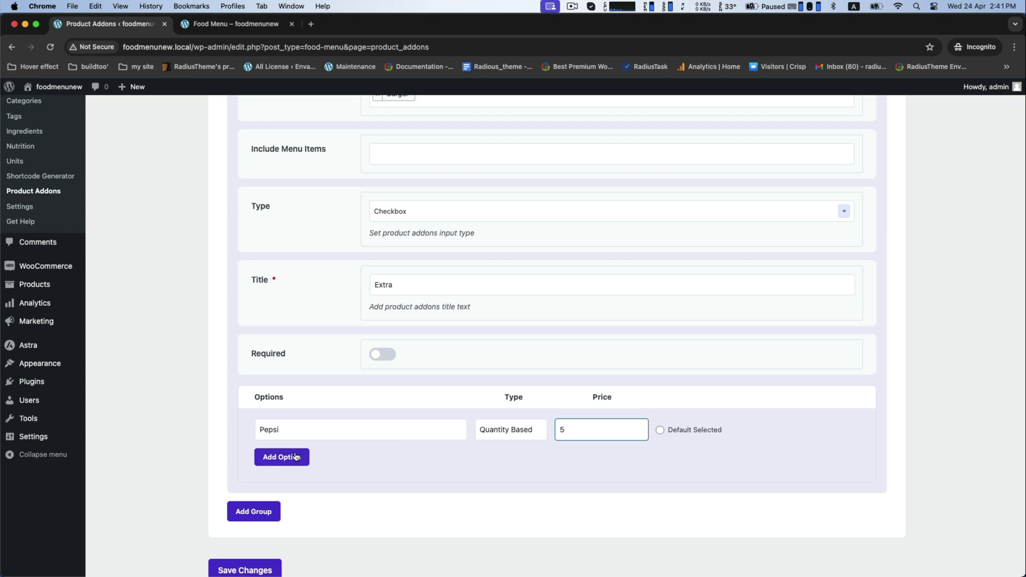
Add Cocacola and Beer as further options priced 5 each.
{"action": "left_click", "coordinate": [282, 457]}
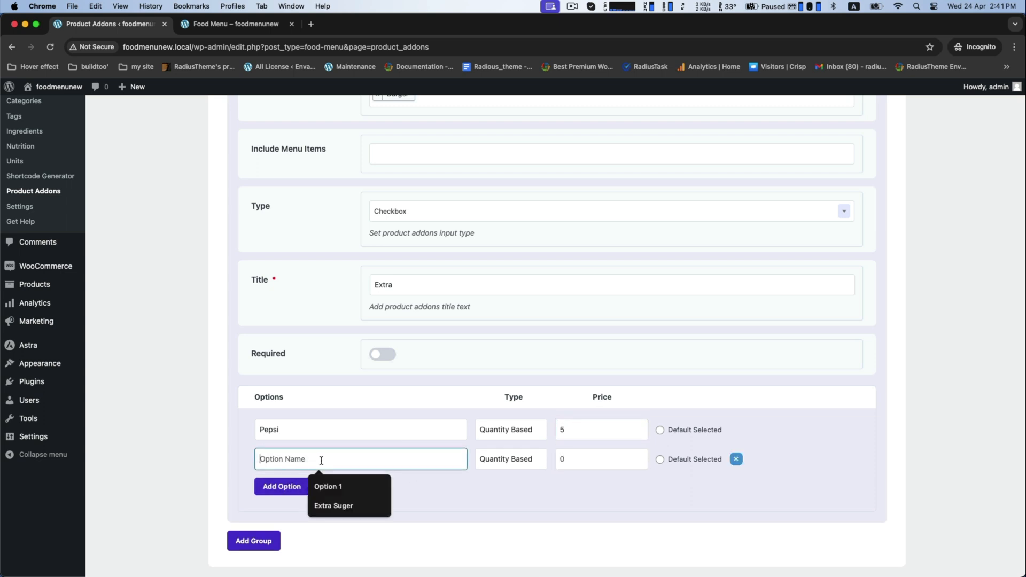
{"action": "type", "text": "c"}
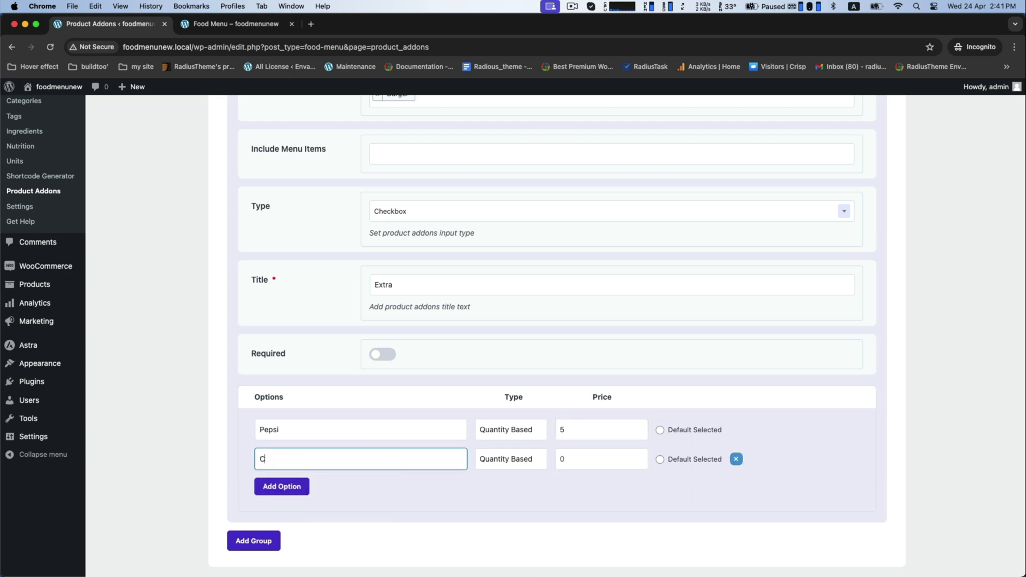
{"action": "type", "text": "oca"}
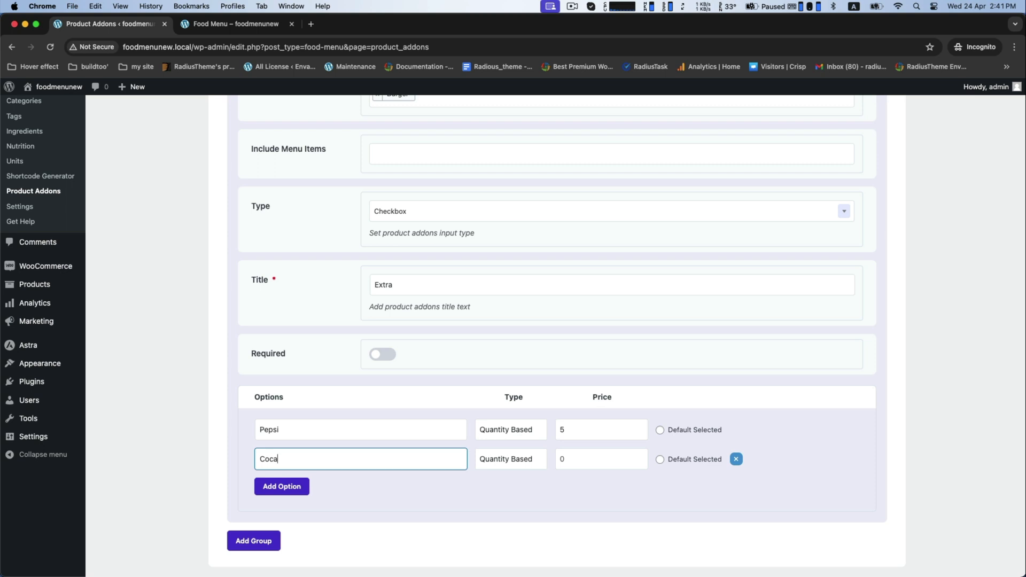
{"action": "type", "text": "cola"}
{"action": "left_click", "coordinate": [601, 459]}
{"action": "type", "text": "5"}
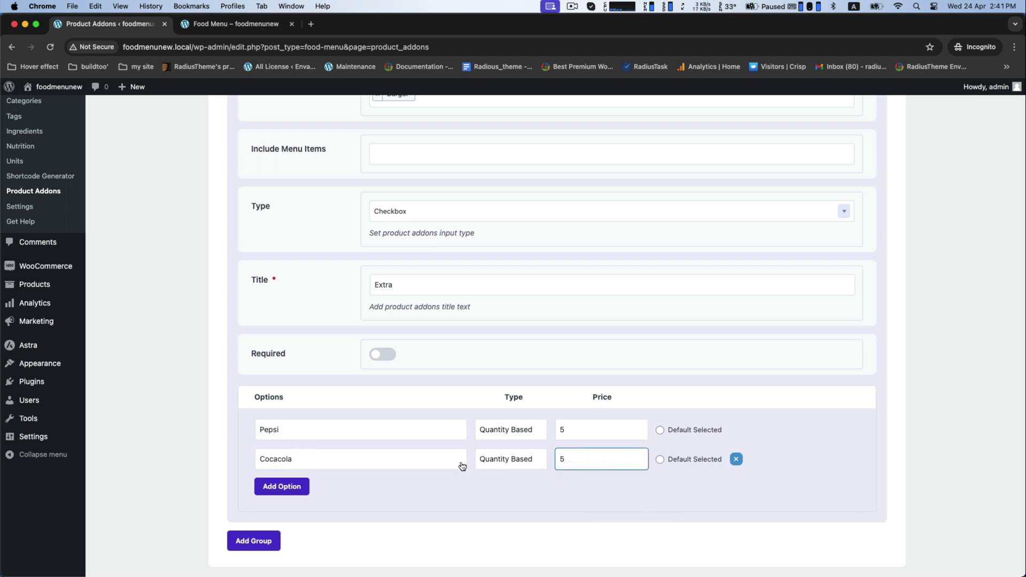
{"action": "left_click", "coordinate": [282, 486]}
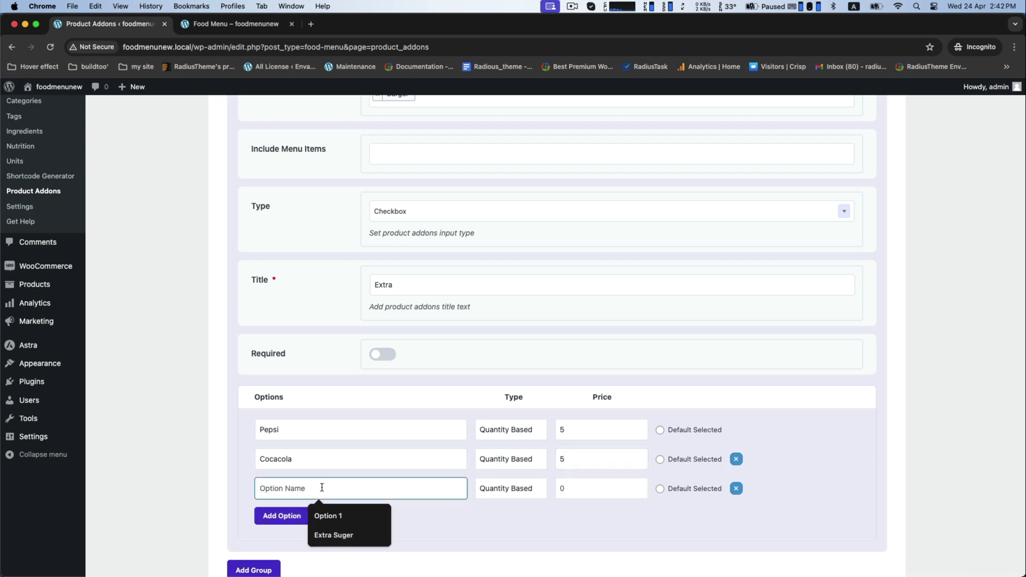
{"action": "type", "text": "Beer"}
{"action": "left_click", "coordinate": [601, 488]}
{"action": "type", "text": "5"}
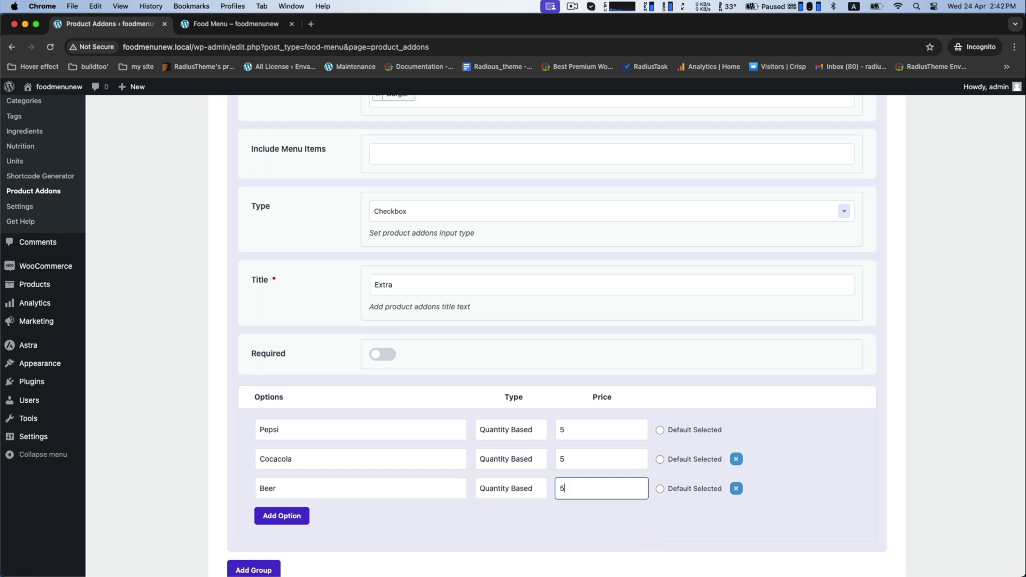
{"action": "scroll", "scroll_direction": "down", "scroll_amount": 3}
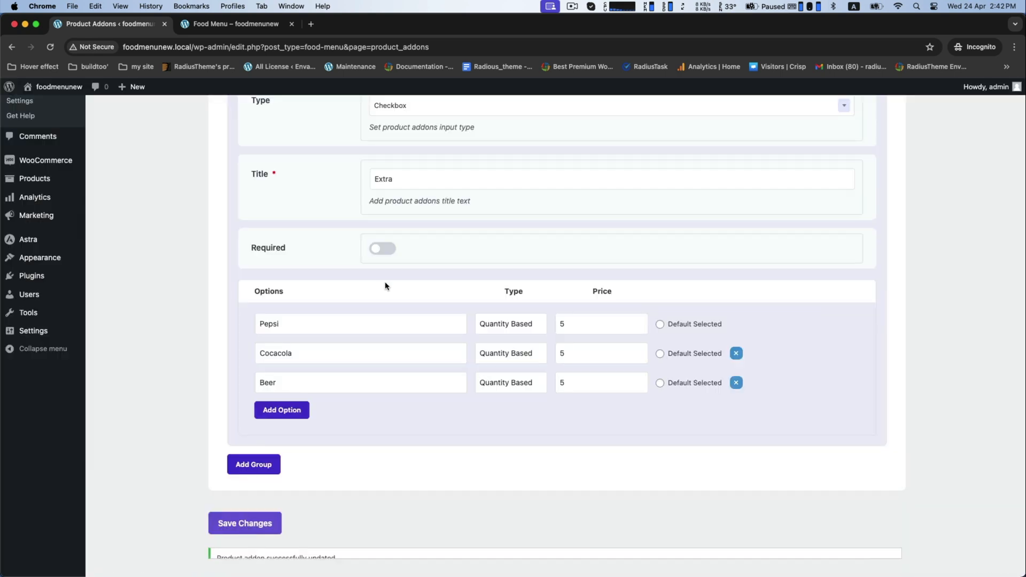
Check the Extra add-on with Pepsi, Cocacola and Beer on the live menu, then return to admin.
{"action": "left_click", "coordinate": [233, 24]}
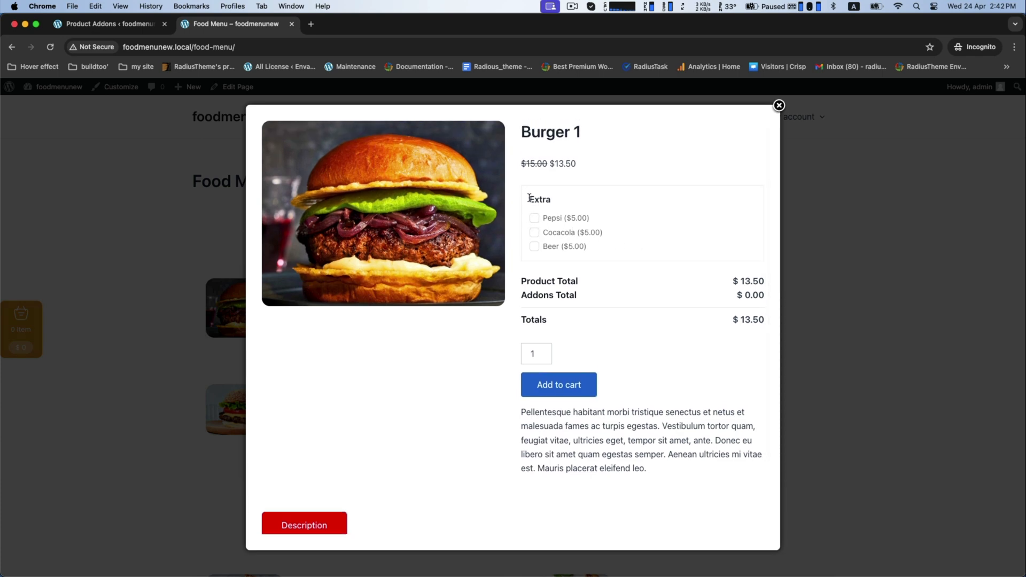
{"action": "double_click", "coordinate": [539, 199]}
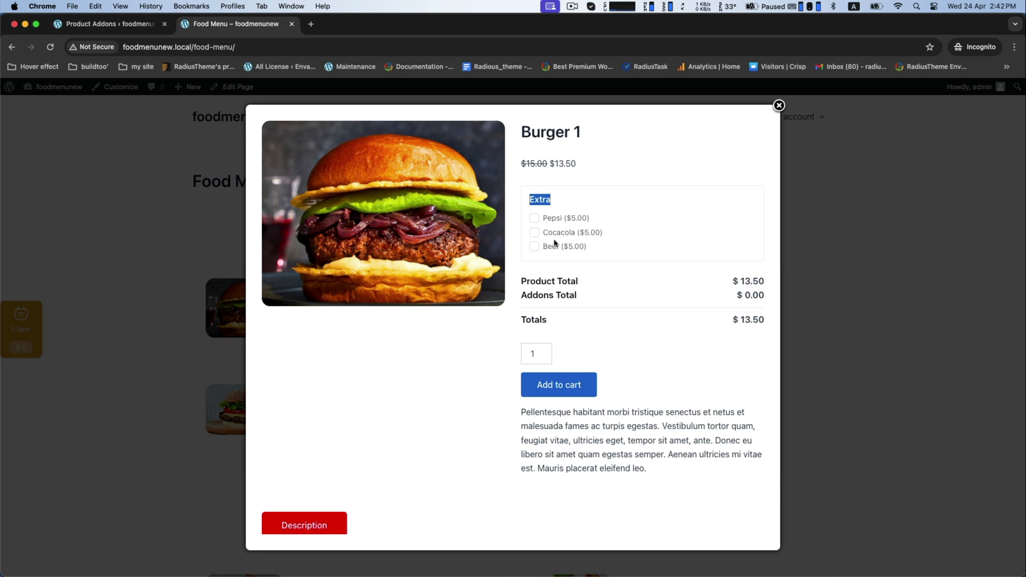
{"action": "mouse_move", "coordinate": [530, 247]}
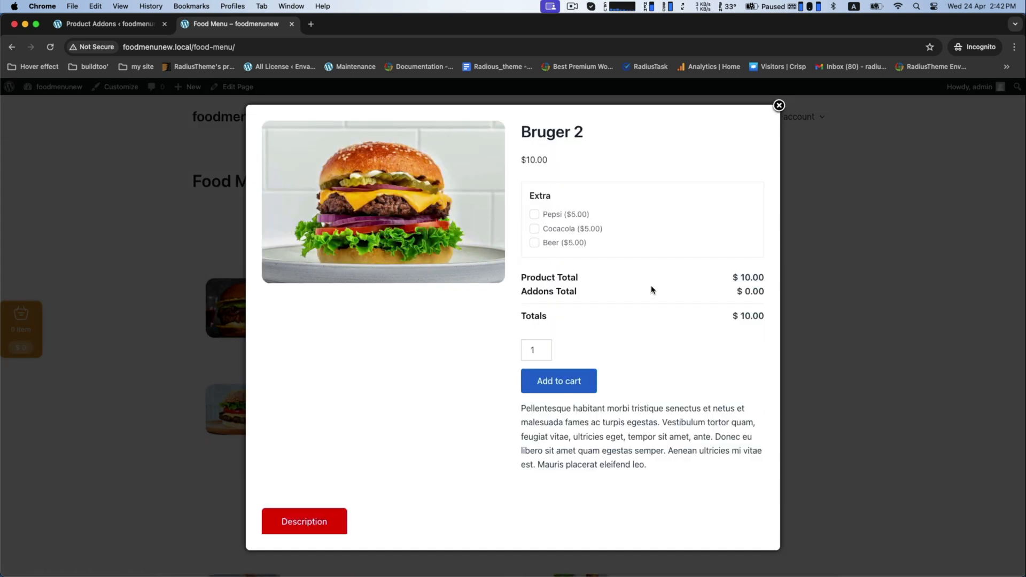
{"action": "mouse_move", "coordinate": [778, 105]}
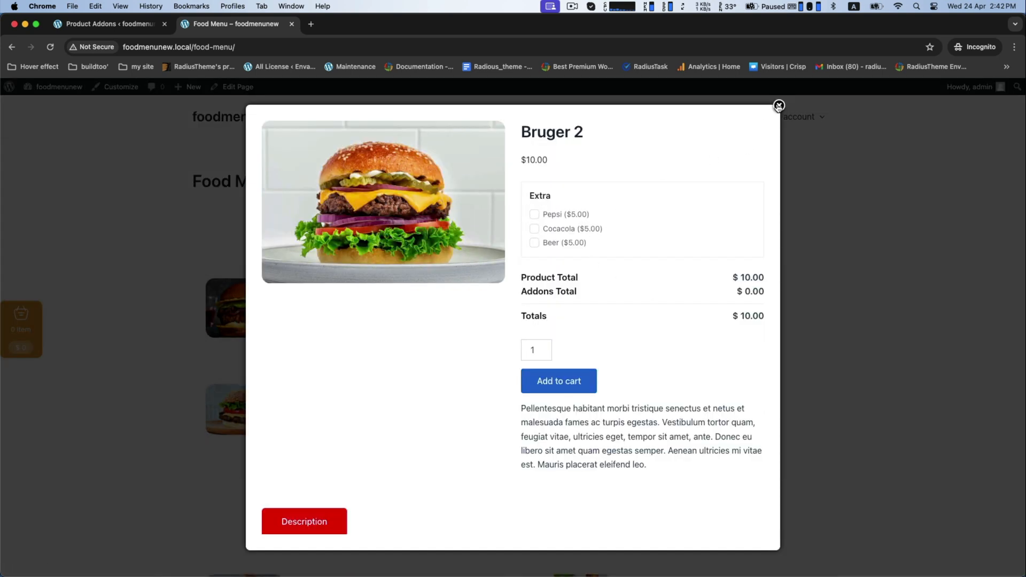
{"action": "left_click", "coordinate": [778, 105]}
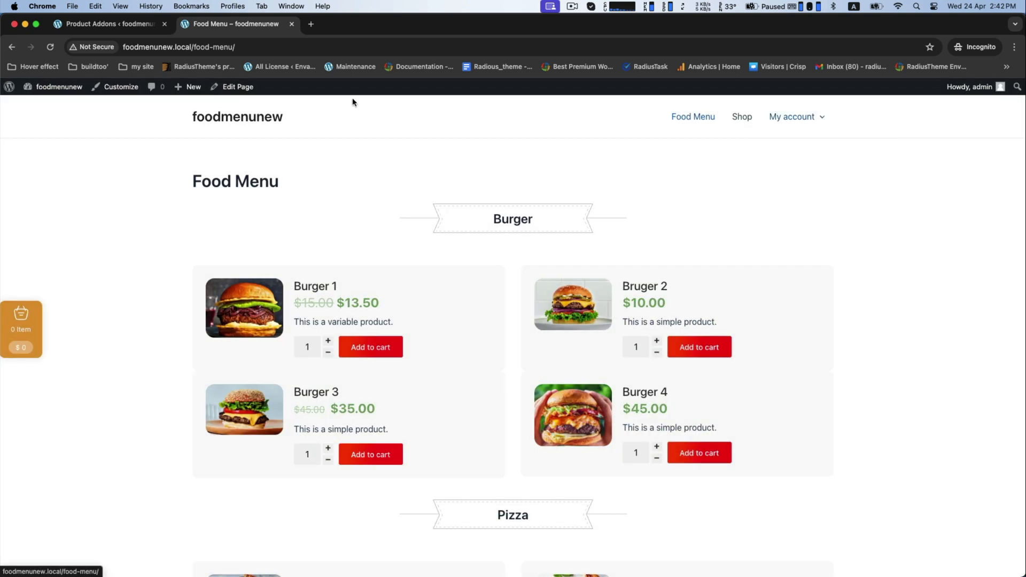
{"action": "left_click", "coordinate": [108, 24]}
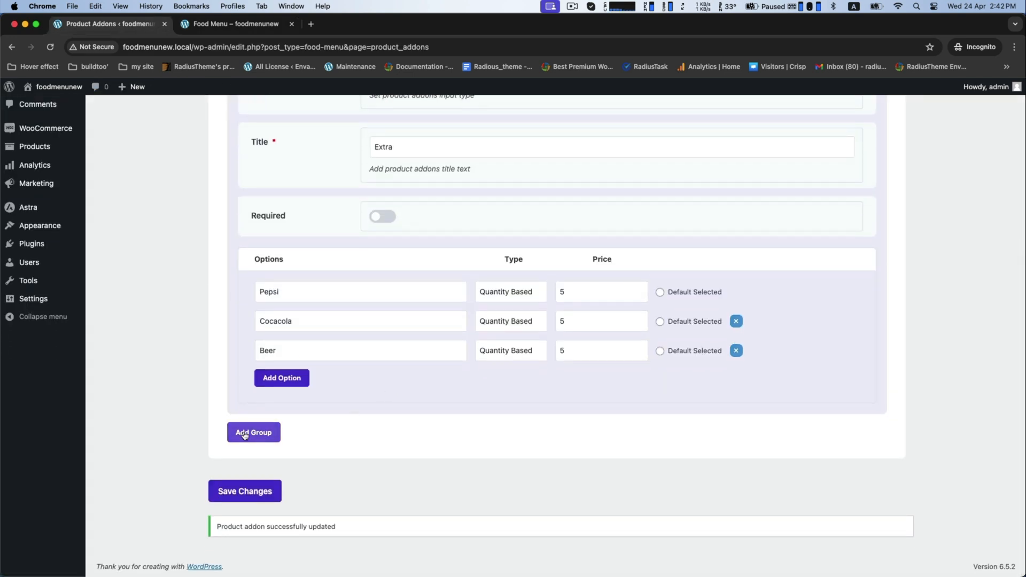
Add a second checkbox add-on group limited to the Pizza category.
{"action": "left_click", "coordinate": [253, 432]}
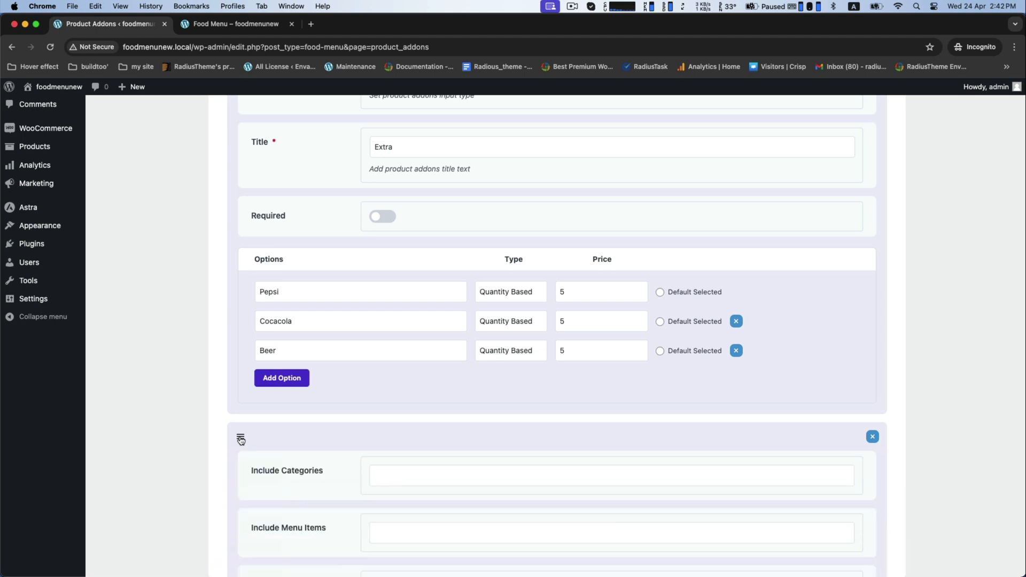
{"action": "scroll", "scroll_direction": "down", "scroll_amount": 3}
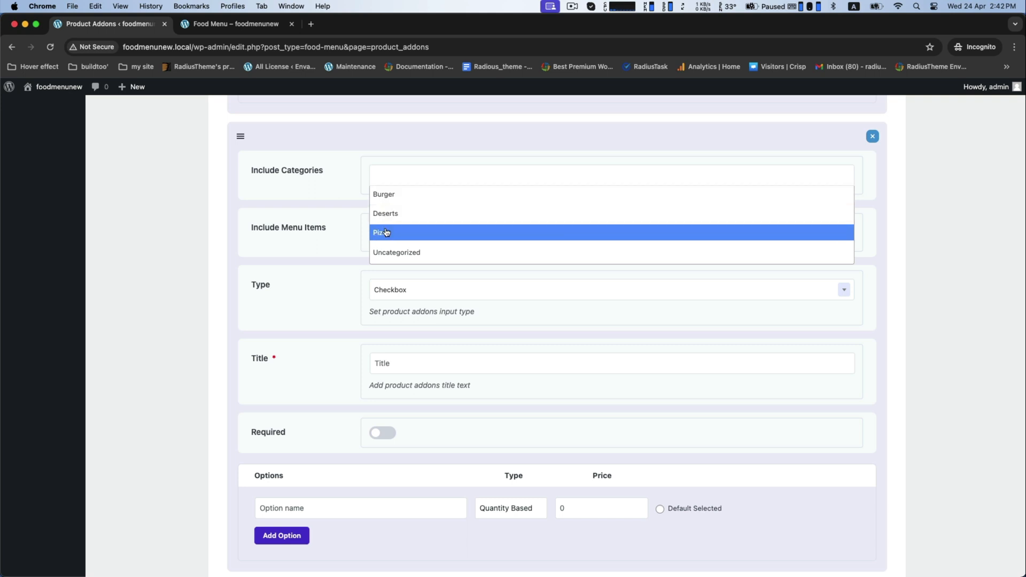
{"action": "left_click", "coordinate": [382, 233]}
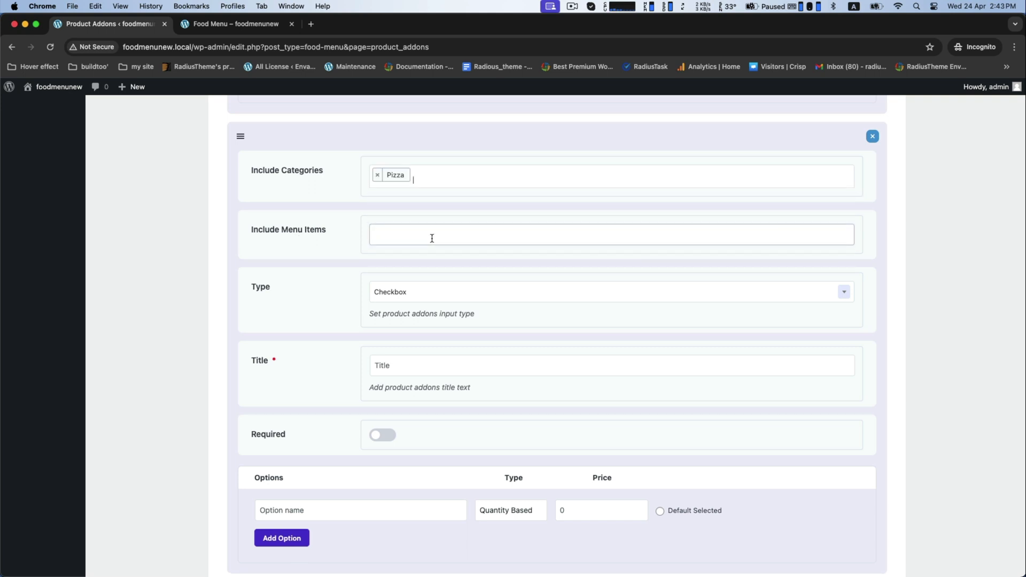
{"action": "scroll", "scroll_direction": "down", "scroll_amount": 3}
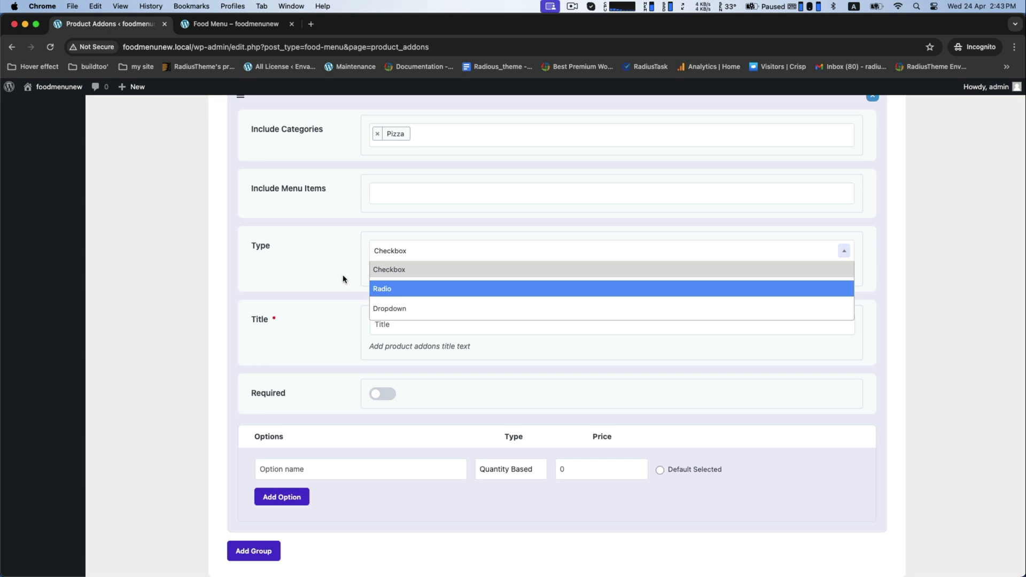
{"action": "left_click", "coordinate": [390, 269]}
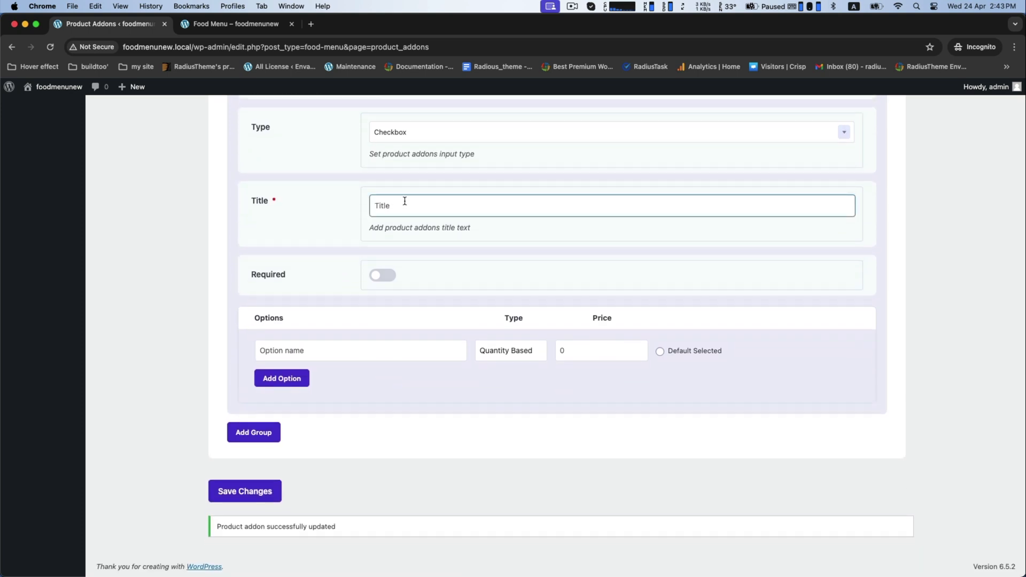
Title the Pizza group 'Extra' and add a Vegetable option priced 5.
{"action": "type", "text": "Extra"}
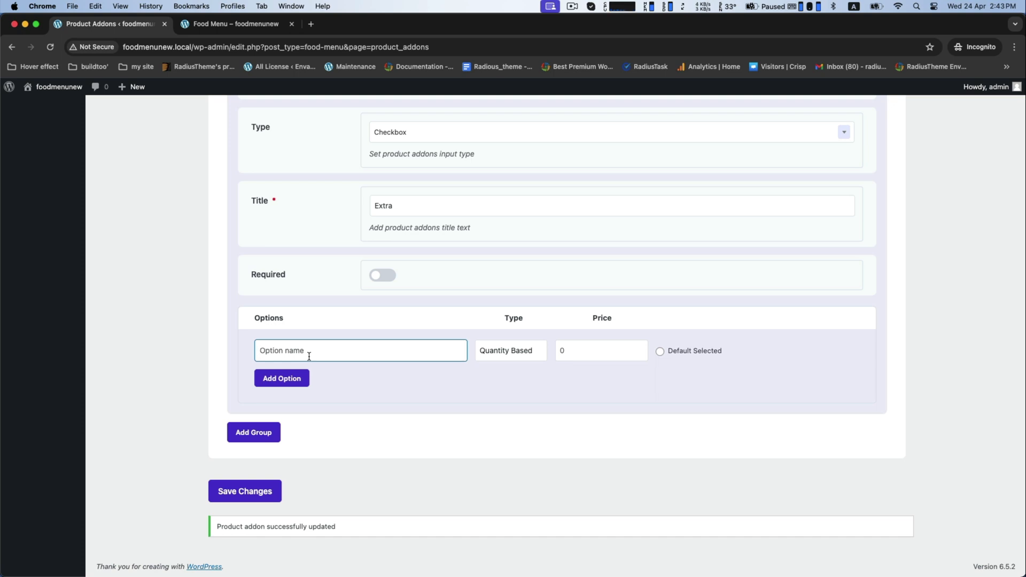
{"action": "type", "text": "Vegitable"}
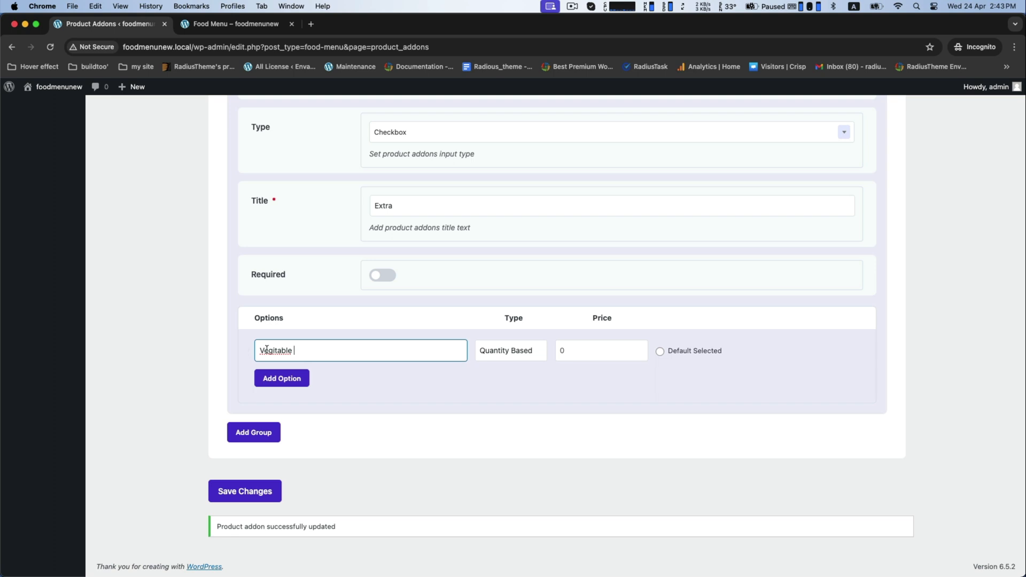
{"action": "type", "text": "Vegetable"}
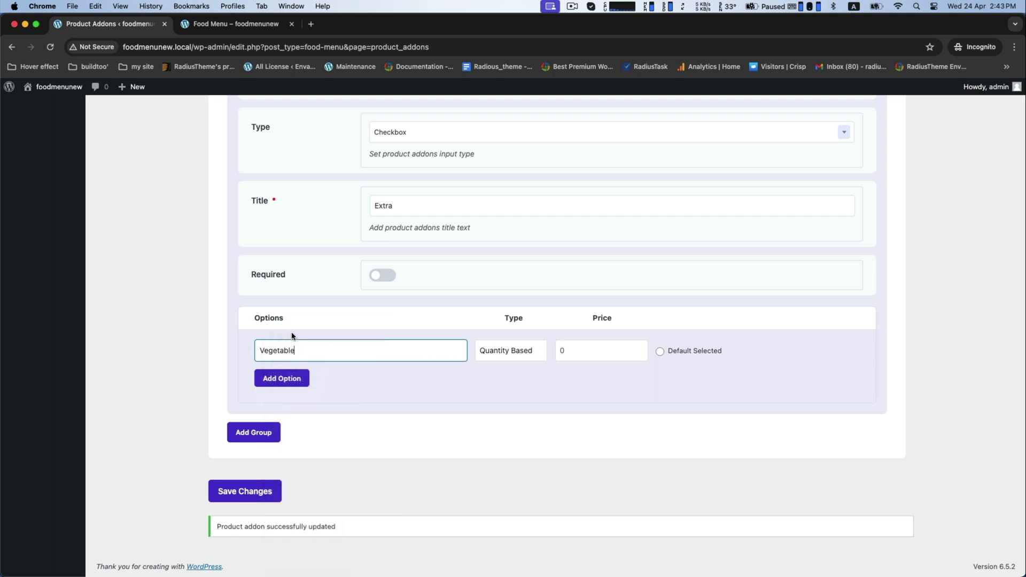
{"action": "mouse_move", "coordinate": [364, 349]}
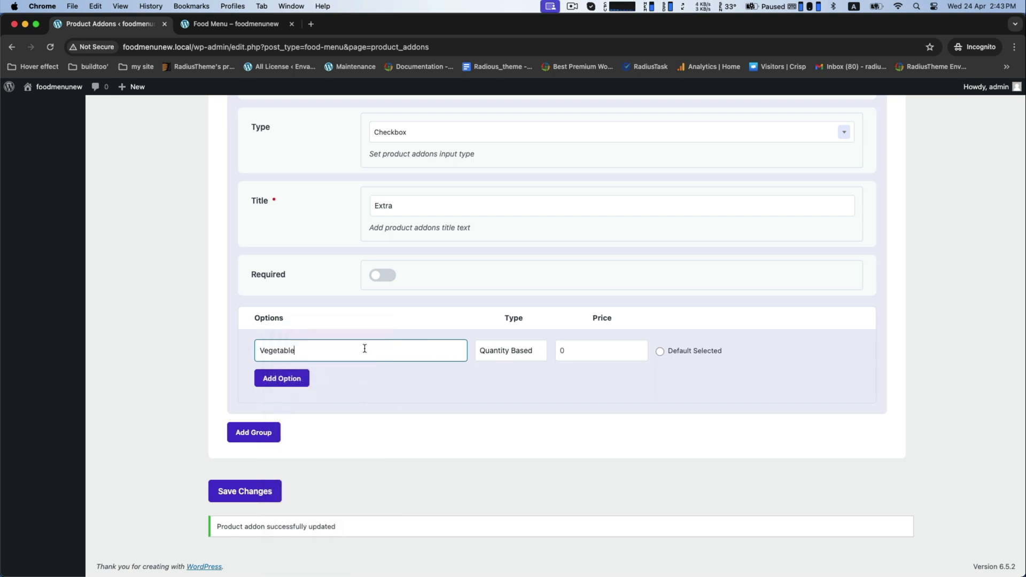
{"action": "left_click", "coordinate": [600, 350]}
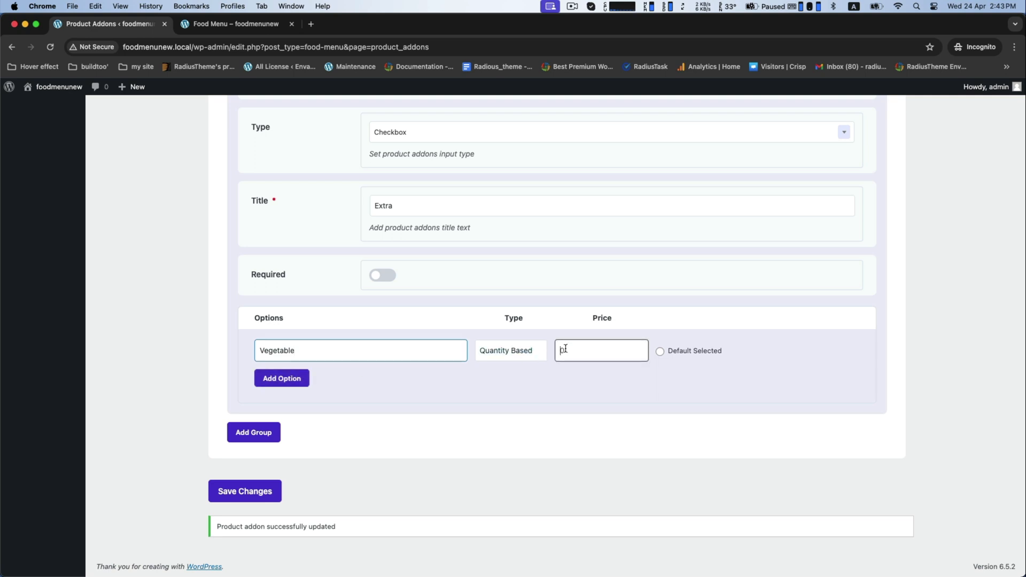
{"action": "type", "text": "5"}
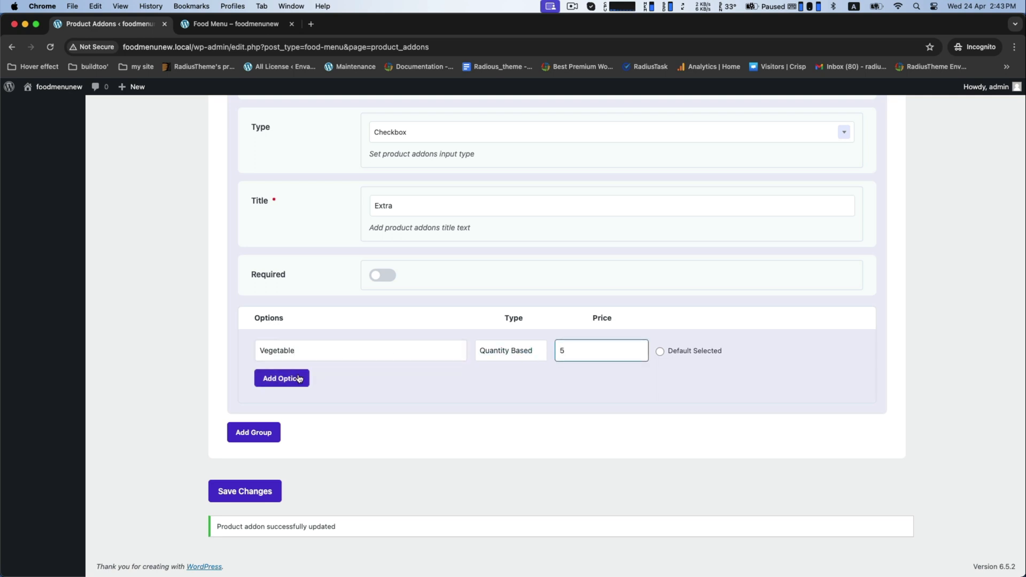
Add an 'Extra Cheese' option, correcting its spelling via suggestions.
{"action": "left_click", "coordinate": [282, 378]}
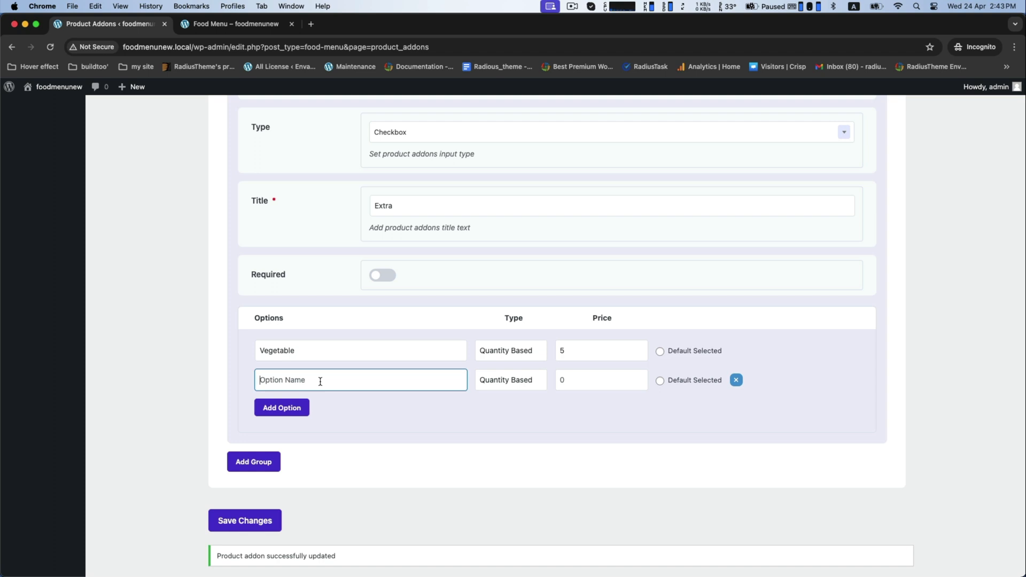
{"action": "type", "text": "Extra"}
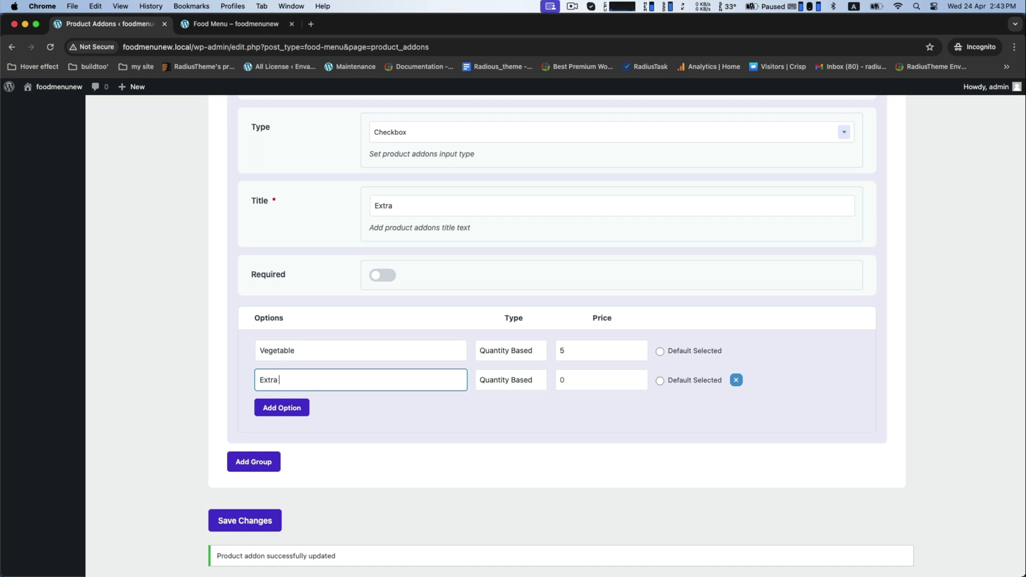
{"action": "type", "text": "Che"}
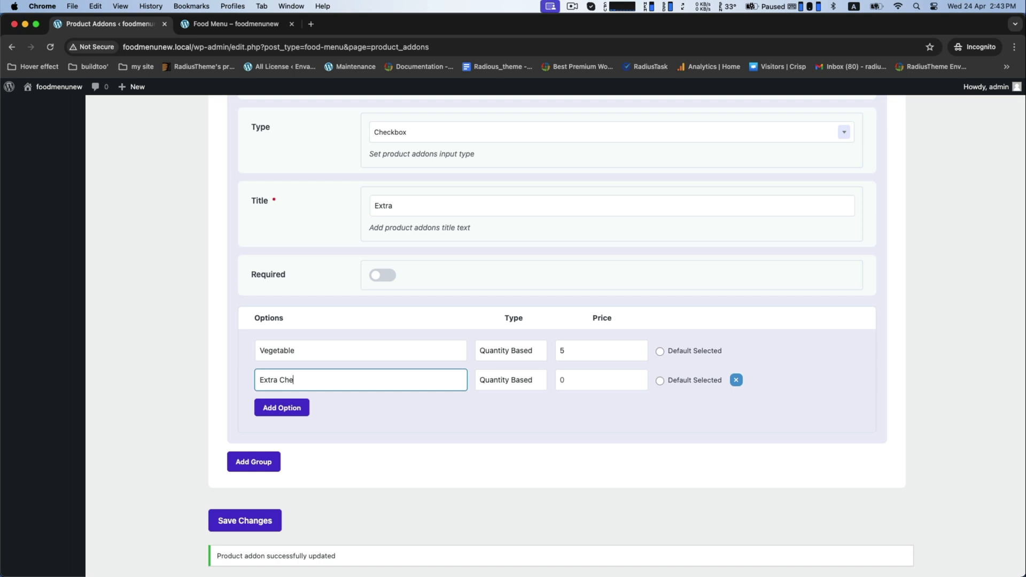
{"action": "right_click", "coordinate": [294, 379]}
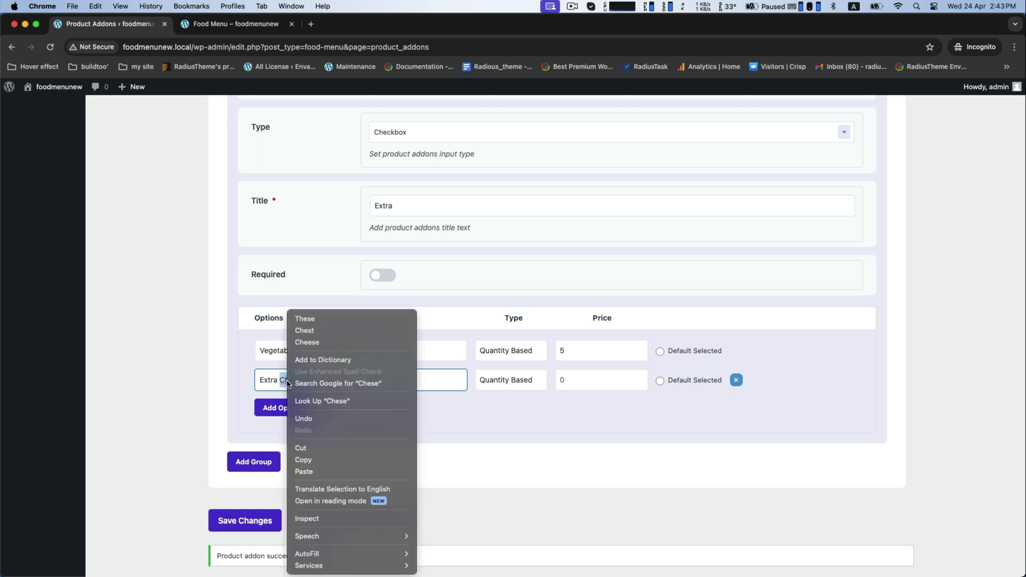
{"action": "left_click", "coordinate": [306, 342]}
{"action": "type", "text": "5"}
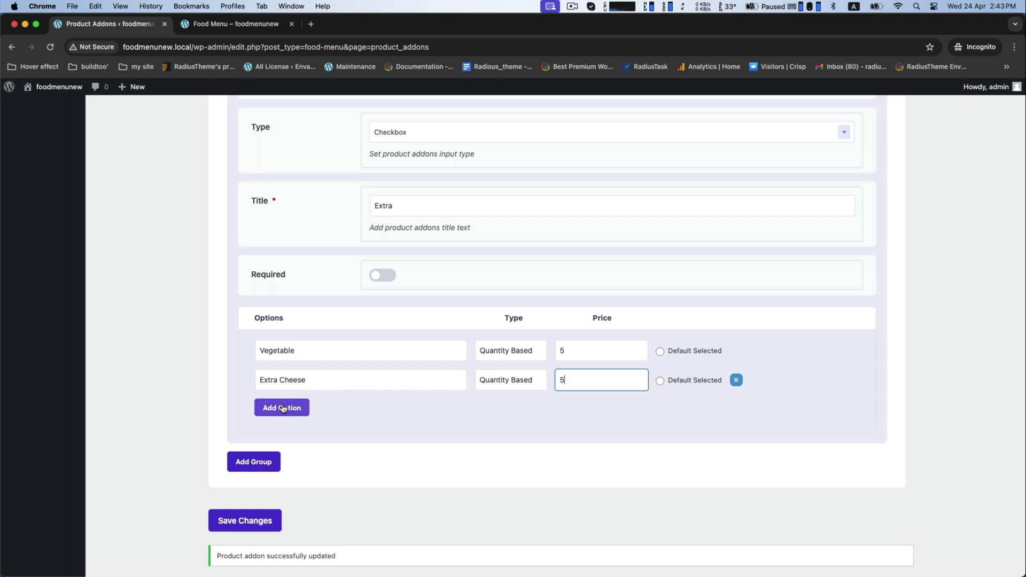
Add a Crispy option priced 5 and save the Pizza add-on group.
{"action": "left_click", "coordinate": [282, 408]}
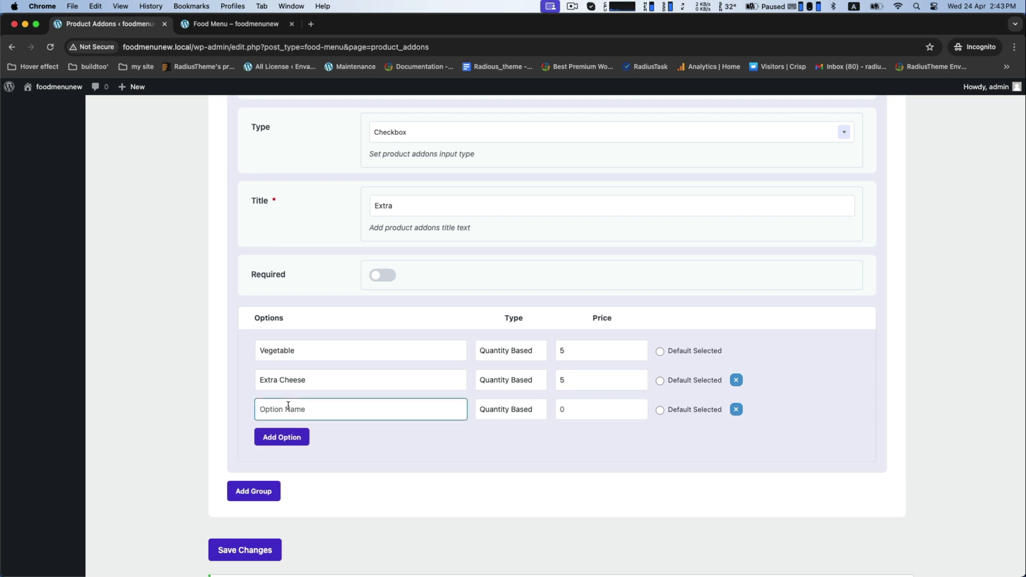
{"action": "type", "text": "Cr"}
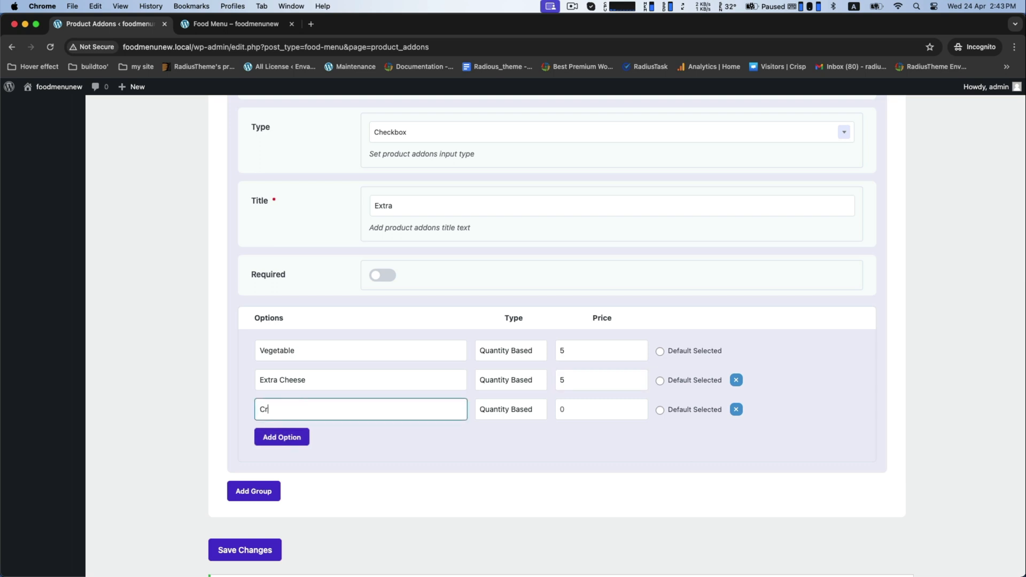
{"action": "type", "text": "ispy"}
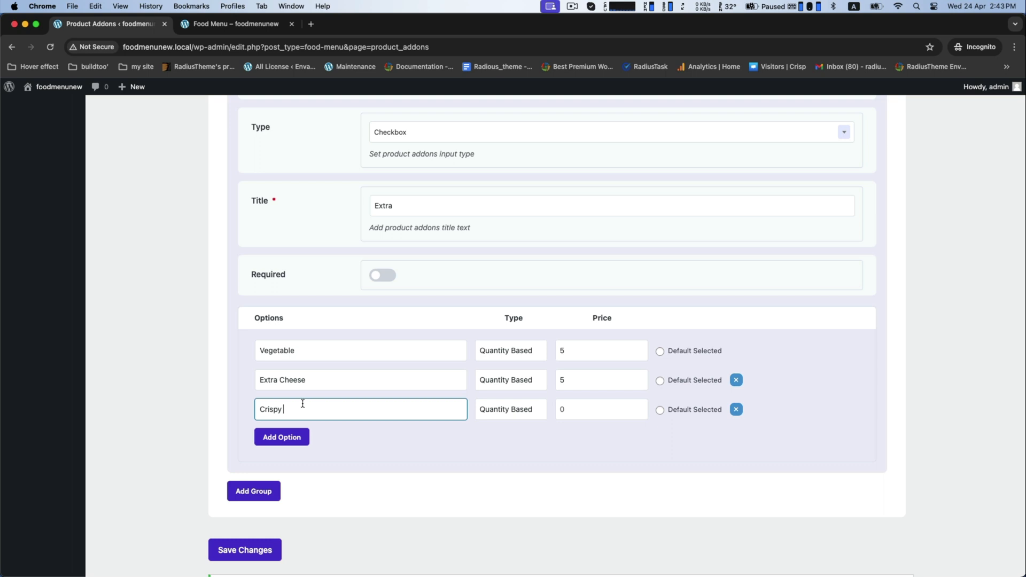
{"action": "left_click", "coordinate": [600, 408]}
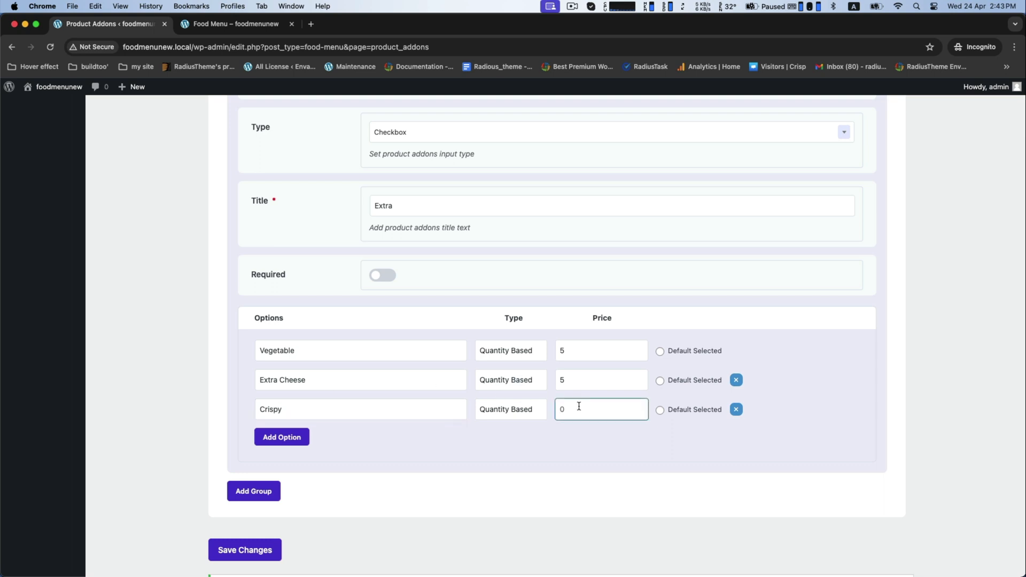
{"action": "type", "text": "5"}
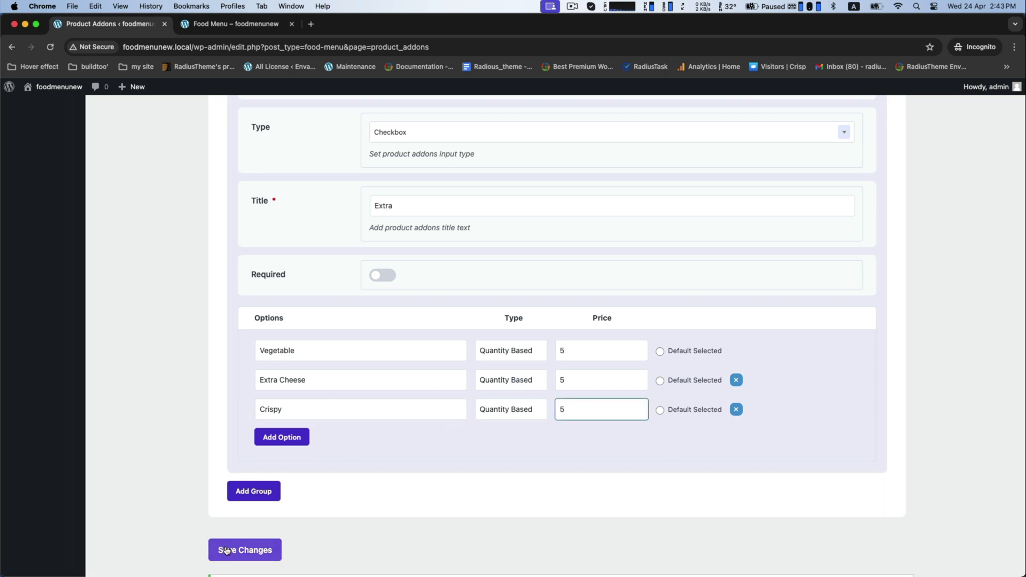
{"action": "left_click", "coordinate": [244, 550]}
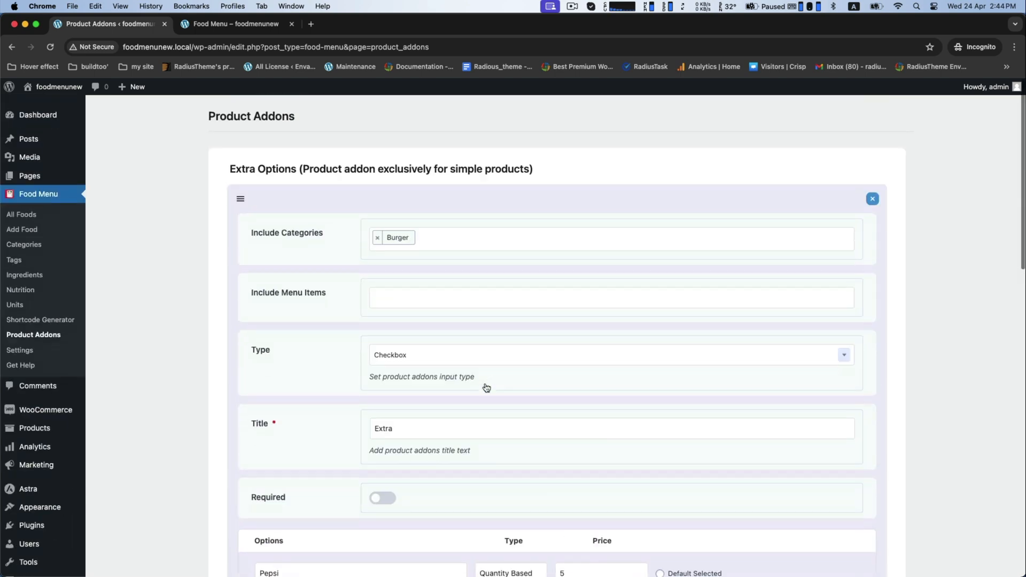
Navigate the storefront back to the Food Menu page.
{"action": "scroll", "scroll_direction": "down", "scroll_amount": 3}
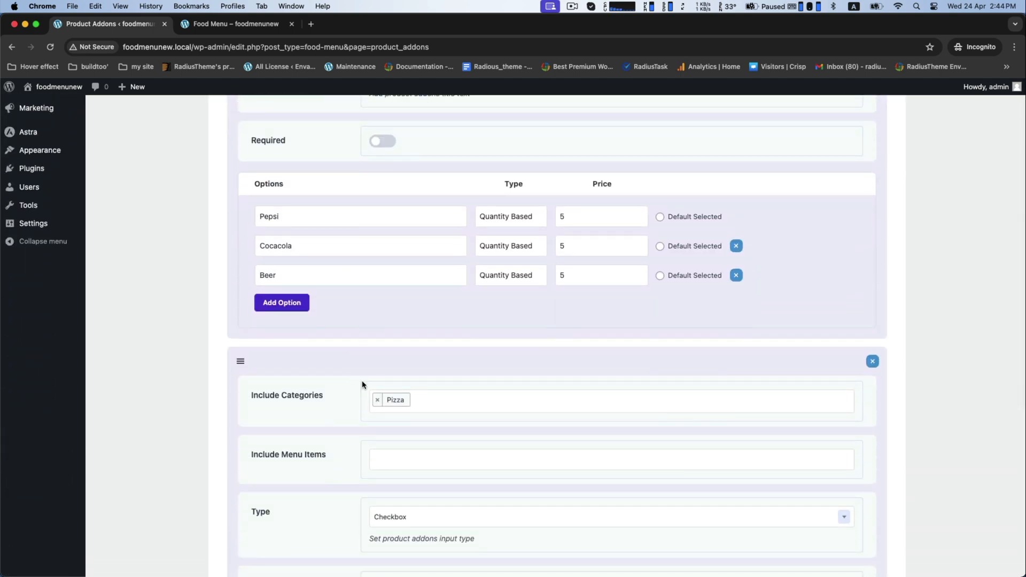
{"action": "left_click", "coordinate": [233, 23]}
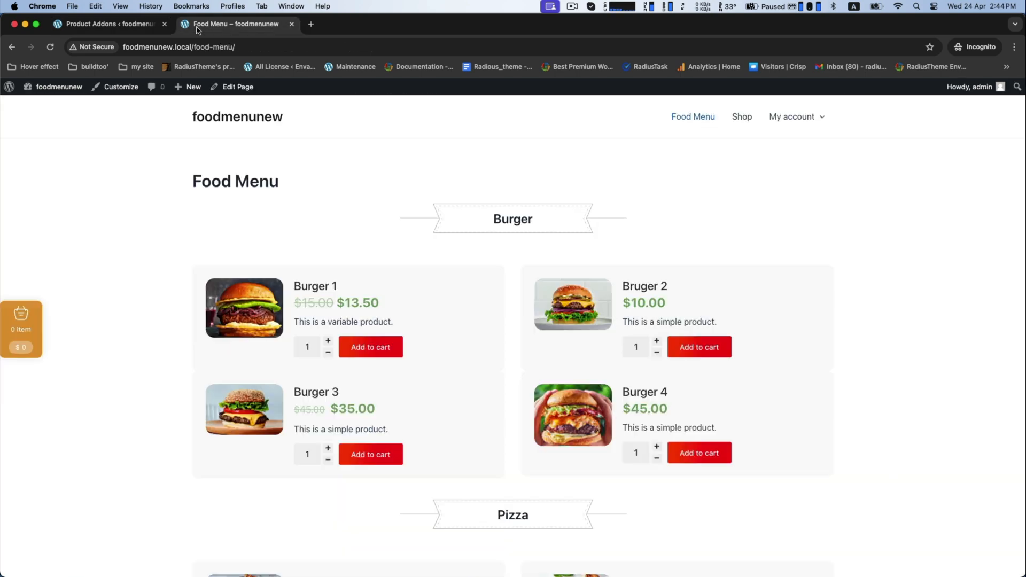
{"action": "left_click", "coordinate": [741, 116]}
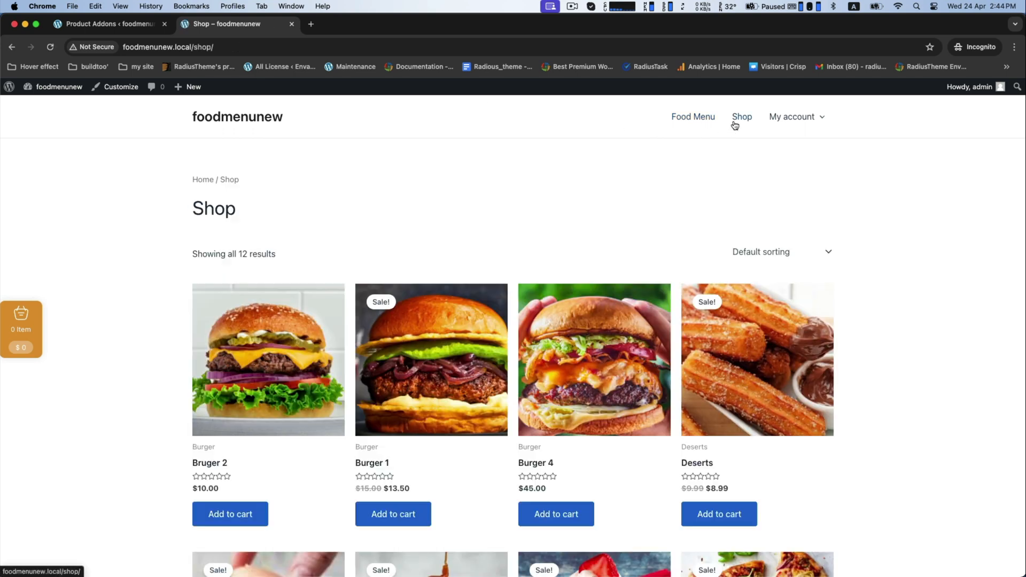
{"action": "left_click", "coordinate": [692, 117]}
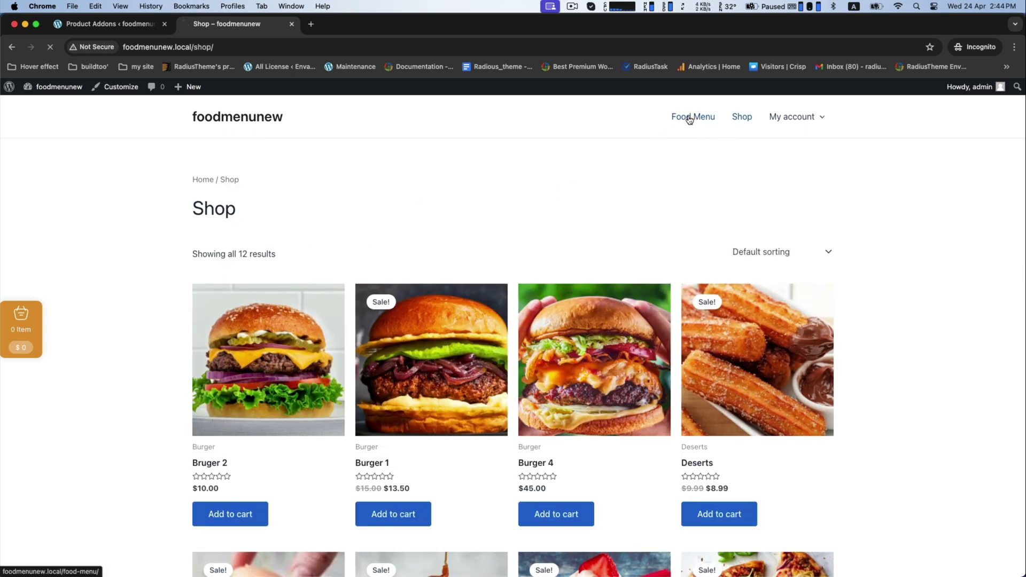
{"action": "left_click", "coordinate": [692, 117]}
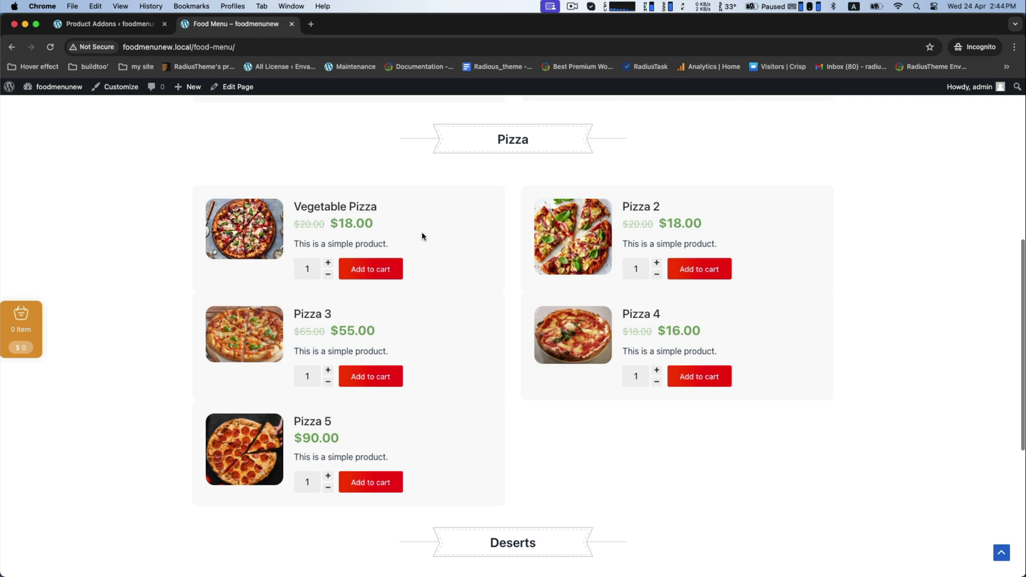
Try the Vegetable and Crispy extras in the Vegetable Pizza popup, then close it.
{"action": "left_click", "coordinate": [243, 228]}
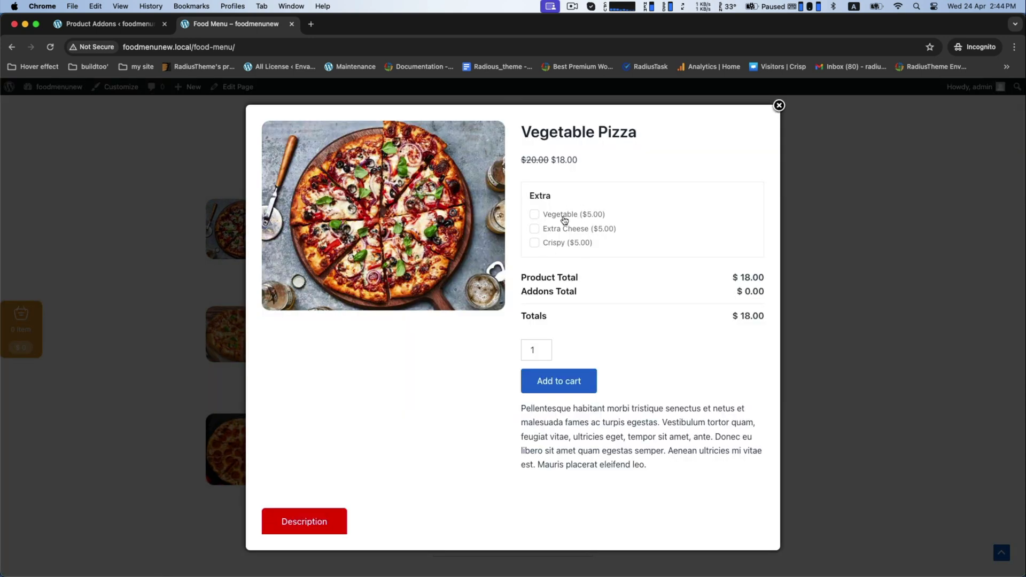
{"action": "mouse_move", "coordinate": [534, 233]}
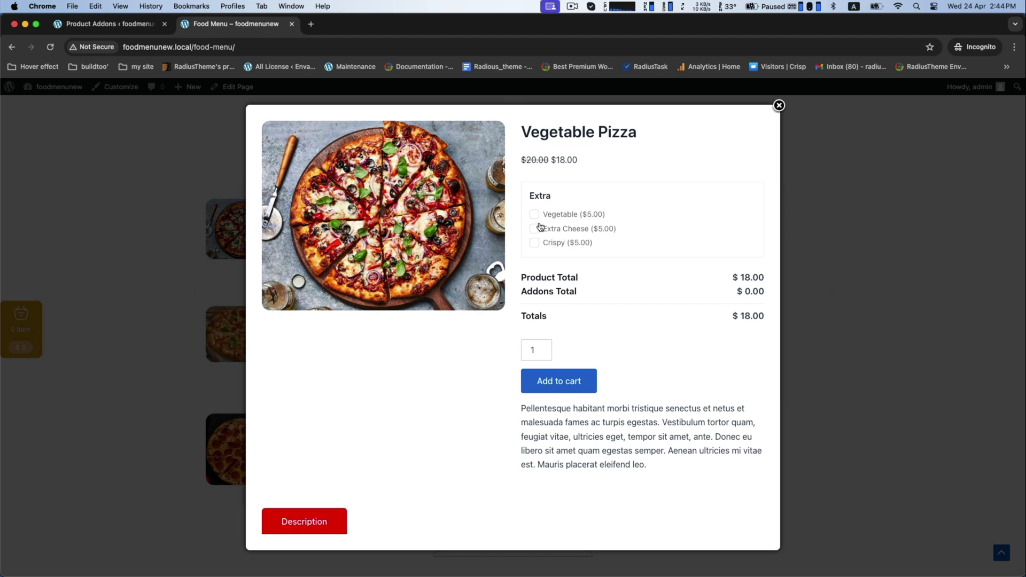
{"action": "left_click", "coordinate": [534, 213]}
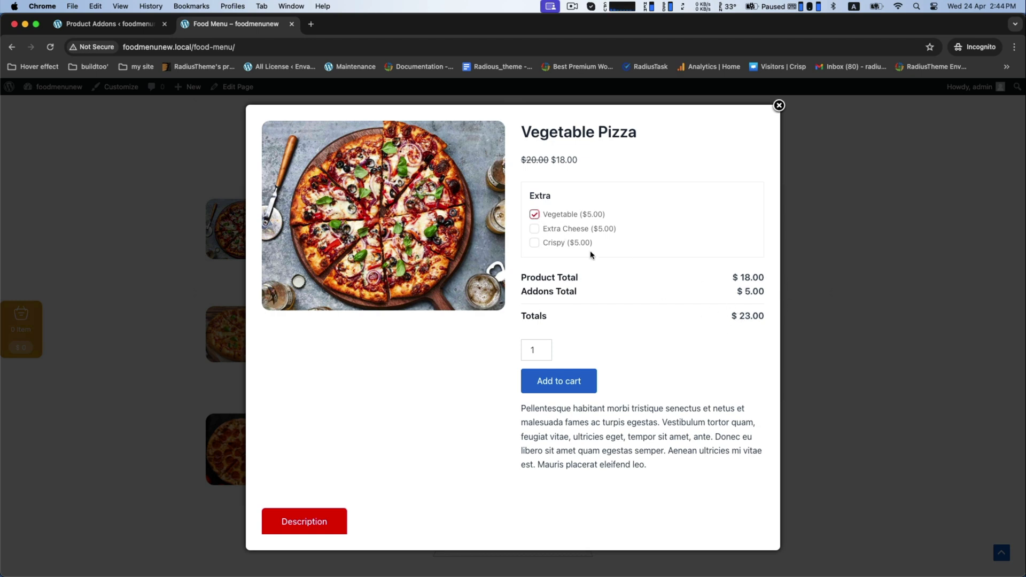
{"action": "left_click", "coordinate": [534, 242]}
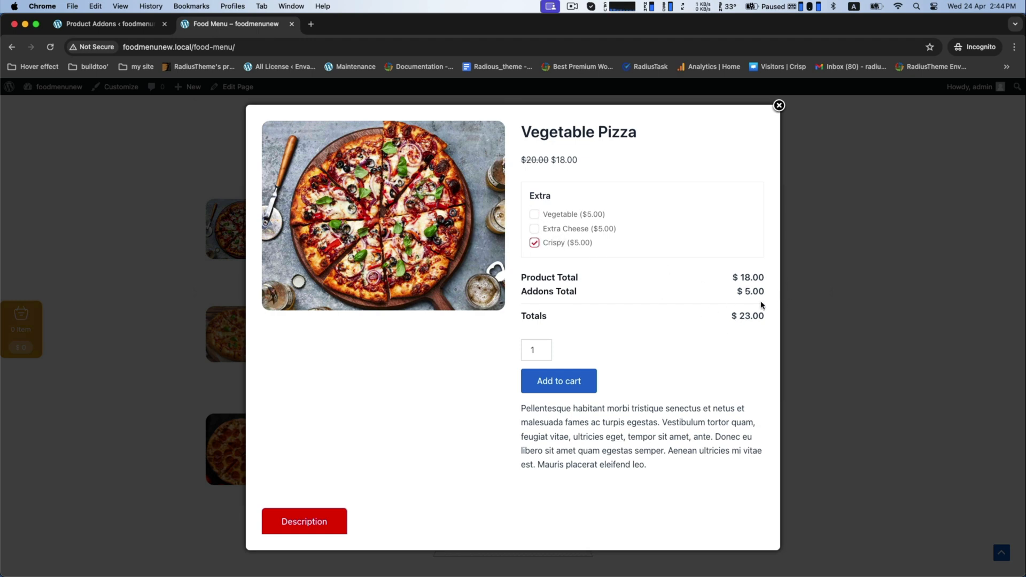
{"action": "mouse_move", "coordinate": [778, 107]}
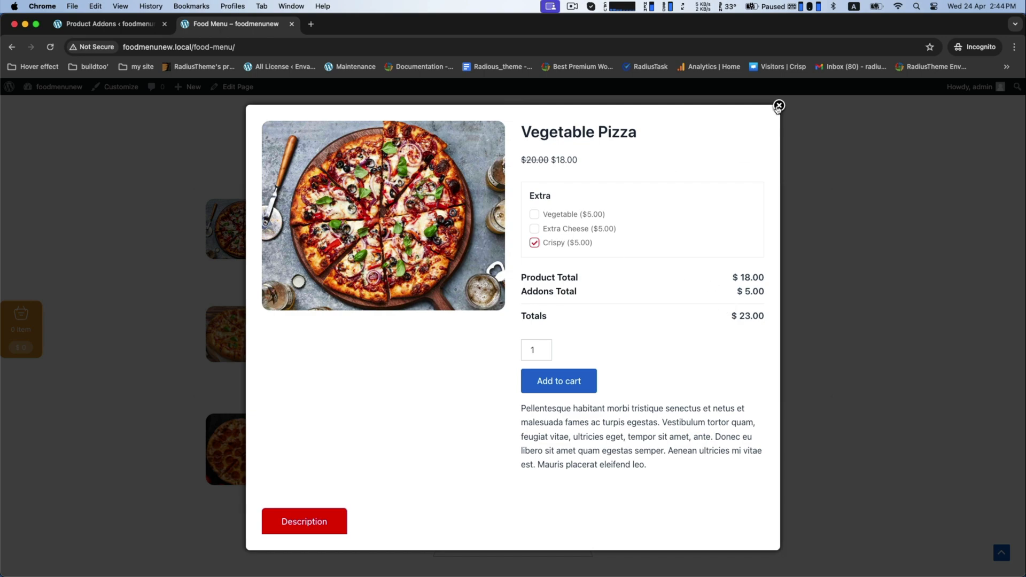
{"action": "left_click", "coordinate": [779, 106]}
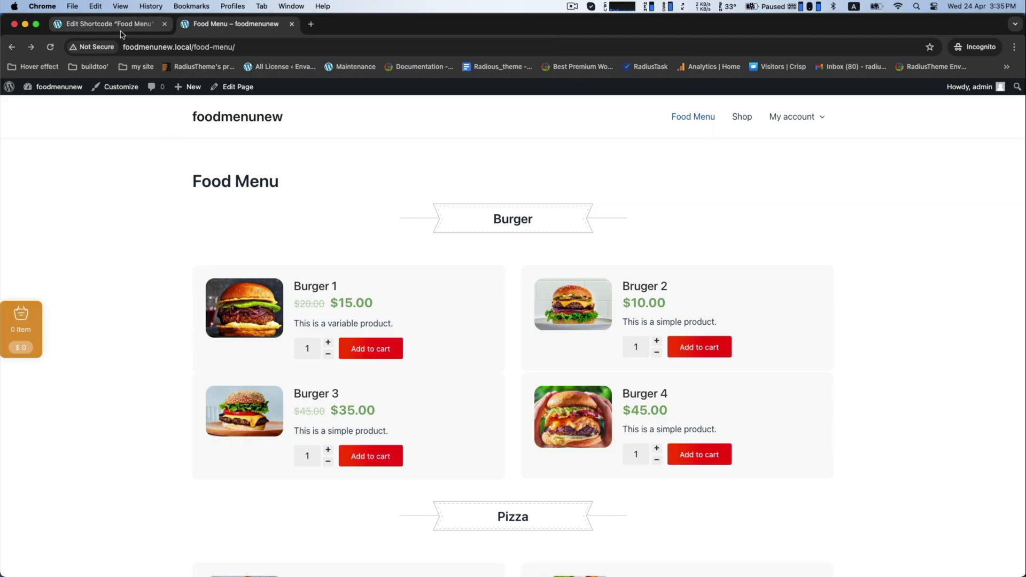
Save a 10% Burger-category discount applied to the product and add-ons total.
{"action": "left_click", "coordinate": [104, 24]}
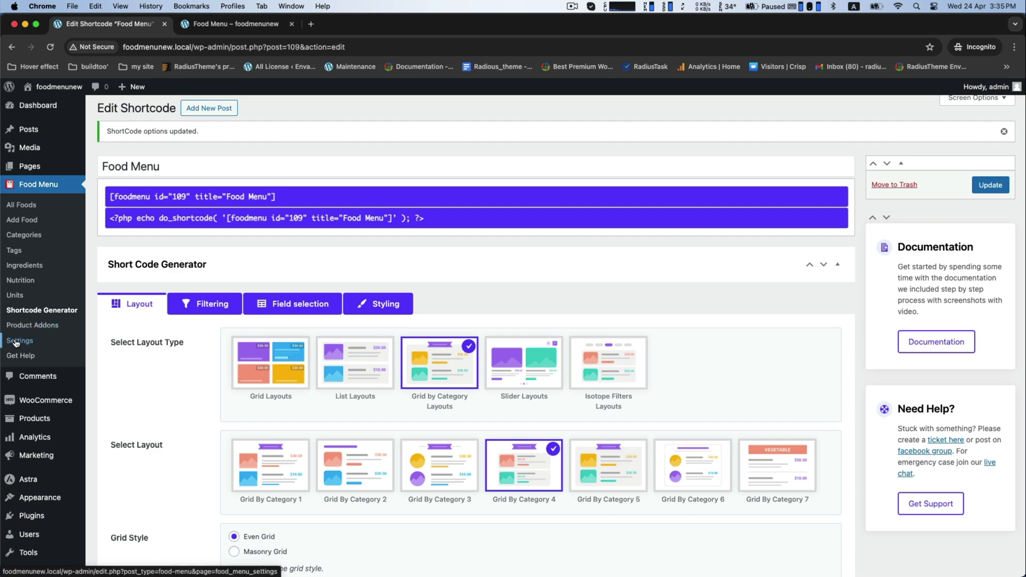
{"action": "left_click", "coordinate": [20, 341]}
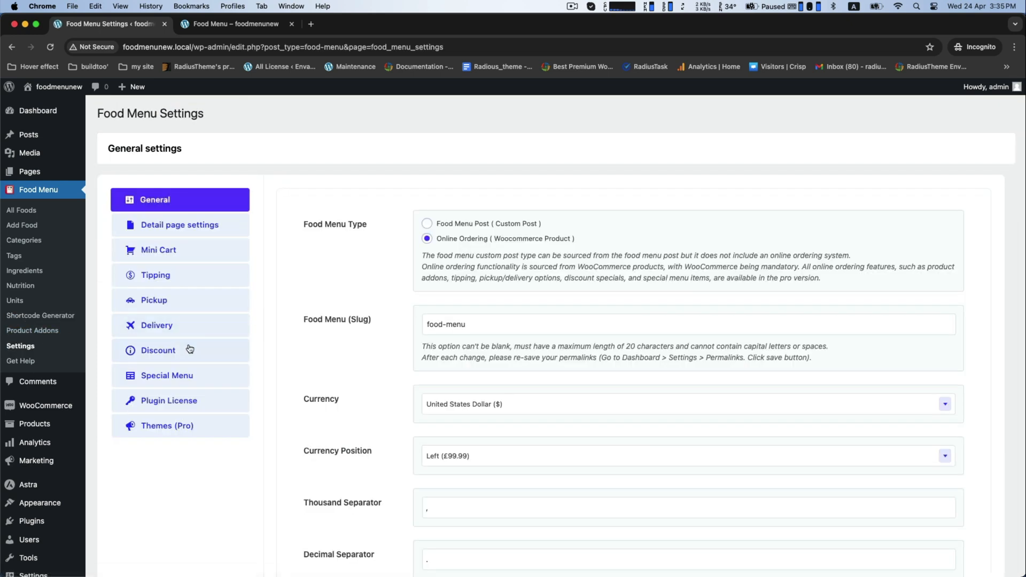
{"action": "left_click", "coordinate": [158, 350]}
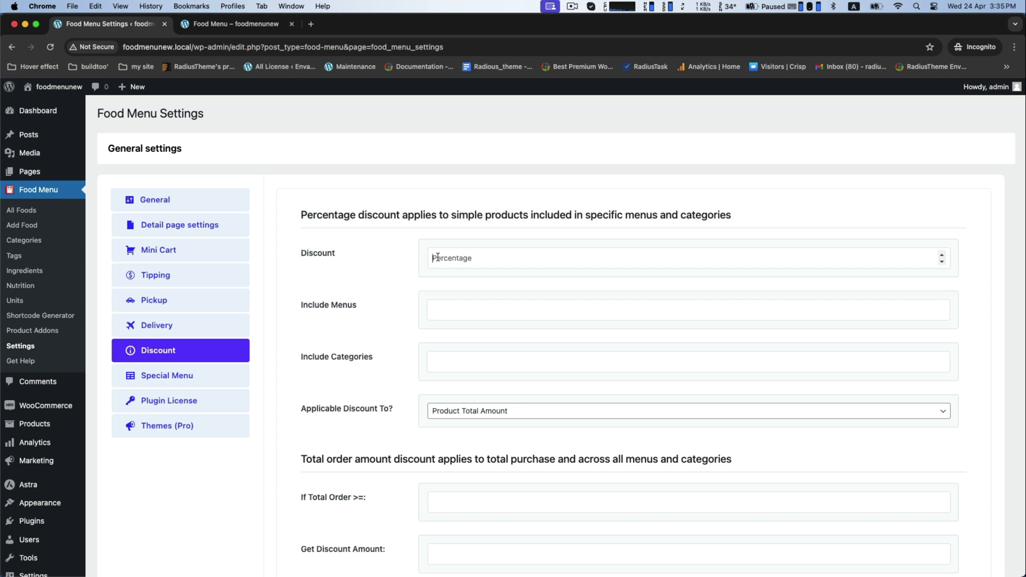
{"action": "type", "text": "10"}
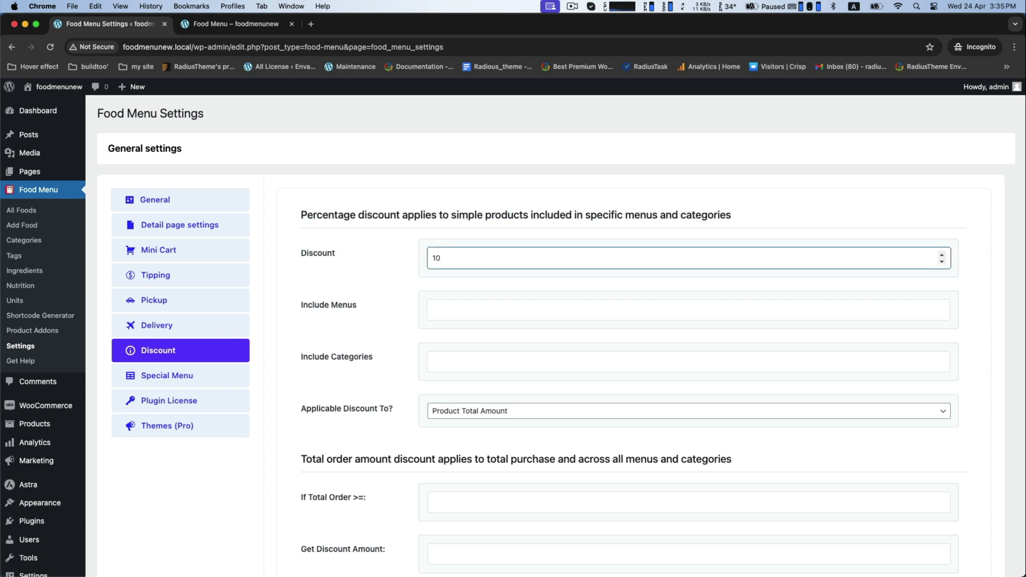
{"action": "mouse_move", "coordinate": [384, 311]}
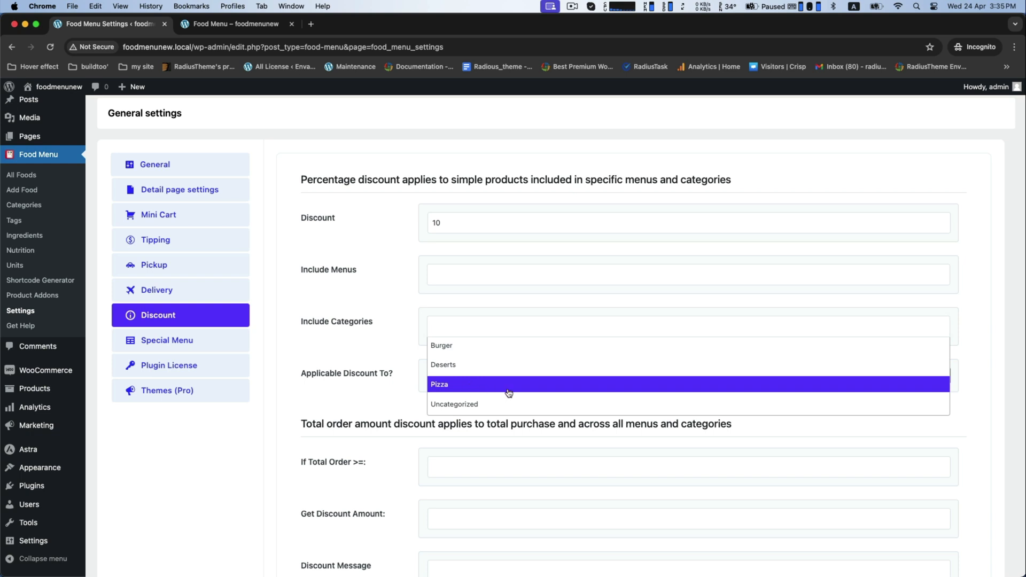
{"action": "left_click", "coordinate": [441, 345]}
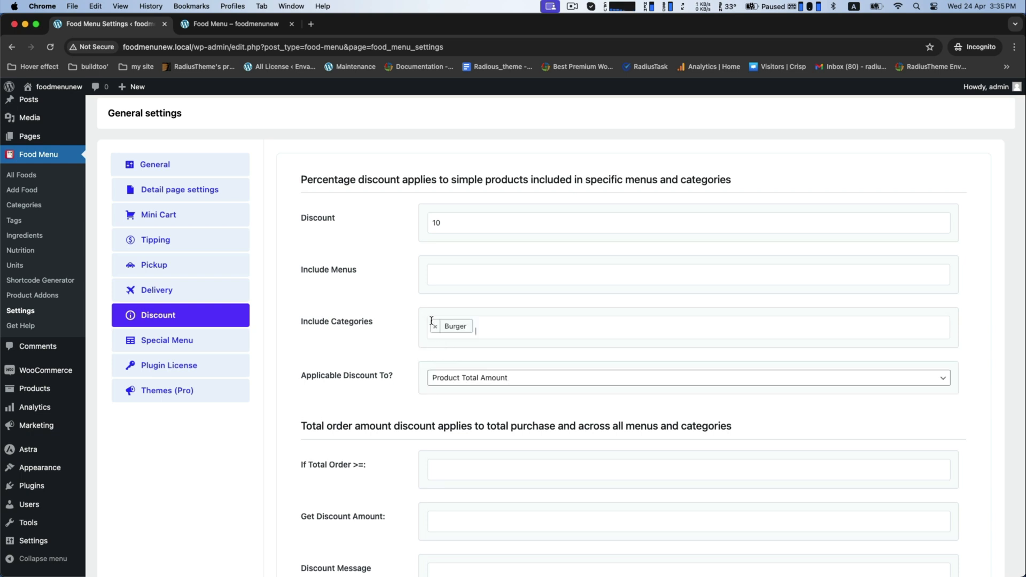
{"action": "mouse_move", "coordinate": [312, 376]}
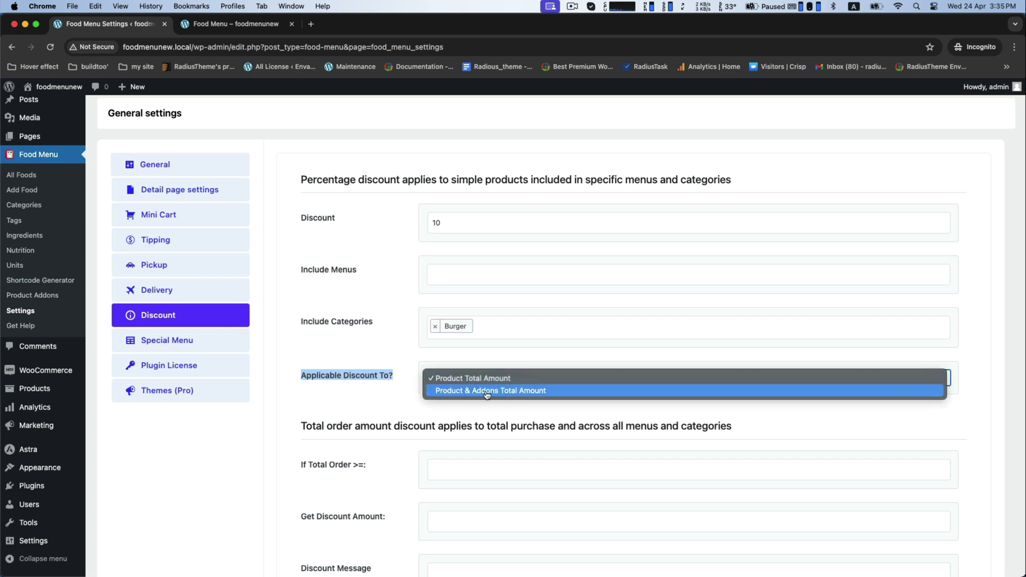
{"action": "left_click", "coordinate": [470, 377]}
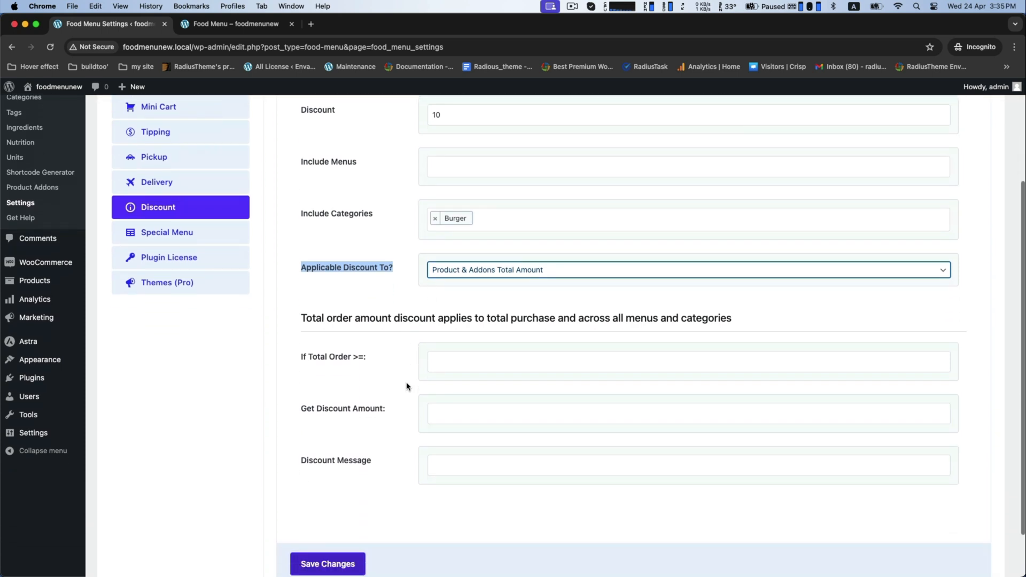
{"action": "scroll", "scroll_direction": "down", "scroll_amount": 3}
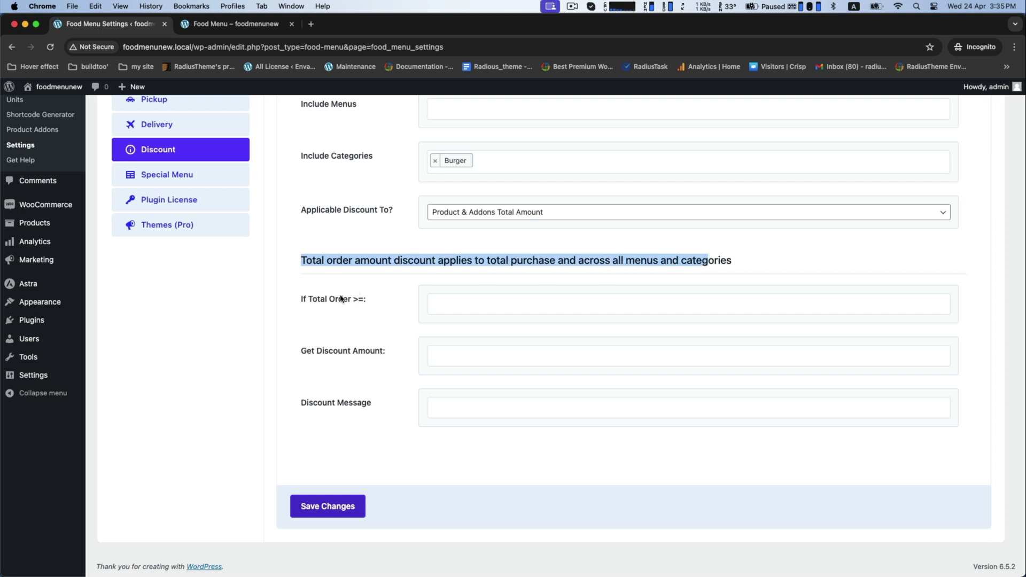
{"action": "mouse_move", "coordinate": [363, 409]}
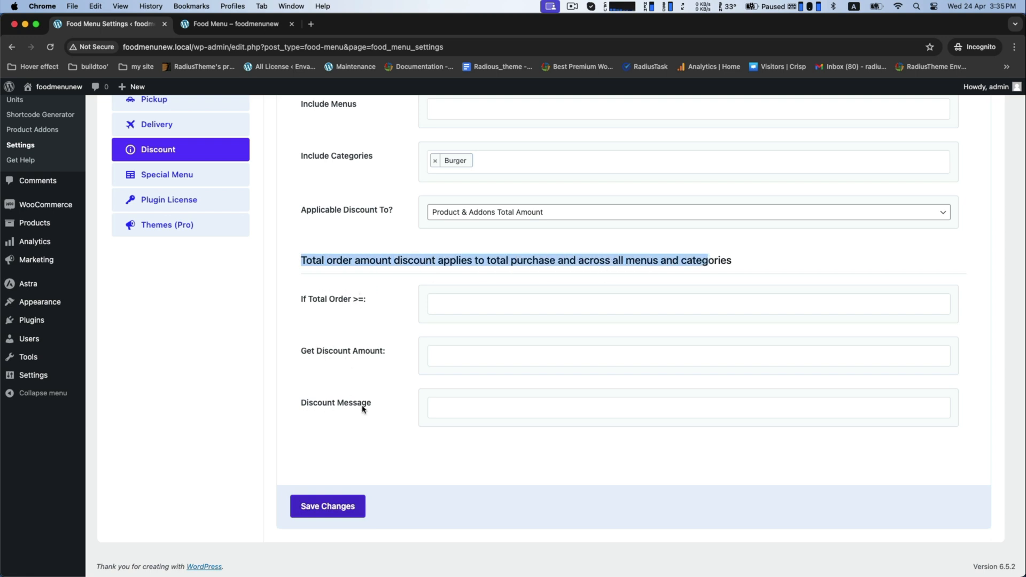
{"action": "left_click", "coordinate": [327, 506]}
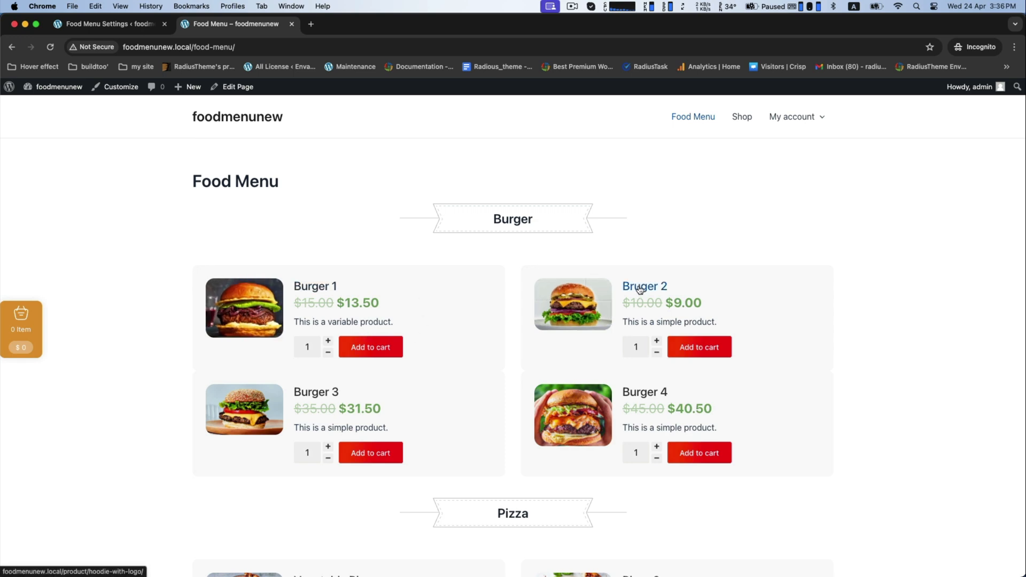
Add Burger 2 with Pepsi and Beer extras to the cart and view the mini cart.
{"action": "left_click", "coordinate": [644, 286]}
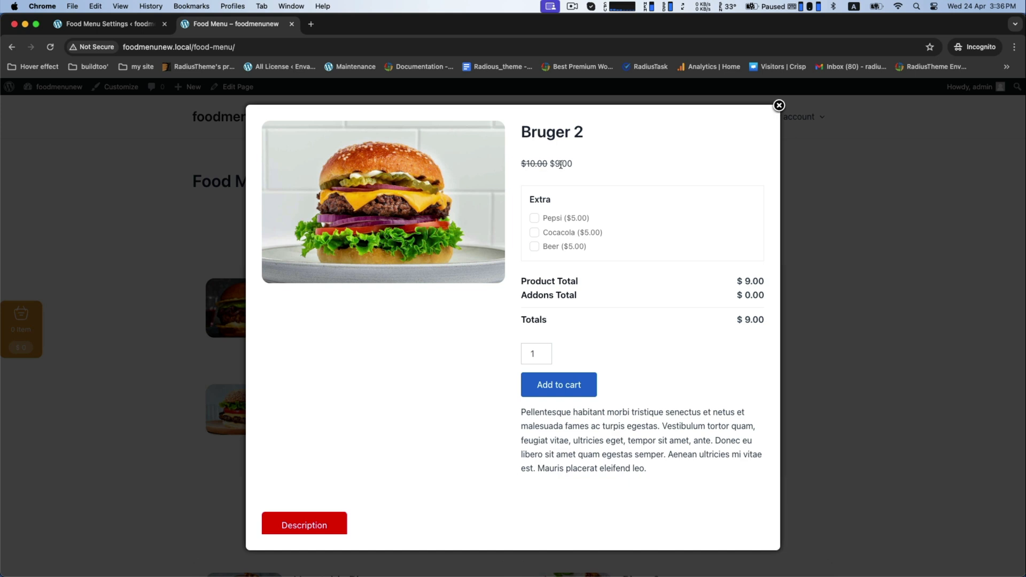
{"action": "left_click", "coordinate": [534, 218]}
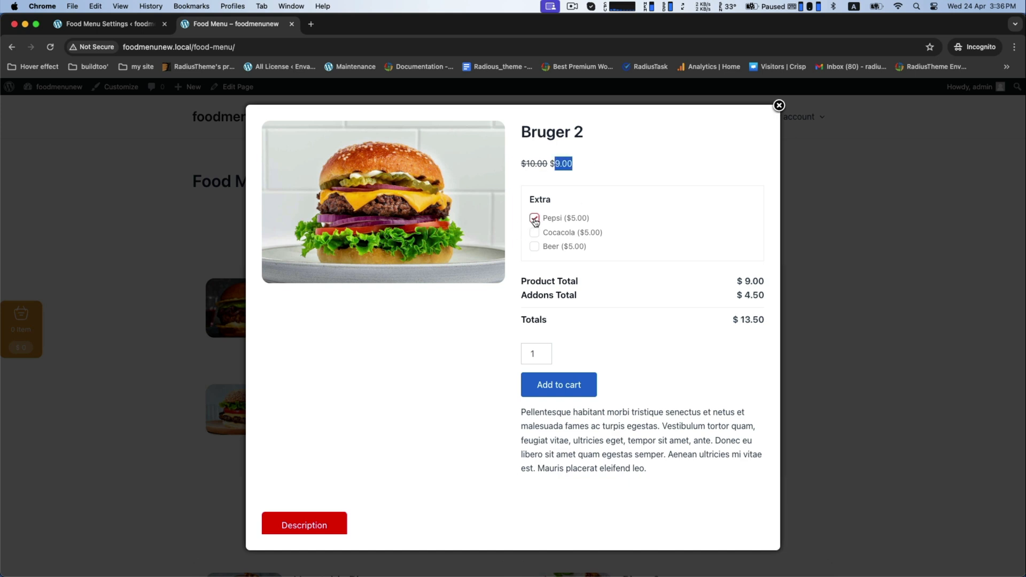
{"action": "left_click", "coordinate": [534, 218]}
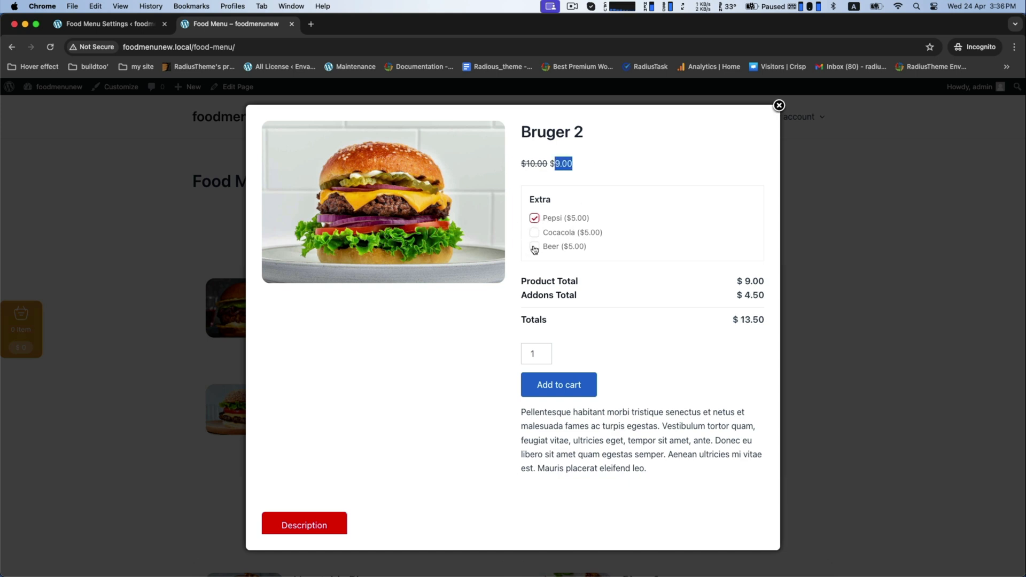
{"action": "left_click", "coordinate": [534, 246]}
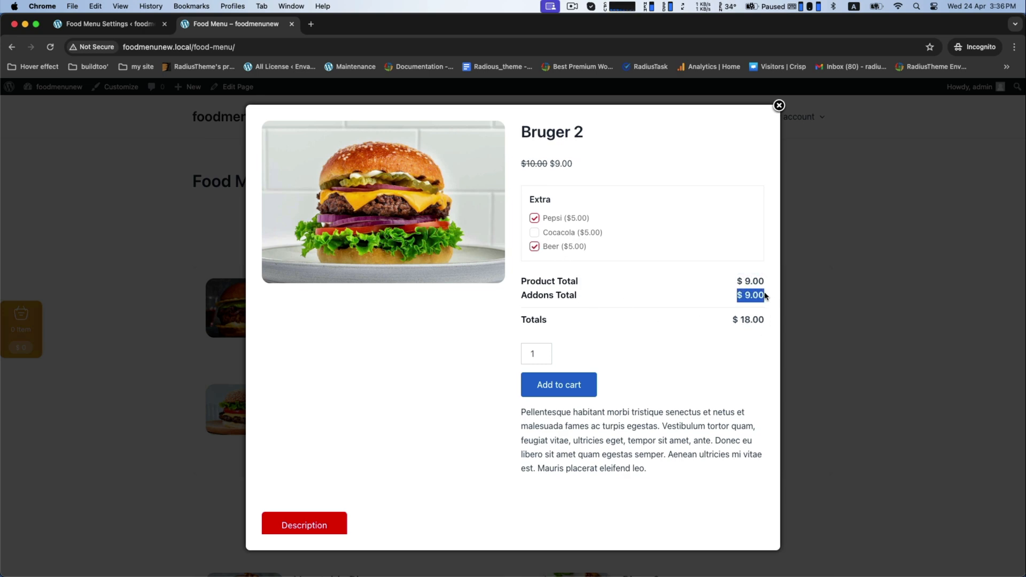
{"action": "left_click", "coordinate": [557, 385]}
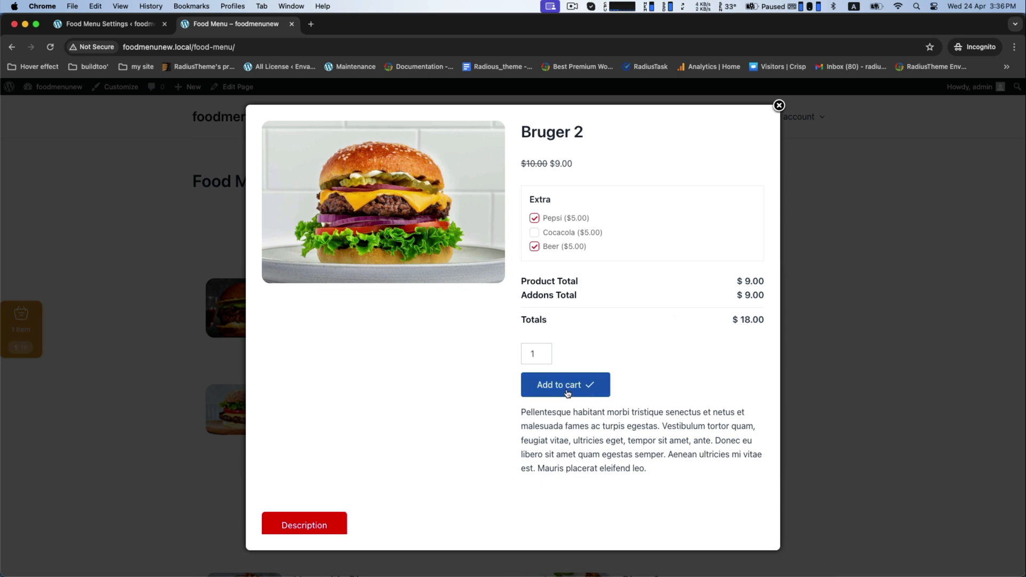
{"action": "mouse_move", "coordinate": [539, 230]}
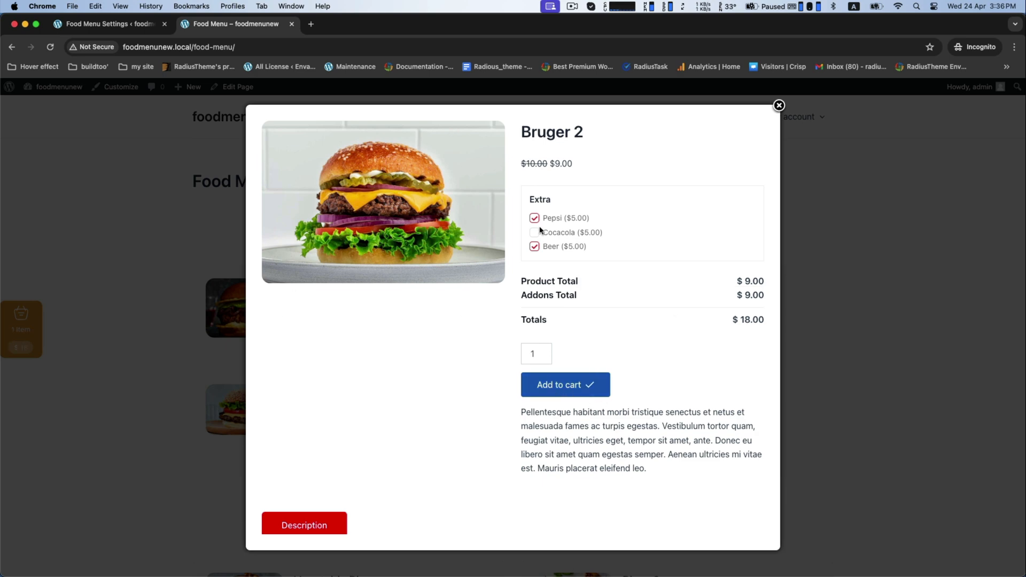
{"action": "left_click", "coordinate": [778, 105]}
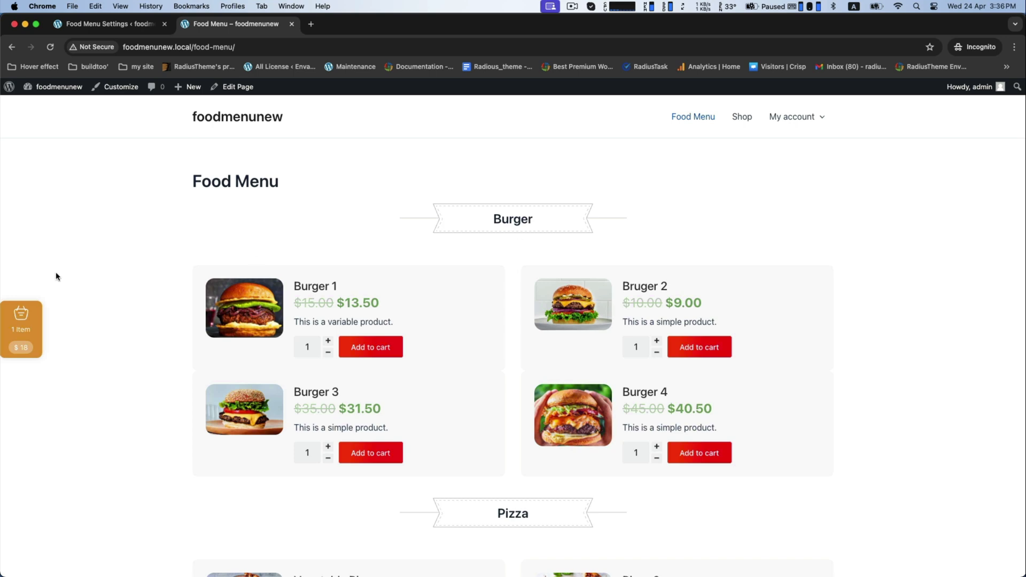
{"action": "left_click", "coordinate": [21, 329]}
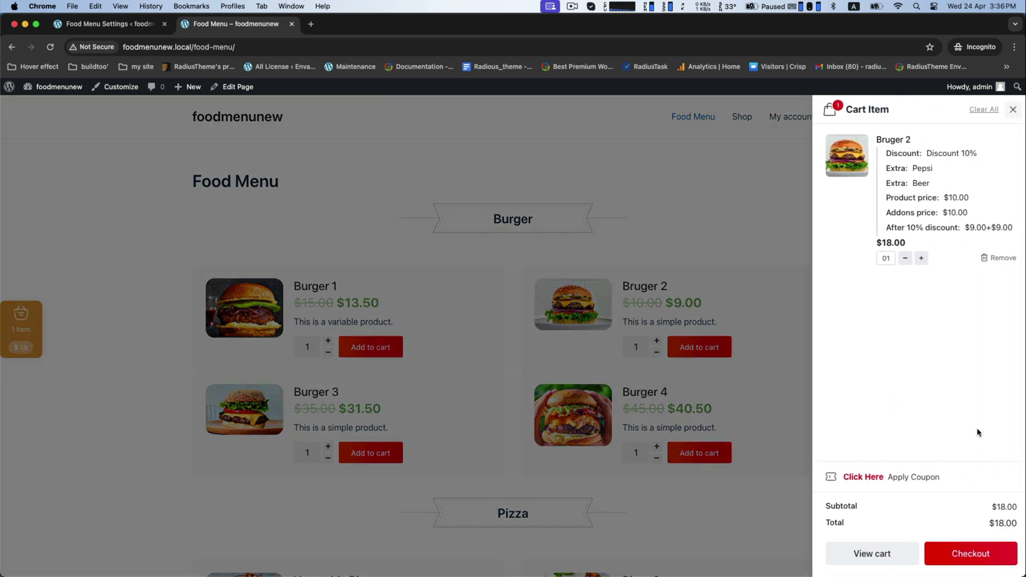
Go to checkout and view the order summary: Burger 2 with Pepsi, Beer, 10% discount, $18.00.
{"action": "left_click", "coordinate": [971, 553]}
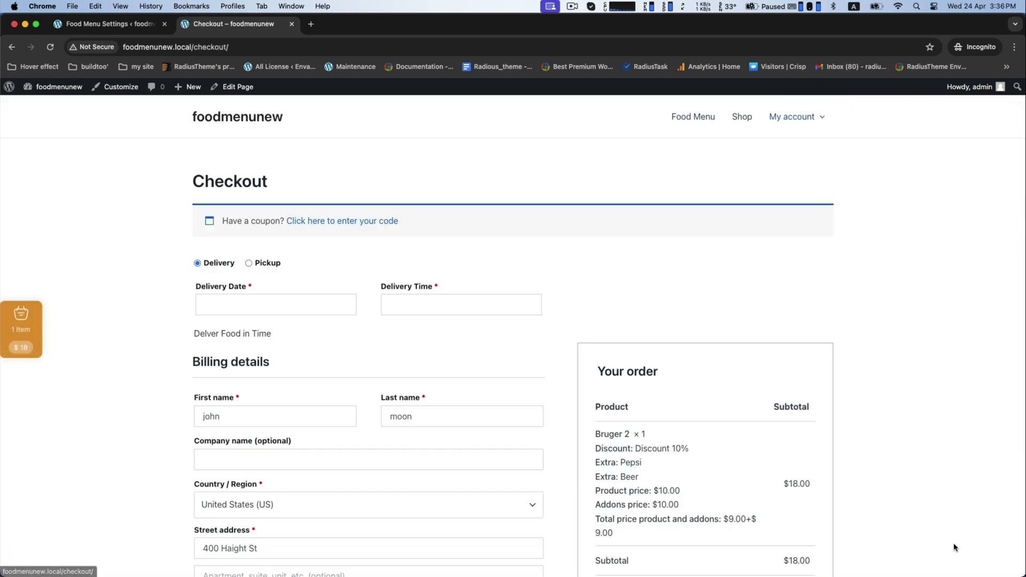
{"action": "scroll", "scroll_direction": "down", "scroll_amount": 3}
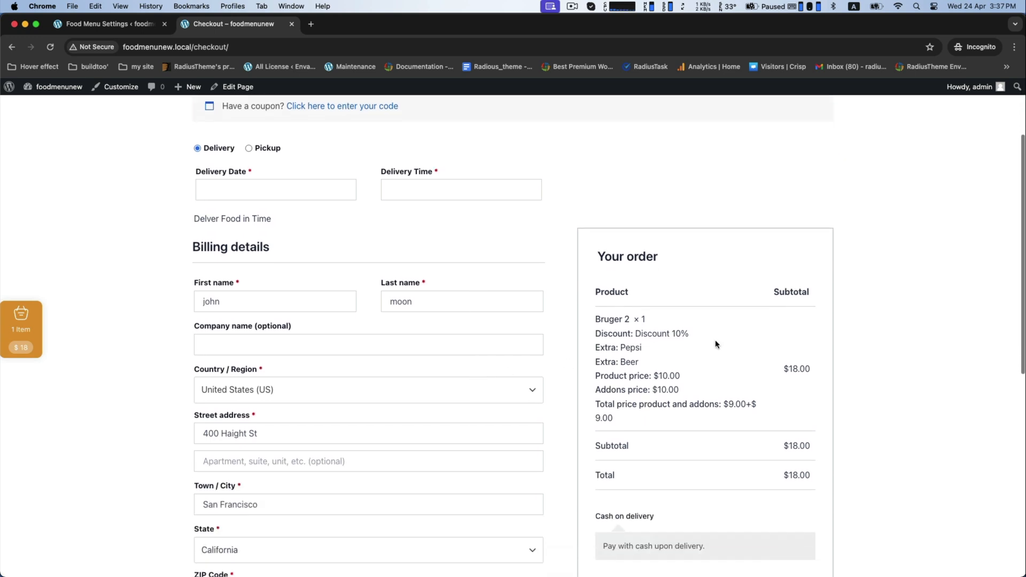
{"action": "mouse_move", "coordinate": [609, 330]}
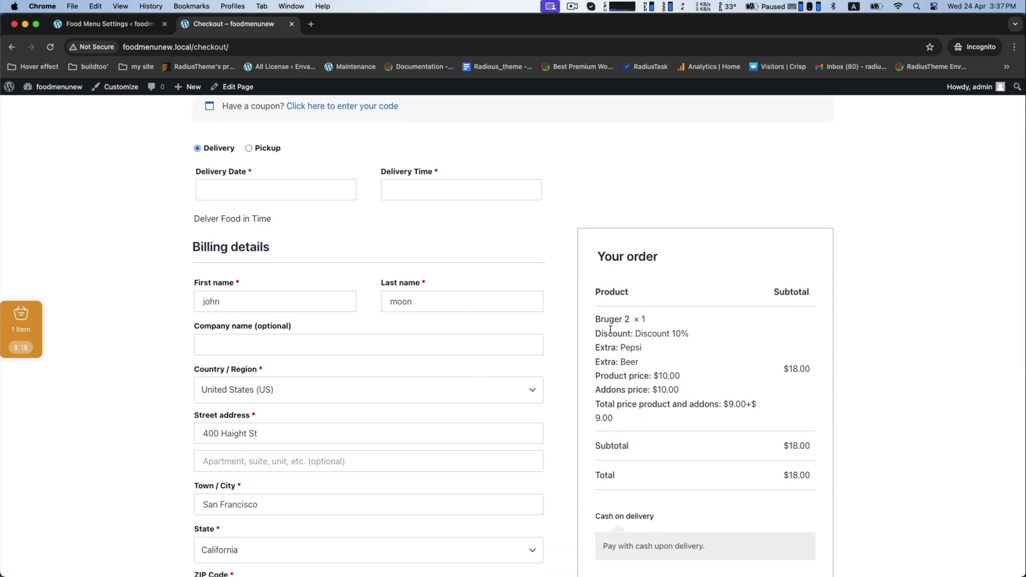